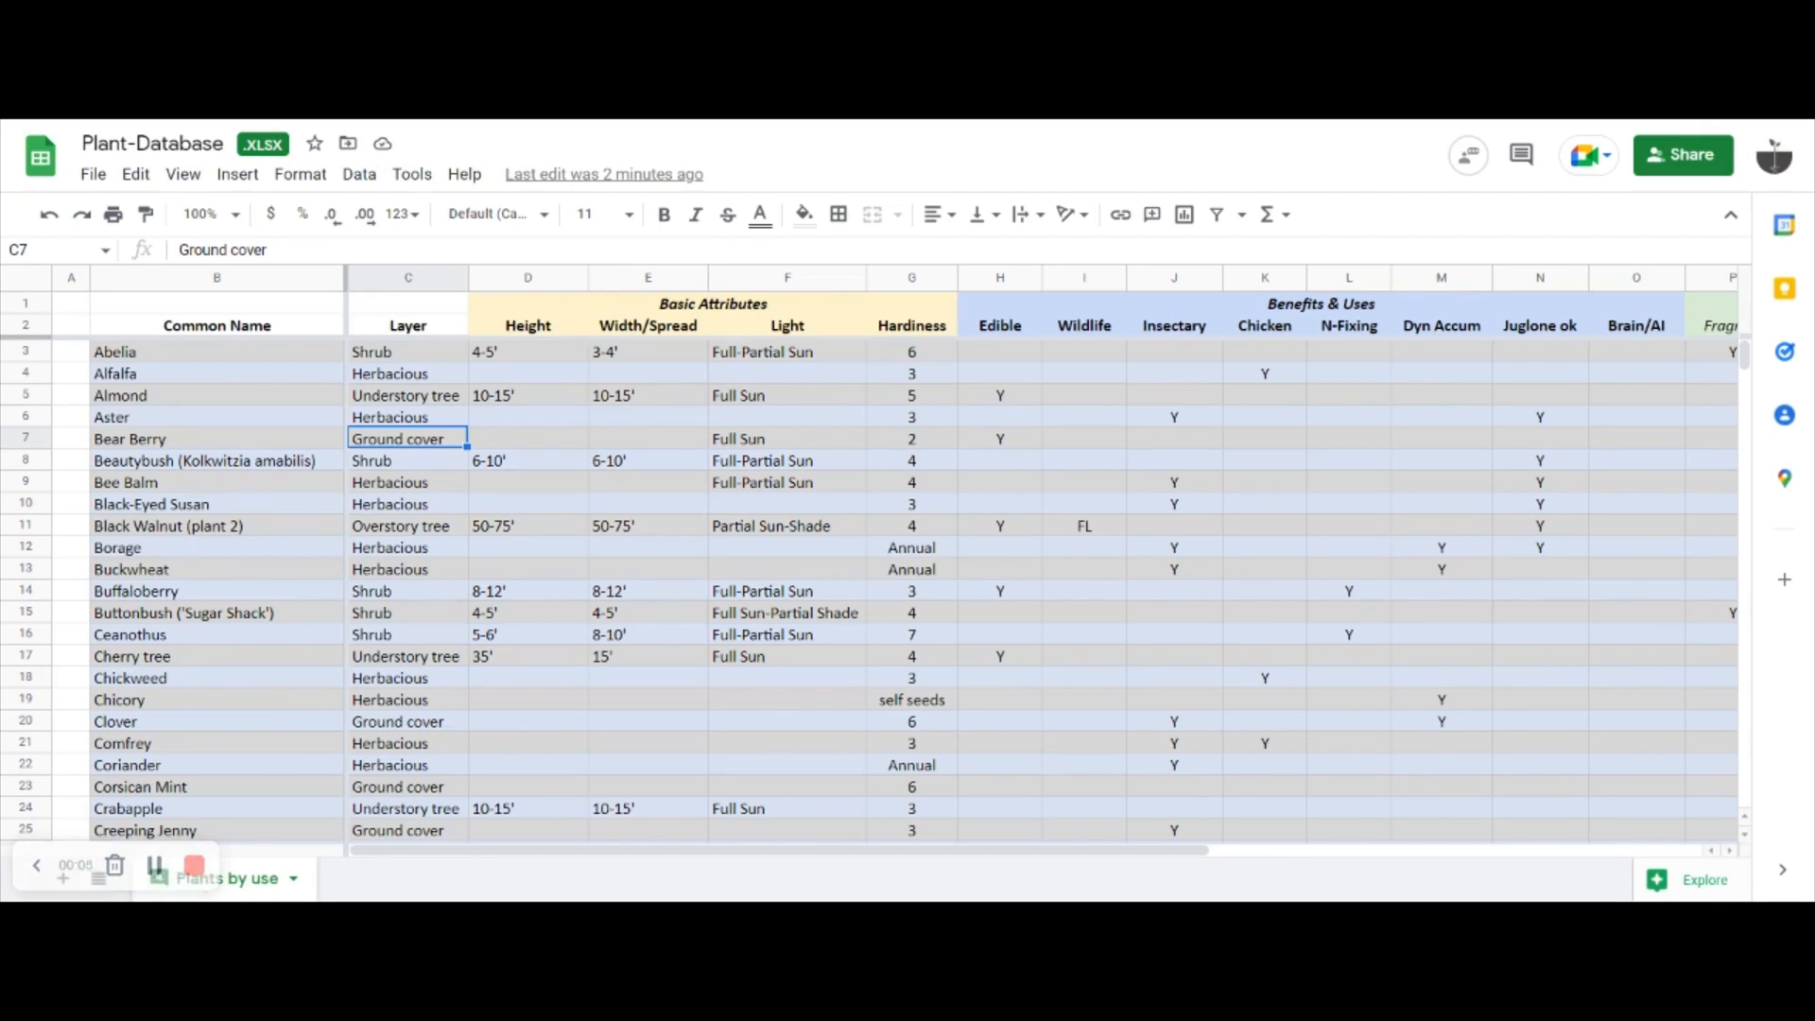
pyautogui.moveTo(635, 523)
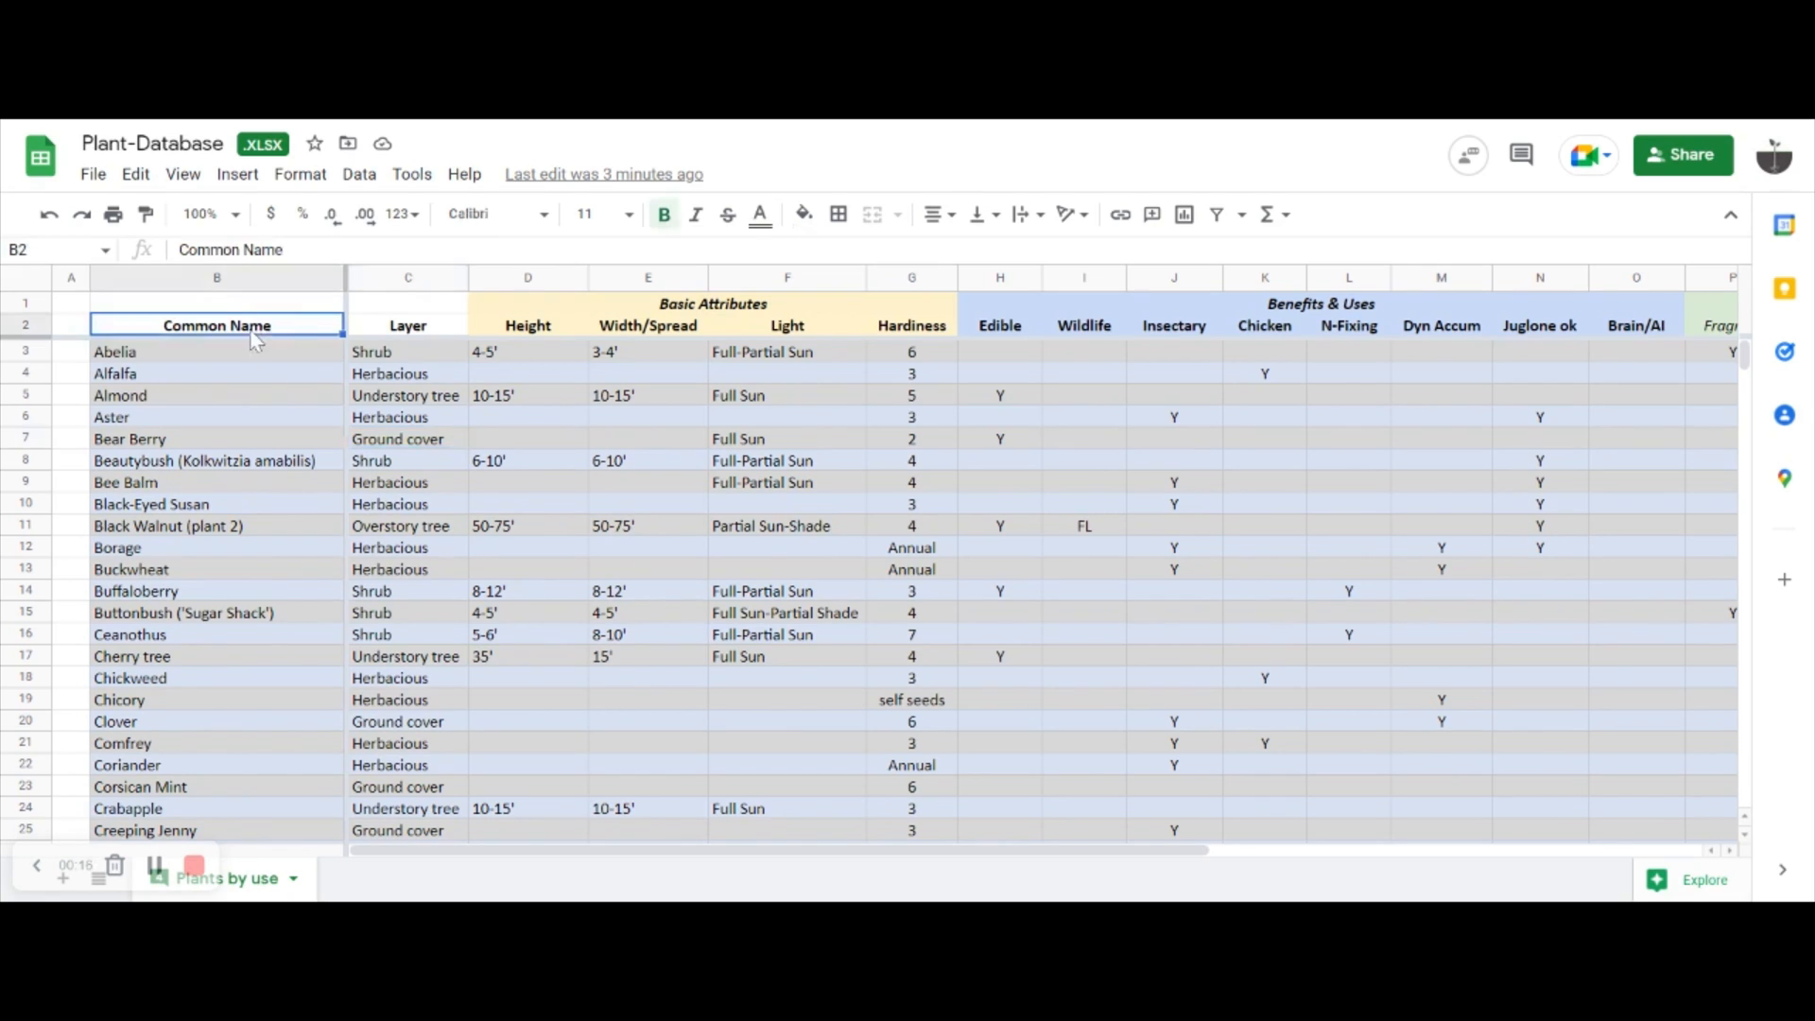
pyautogui.moveTo(219, 369)
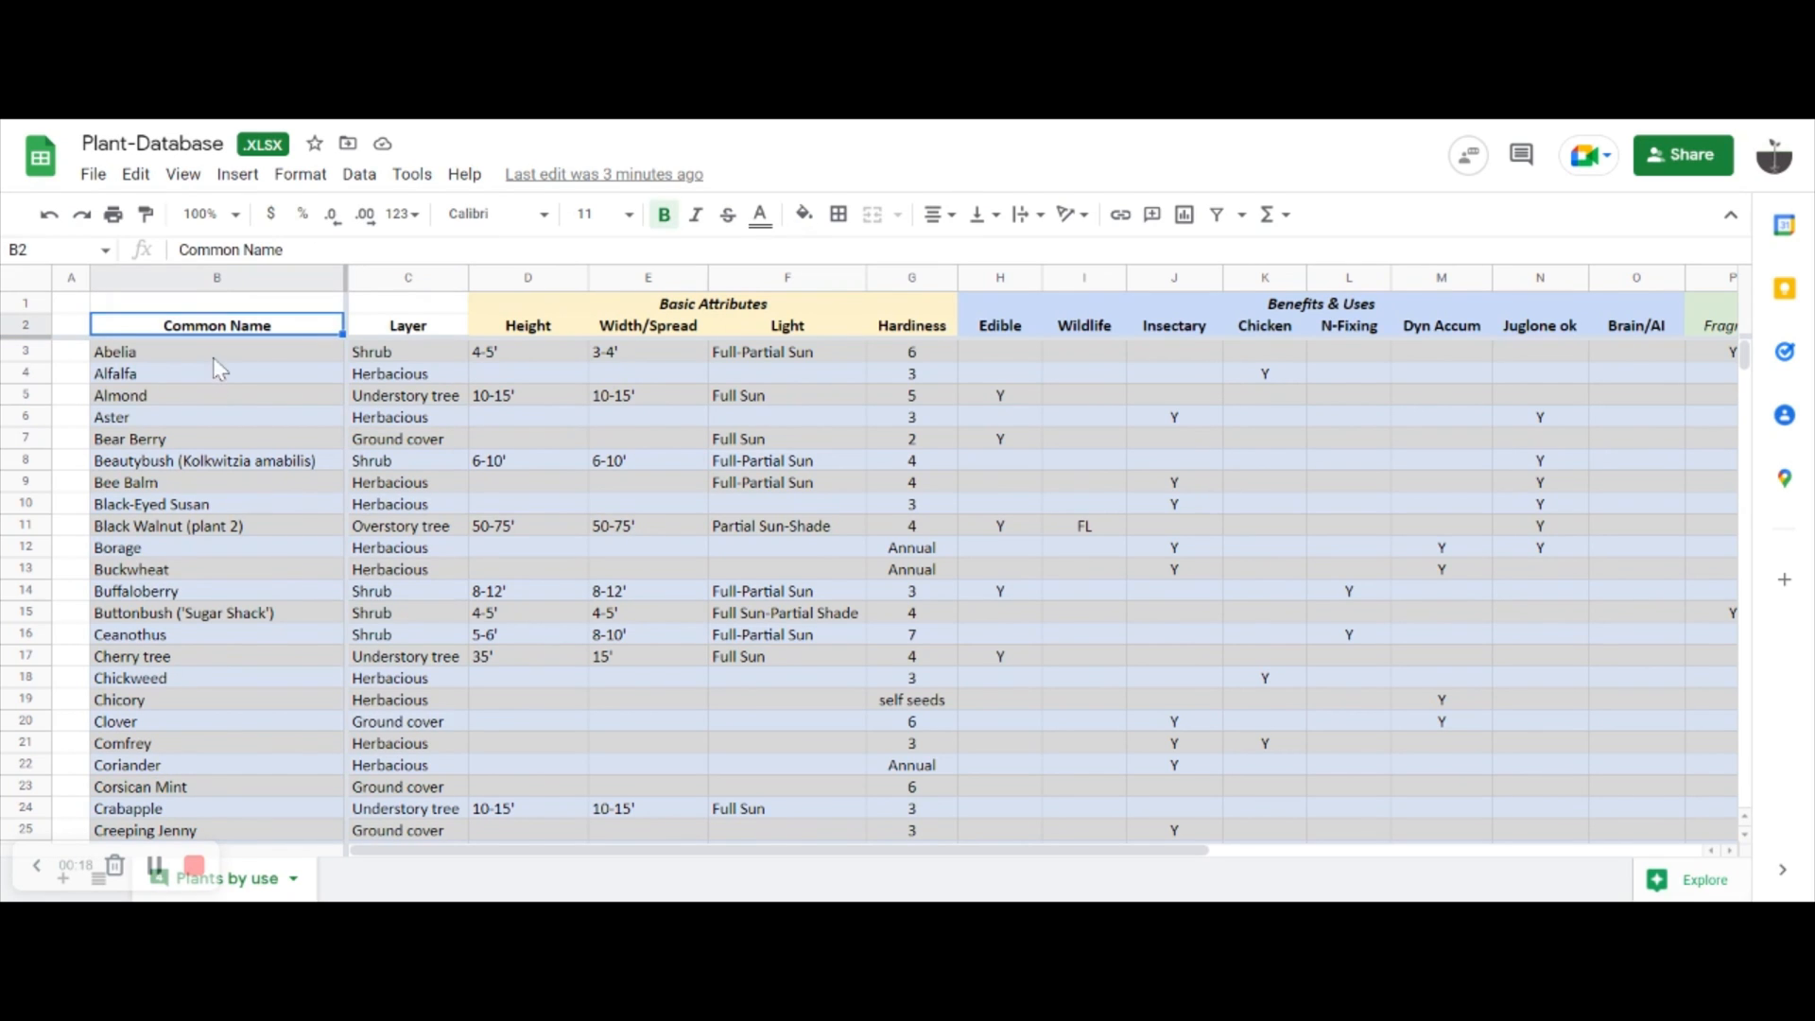
# - Review the Layer column categories: Overstory tree, Understory tree, Shrub, Herbaceous and Ground cover
pyautogui.click(407, 325)
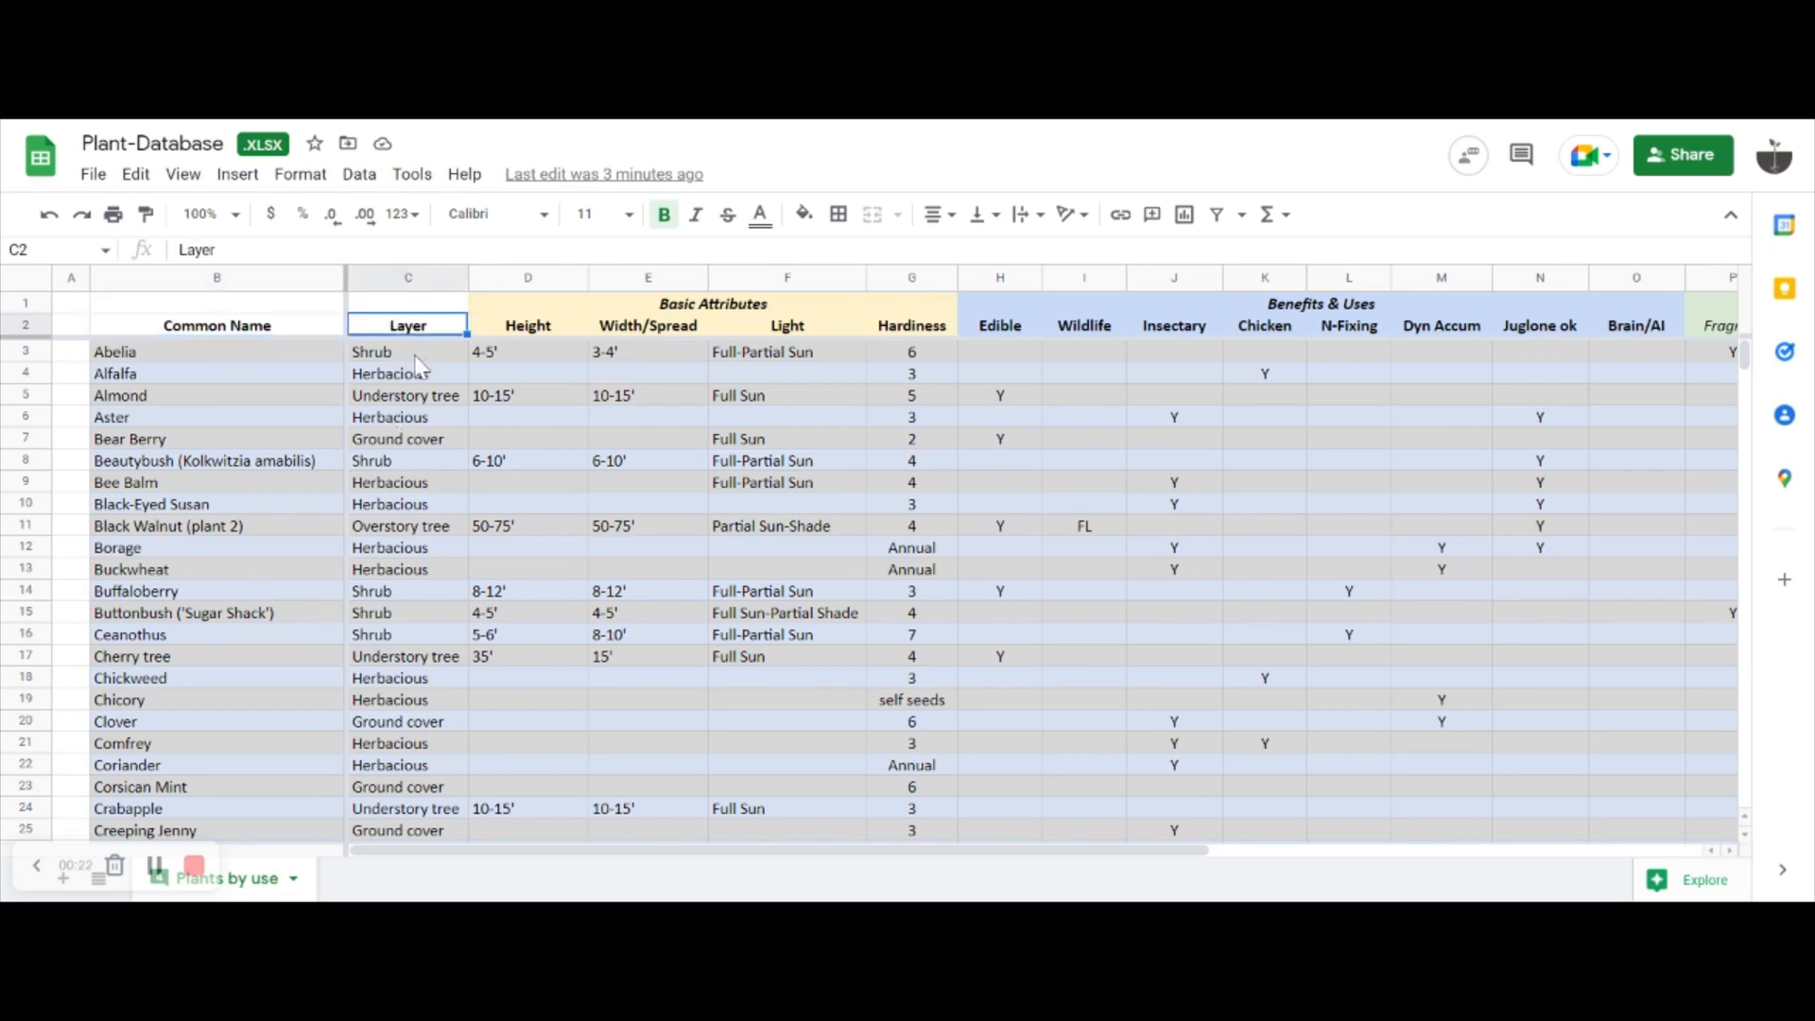
pyautogui.moveTo(454, 365)
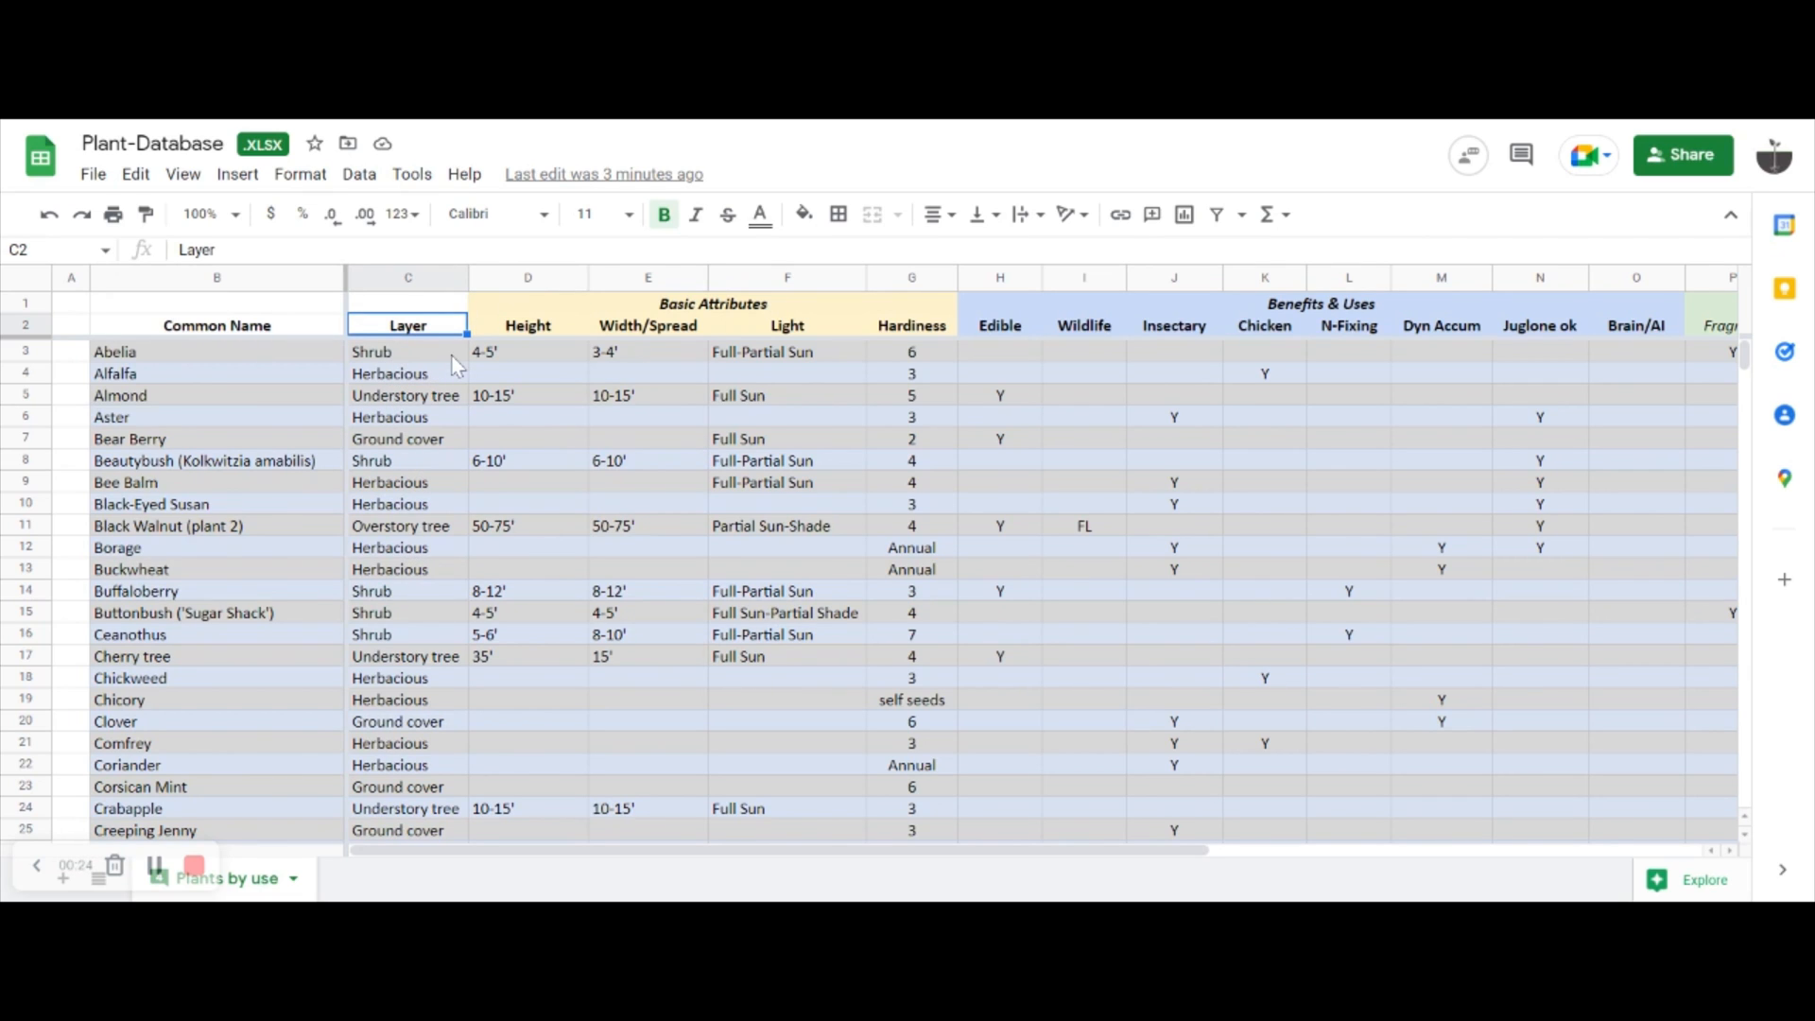
pyautogui.click(407, 525)
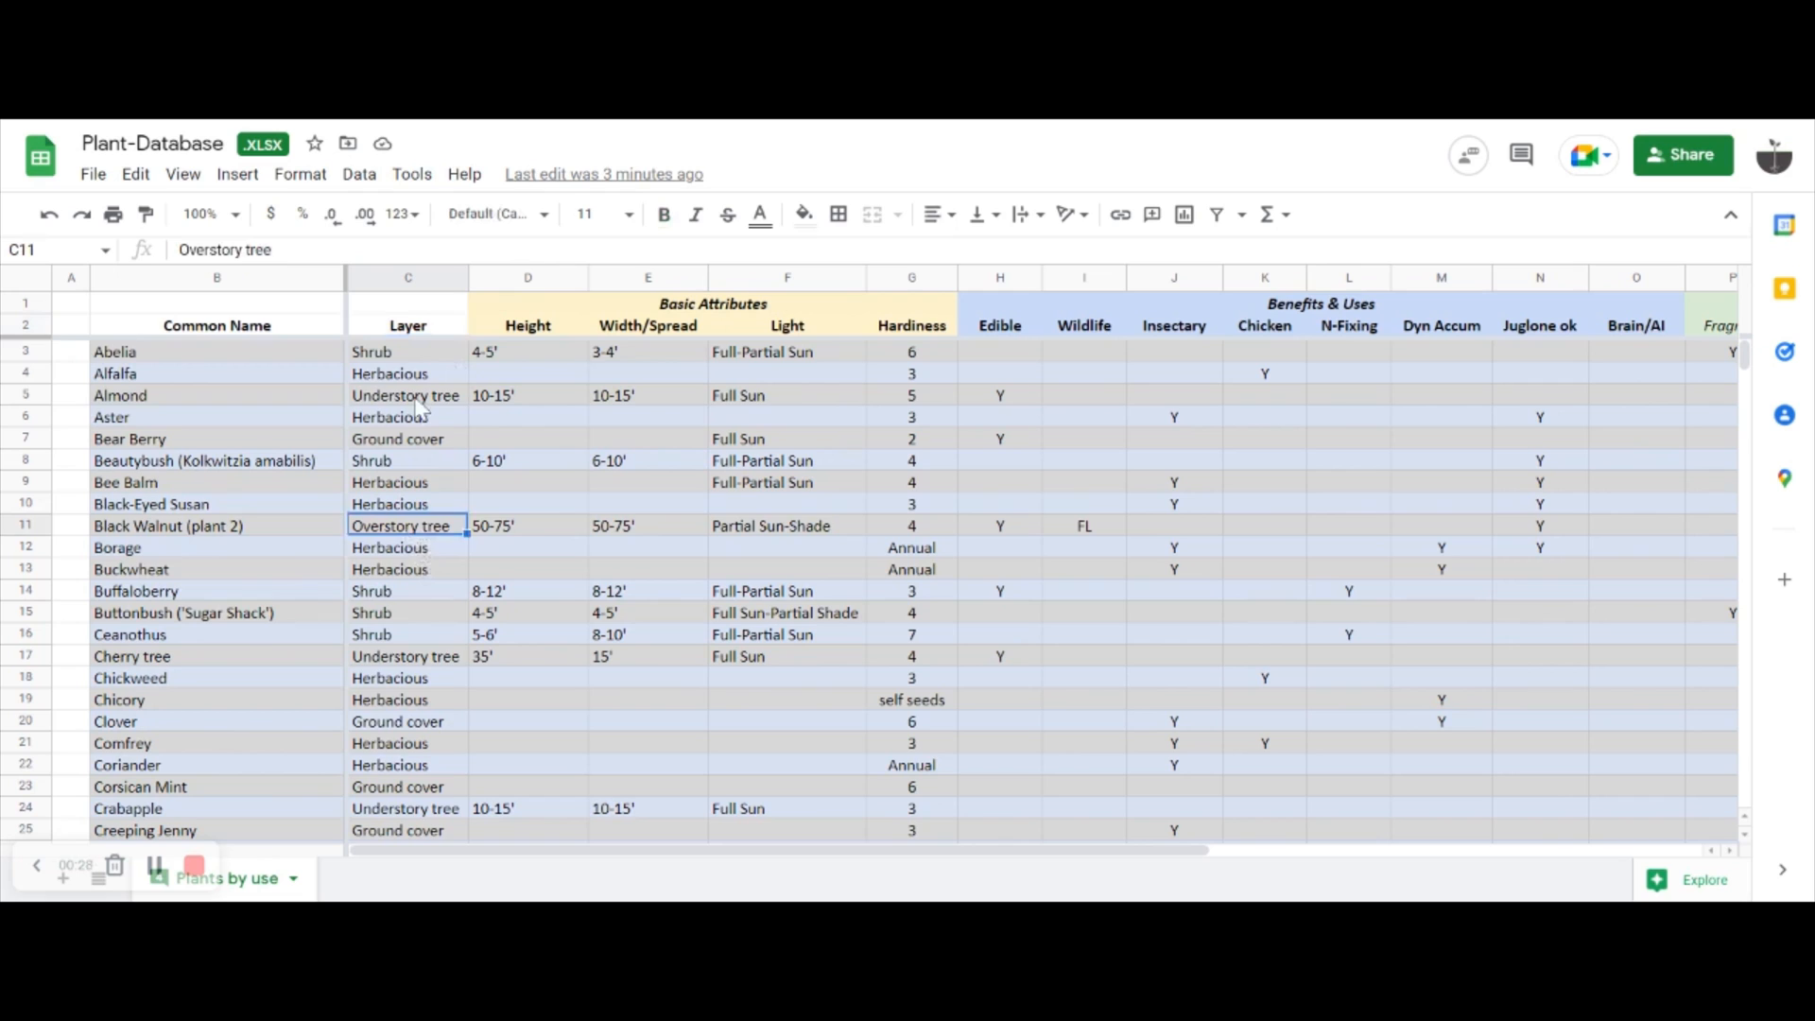
pyautogui.click(406, 395)
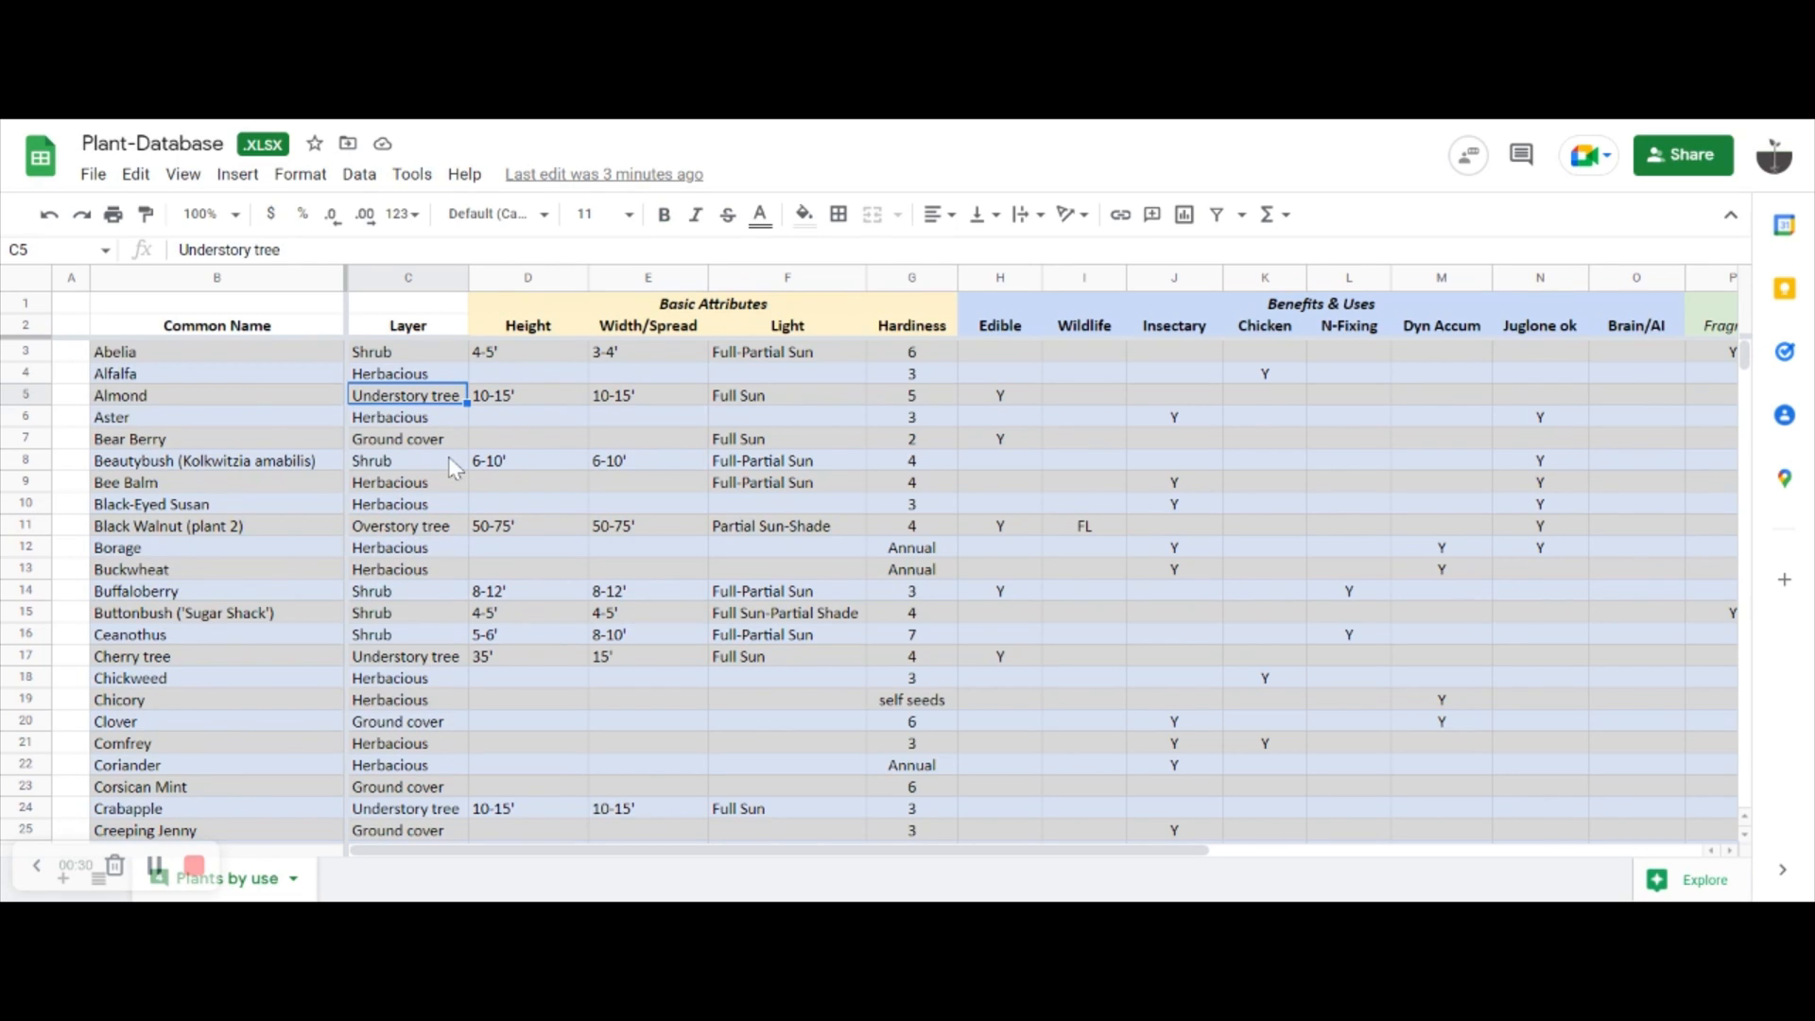
pyautogui.click(406, 590)
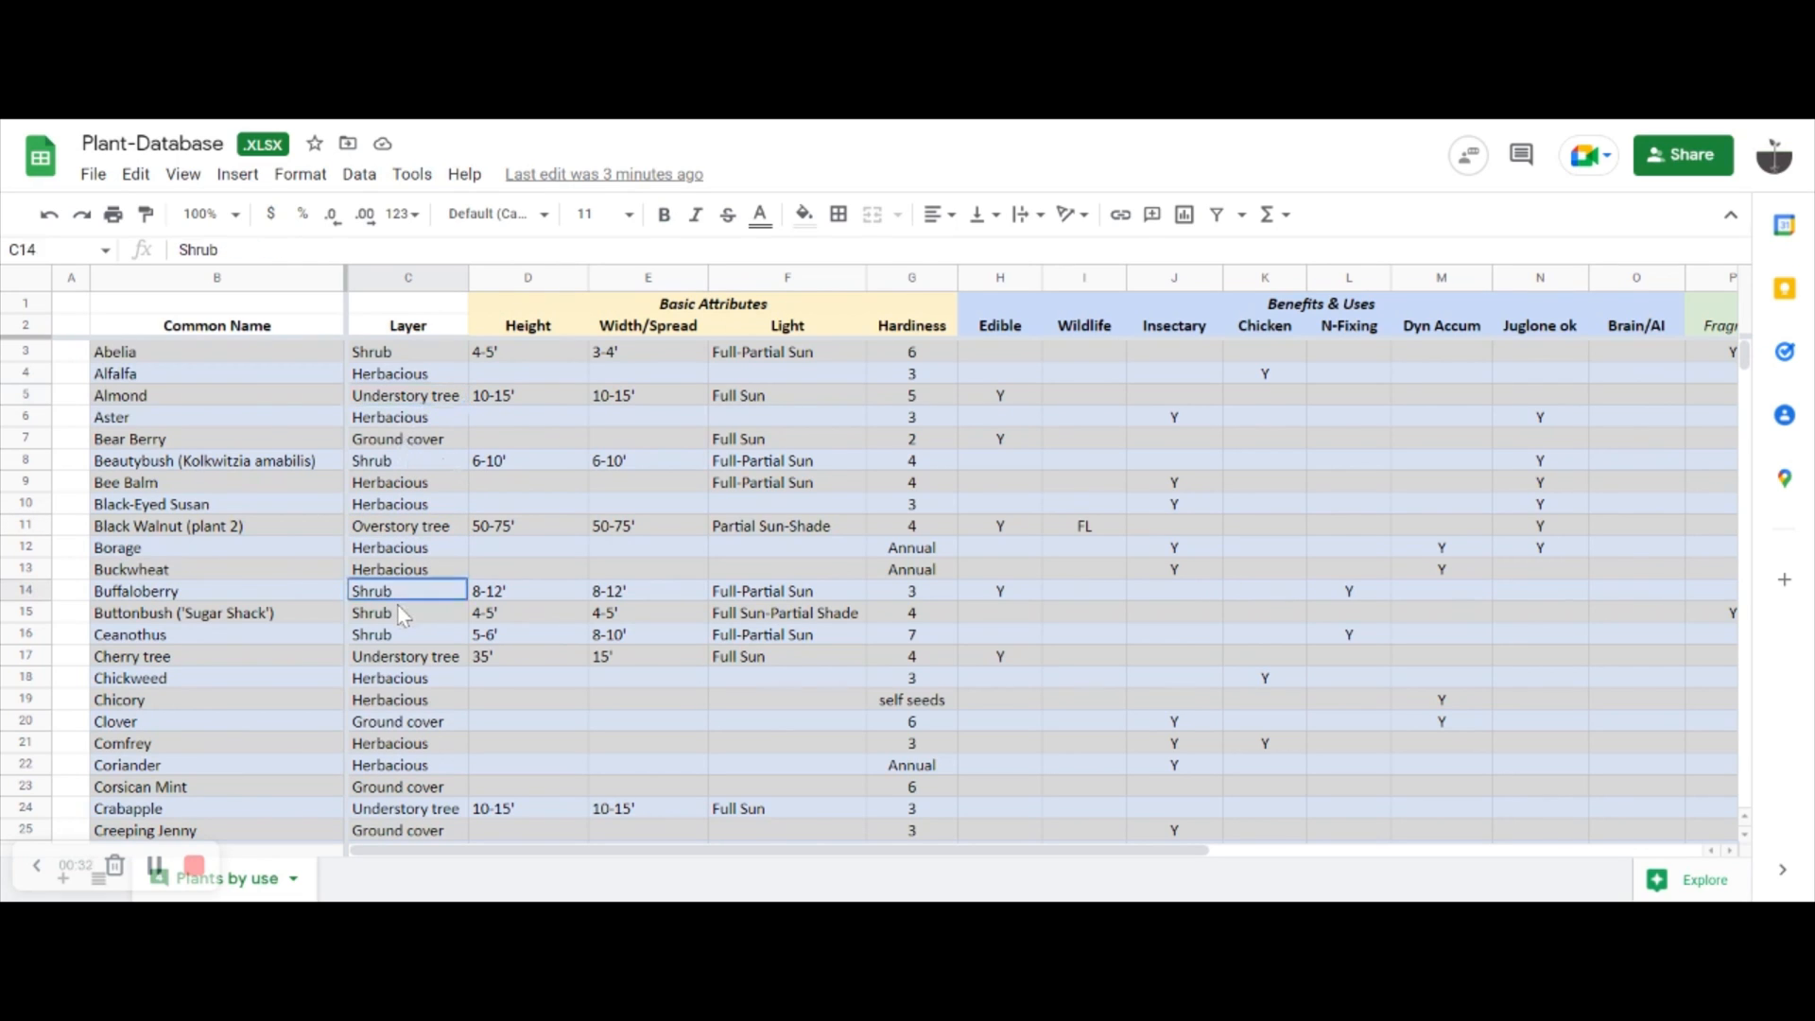
pyautogui.moveTo(414, 431)
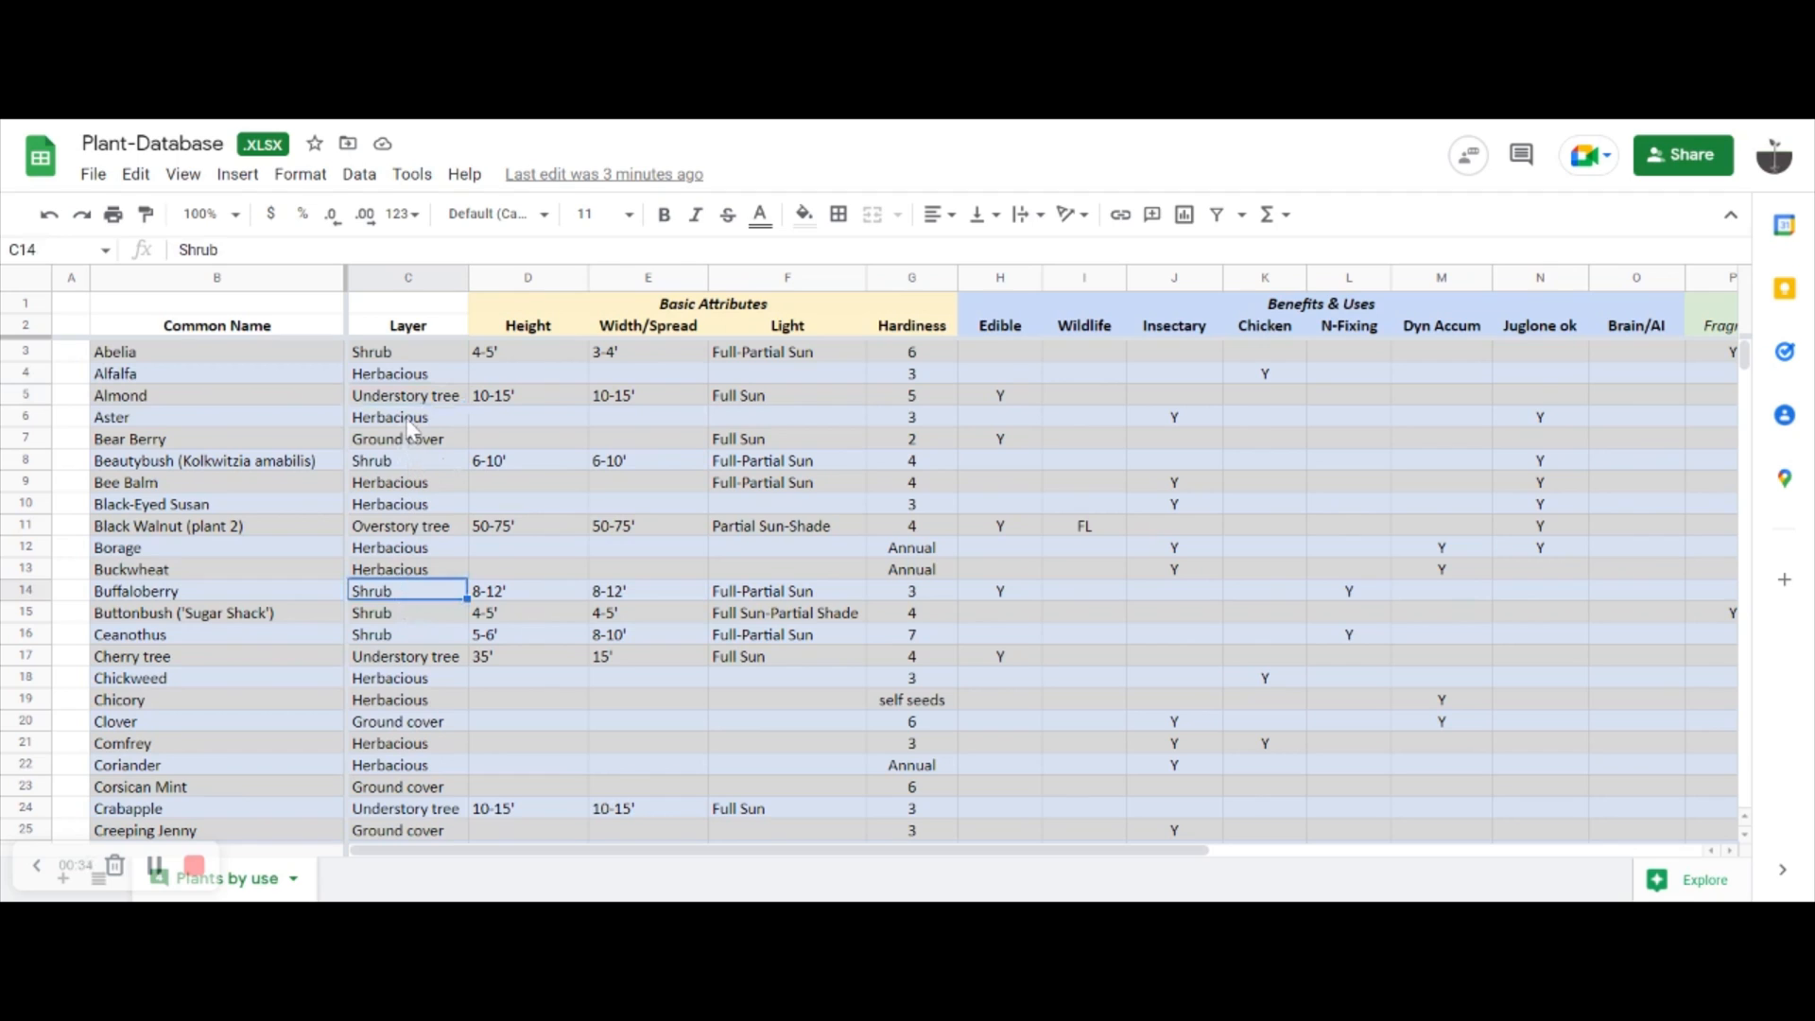
pyautogui.click(407, 415)
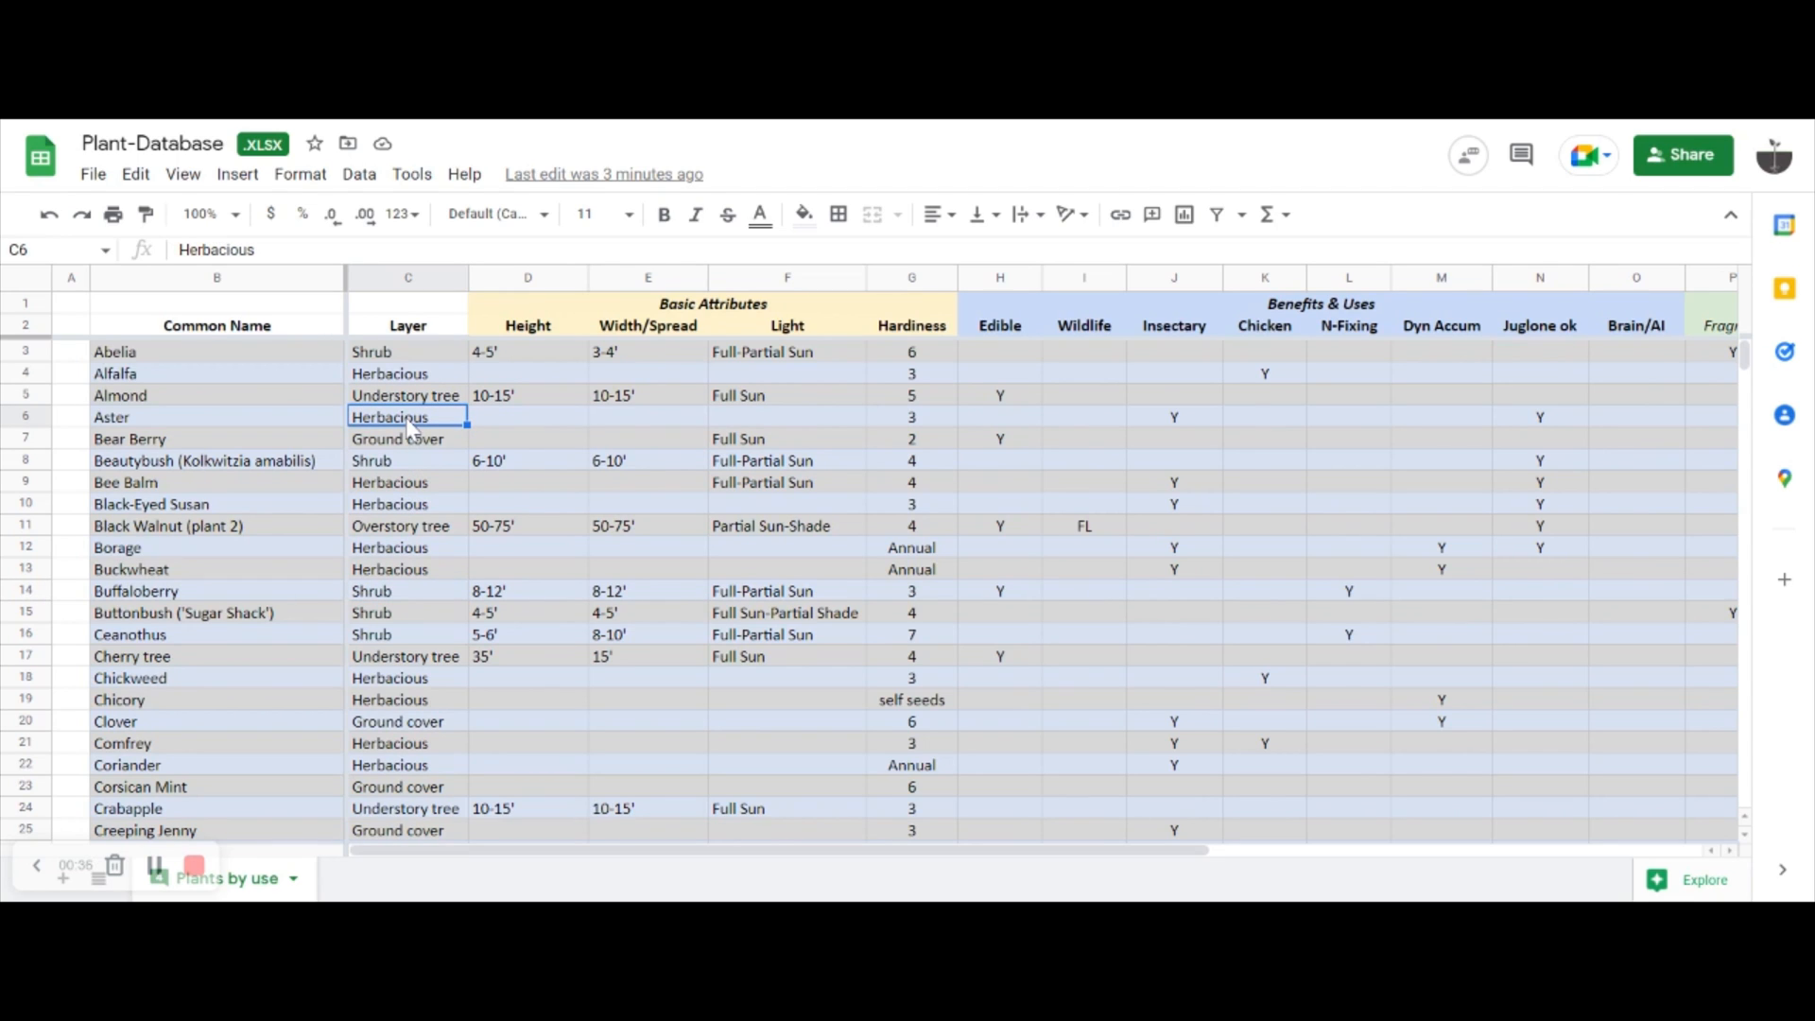
pyautogui.moveTo(416, 462)
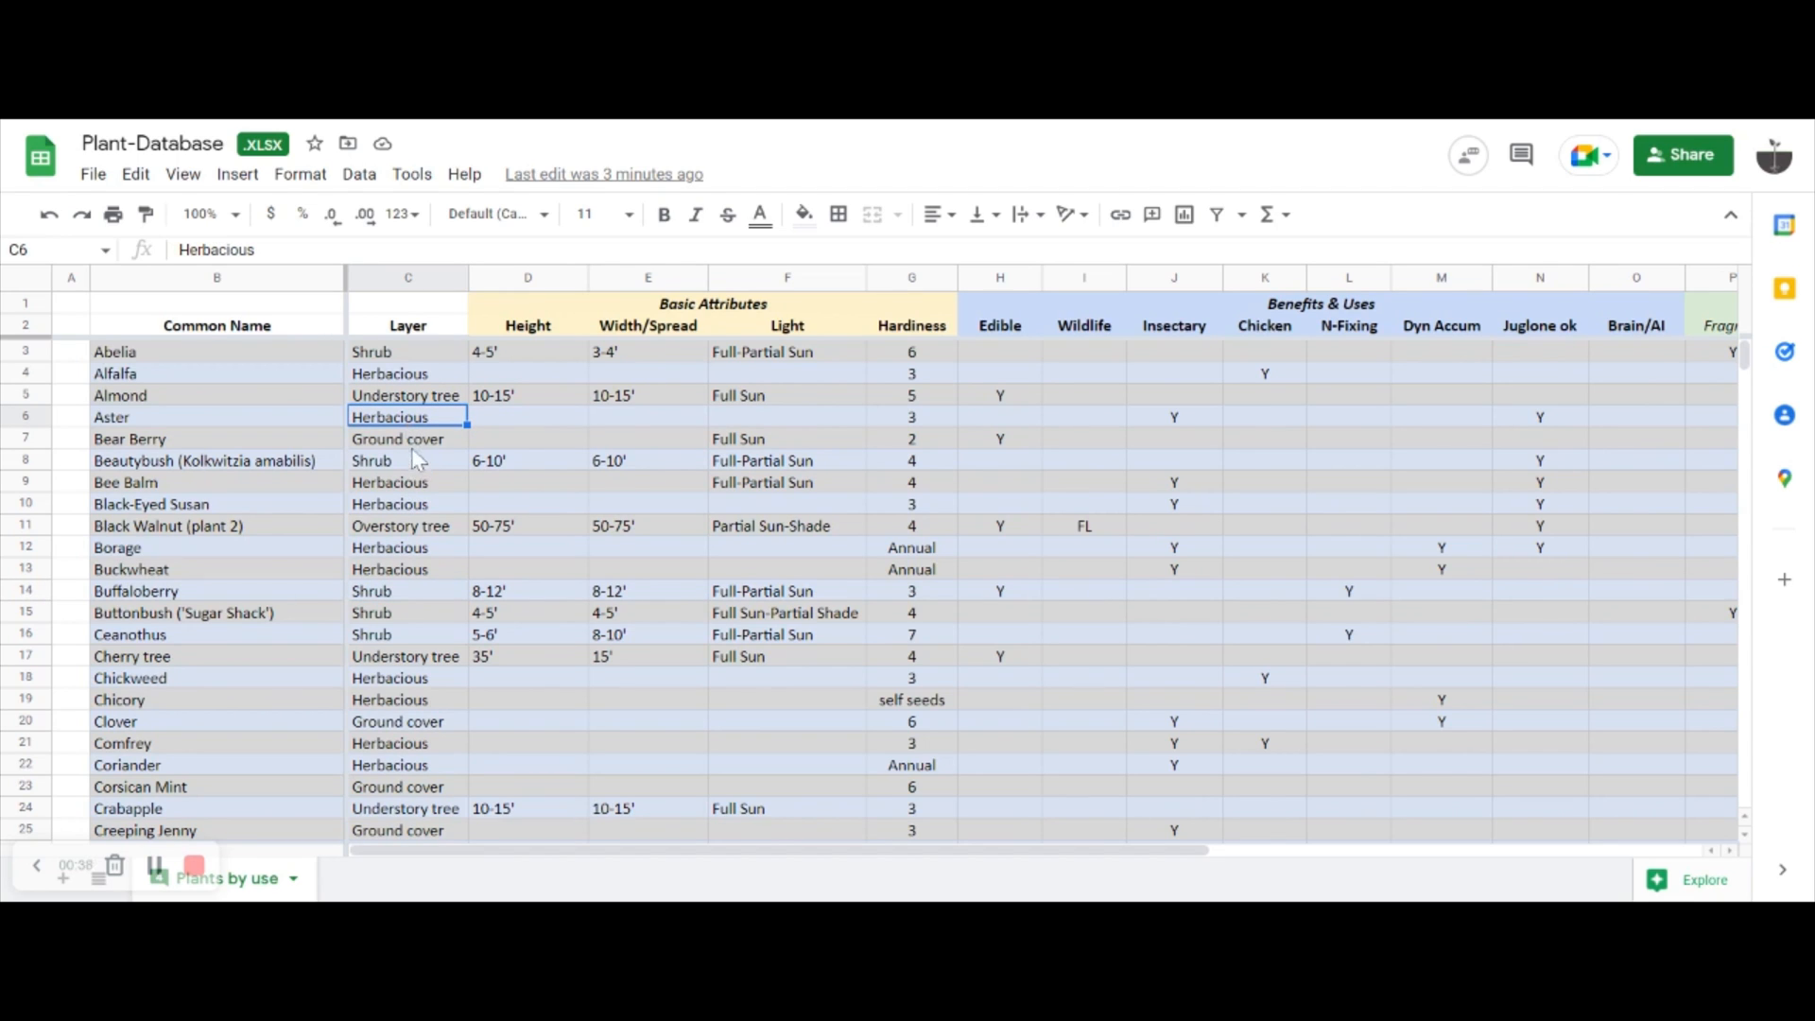
pyautogui.click(409, 439)
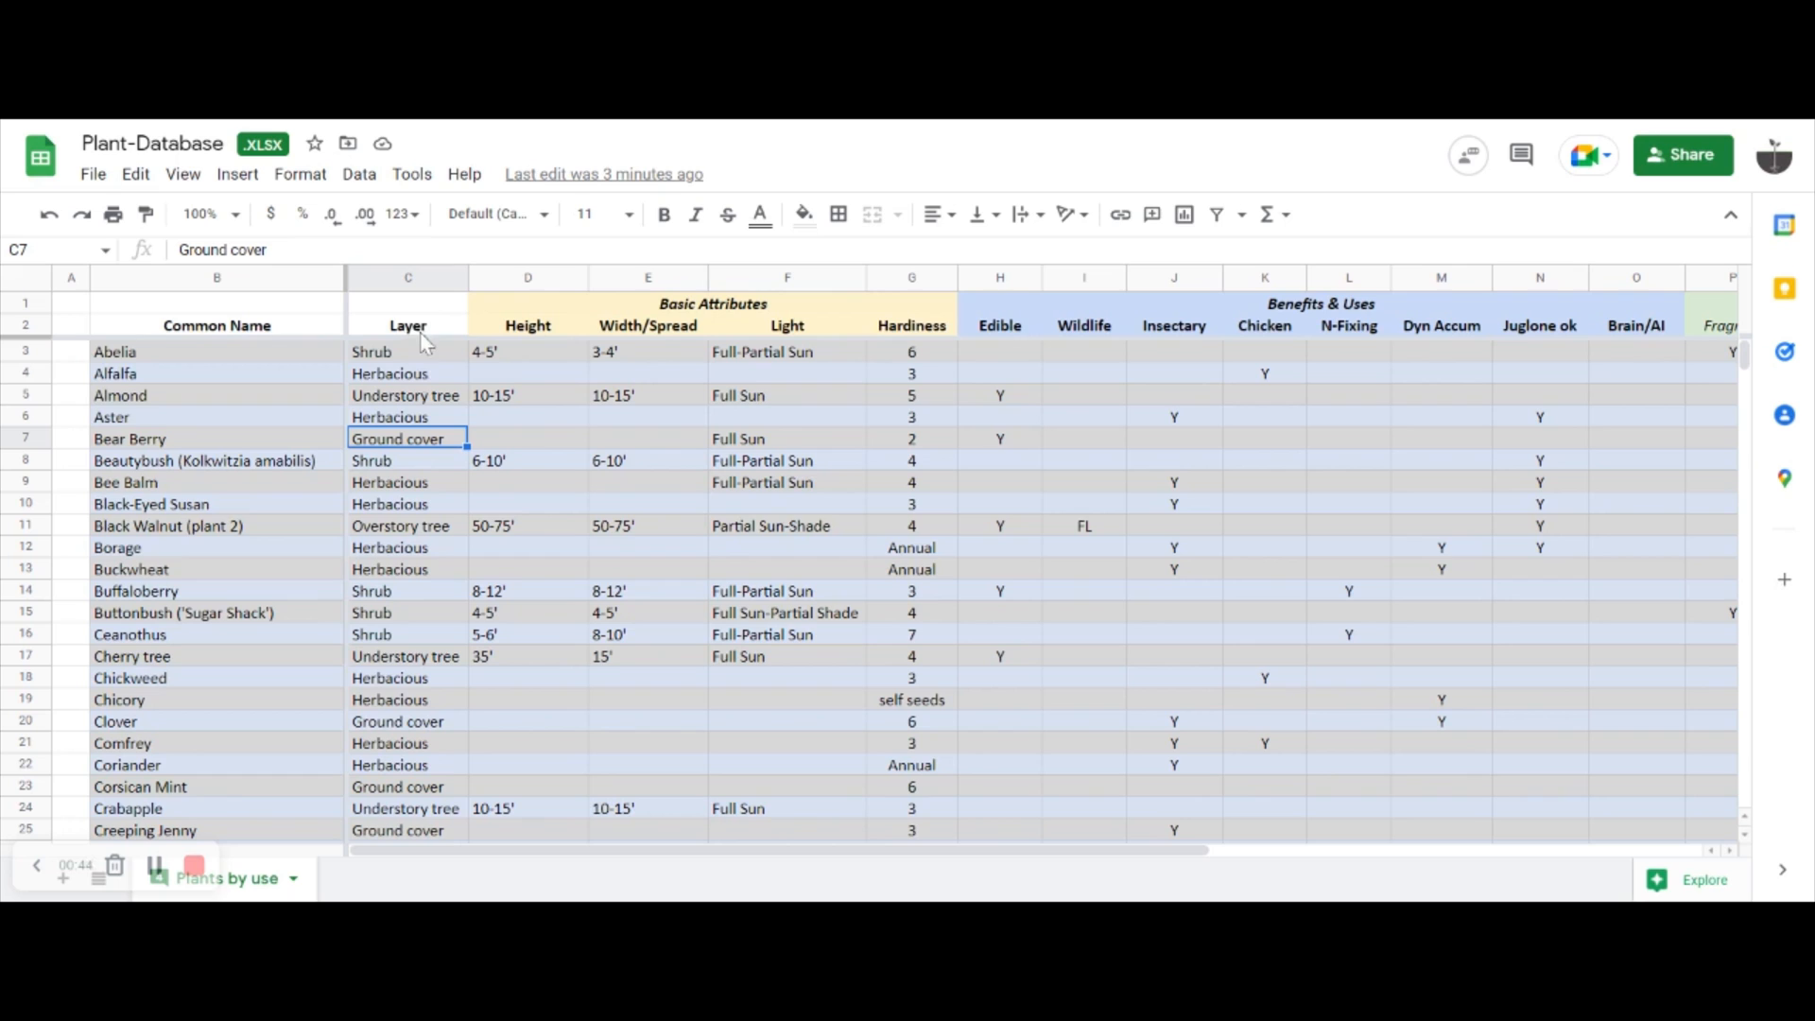
pyautogui.moveTo(409, 620)
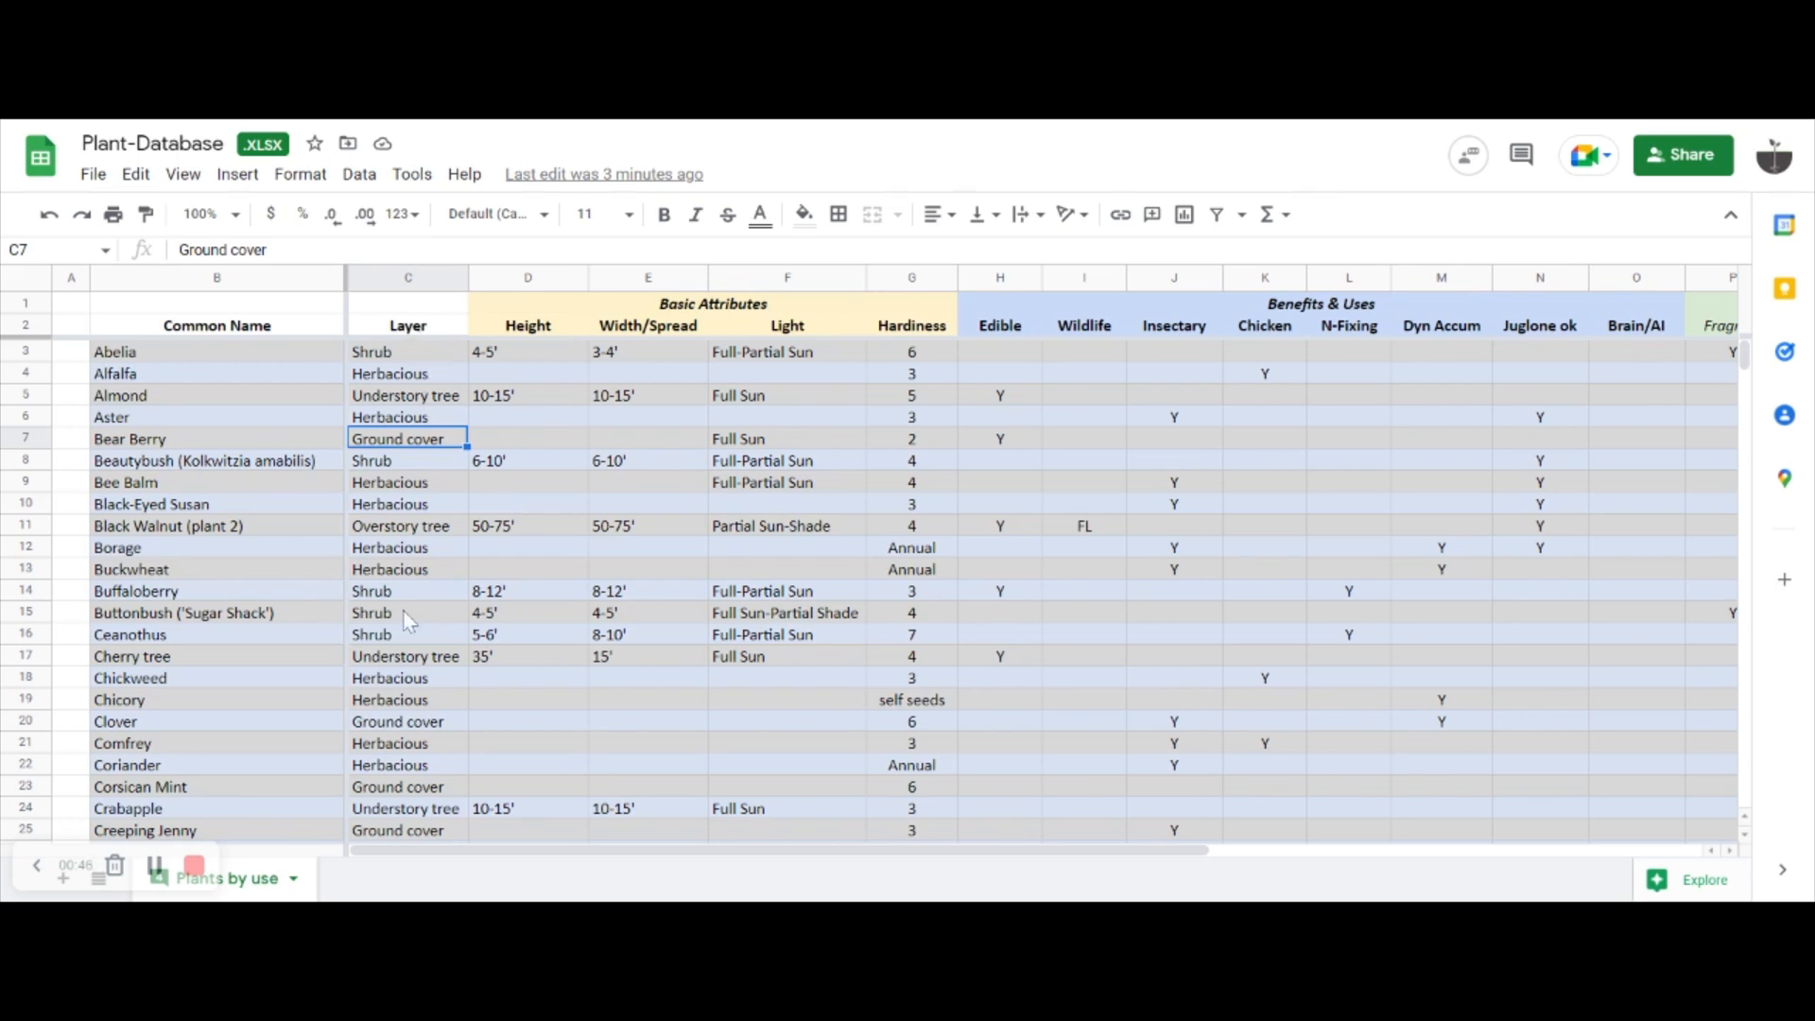
pyautogui.moveTo(414, 358)
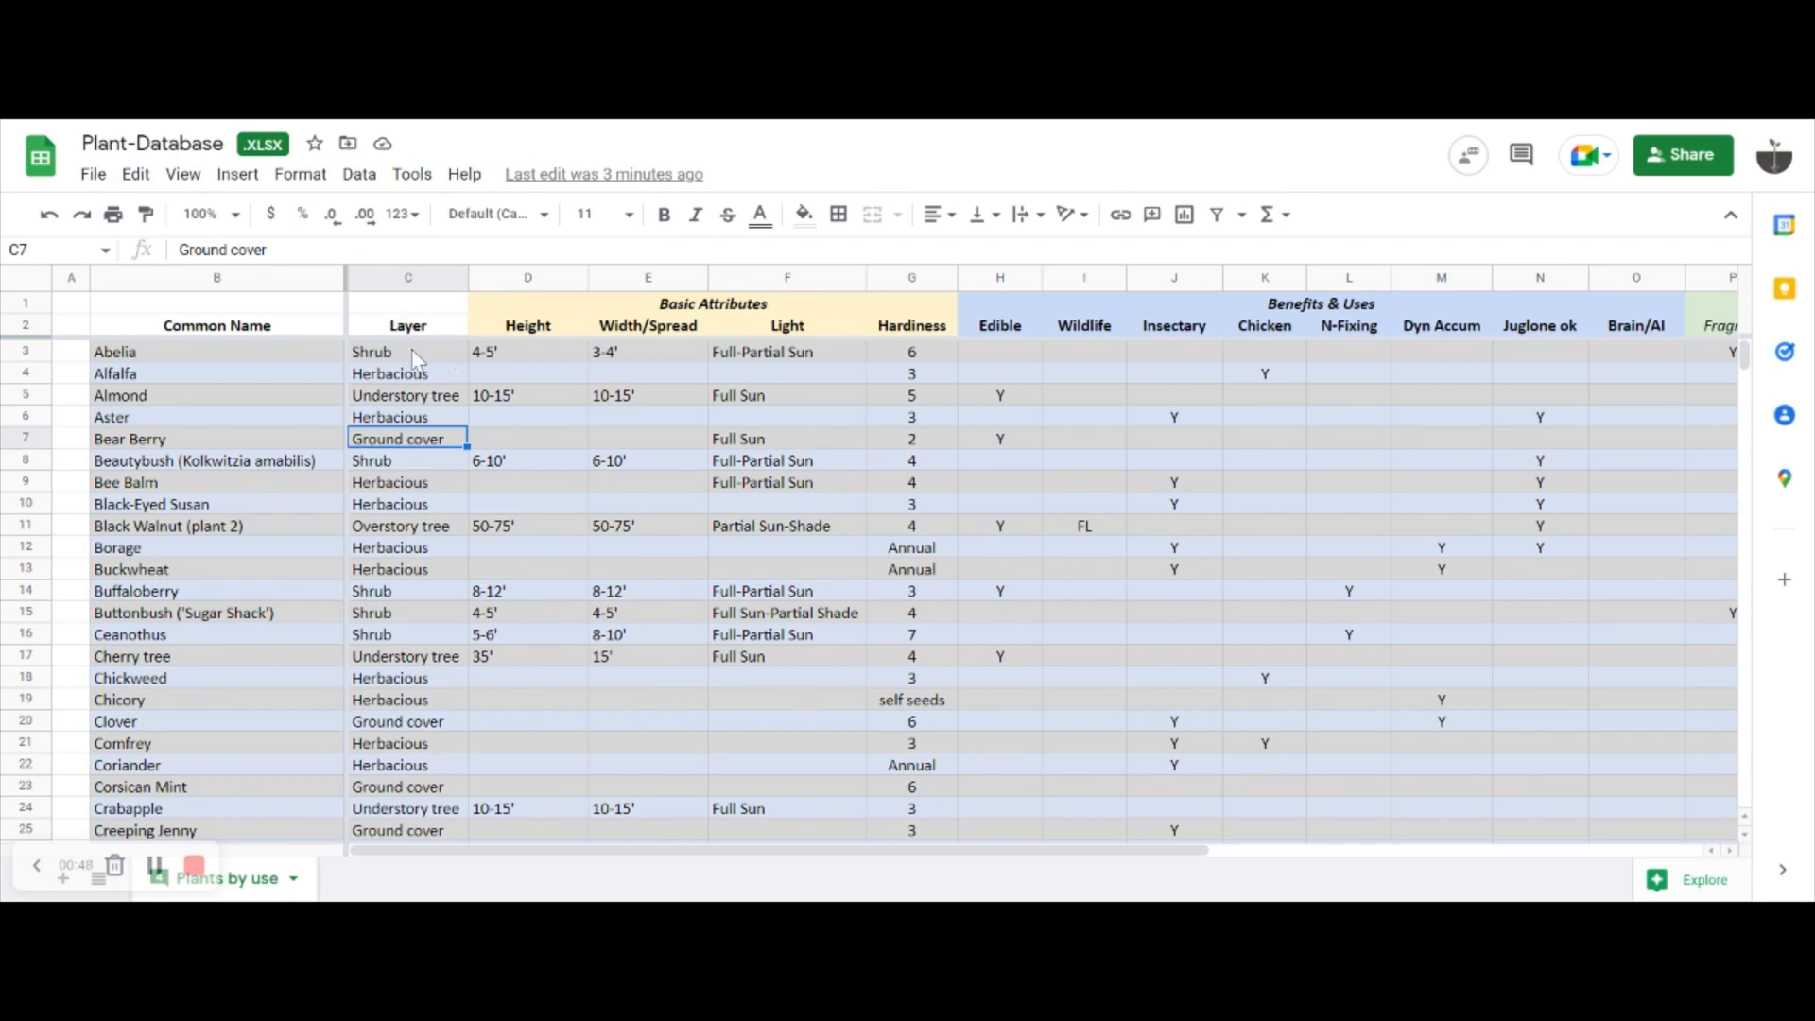
# - Review the Basic Attributes columns — height, width/spread, hardiness — and the Benefits & Uses heading
pyautogui.click(527, 352)
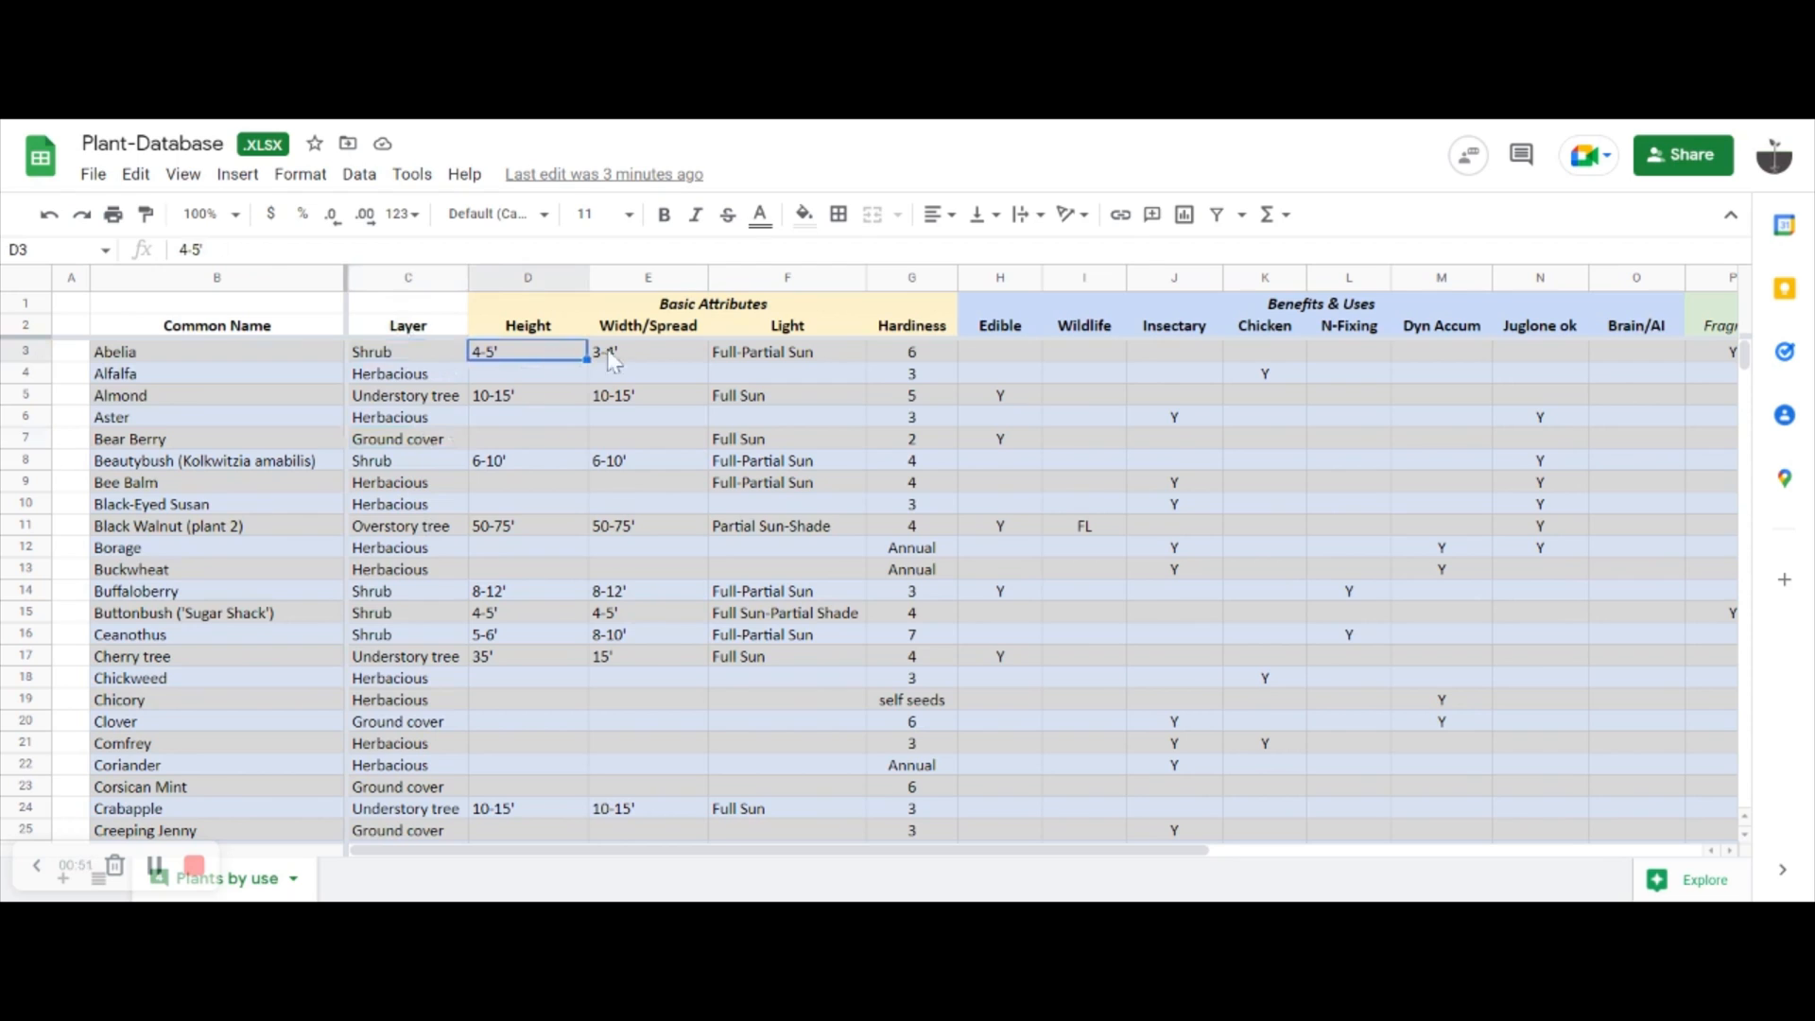
pyautogui.click(646, 351)
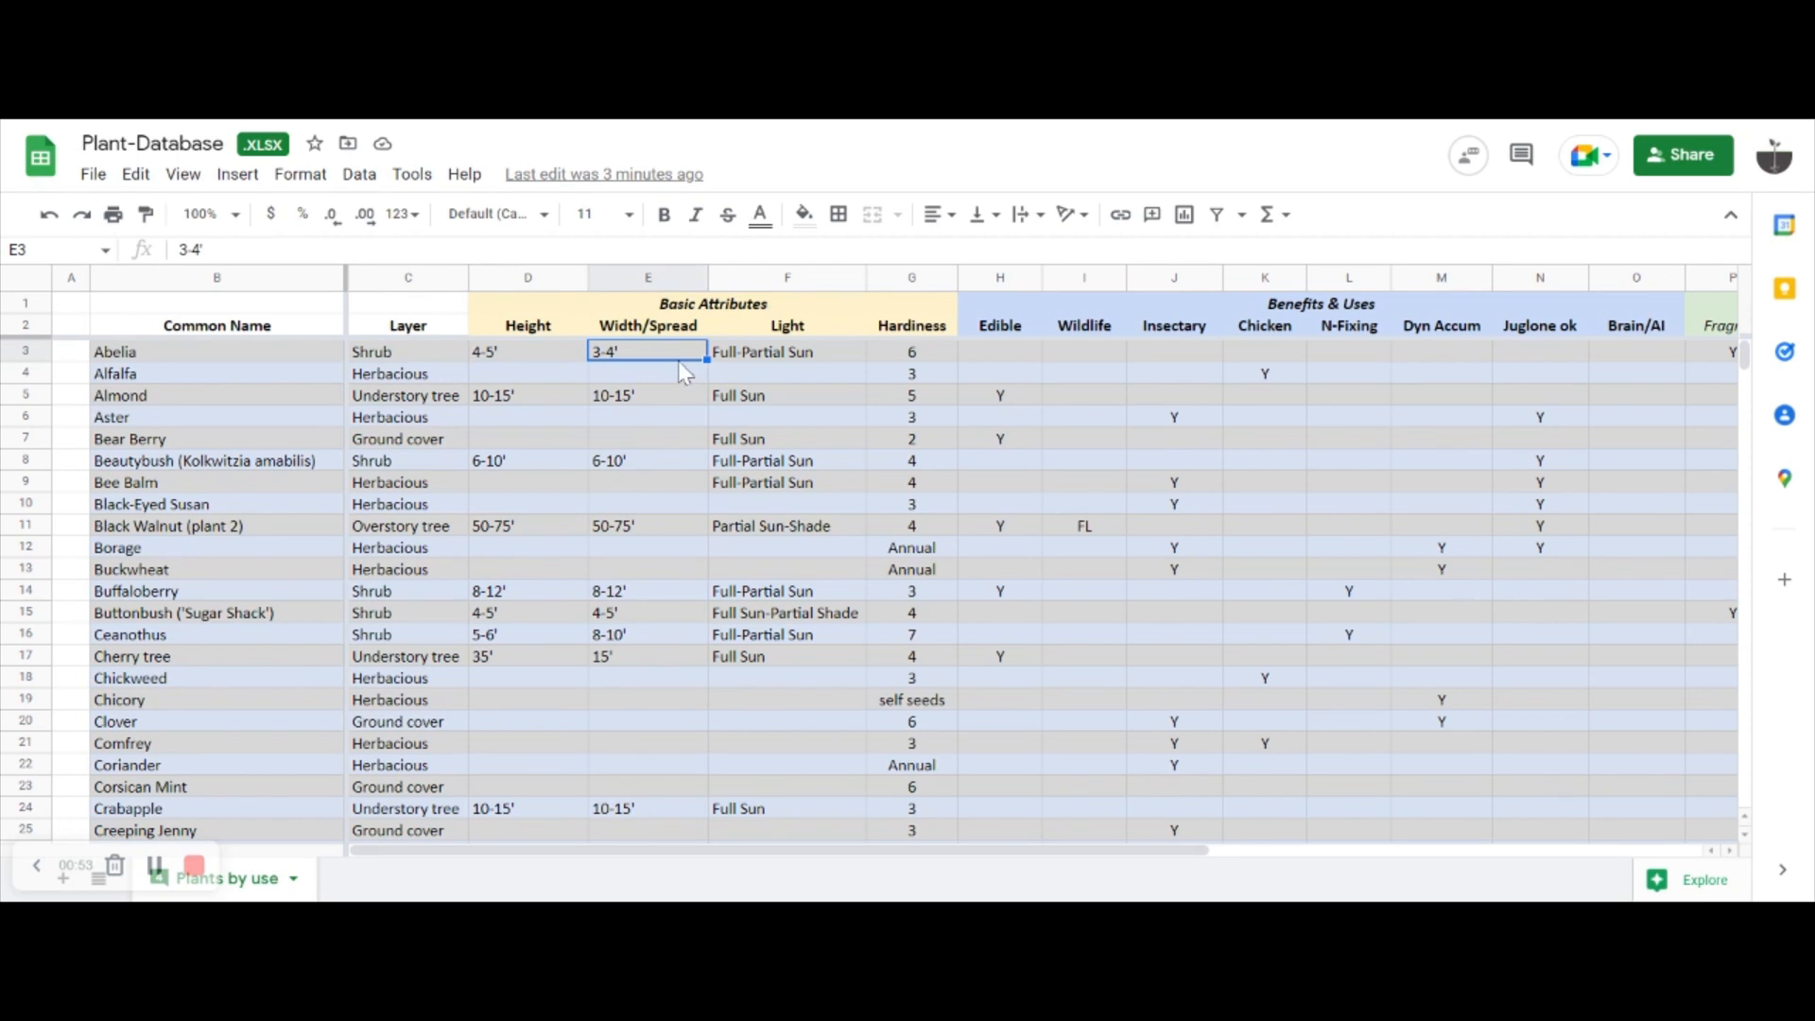
pyautogui.click(786, 352)
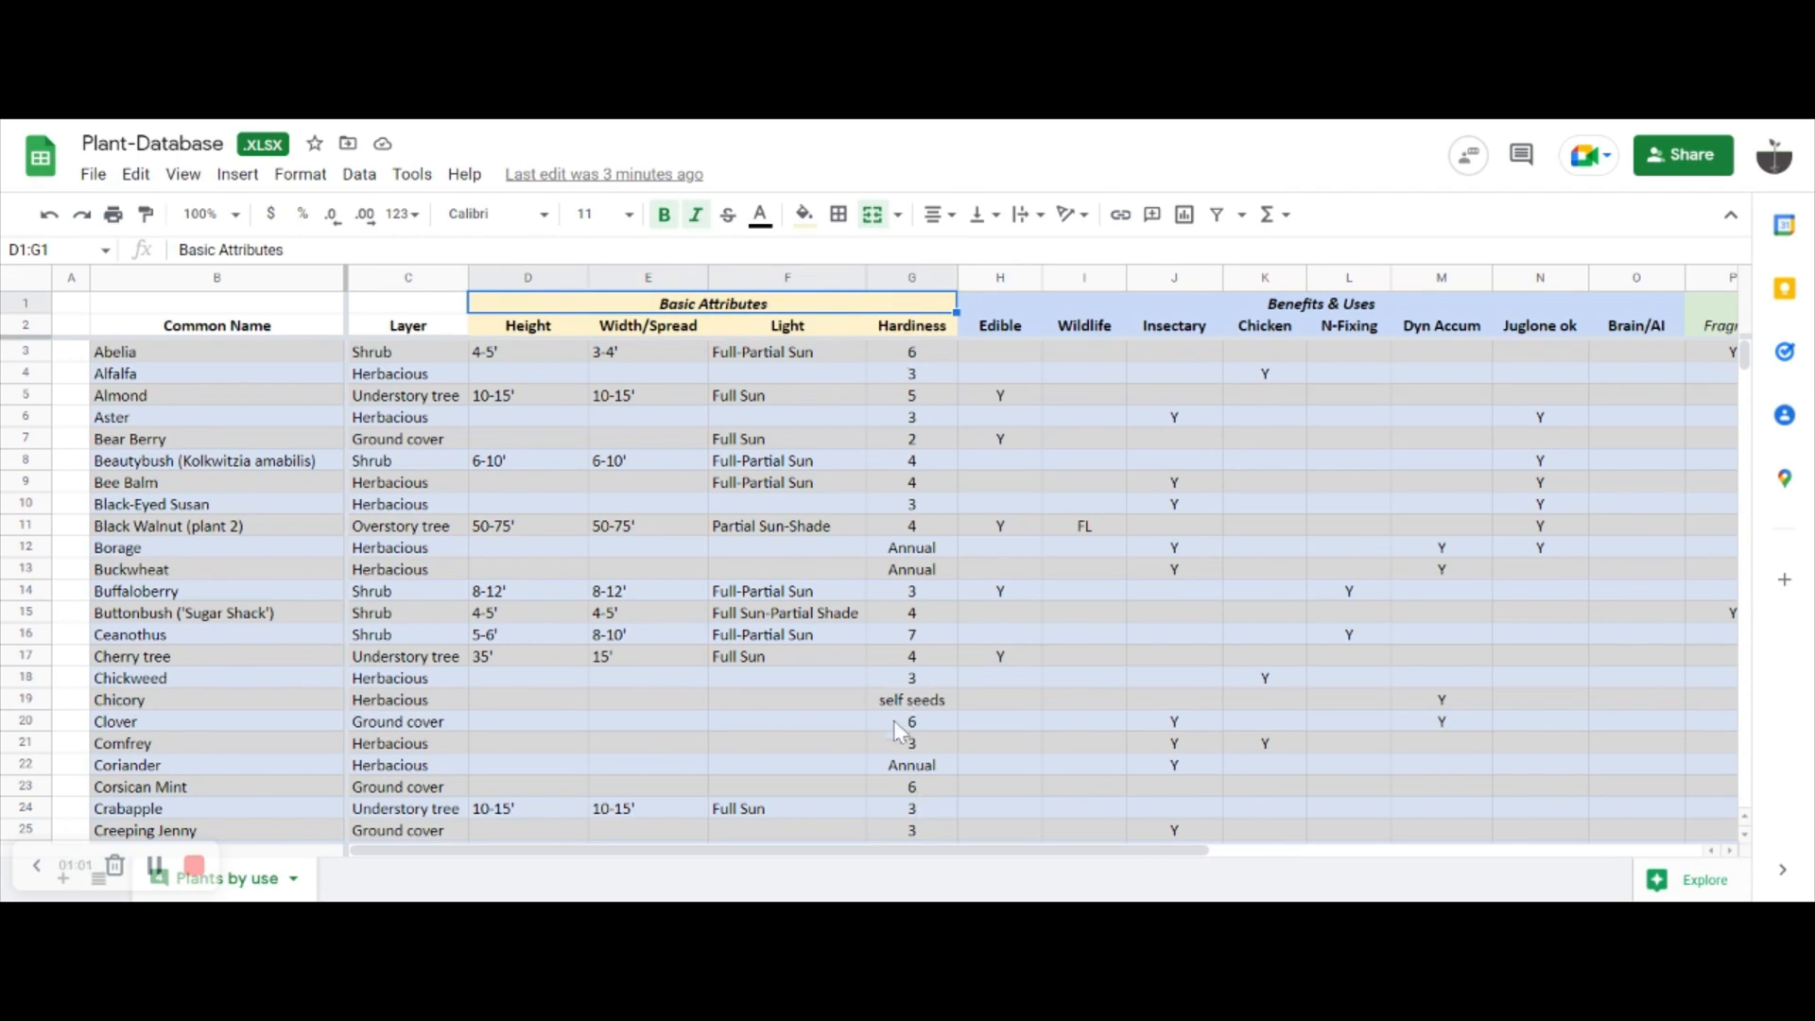
pyautogui.click(911, 415)
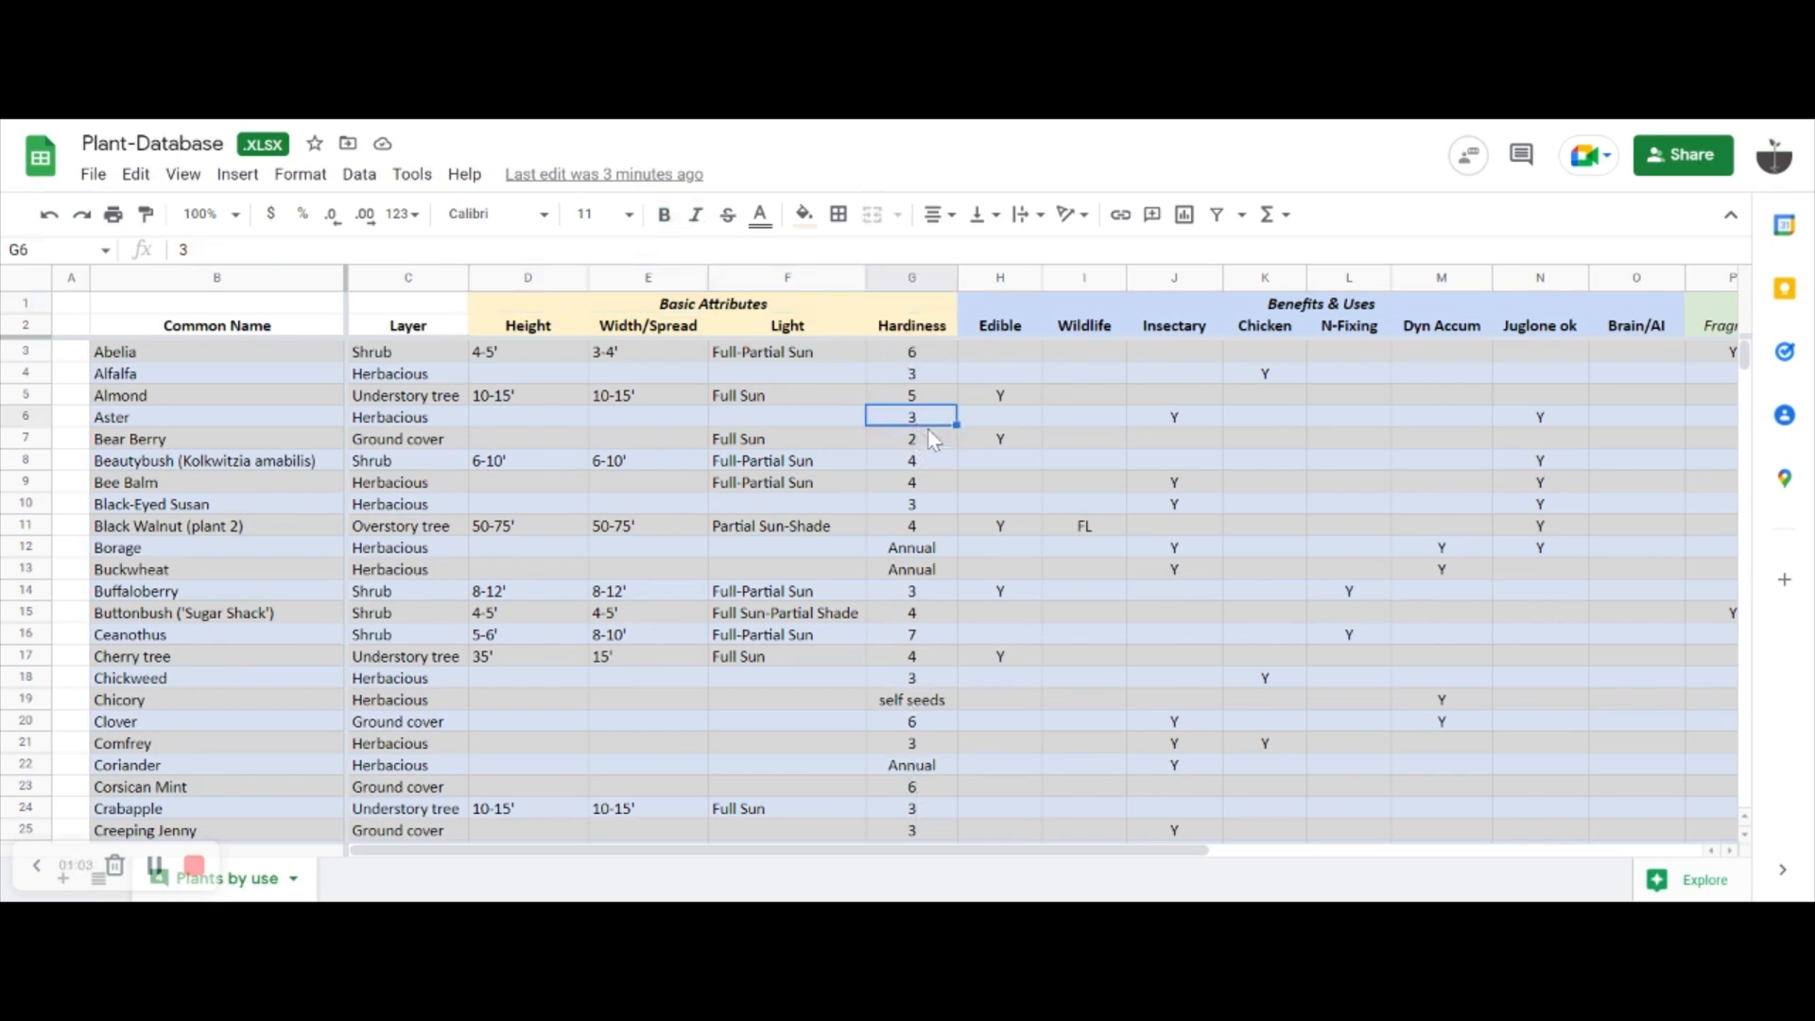
pyautogui.click(912, 352)
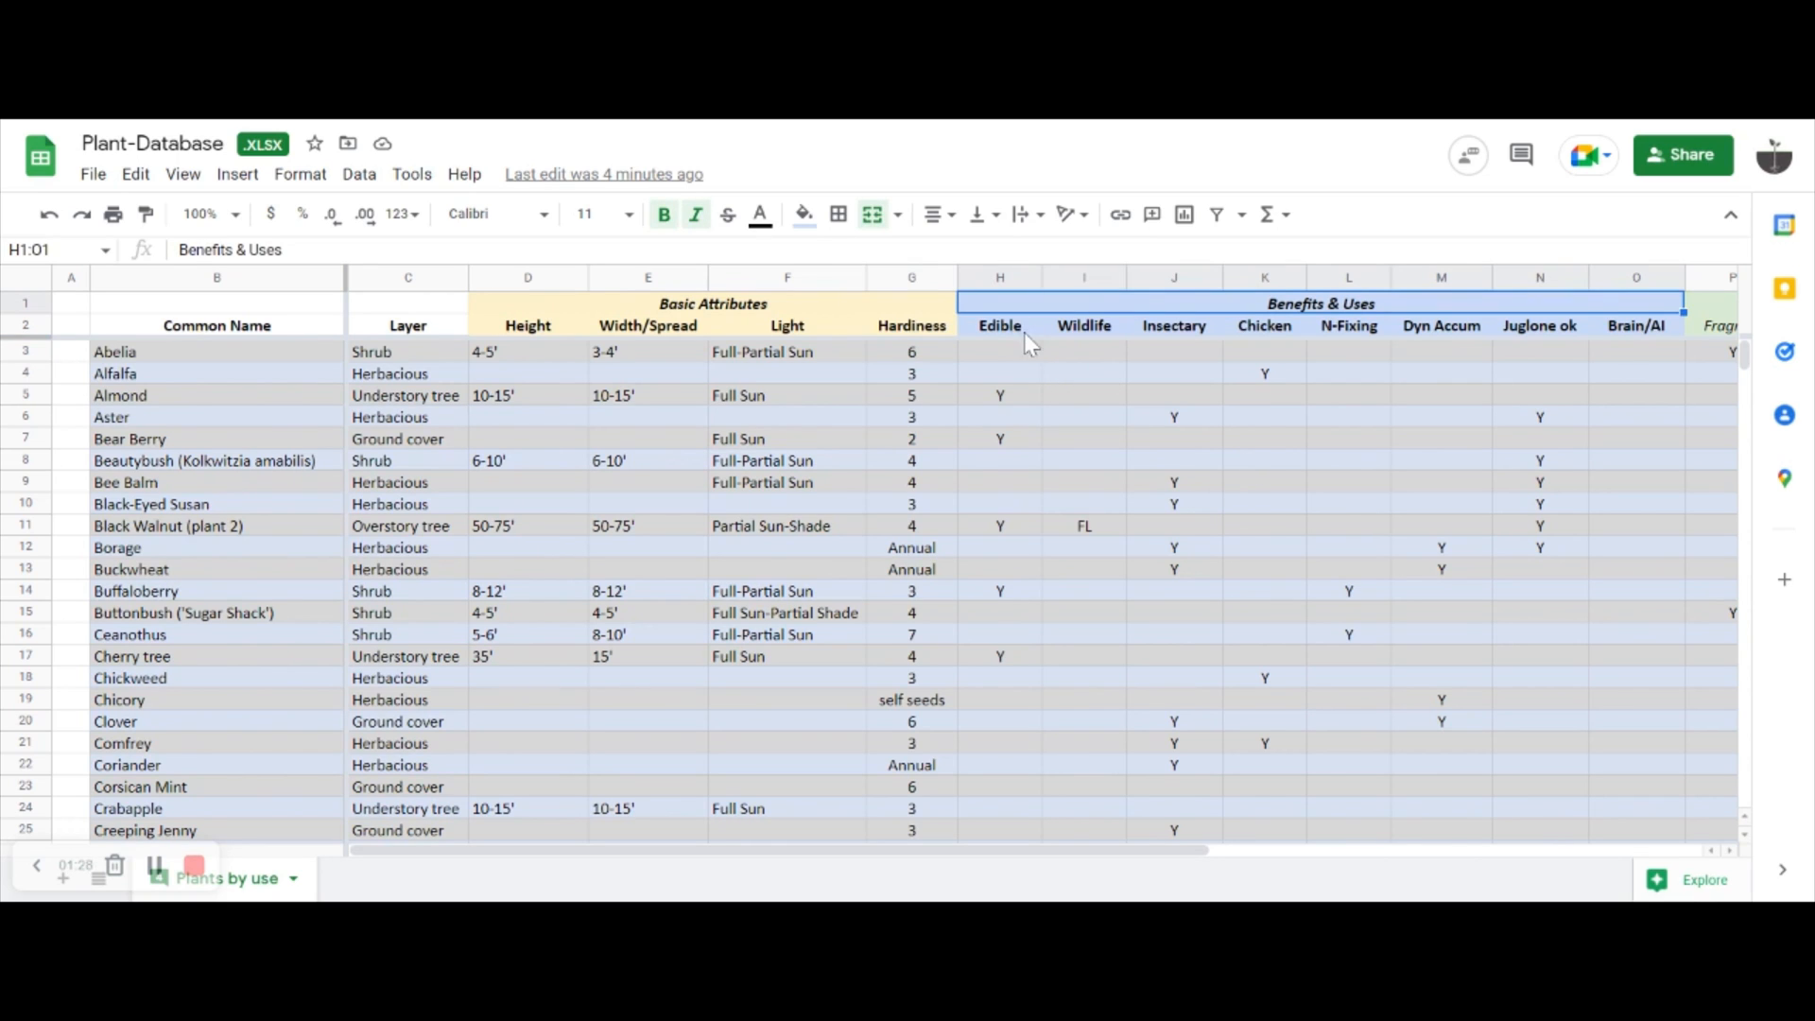
# - Review the Benefits & Uses headings: Edible, Wildlife, Insectary, Chicken, N-Fixing, Dyn Accum, Juglone ok, Brain/AI
pyautogui.click(998, 325)
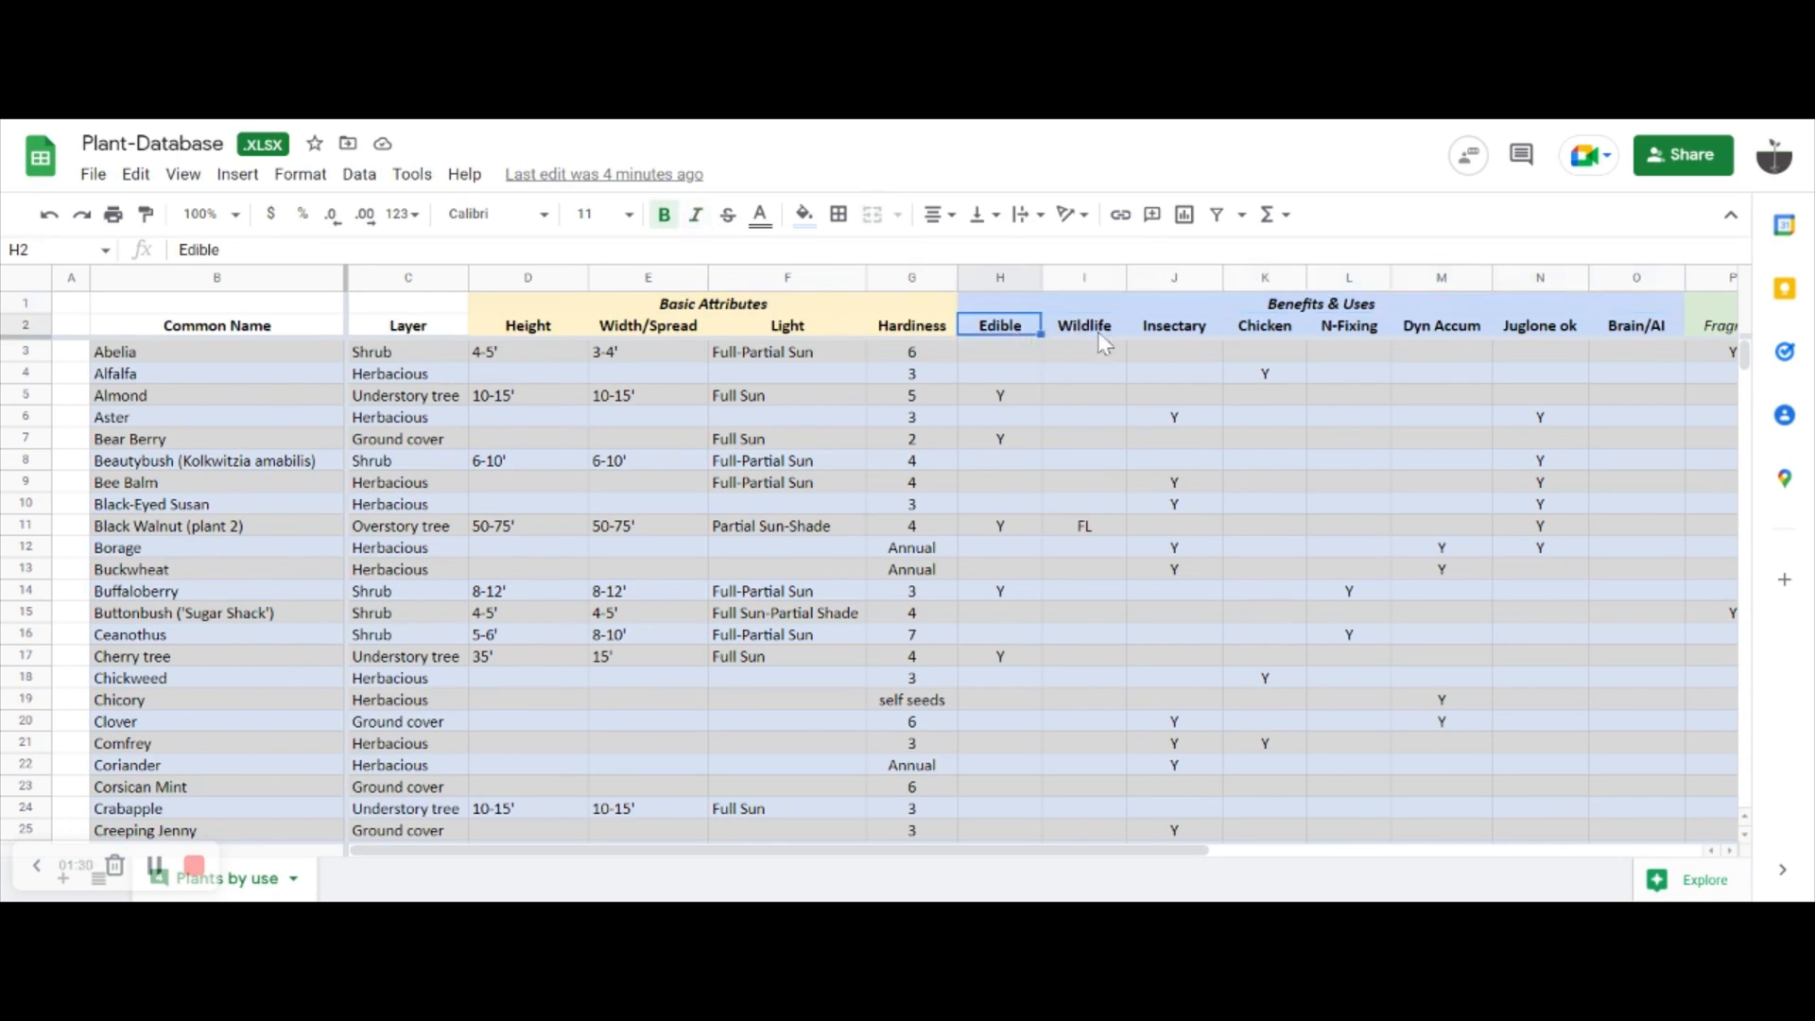
pyautogui.click(1084, 325)
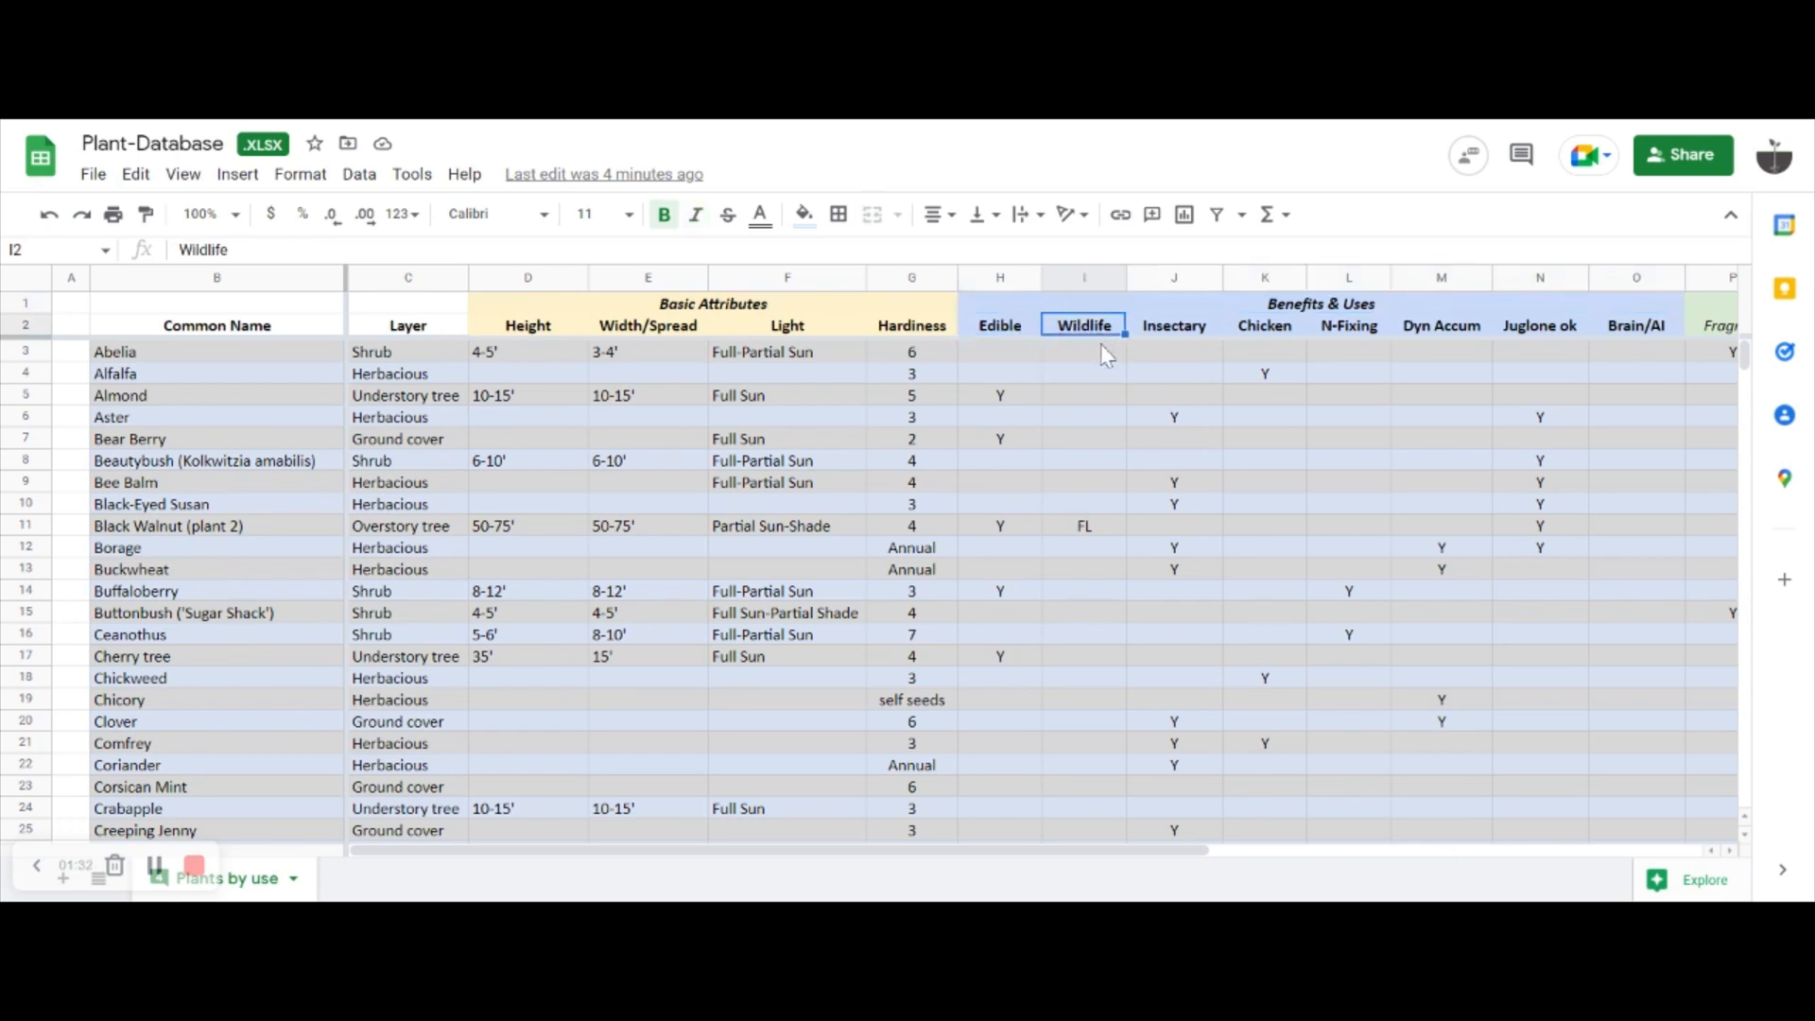
pyautogui.click(1174, 325)
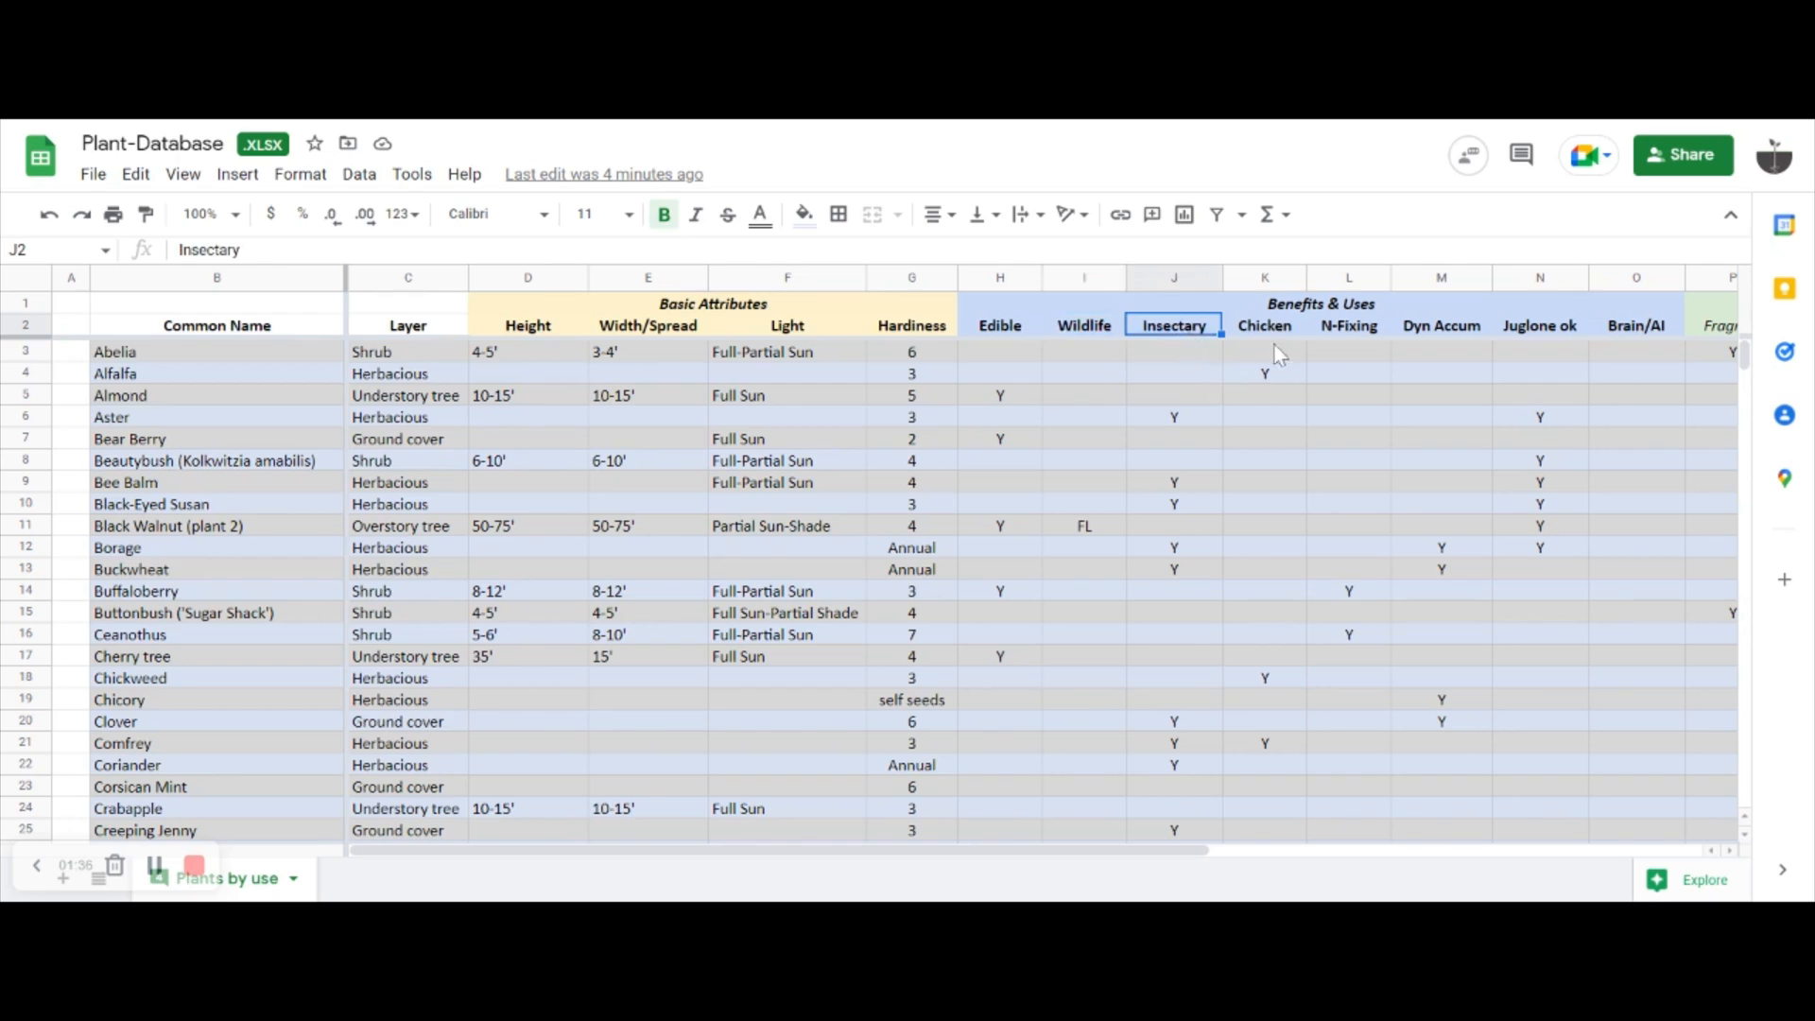
pyautogui.click(1264, 325)
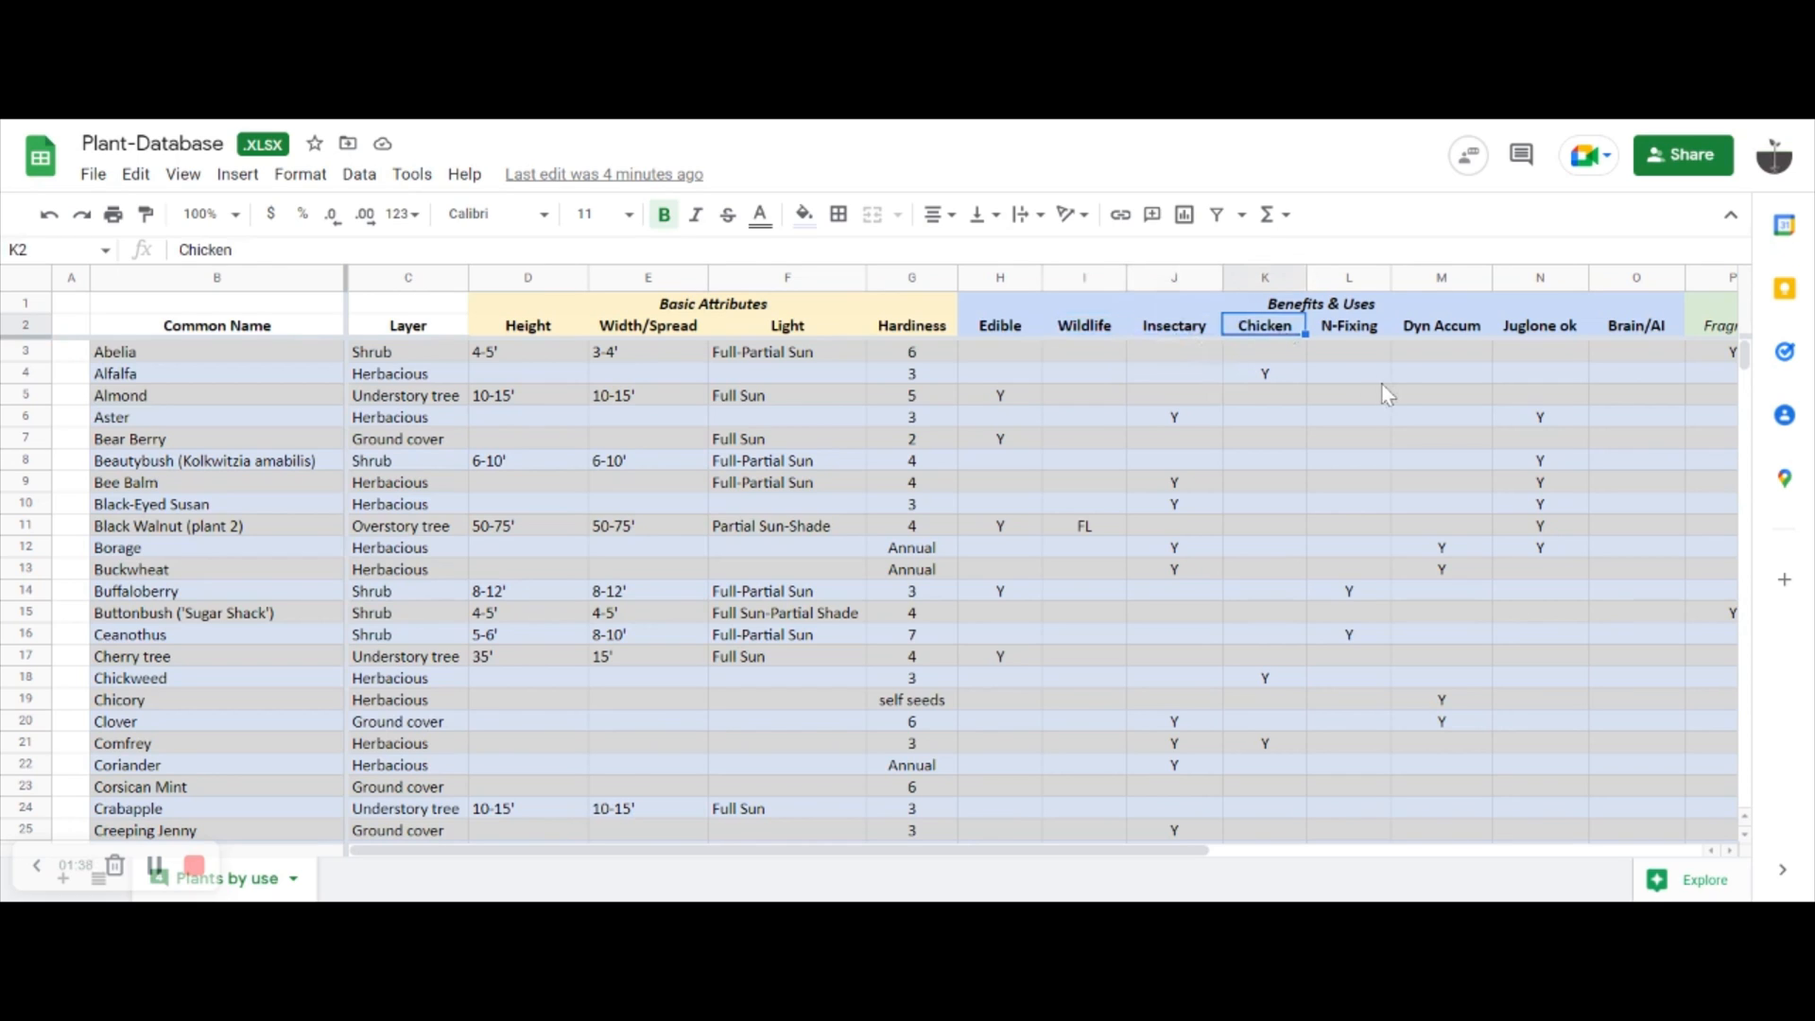
pyautogui.click(1348, 325)
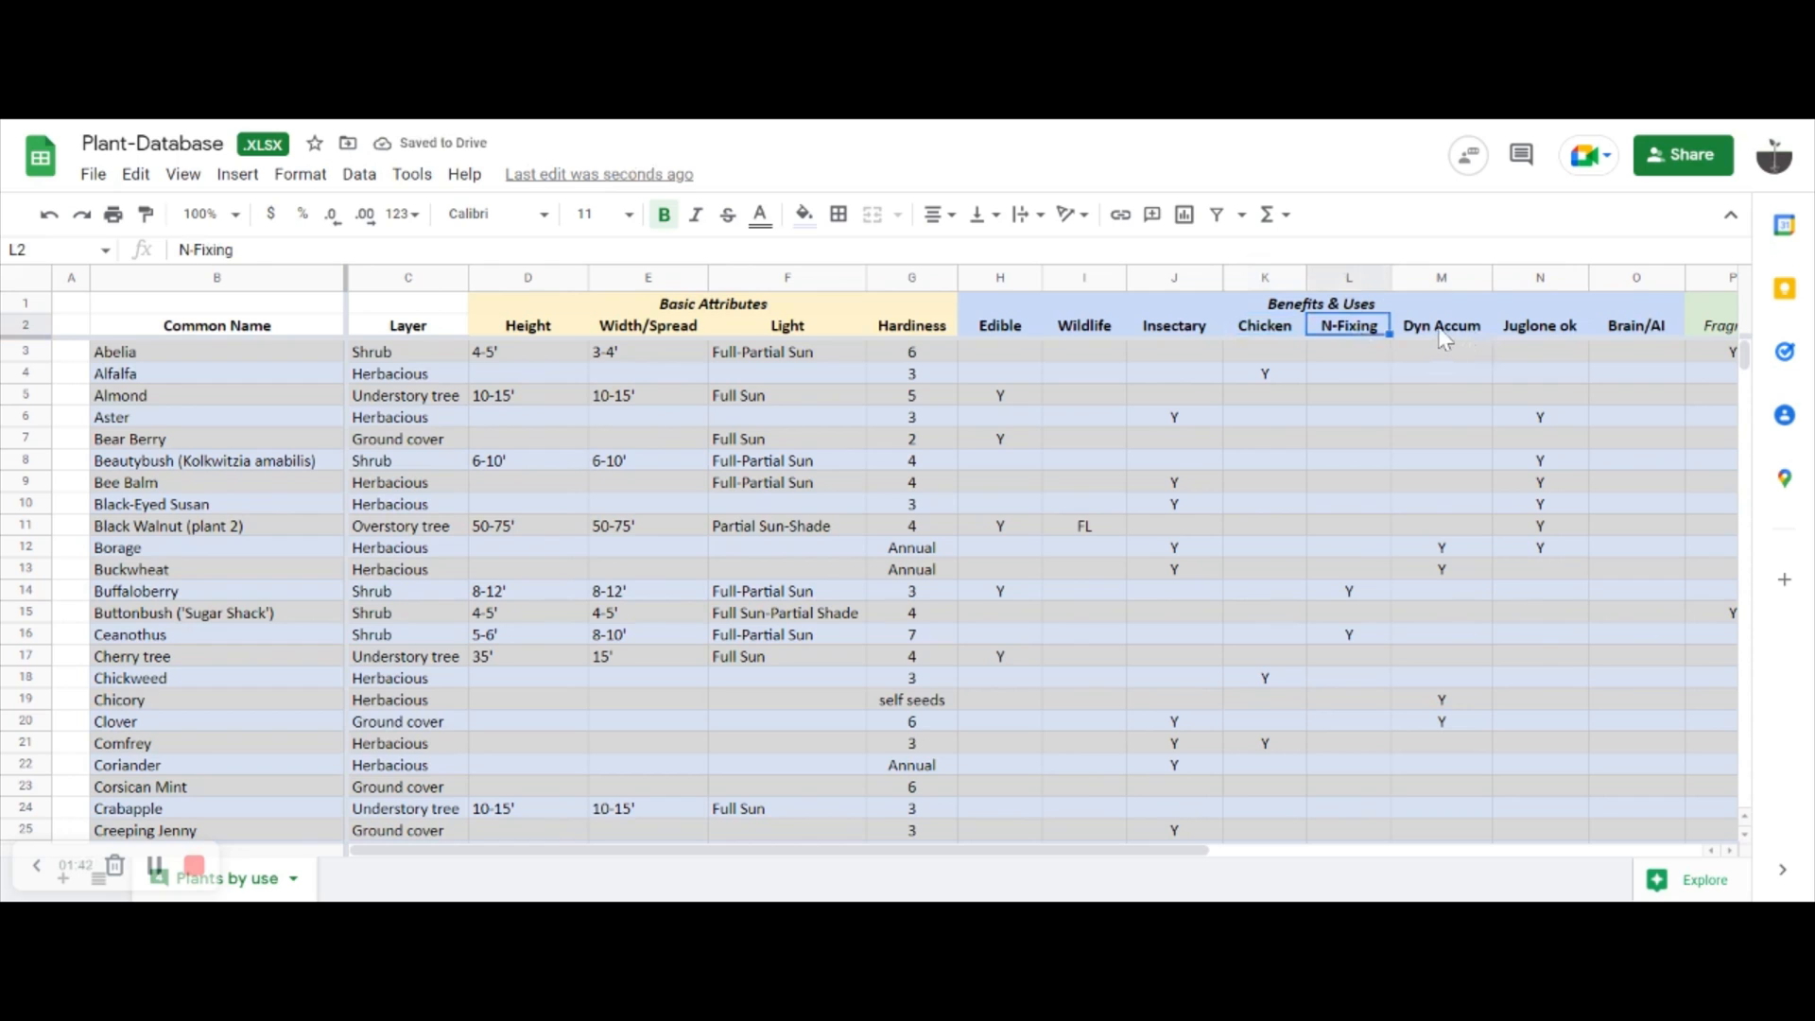
pyautogui.click(1440, 325)
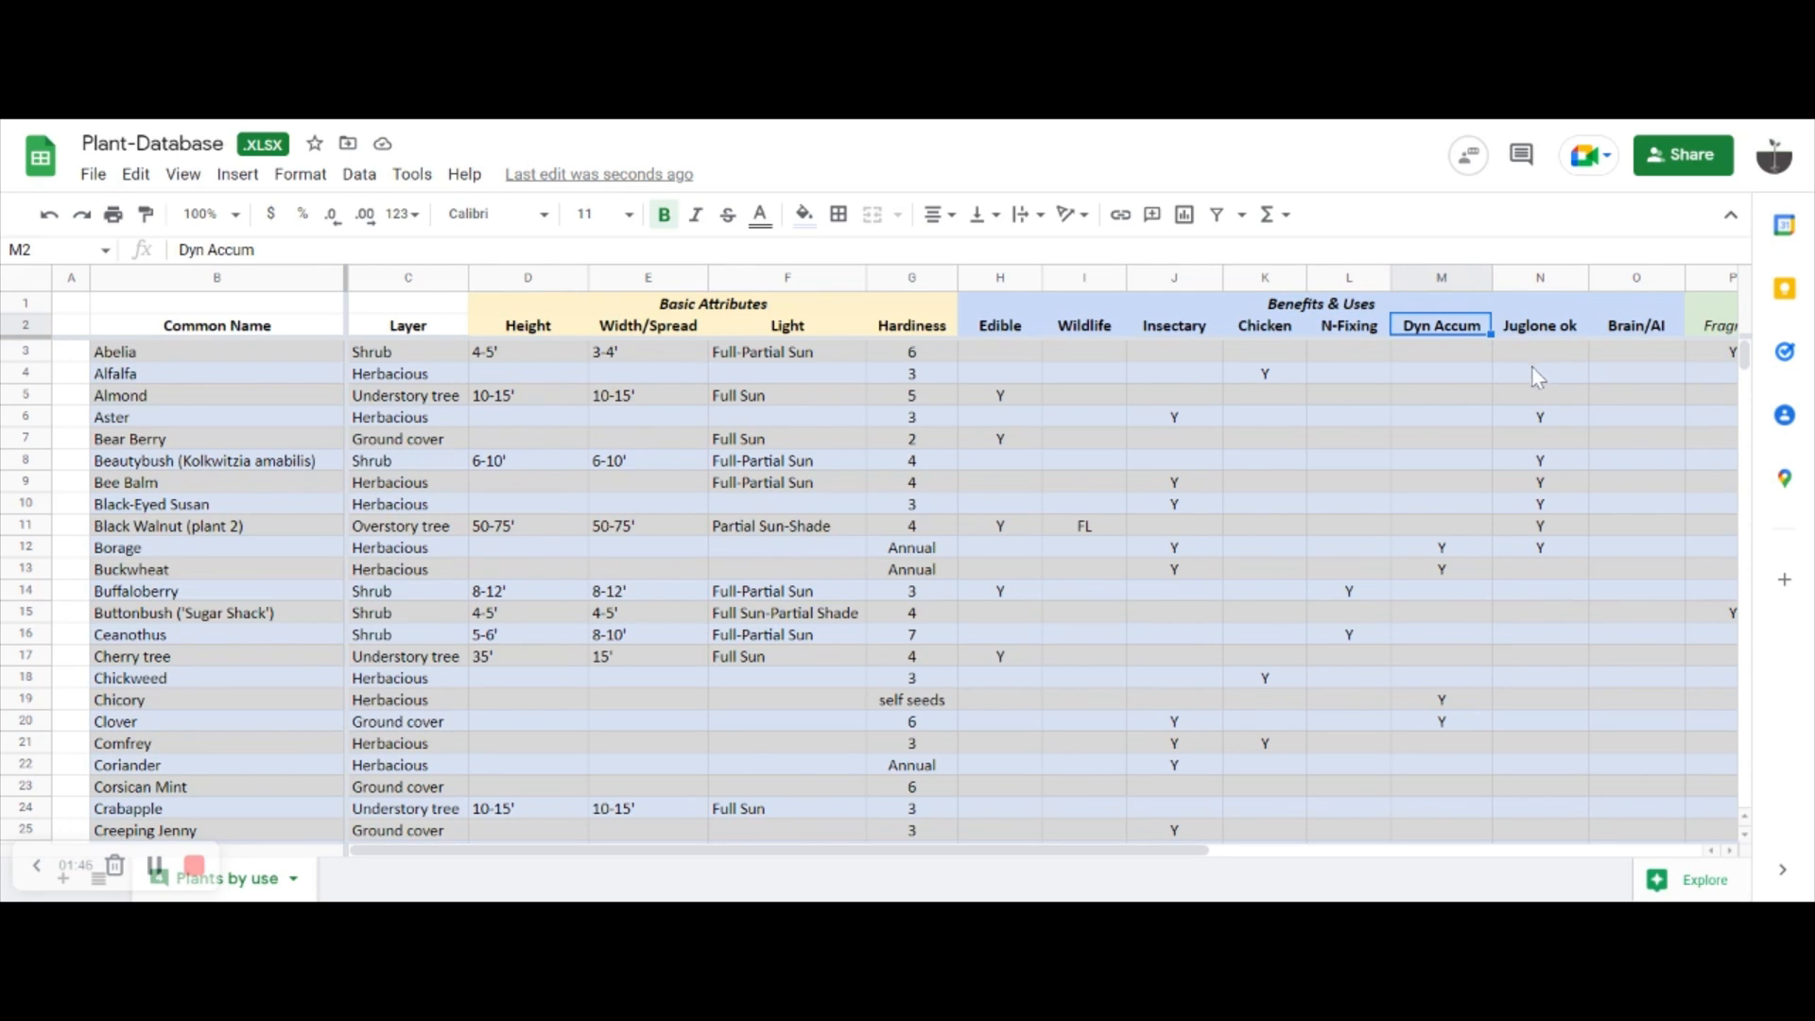
pyautogui.click(1539, 325)
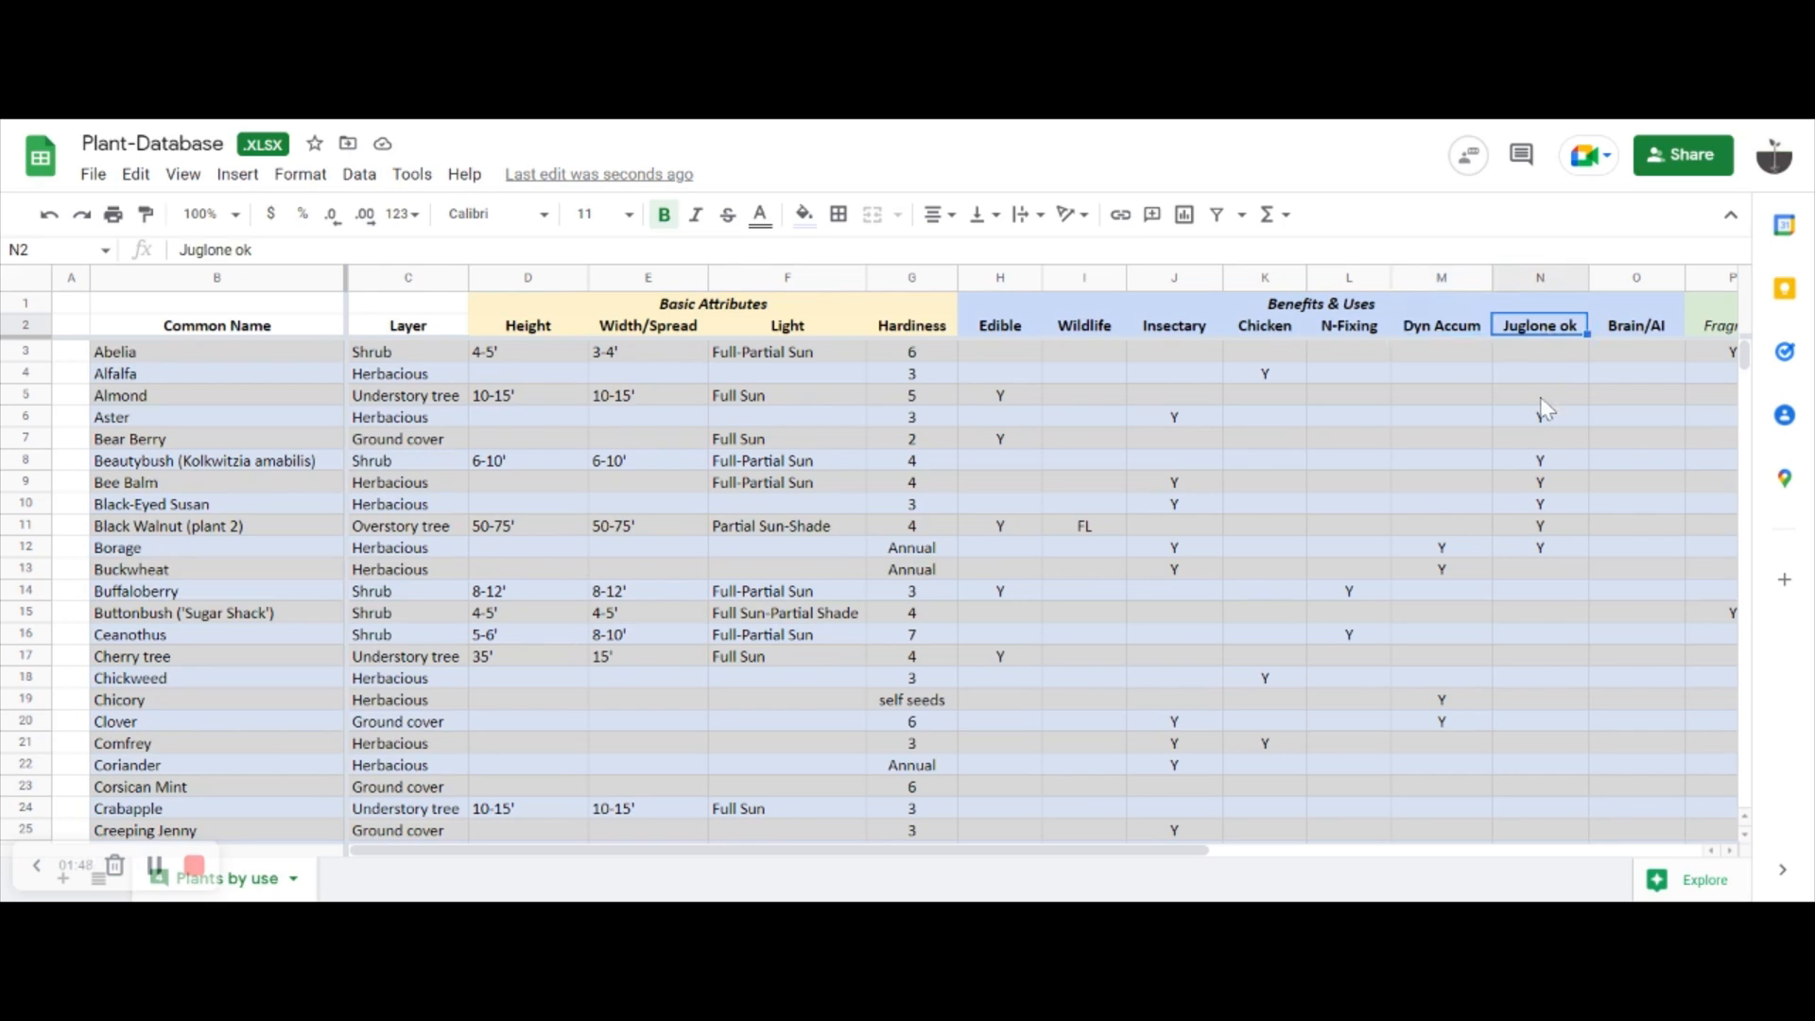
pyautogui.moveTo(1643, 327)
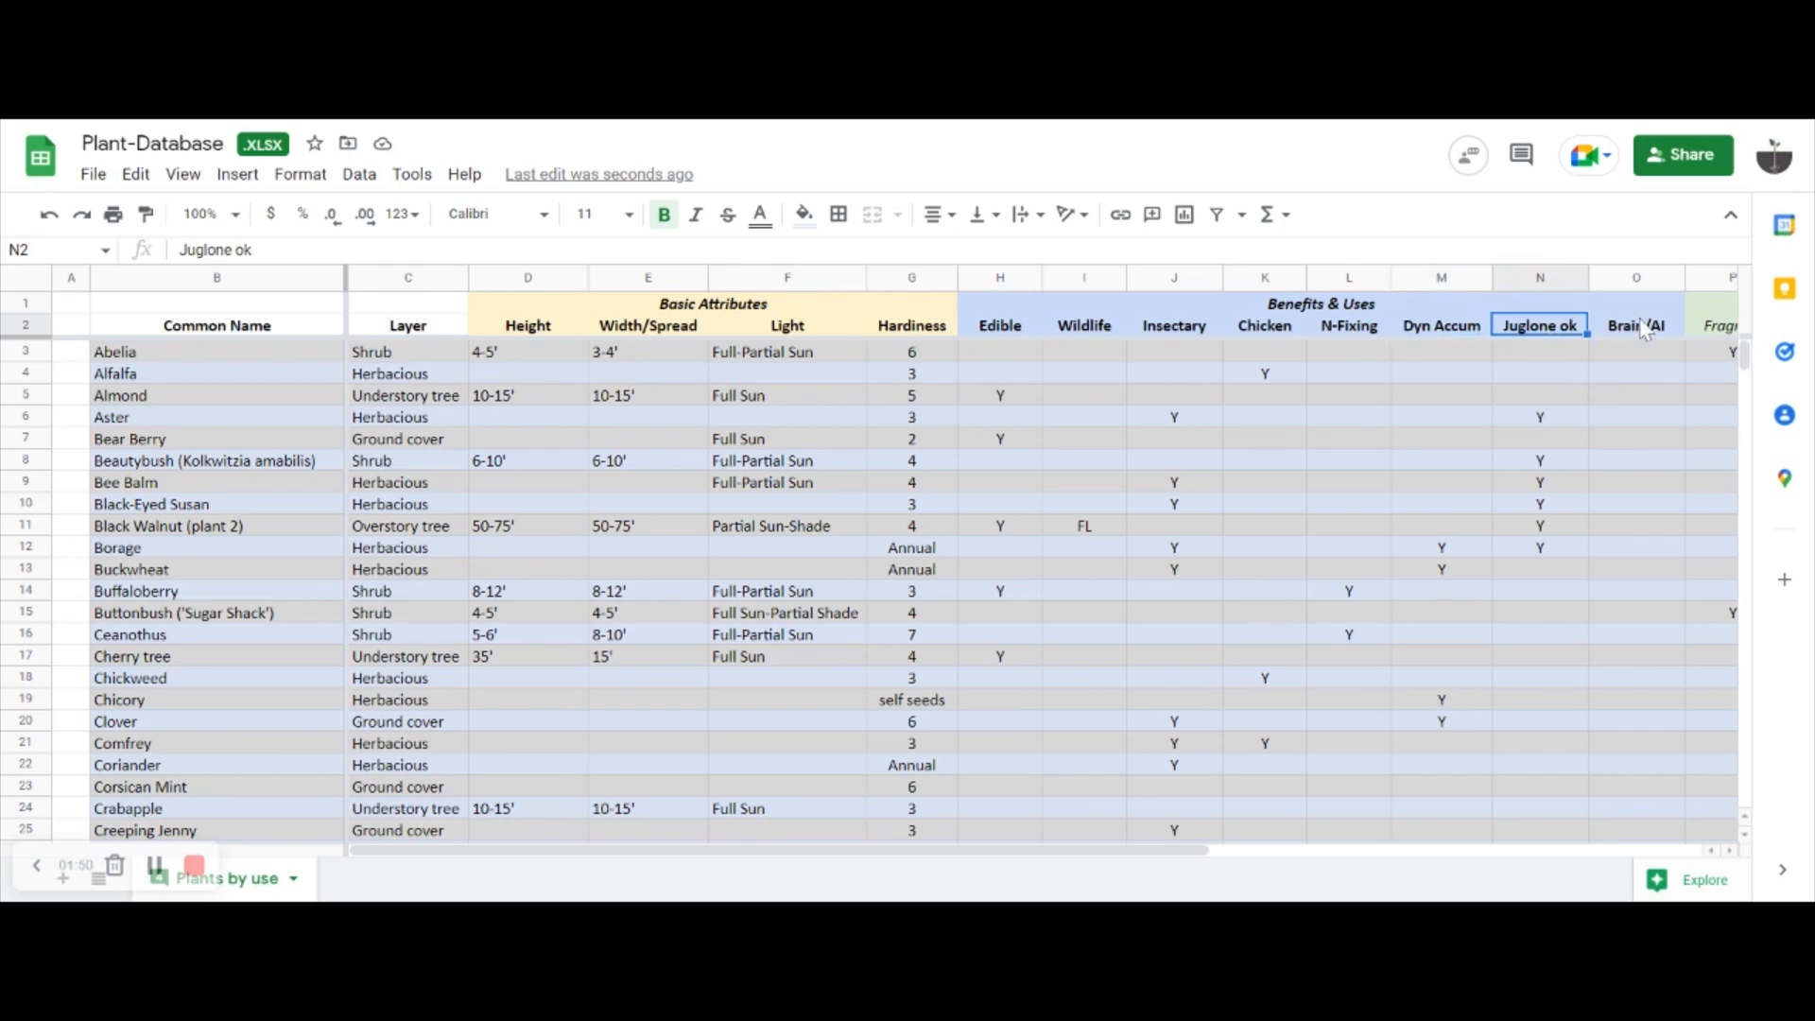
pyautogui.click(1635, 325)
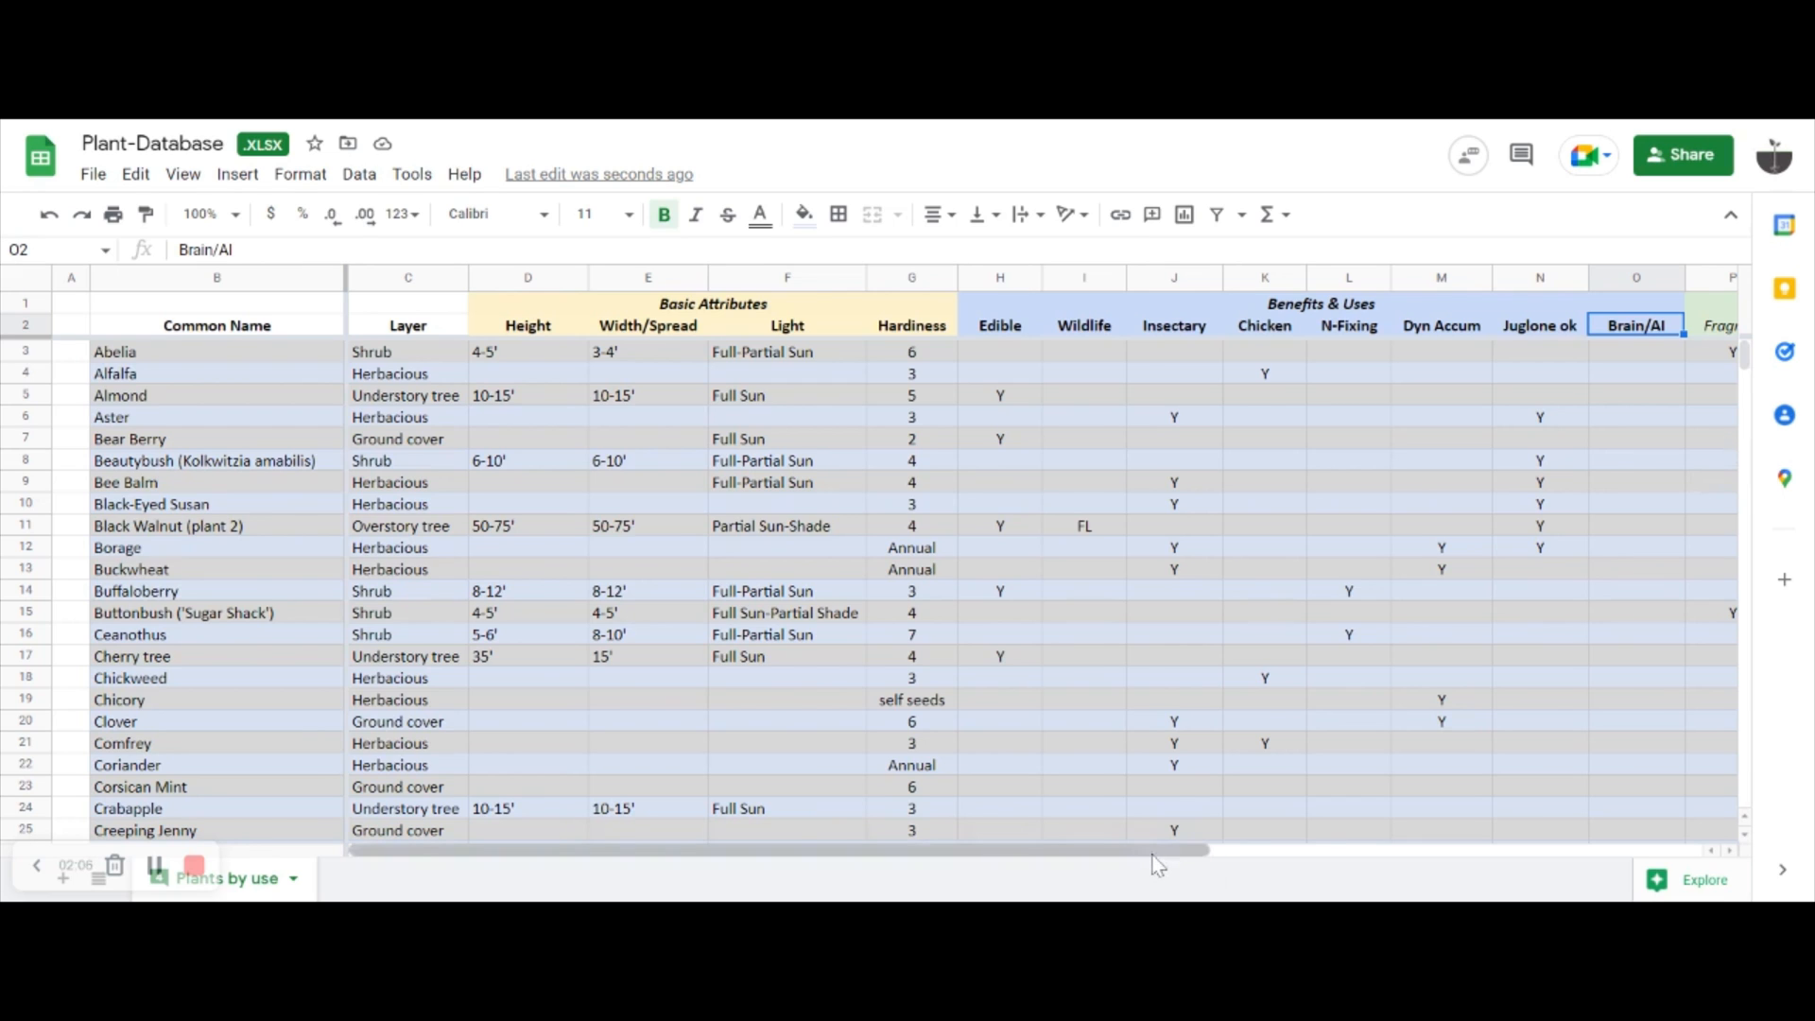
# - Review the Aesthetics columns (Fragrant and seasonal interest) and scan down the plant rows
pyautogui.hscroll(3)
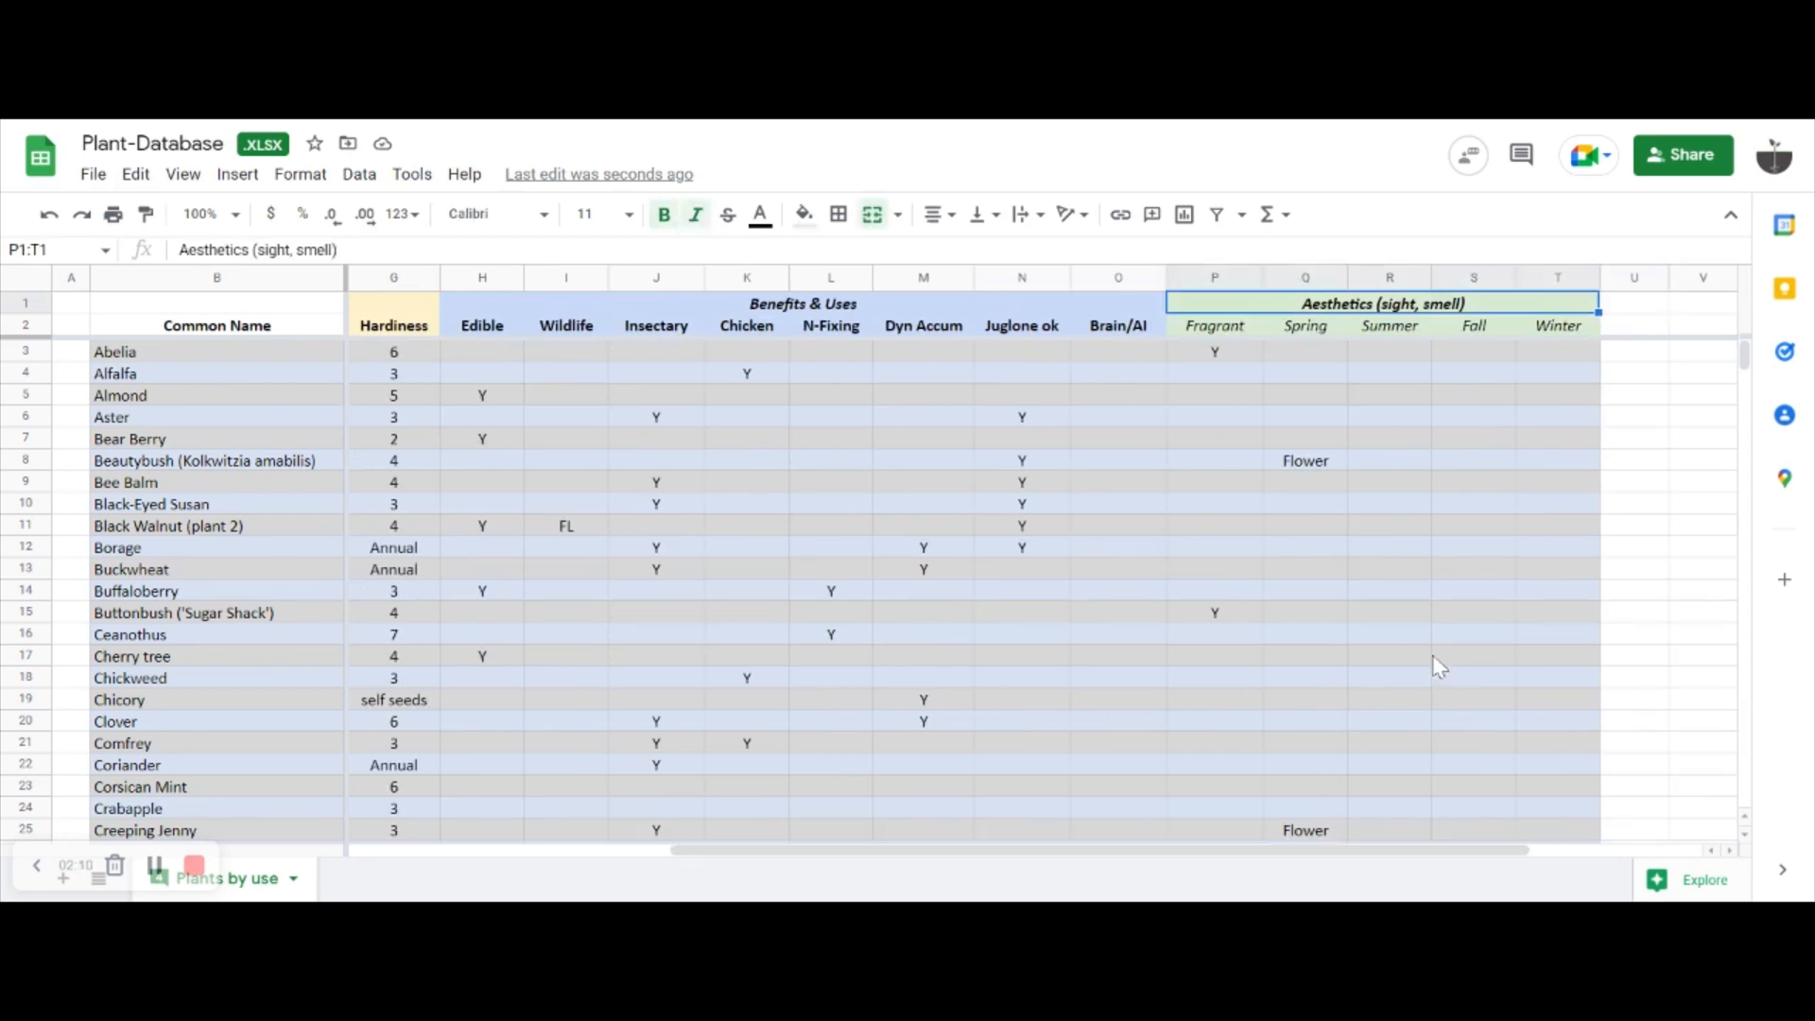
pyautogui.click(1214, 326)
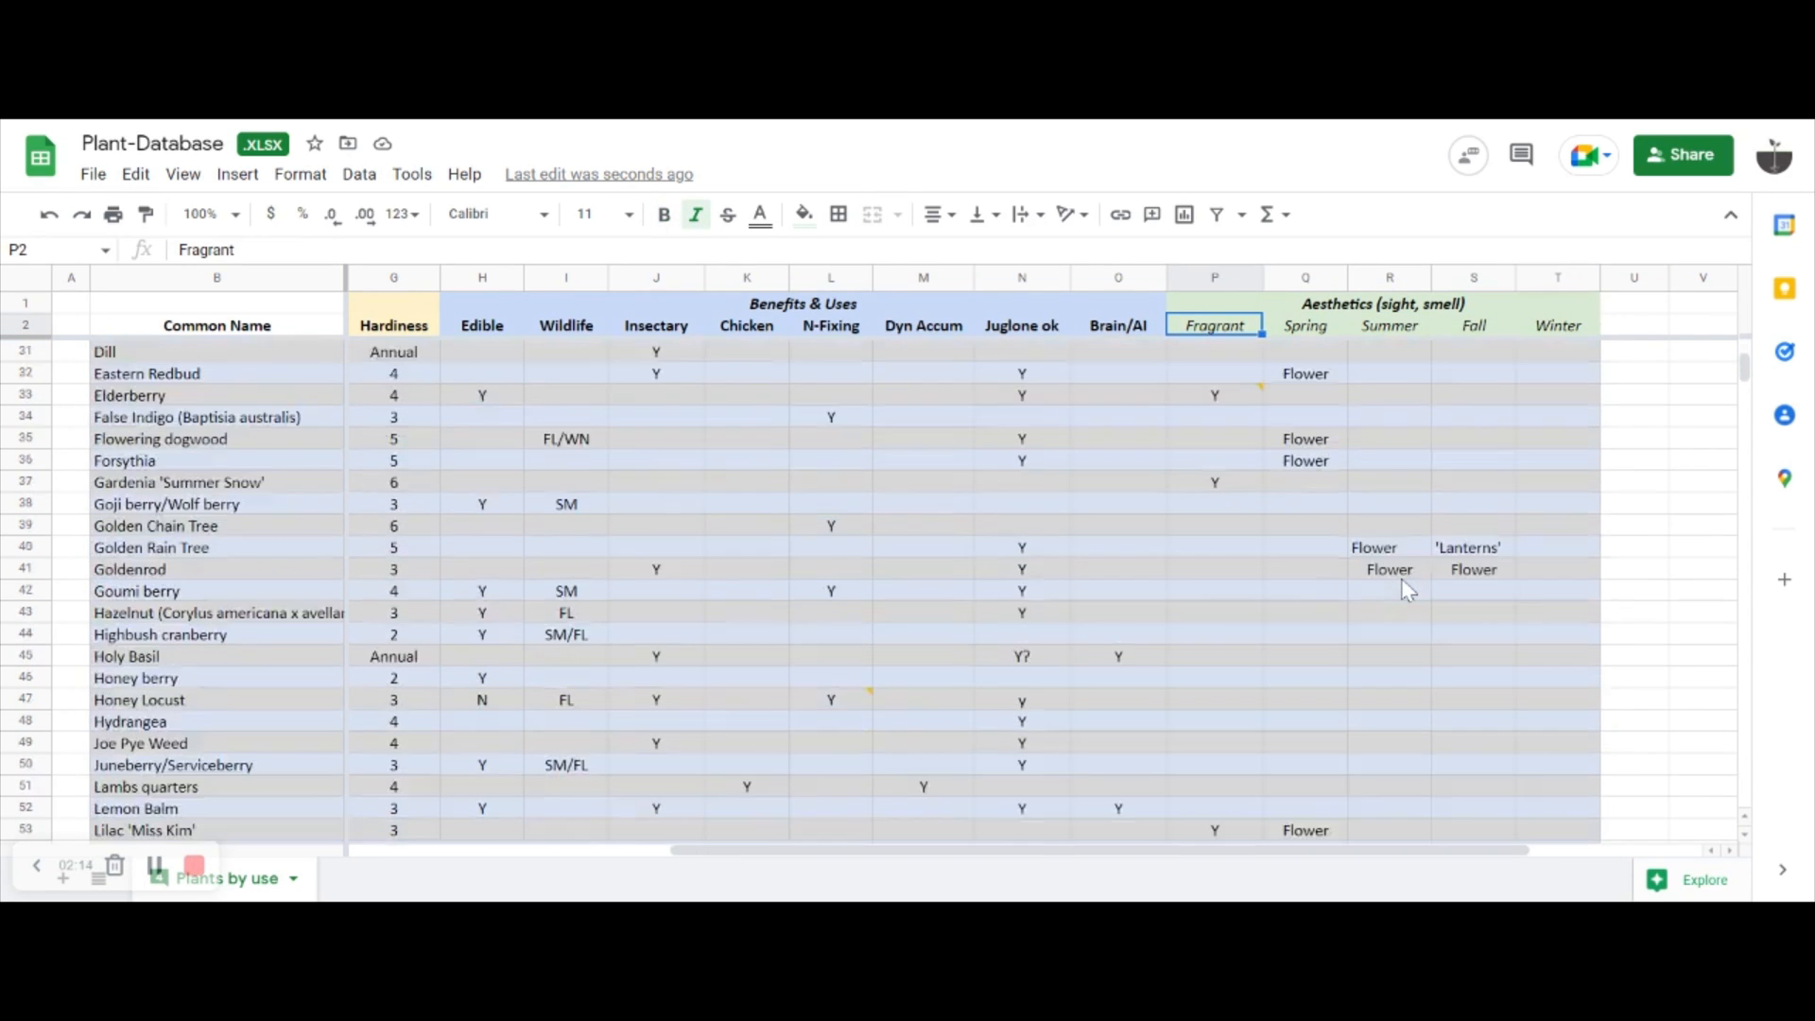
pyautogui.scroll(-3)
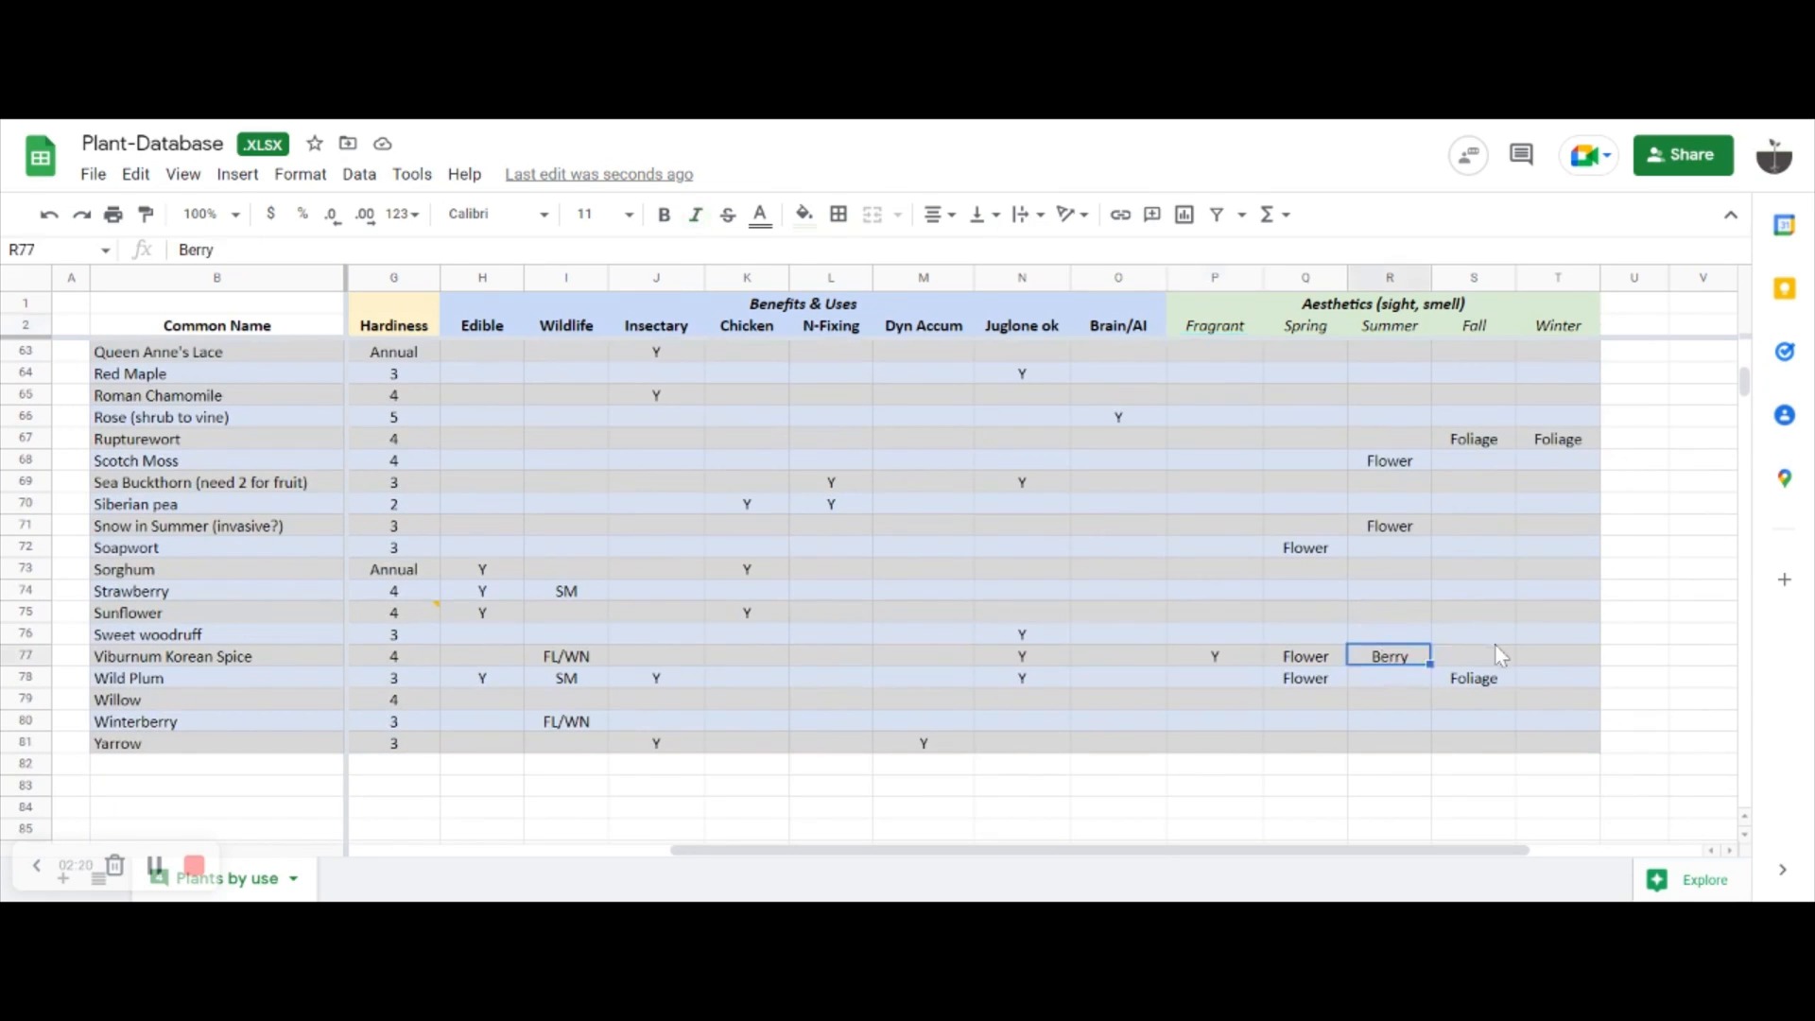
pyautogui.moveTo(1479, 582)
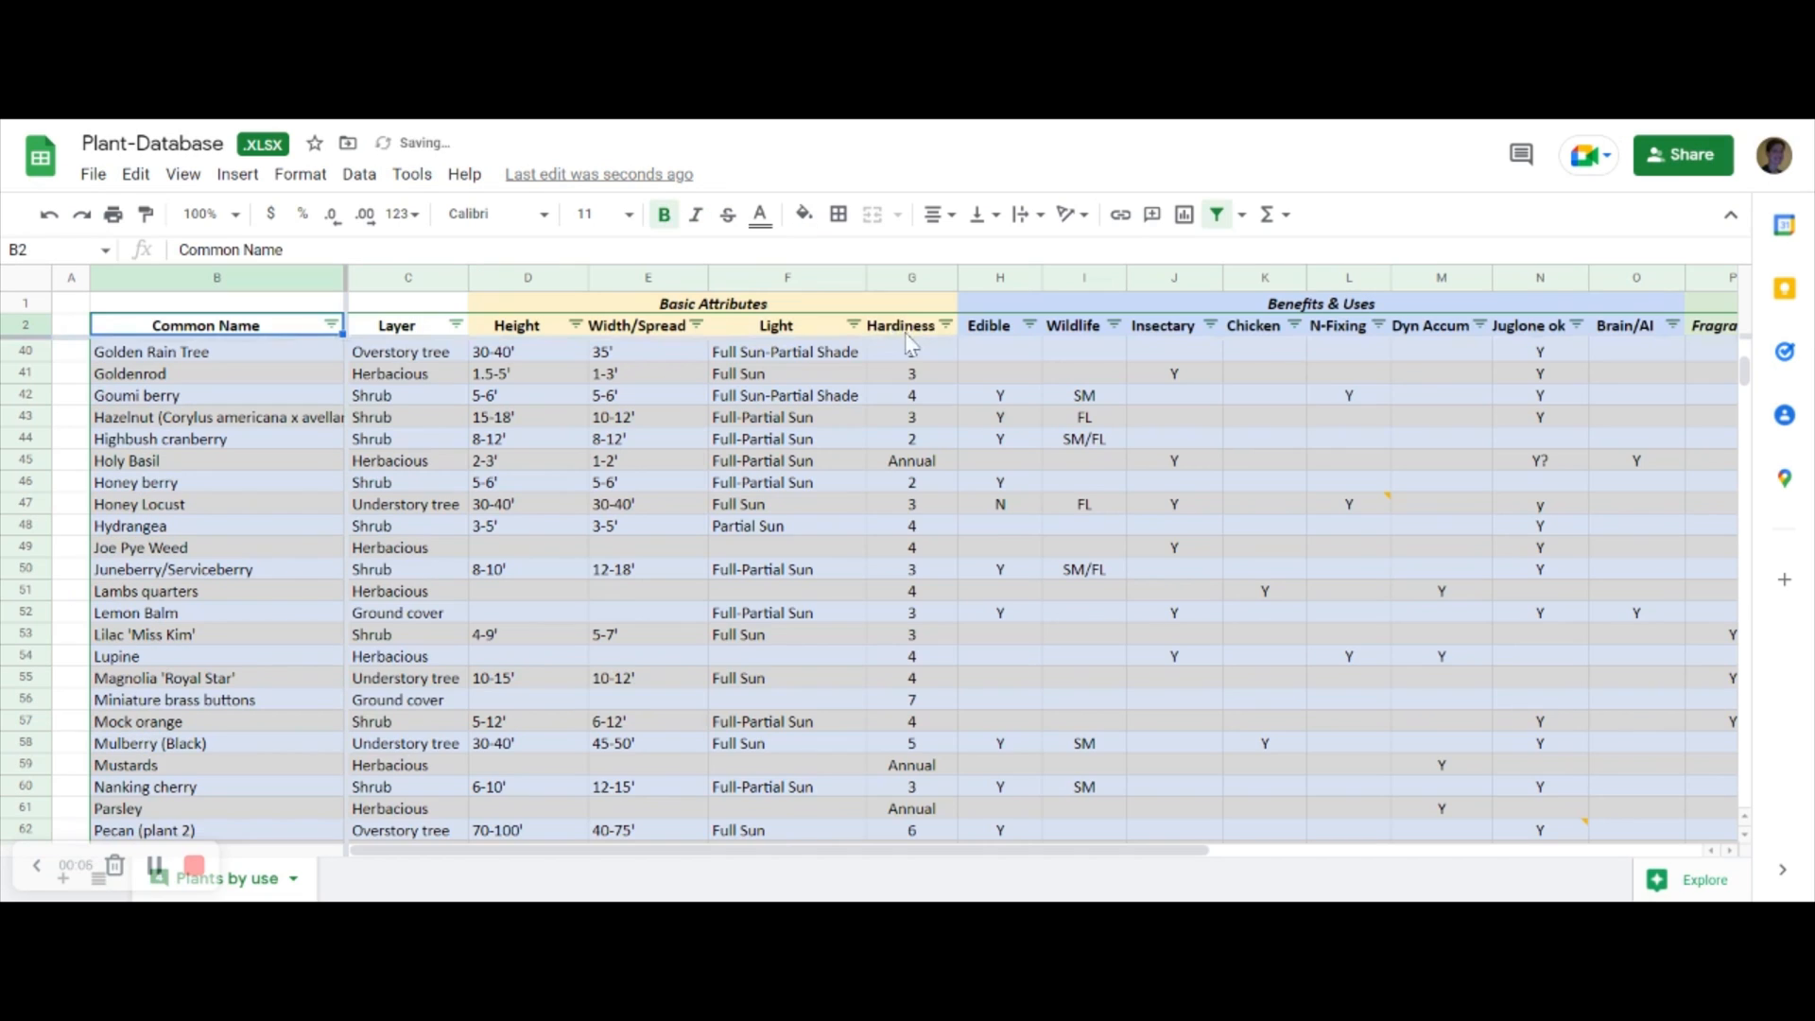
# - Filter Hardiness to 2–6 (dropping 7, Annual, self seeds) and Juglone ok to Y only
pyautogui.click(942, 325)
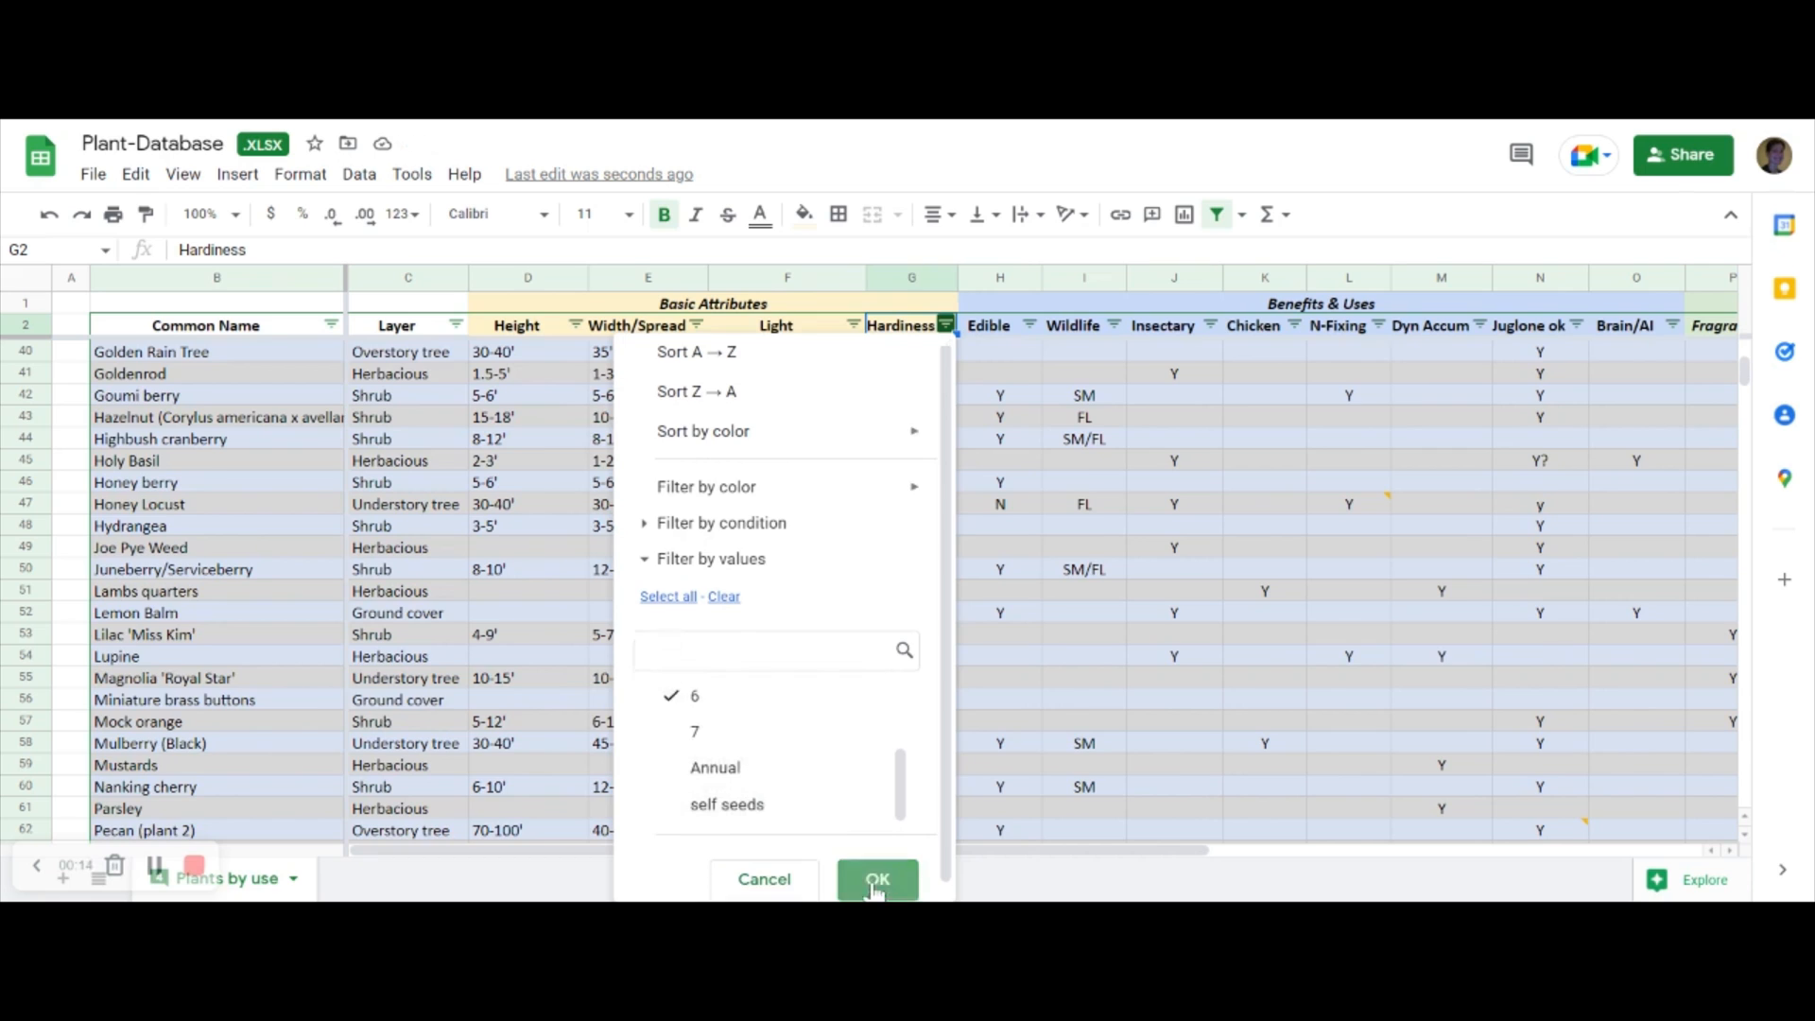
pyautogui.click(875, 879)
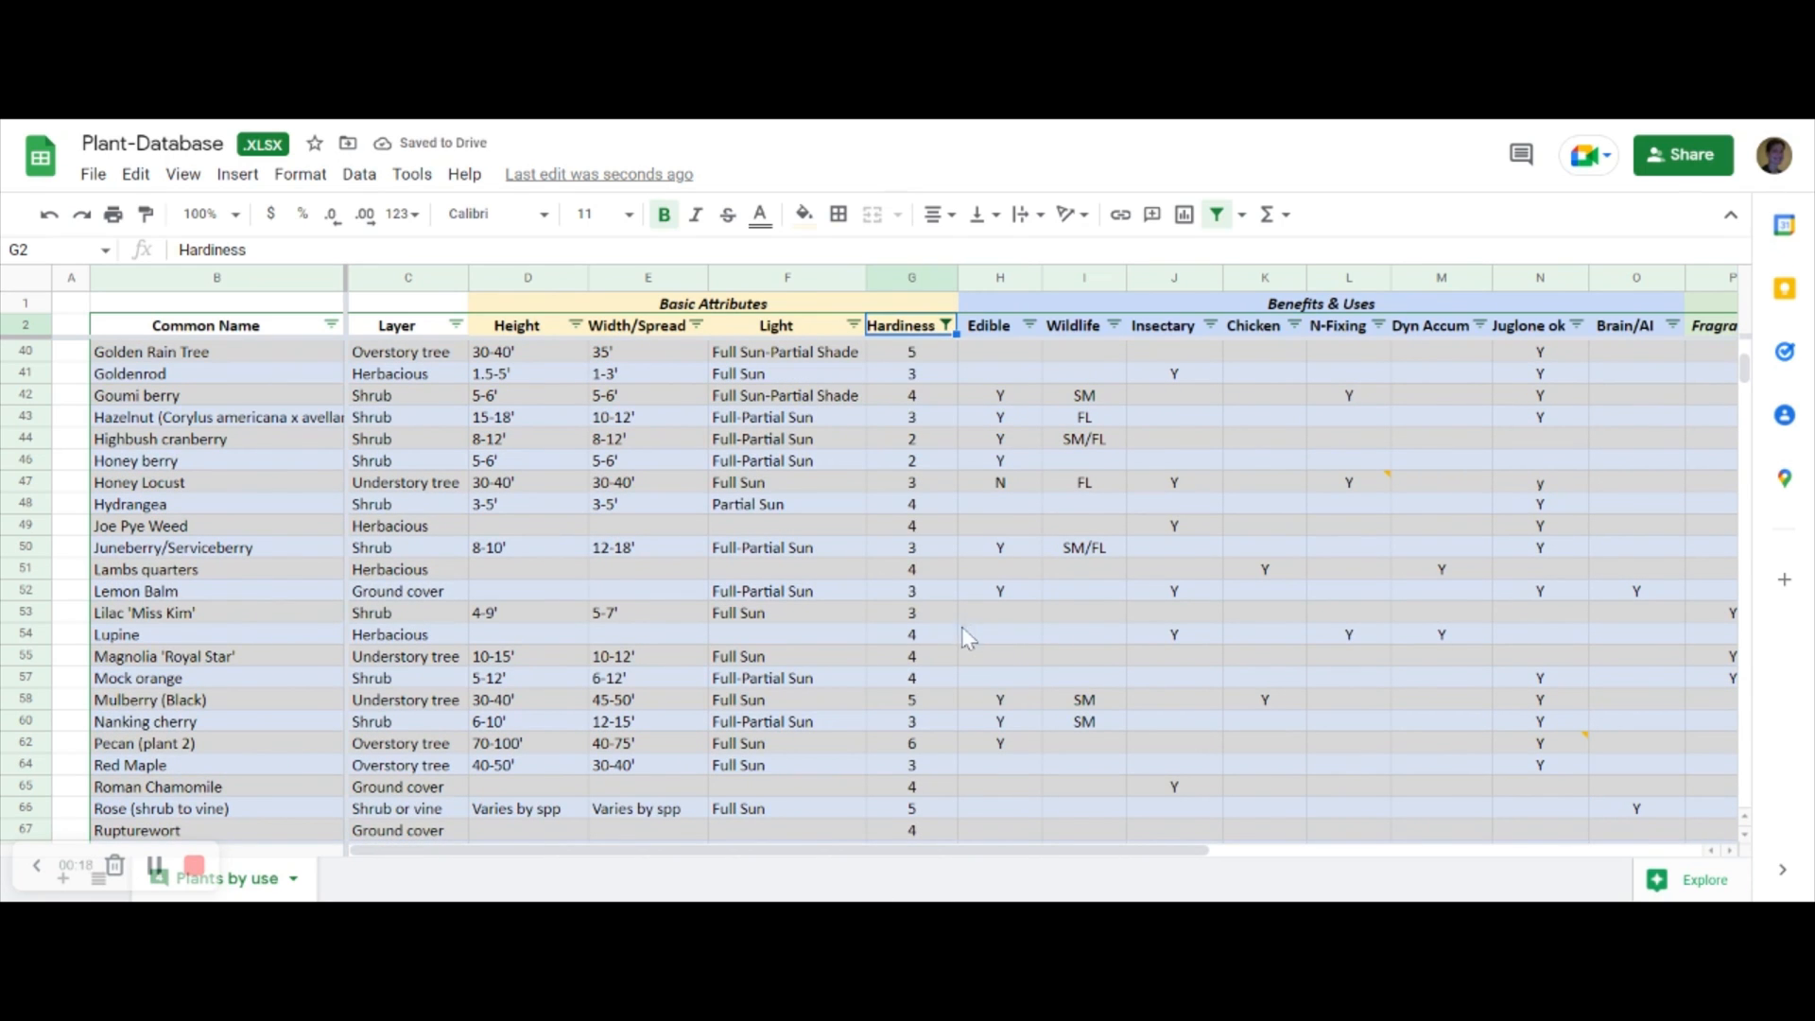
pyautogui.click(1530, 325)
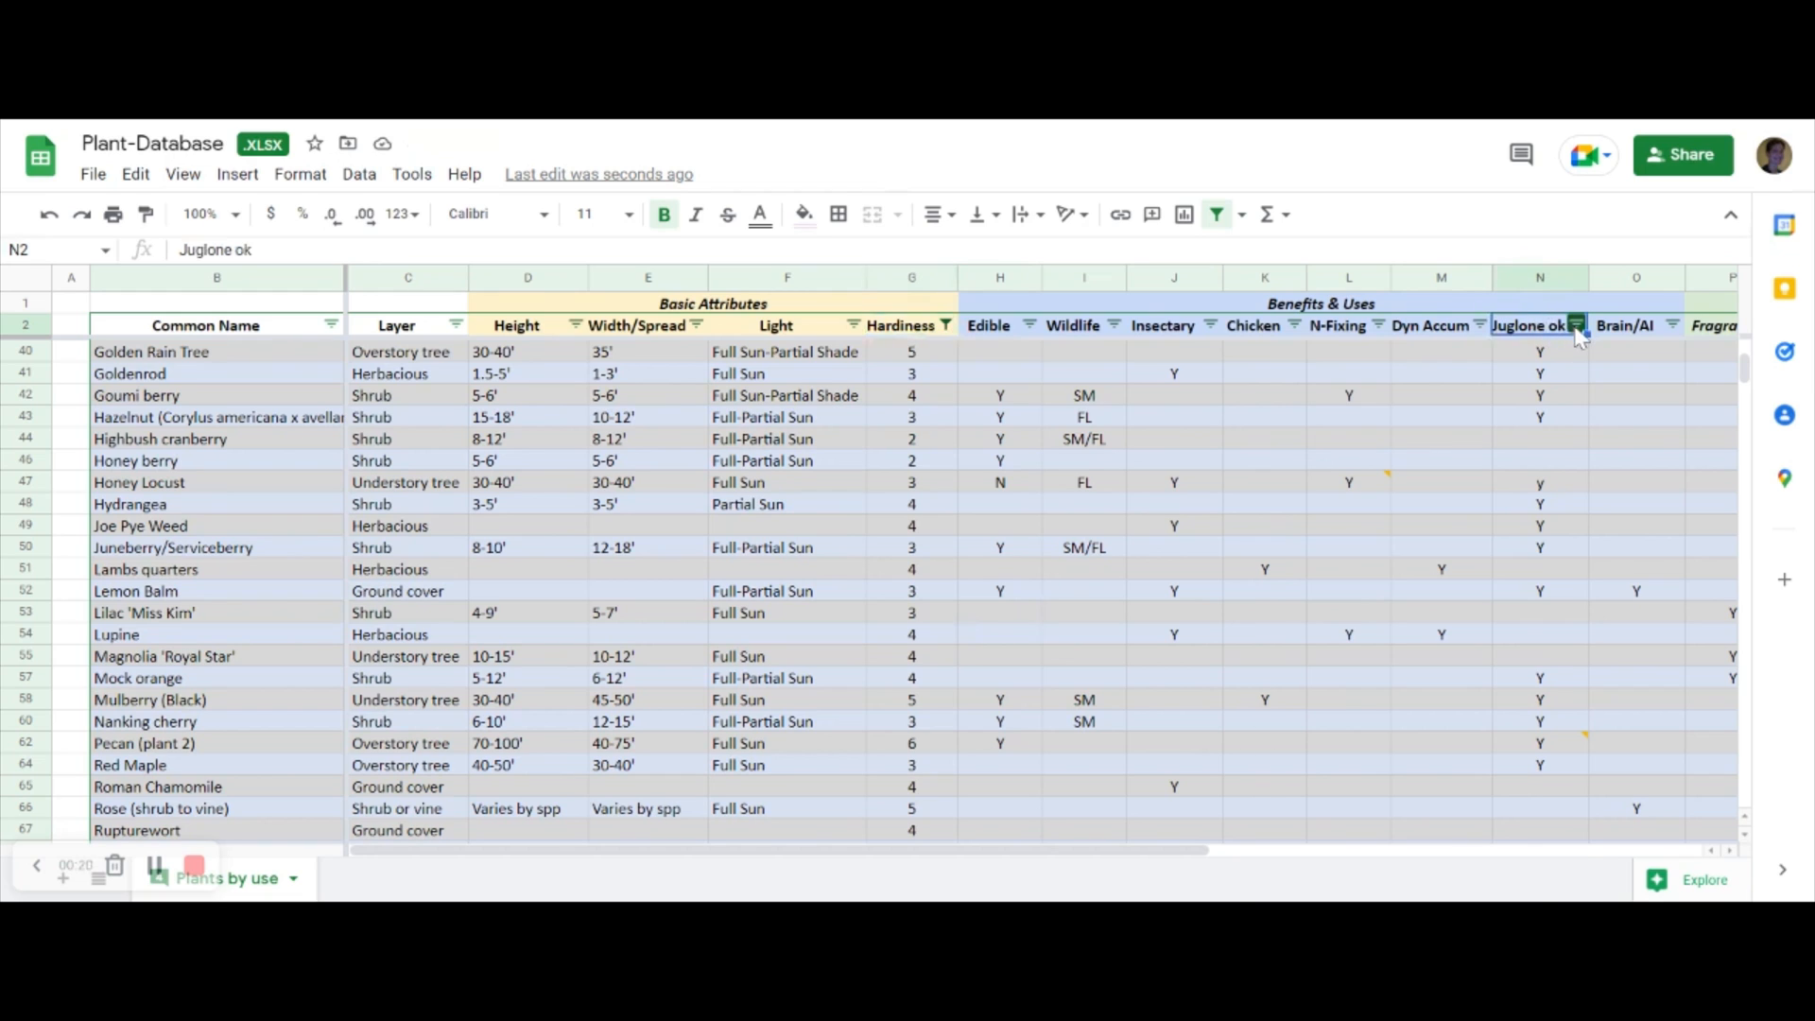
pyautogui.click(1575, 325)
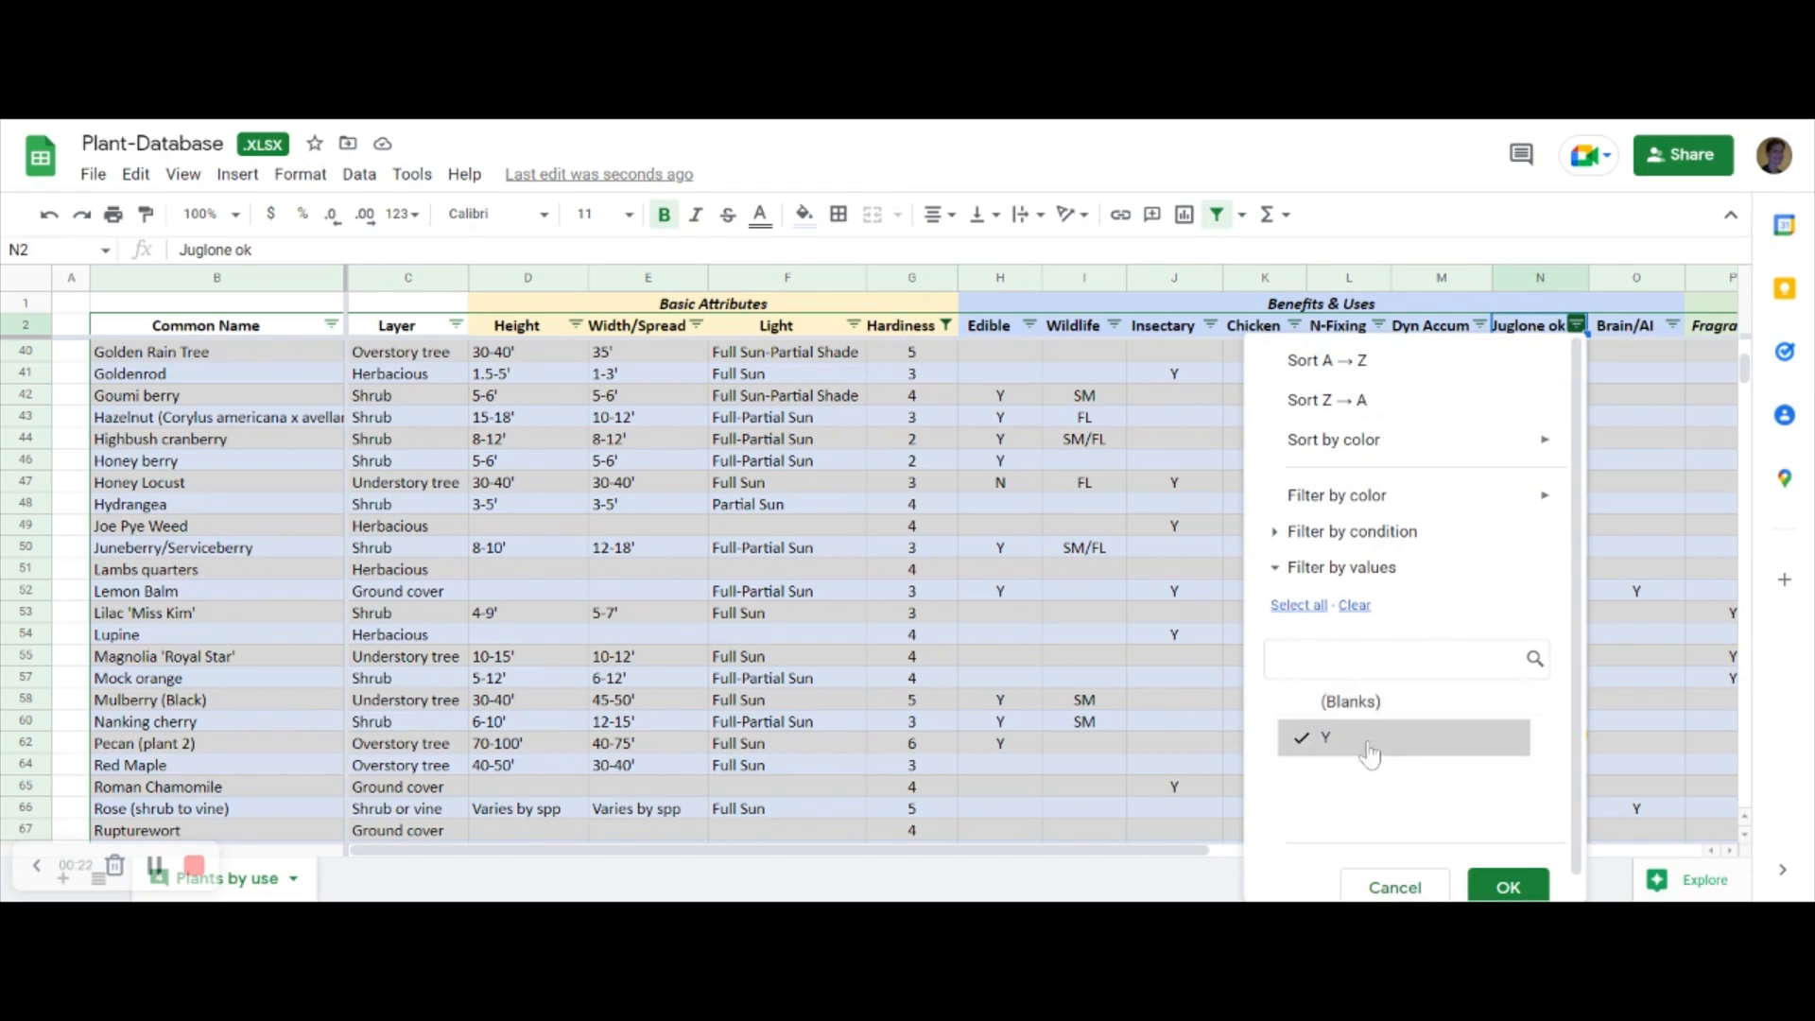
pyautogui.moveTo(1378, 798)
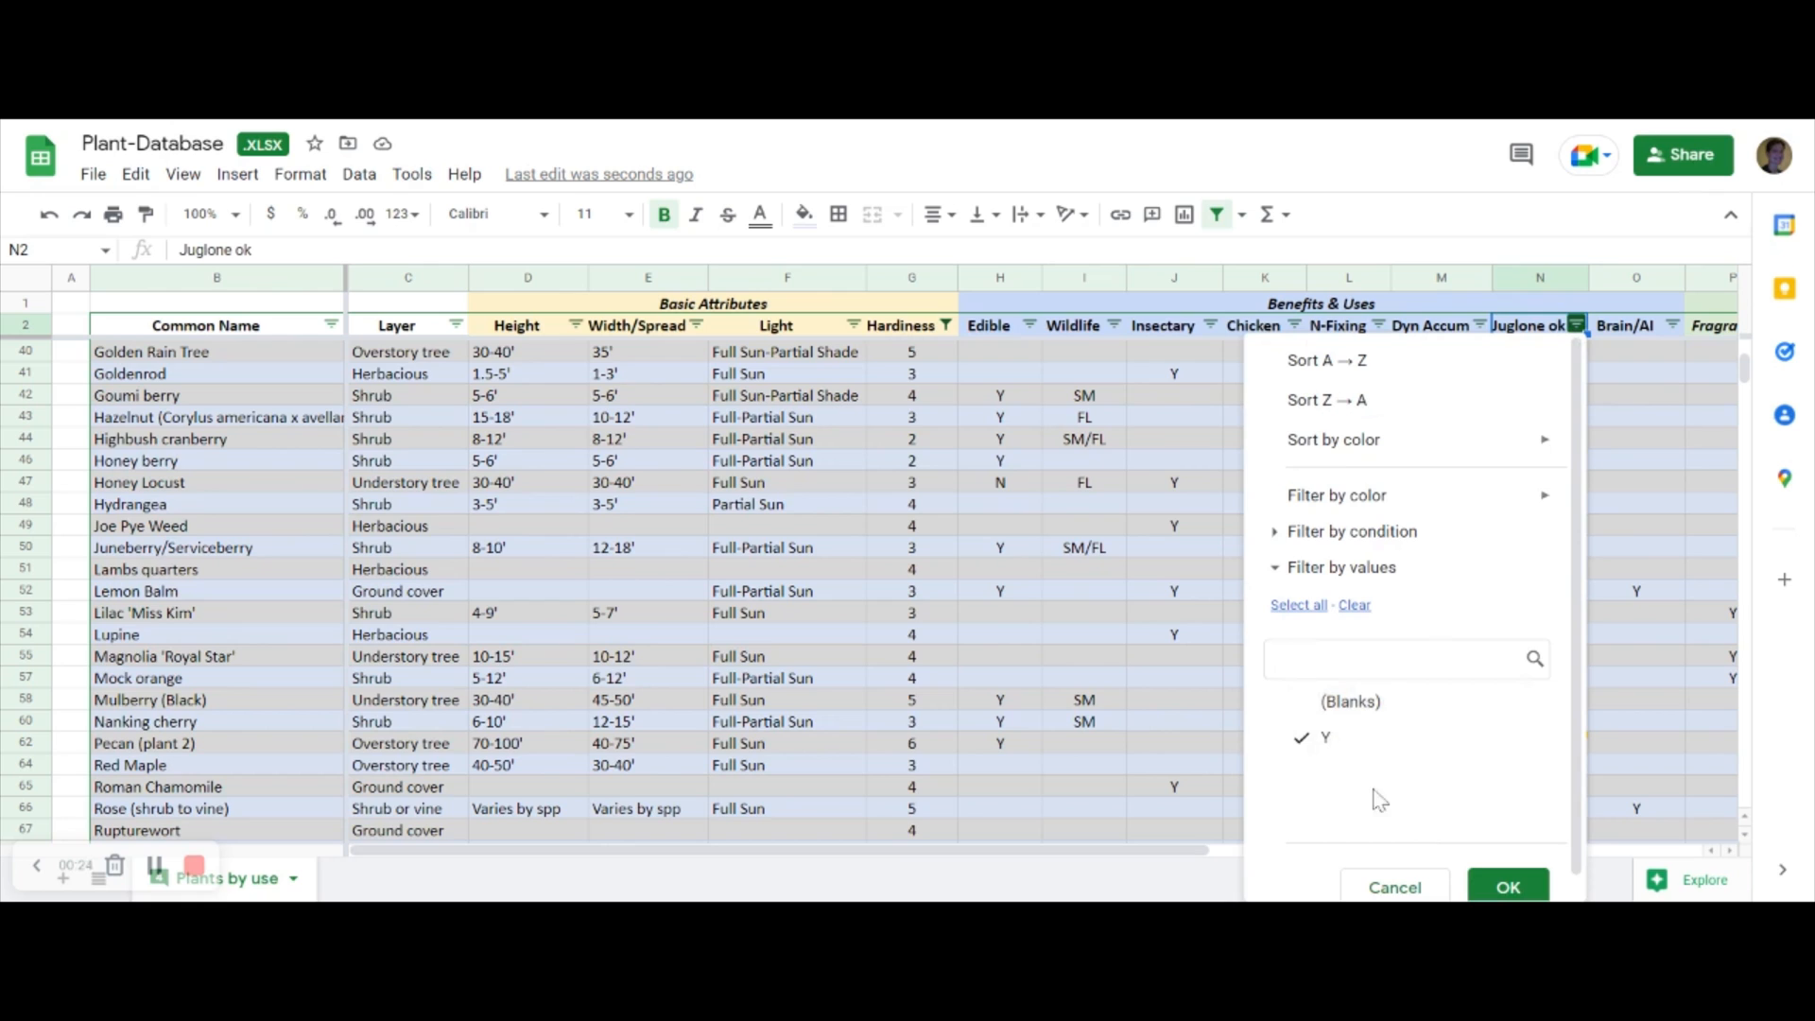
pyautogui.click(1506, 887)
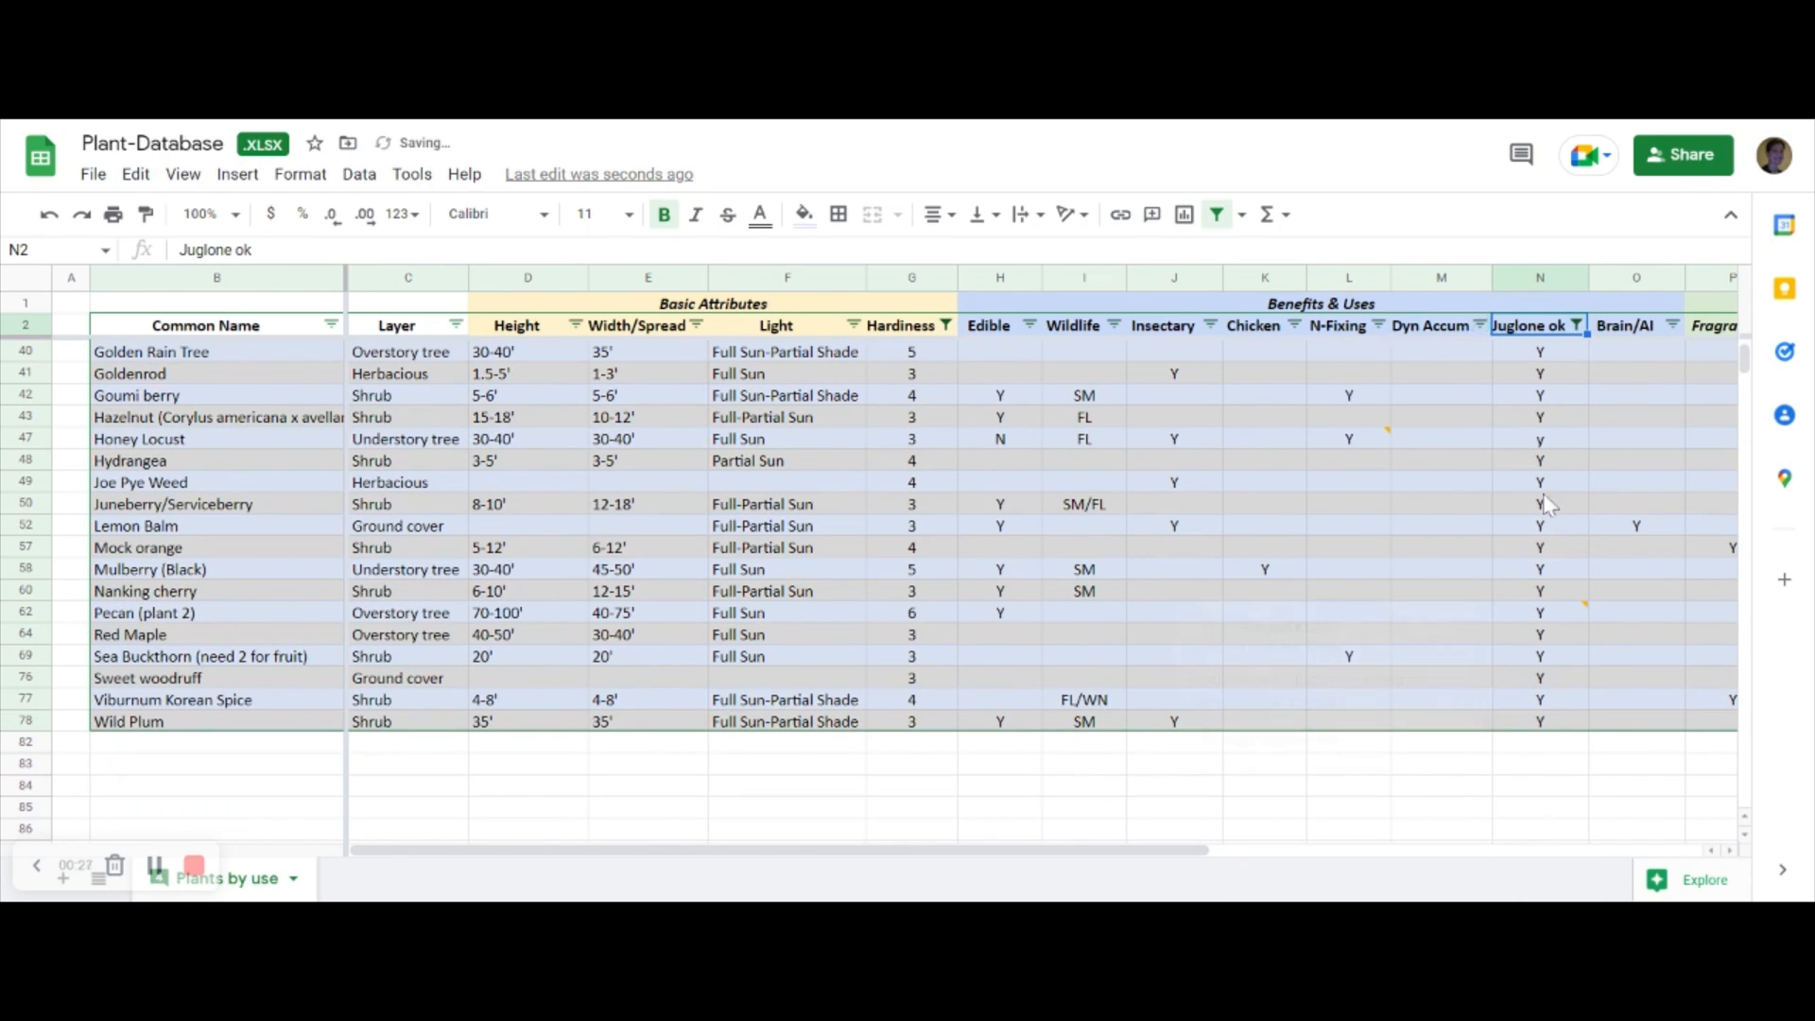
pyautogui.moveTo(452, 342)
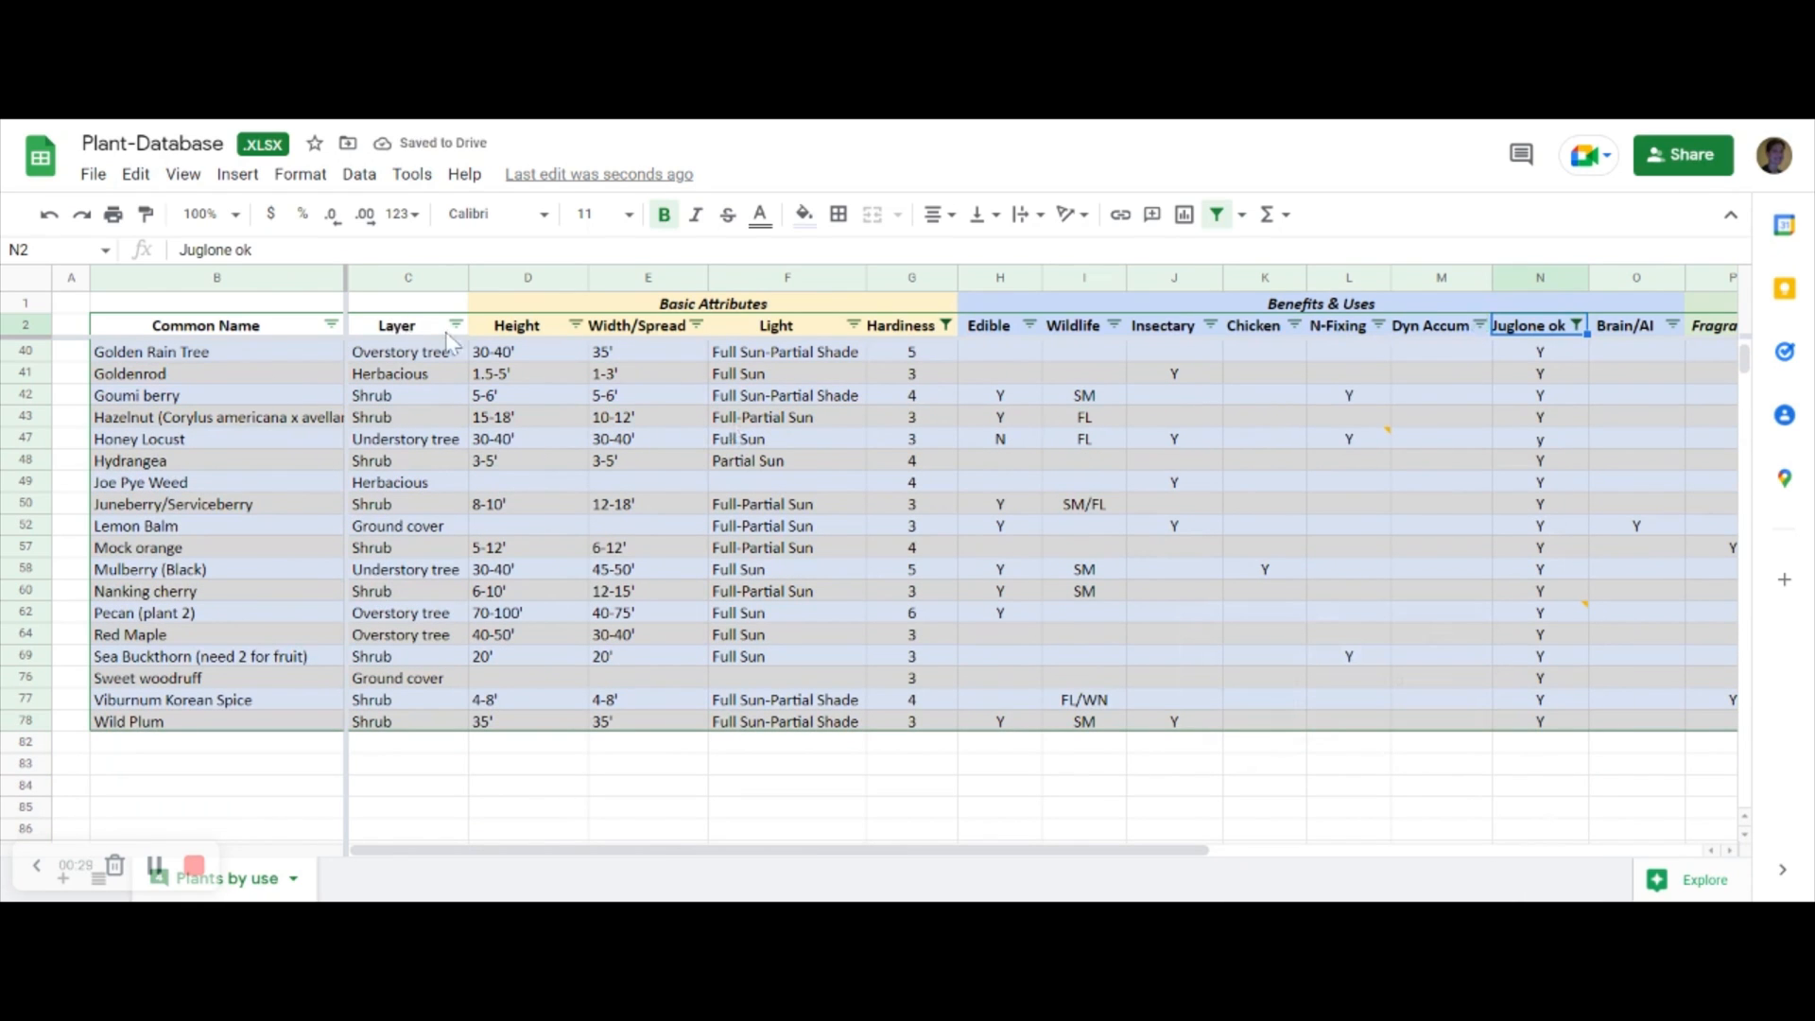
# - Filter Layer to Overstory tree only, then check edible and width/spread values of Golden Rain Tree, Pecan and Black Walnut
pyautogui.click(455, 323)
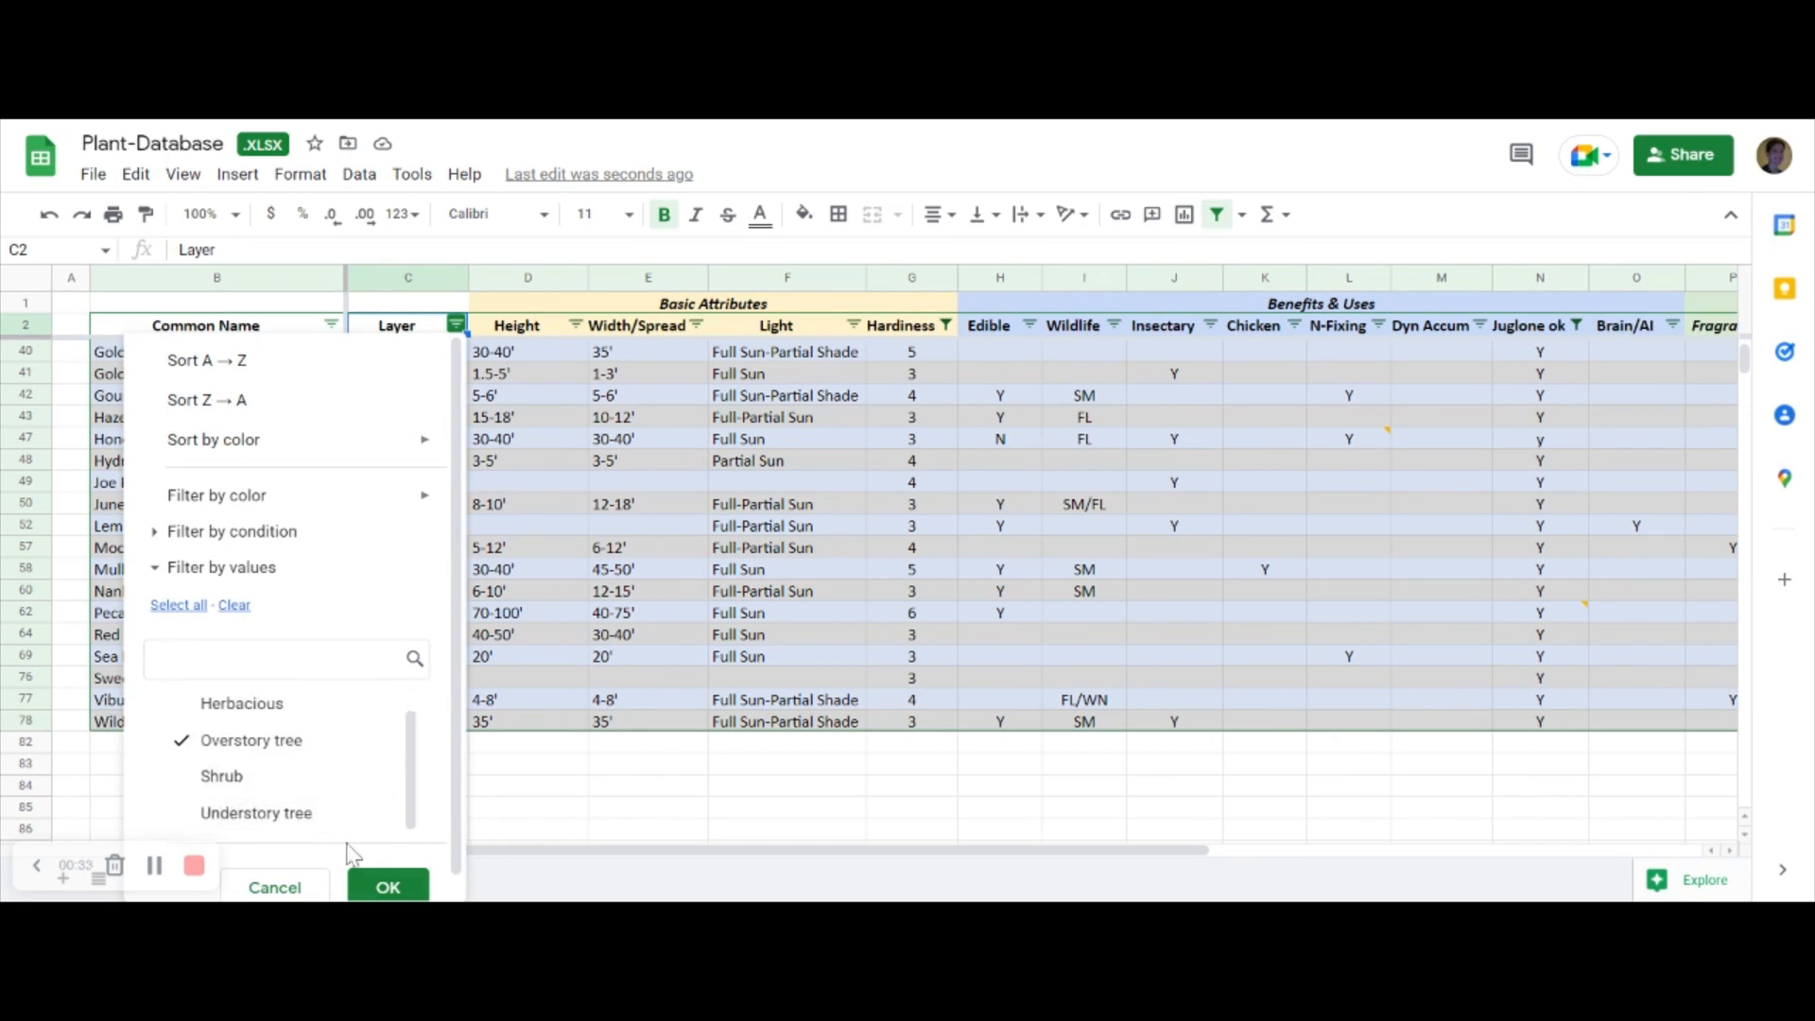
pyautogui.click(385, 887)
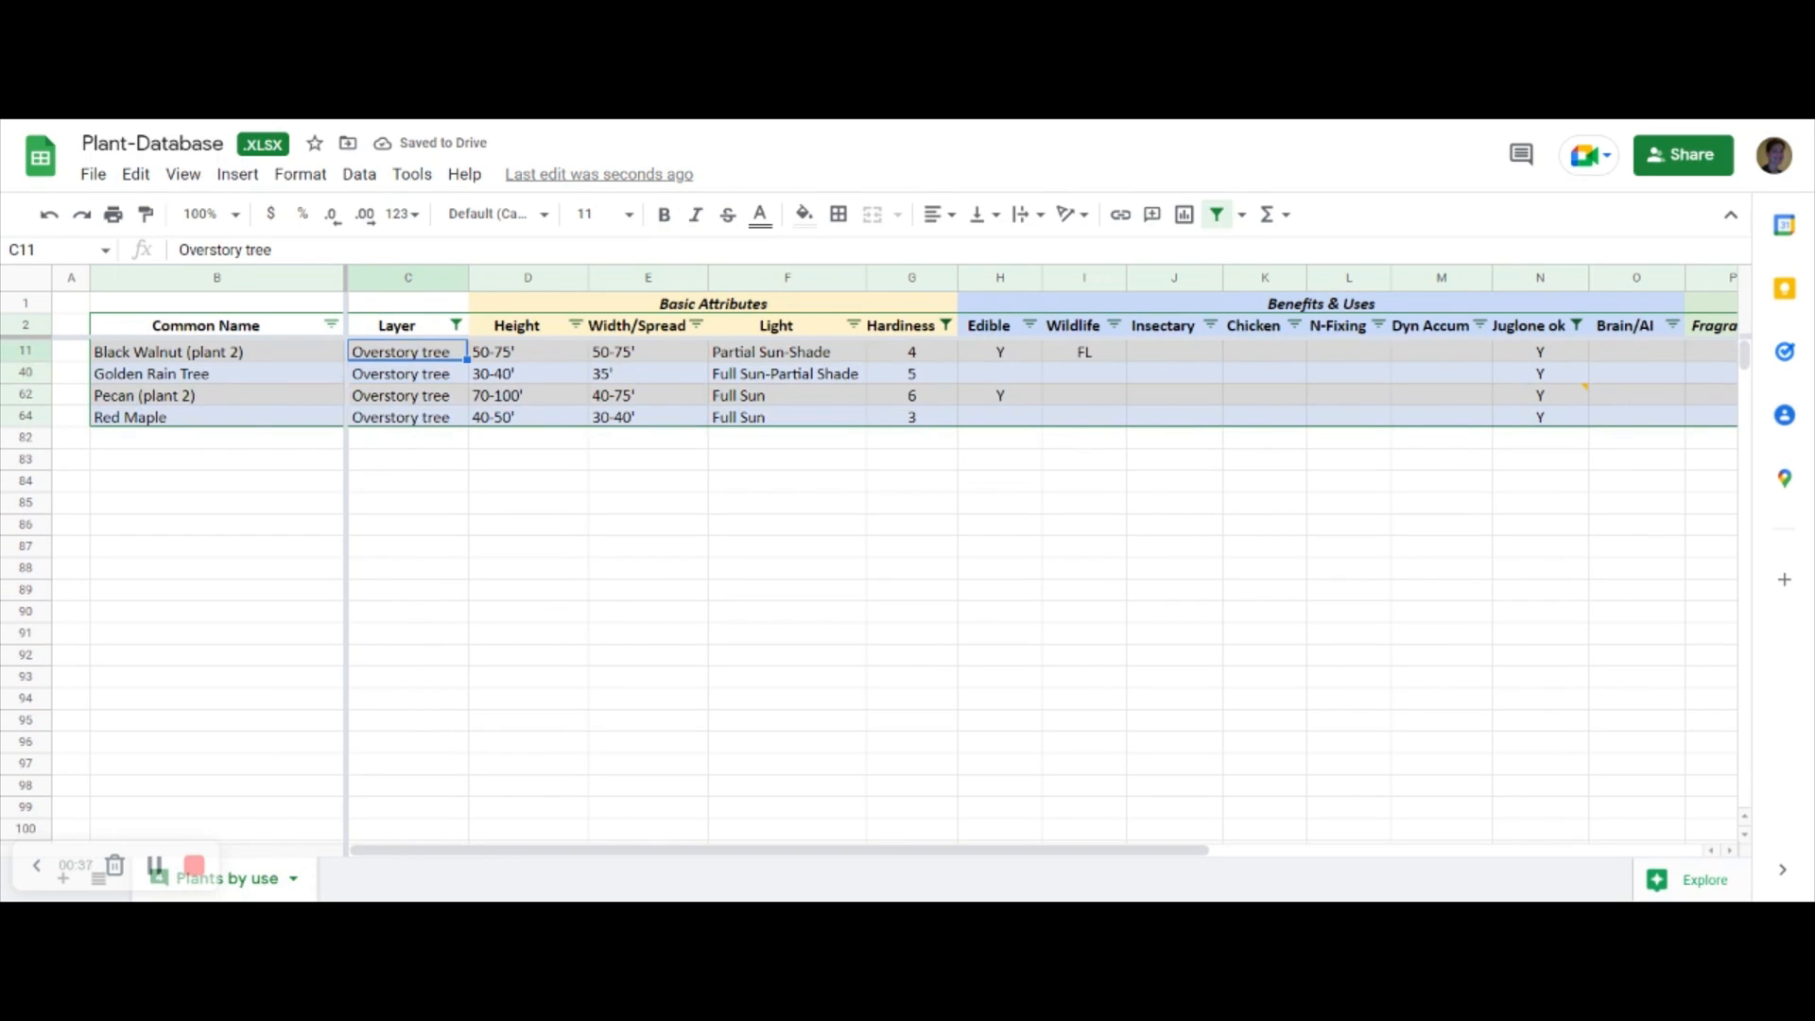
pyautogui.click(786, 352)
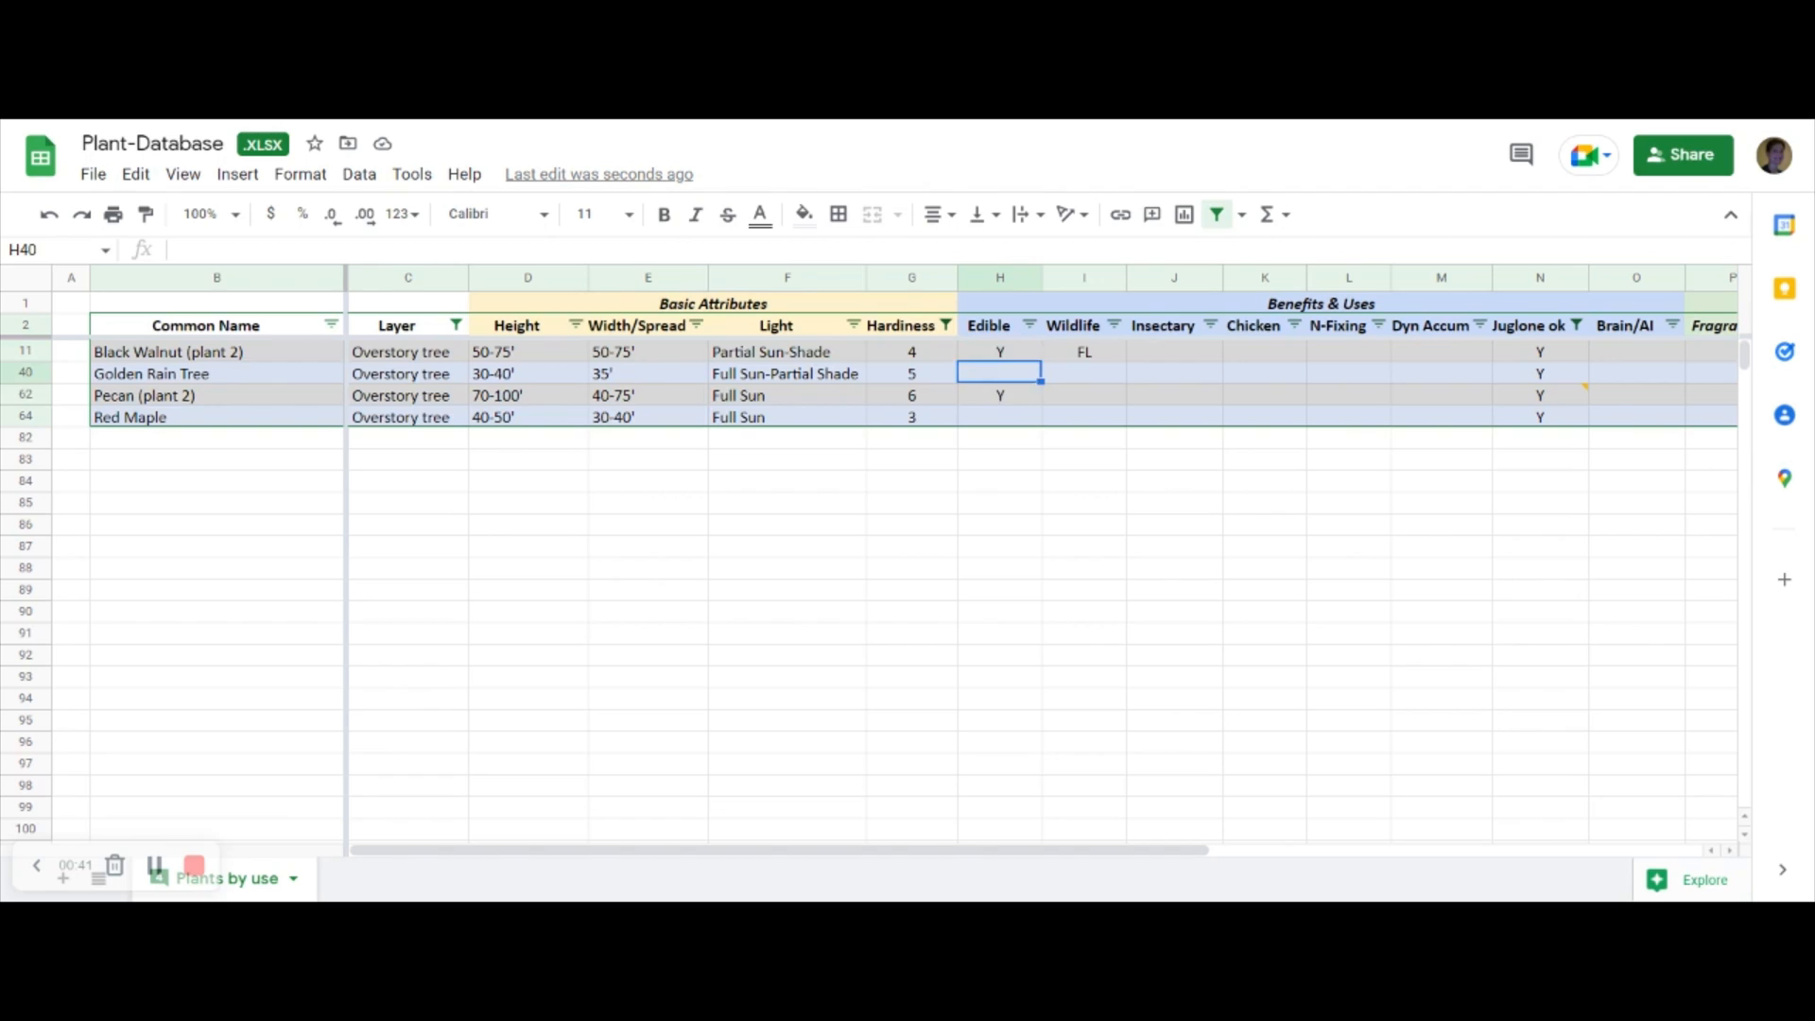
pyautogui.click(998, 395)
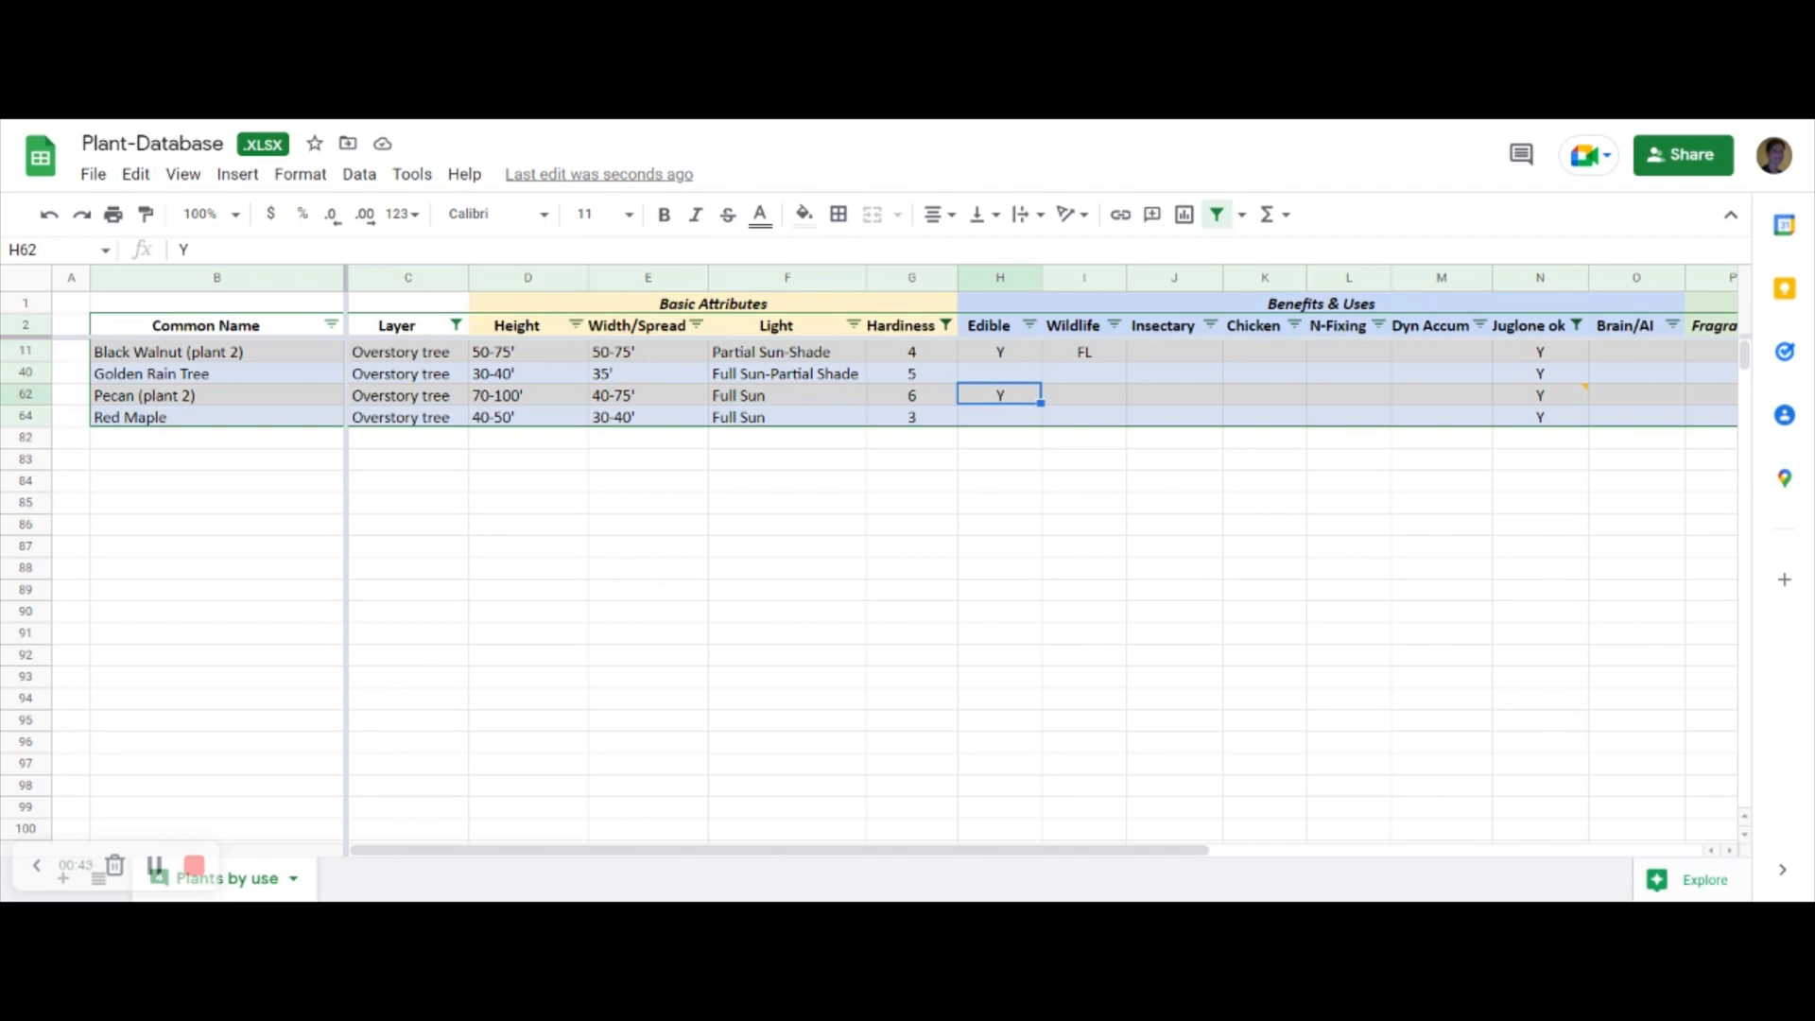
pyautogui.moveTo(68, 298)
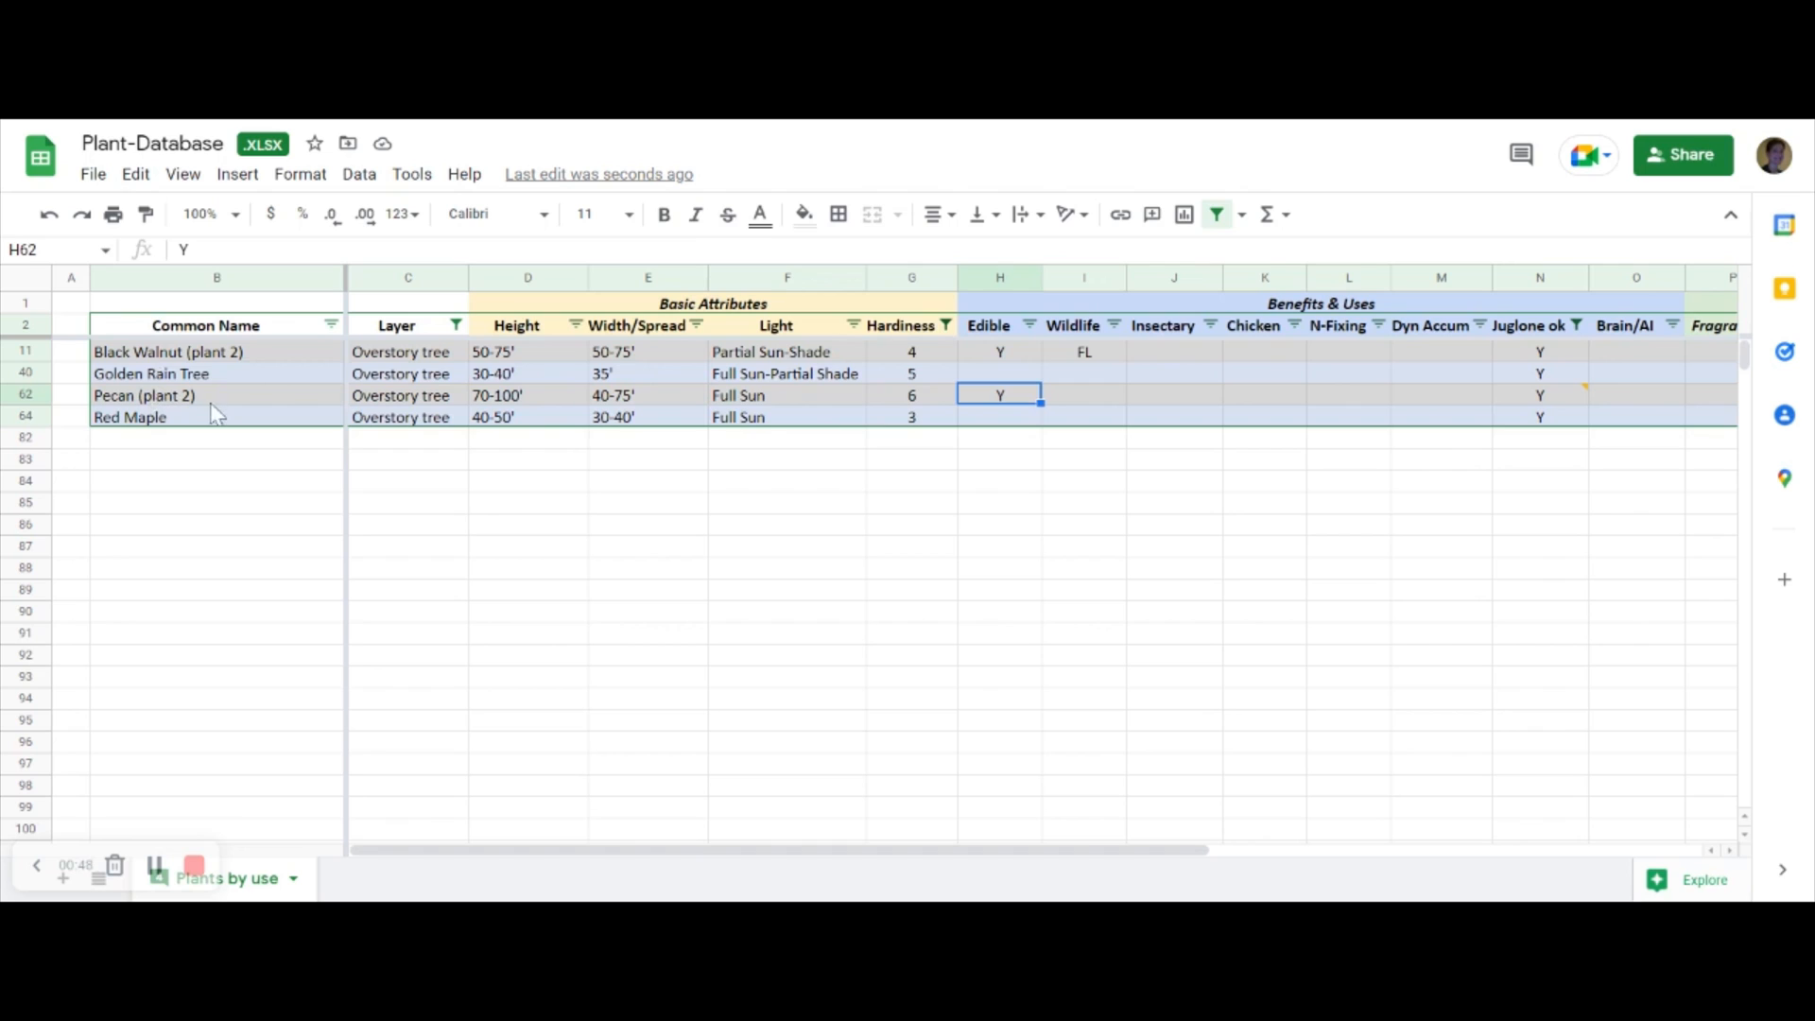
pyautogui.moveTo(584, 641)
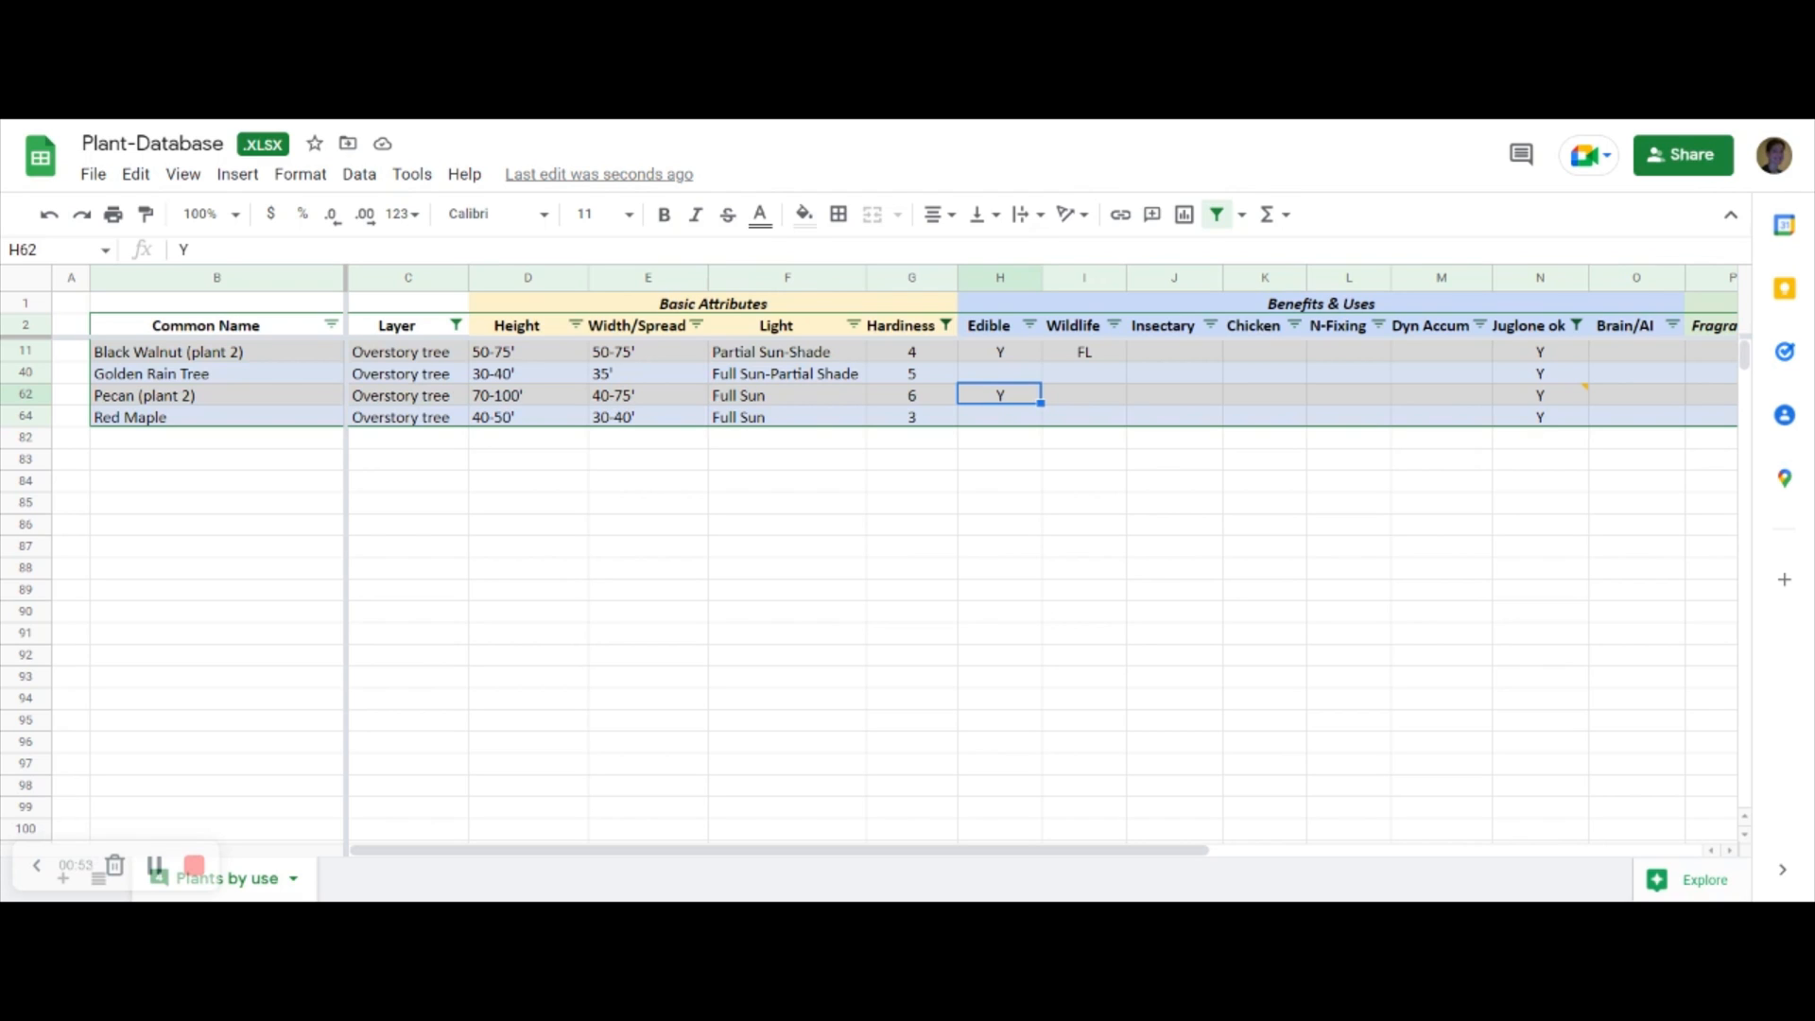
pyautogui.click(911, 395)
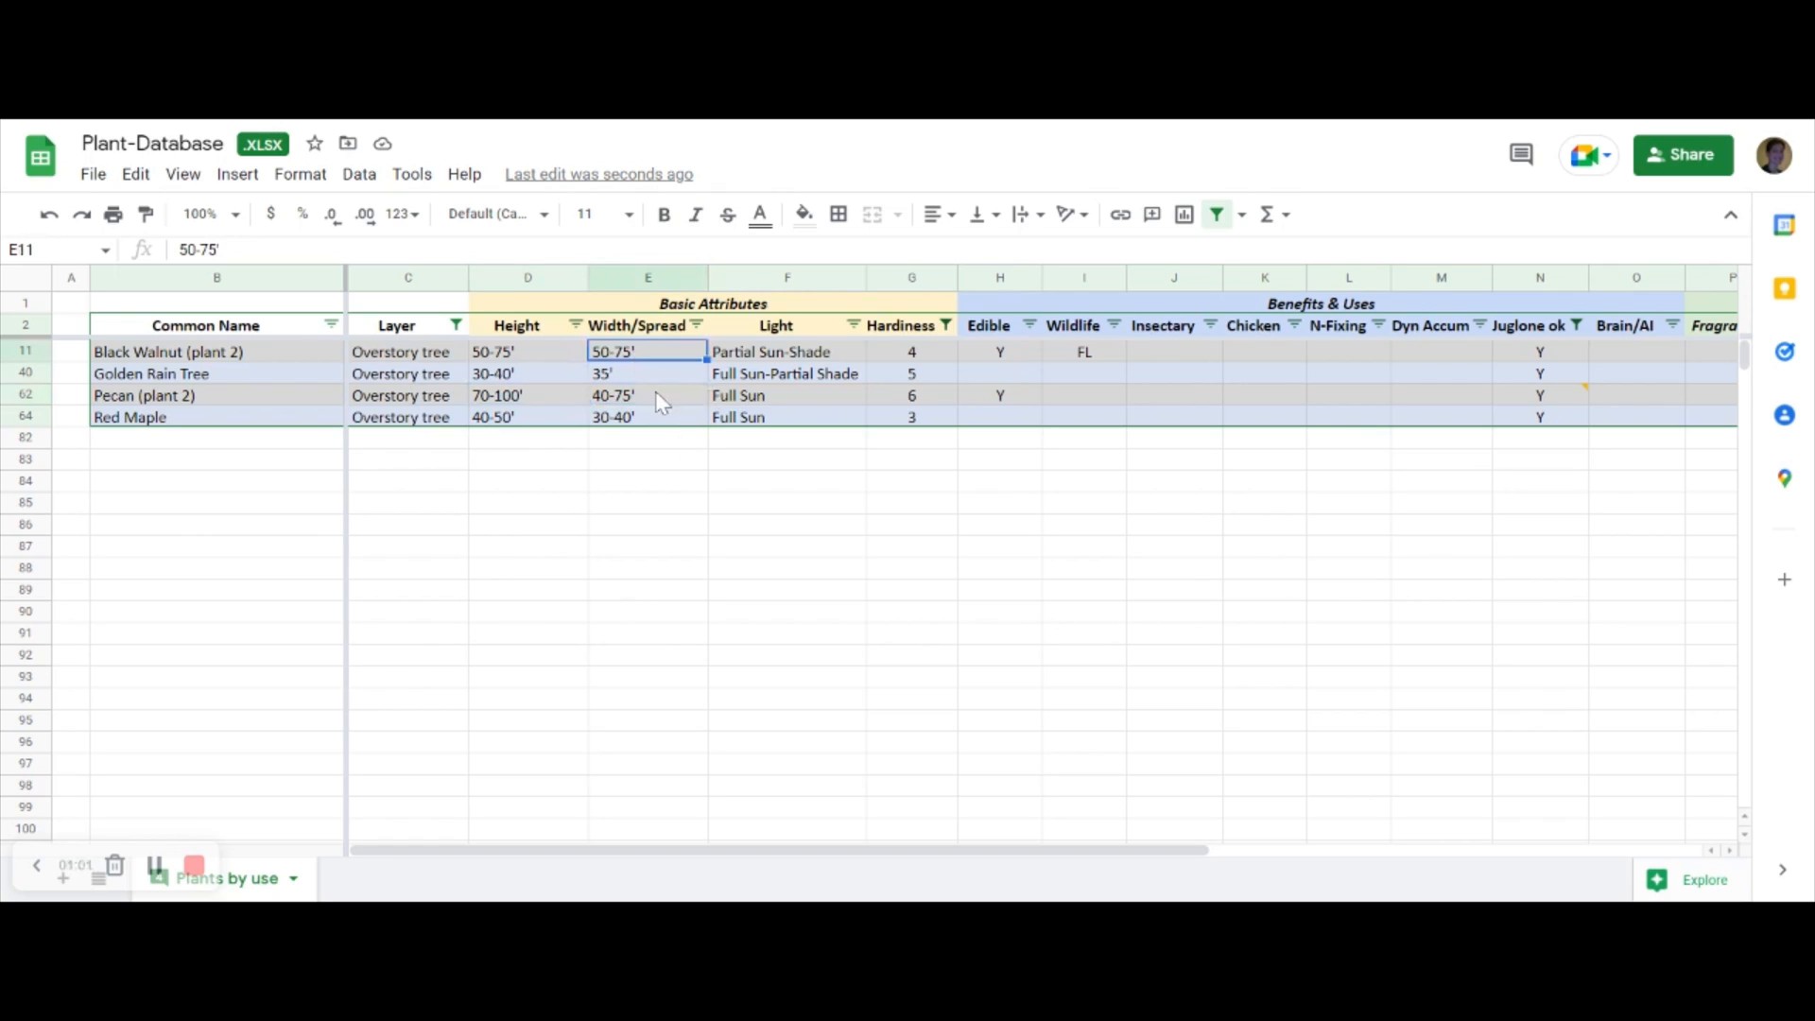
pyautogui.click(646, 395)
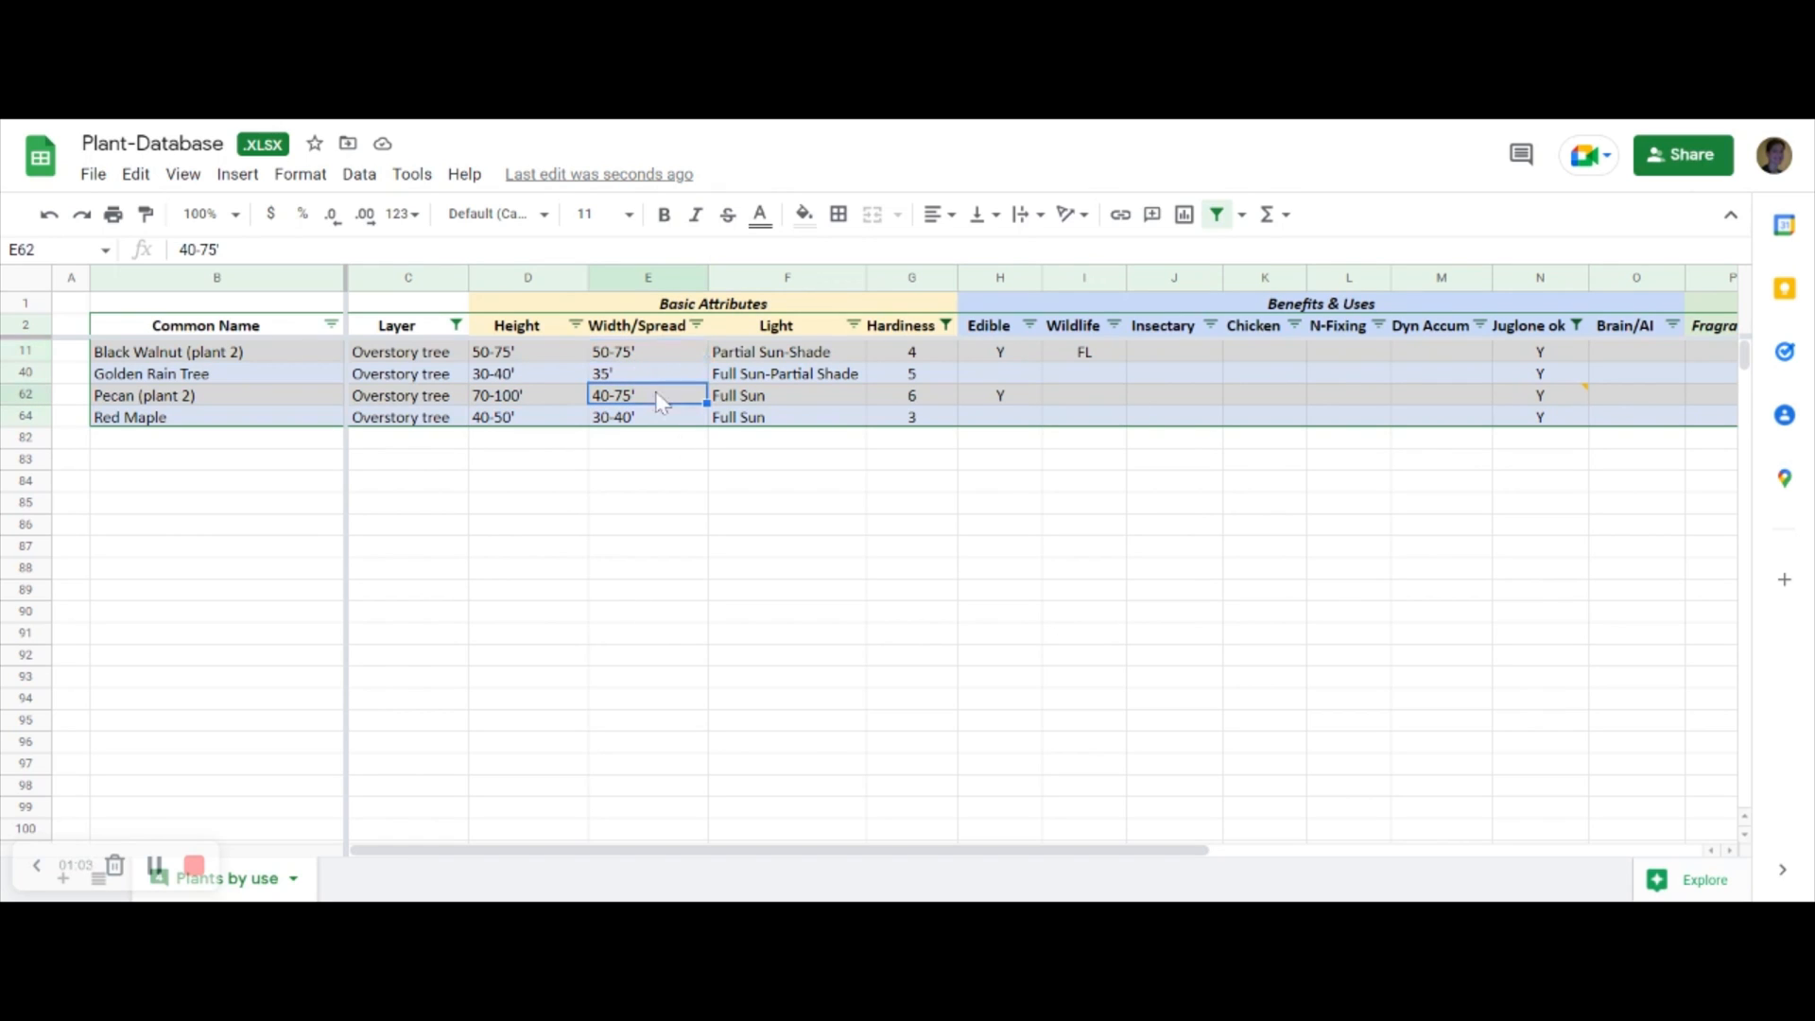
pyautogui.moveTo(739, 548)
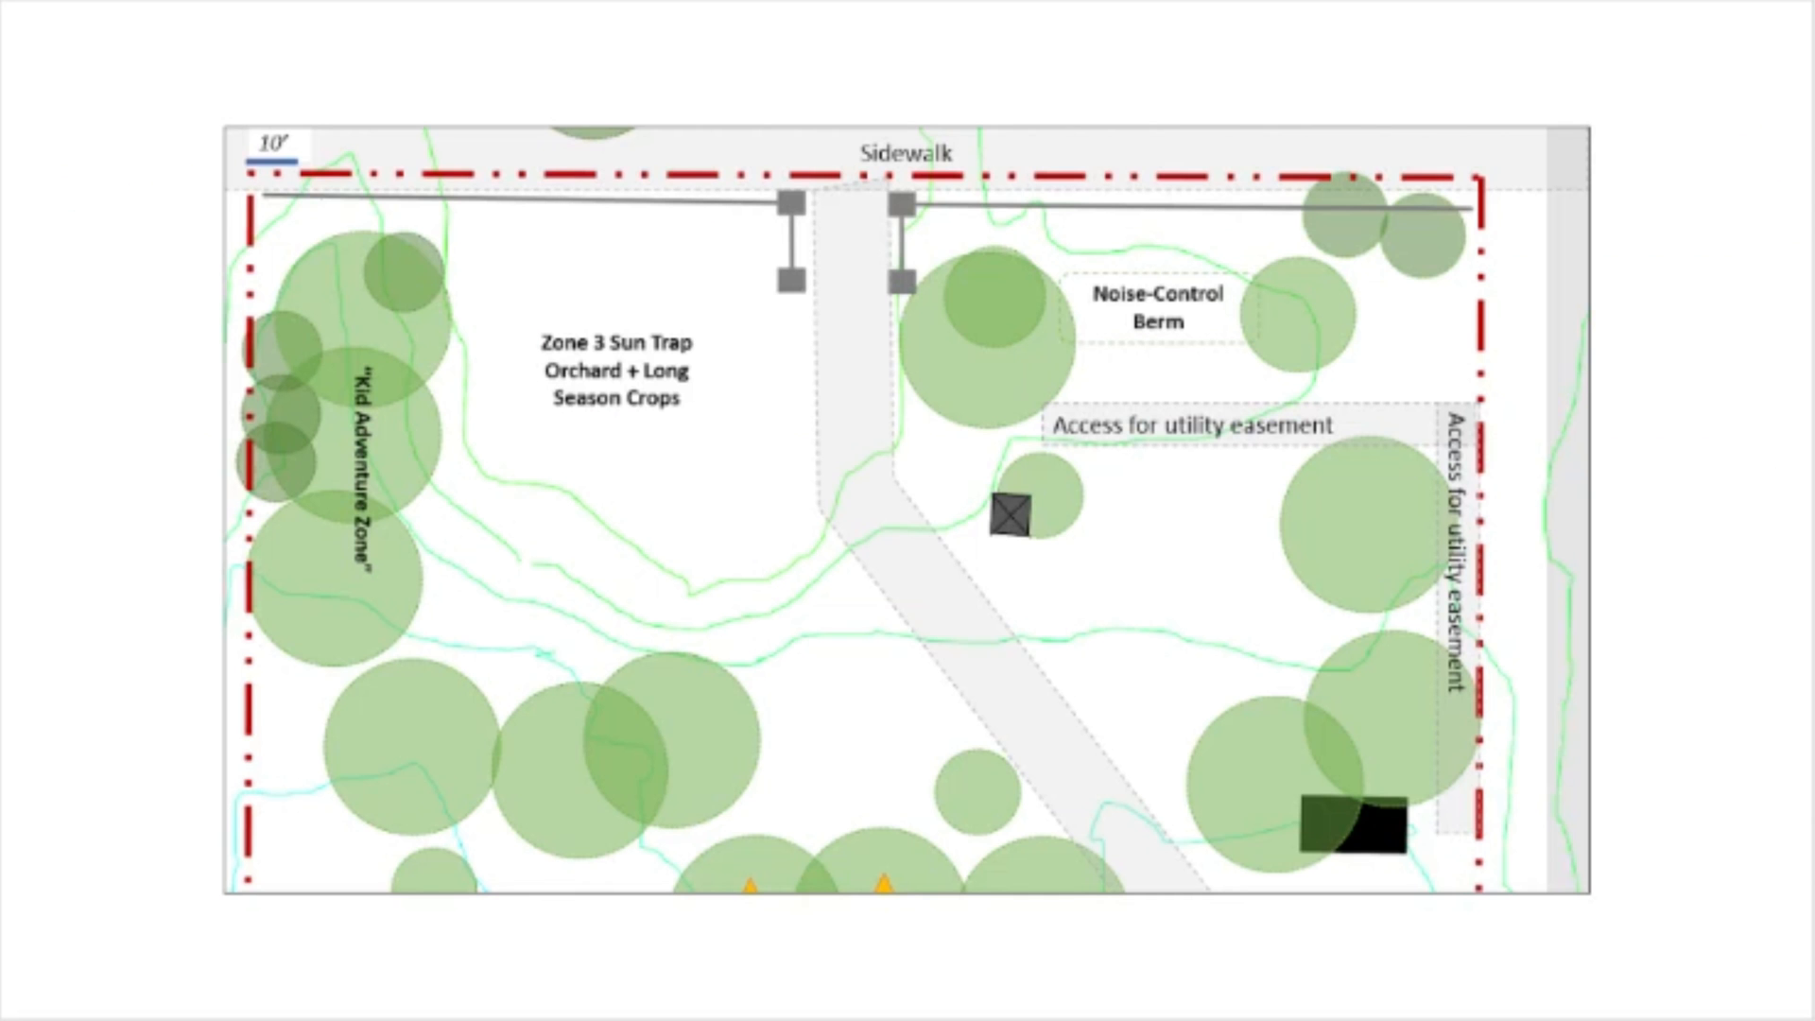
pyautogui.moveTo(1653, 522)
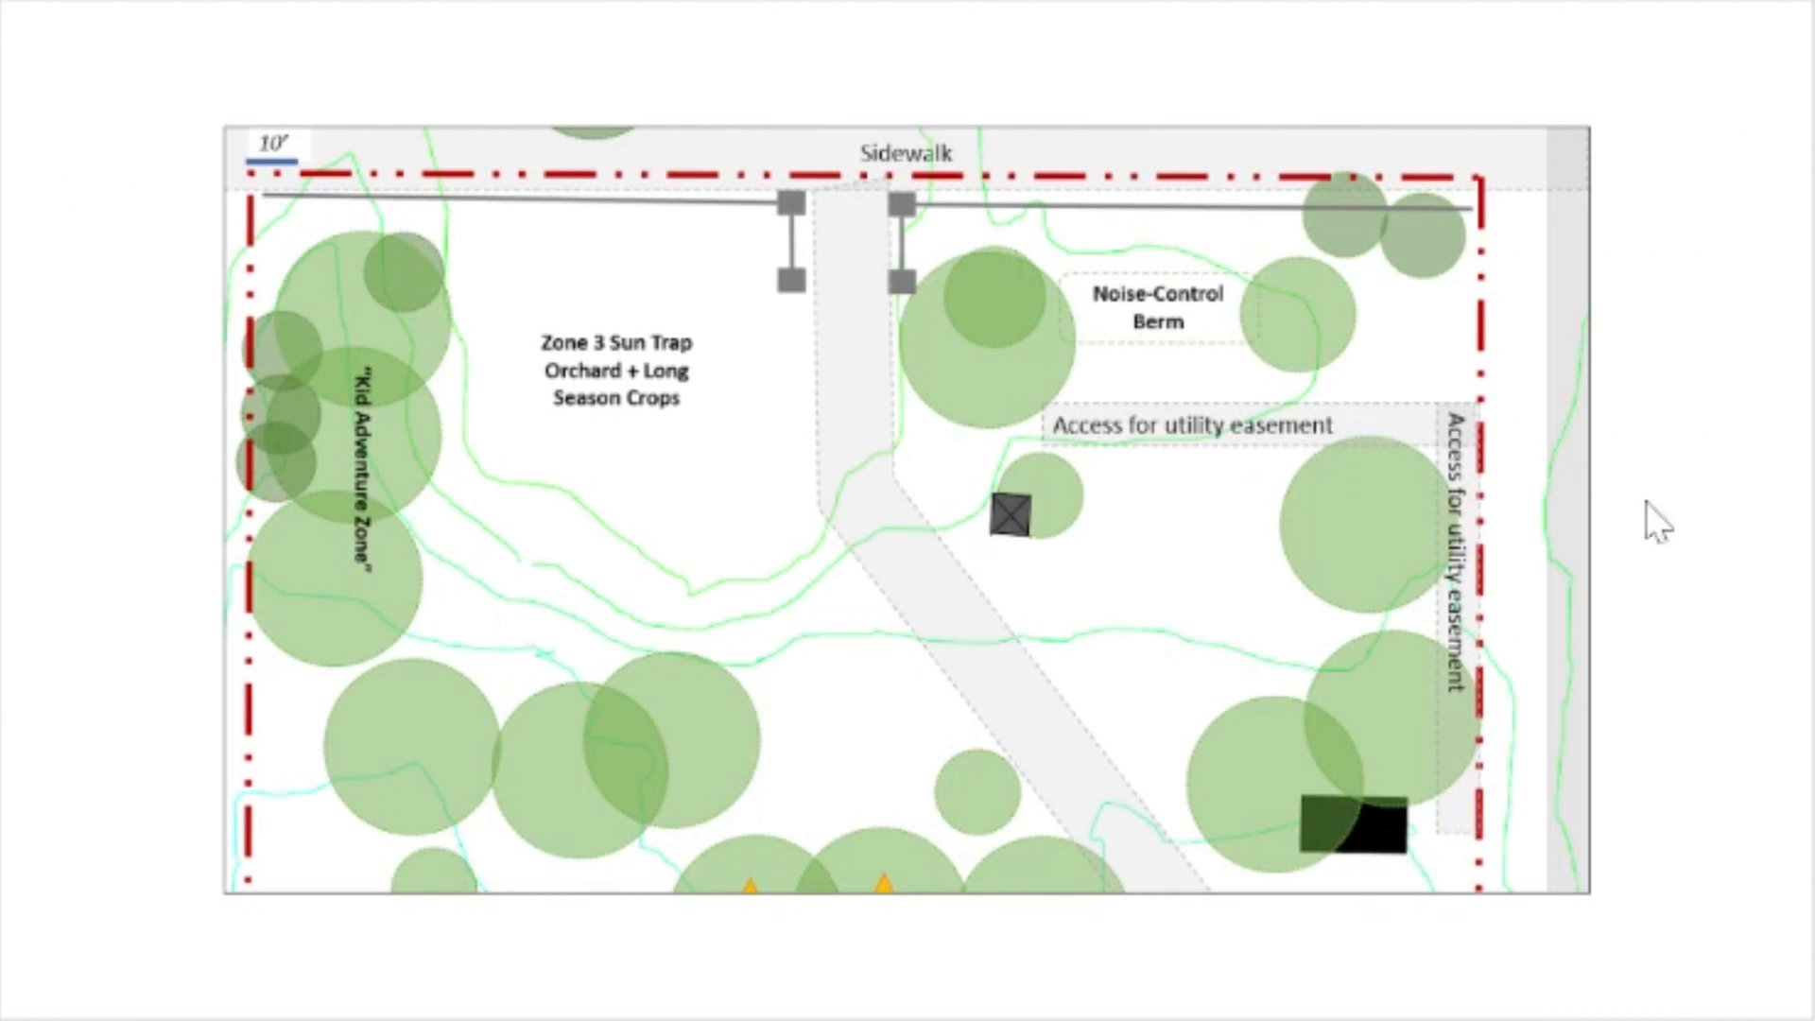
pyautogui.moveTo(299, 637)
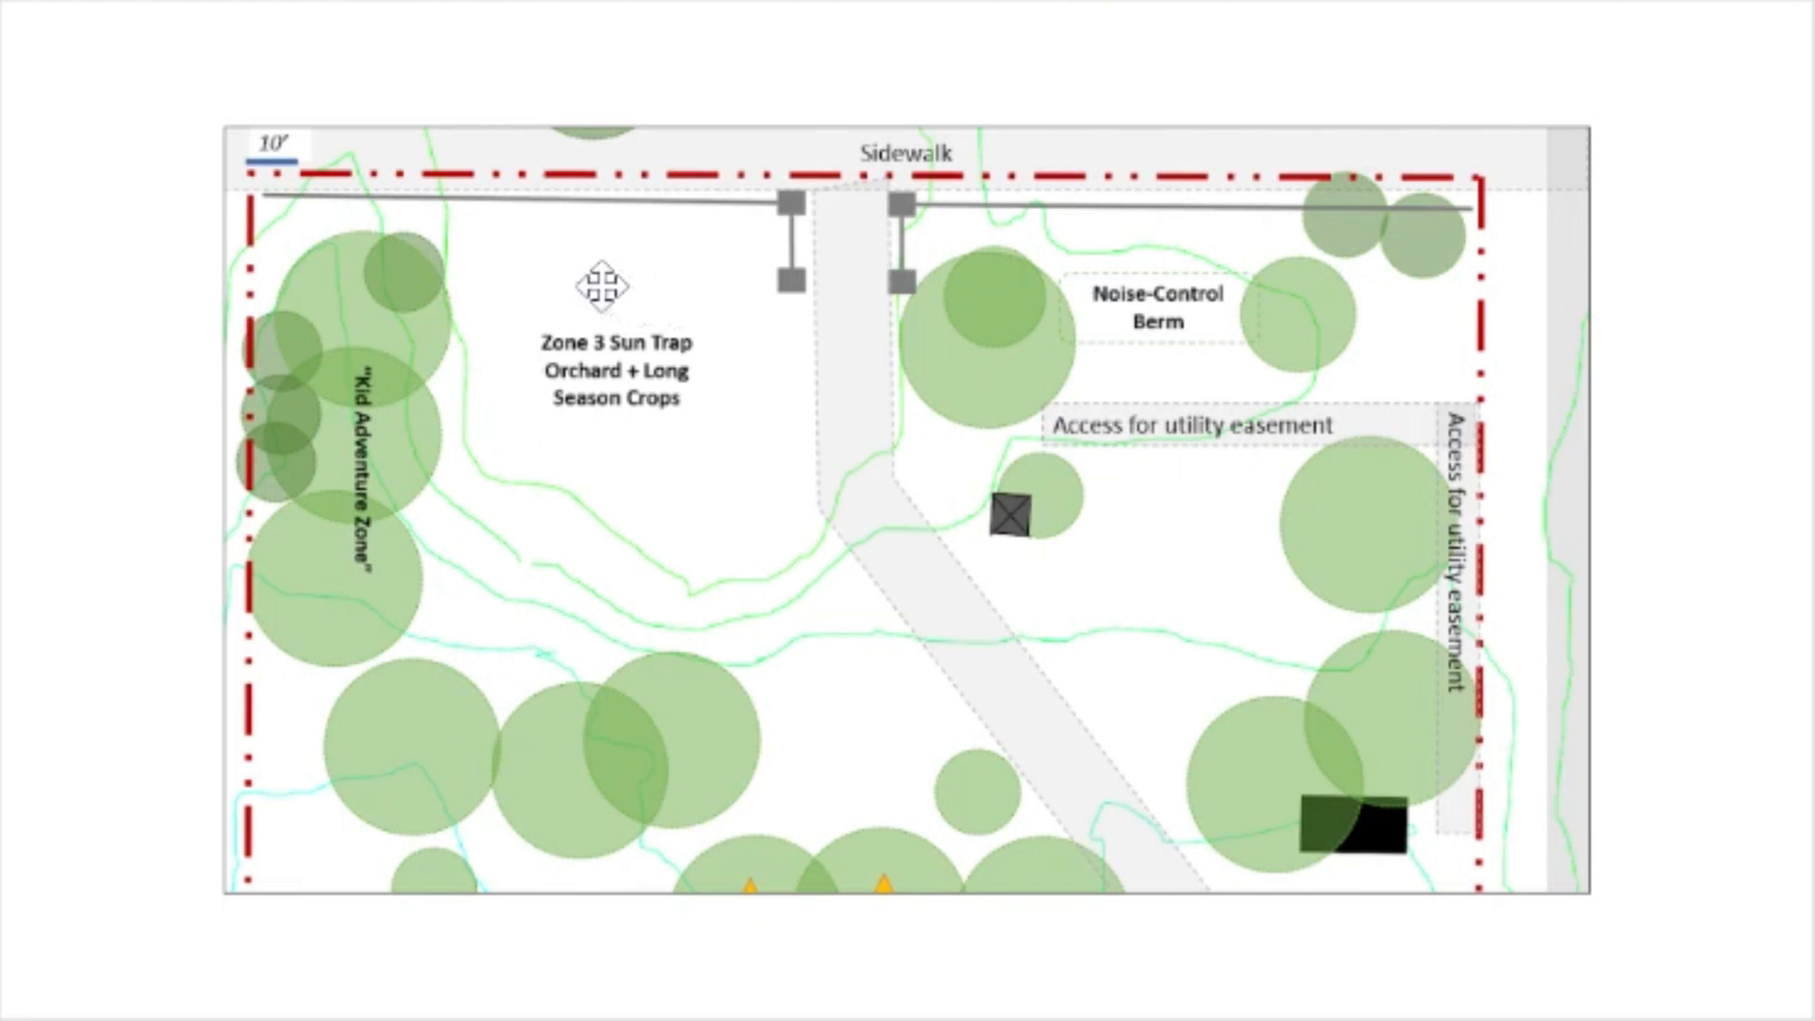
pyautogui.moveTo(503, 272)
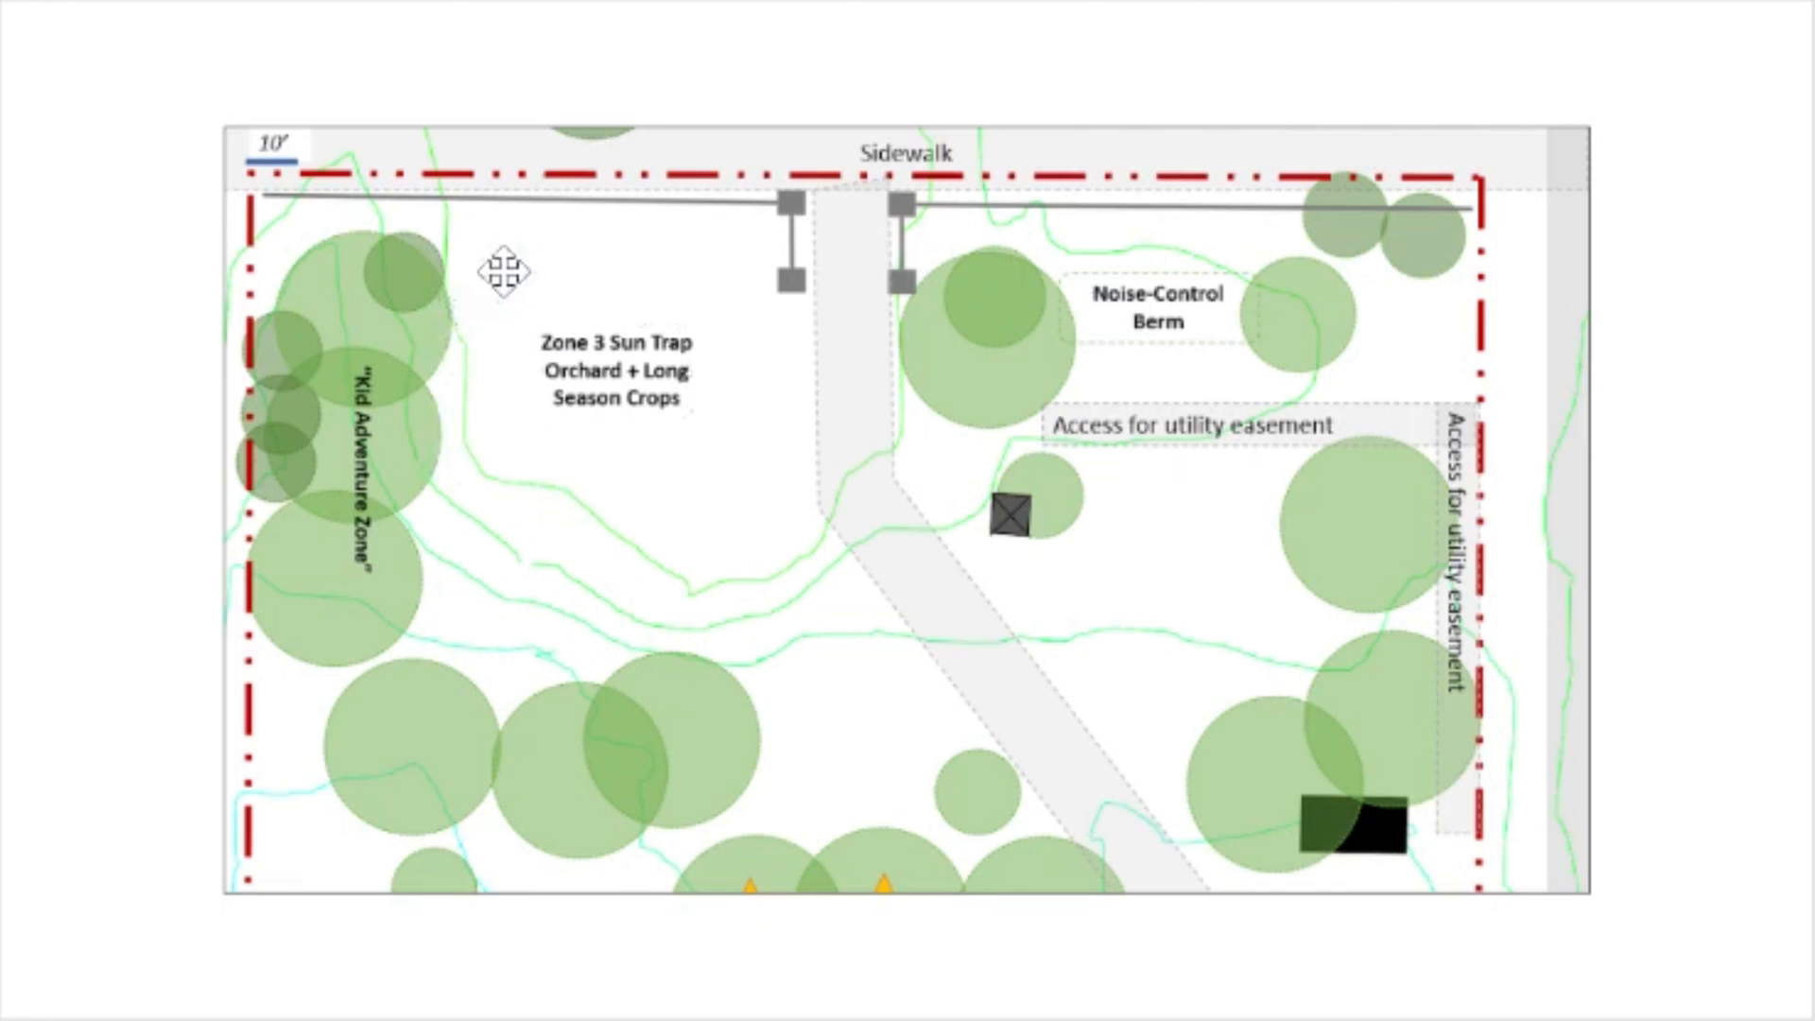
pyautogui.moveTo(643, 584)
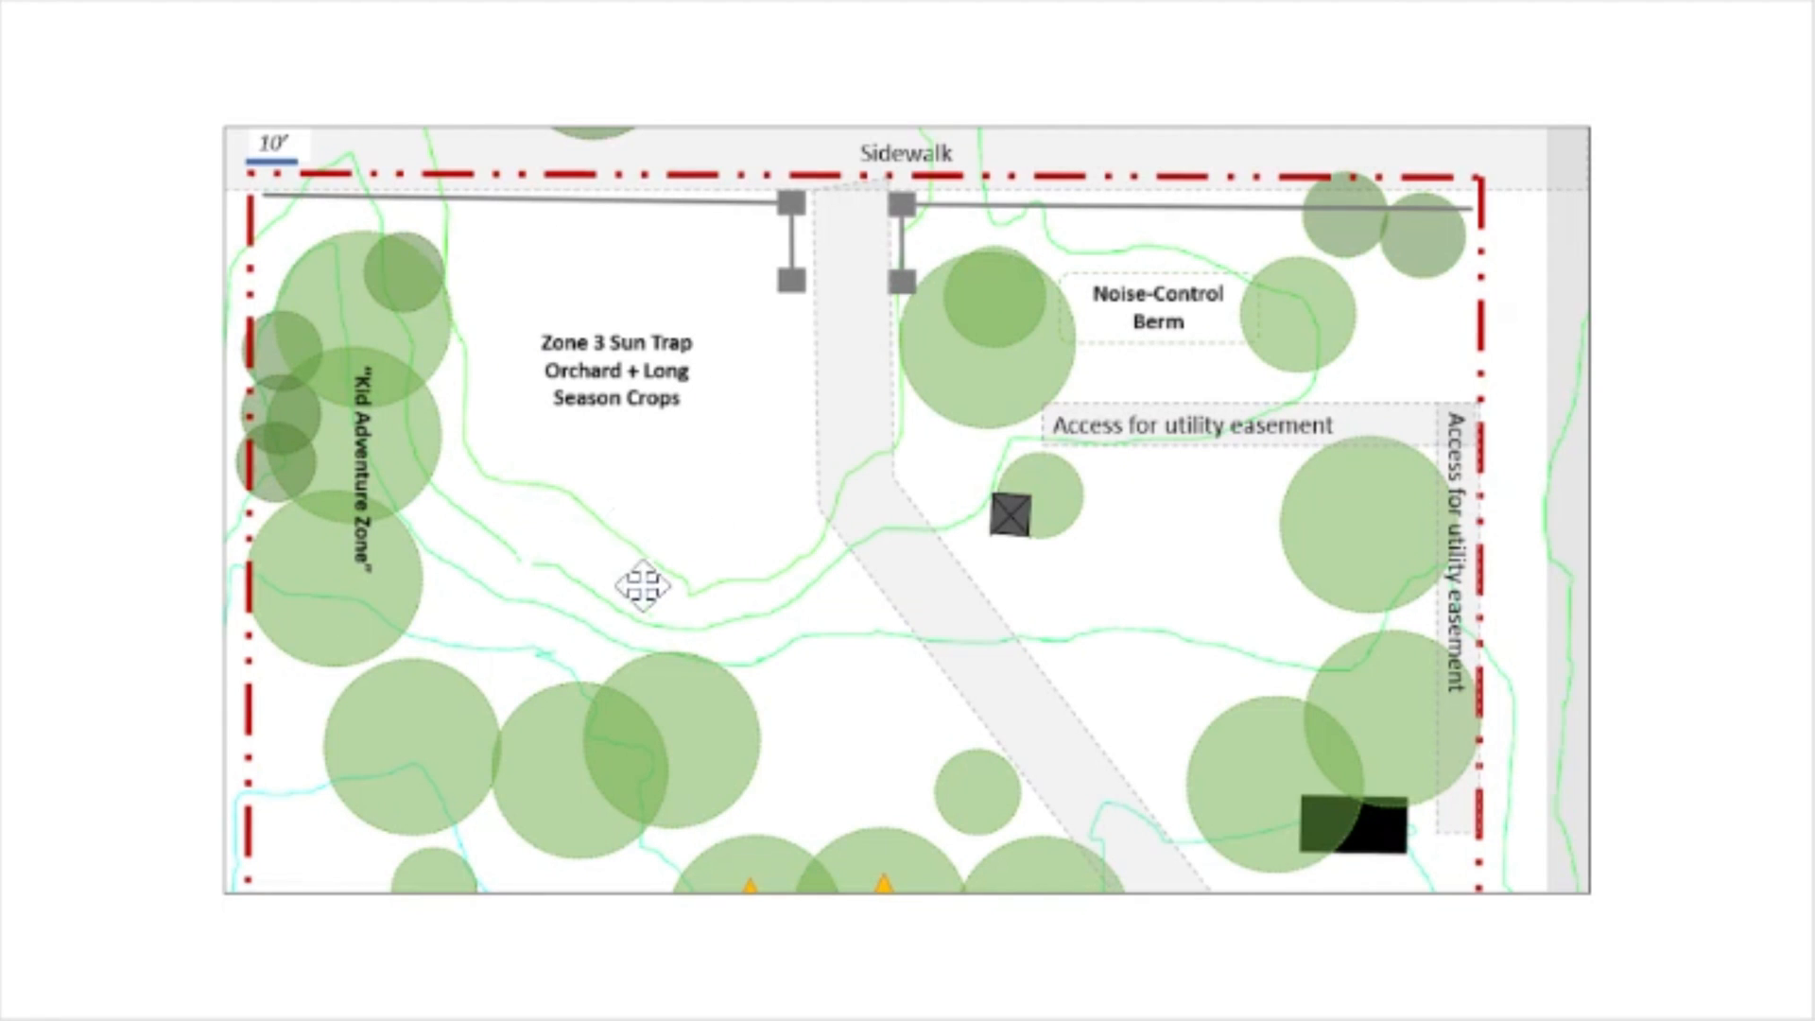
pyautogui.moveTo(1365, 648)
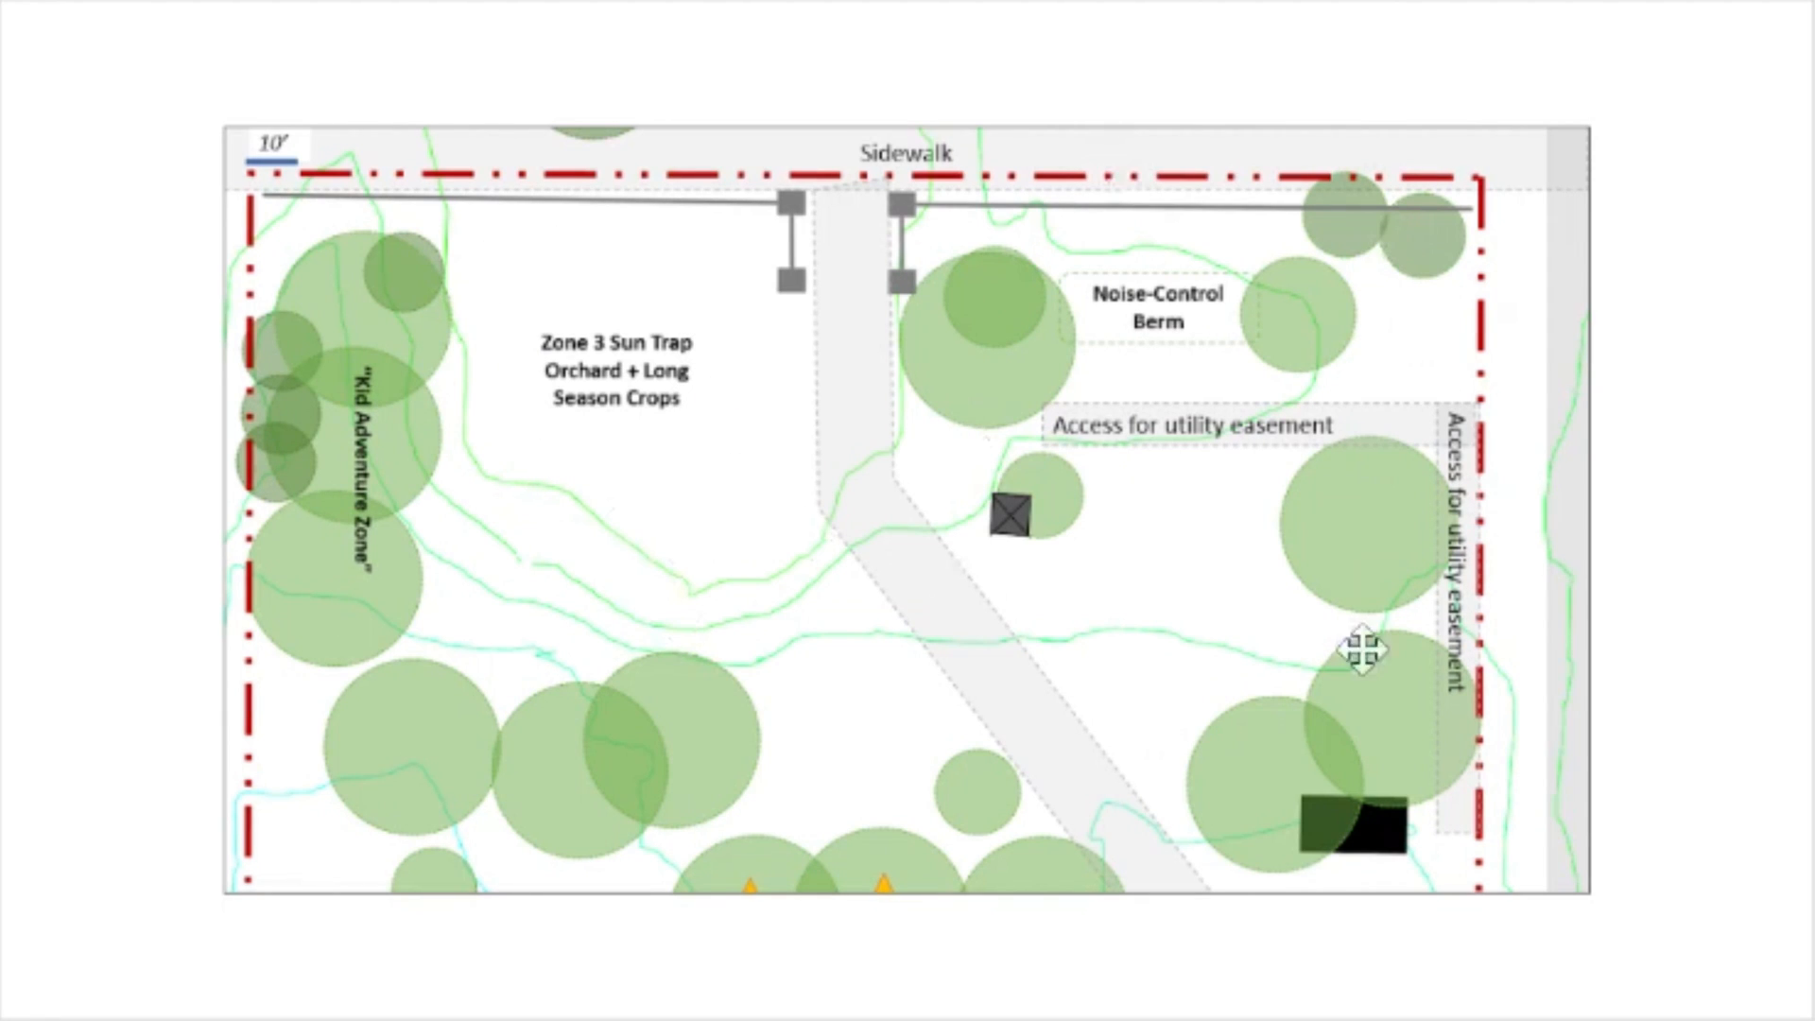
pyautogui.moveTo(1117, 306)
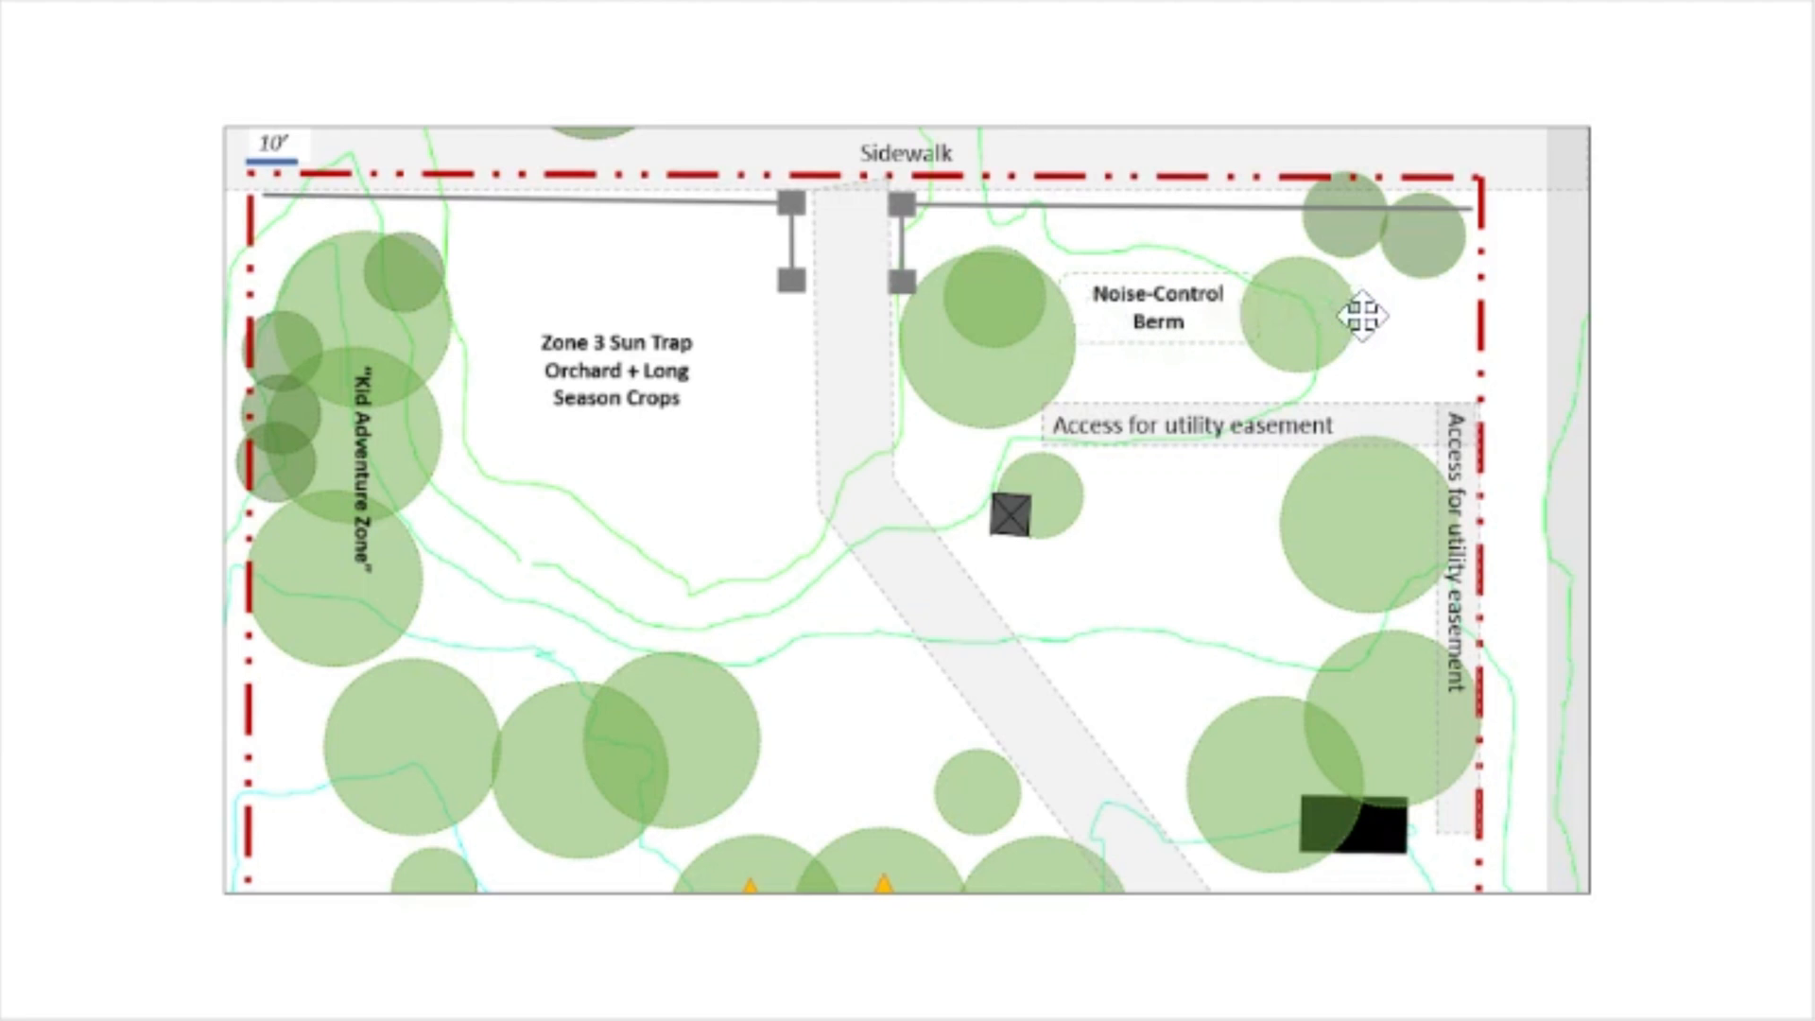
pyautogui.moveTo(936, 124)
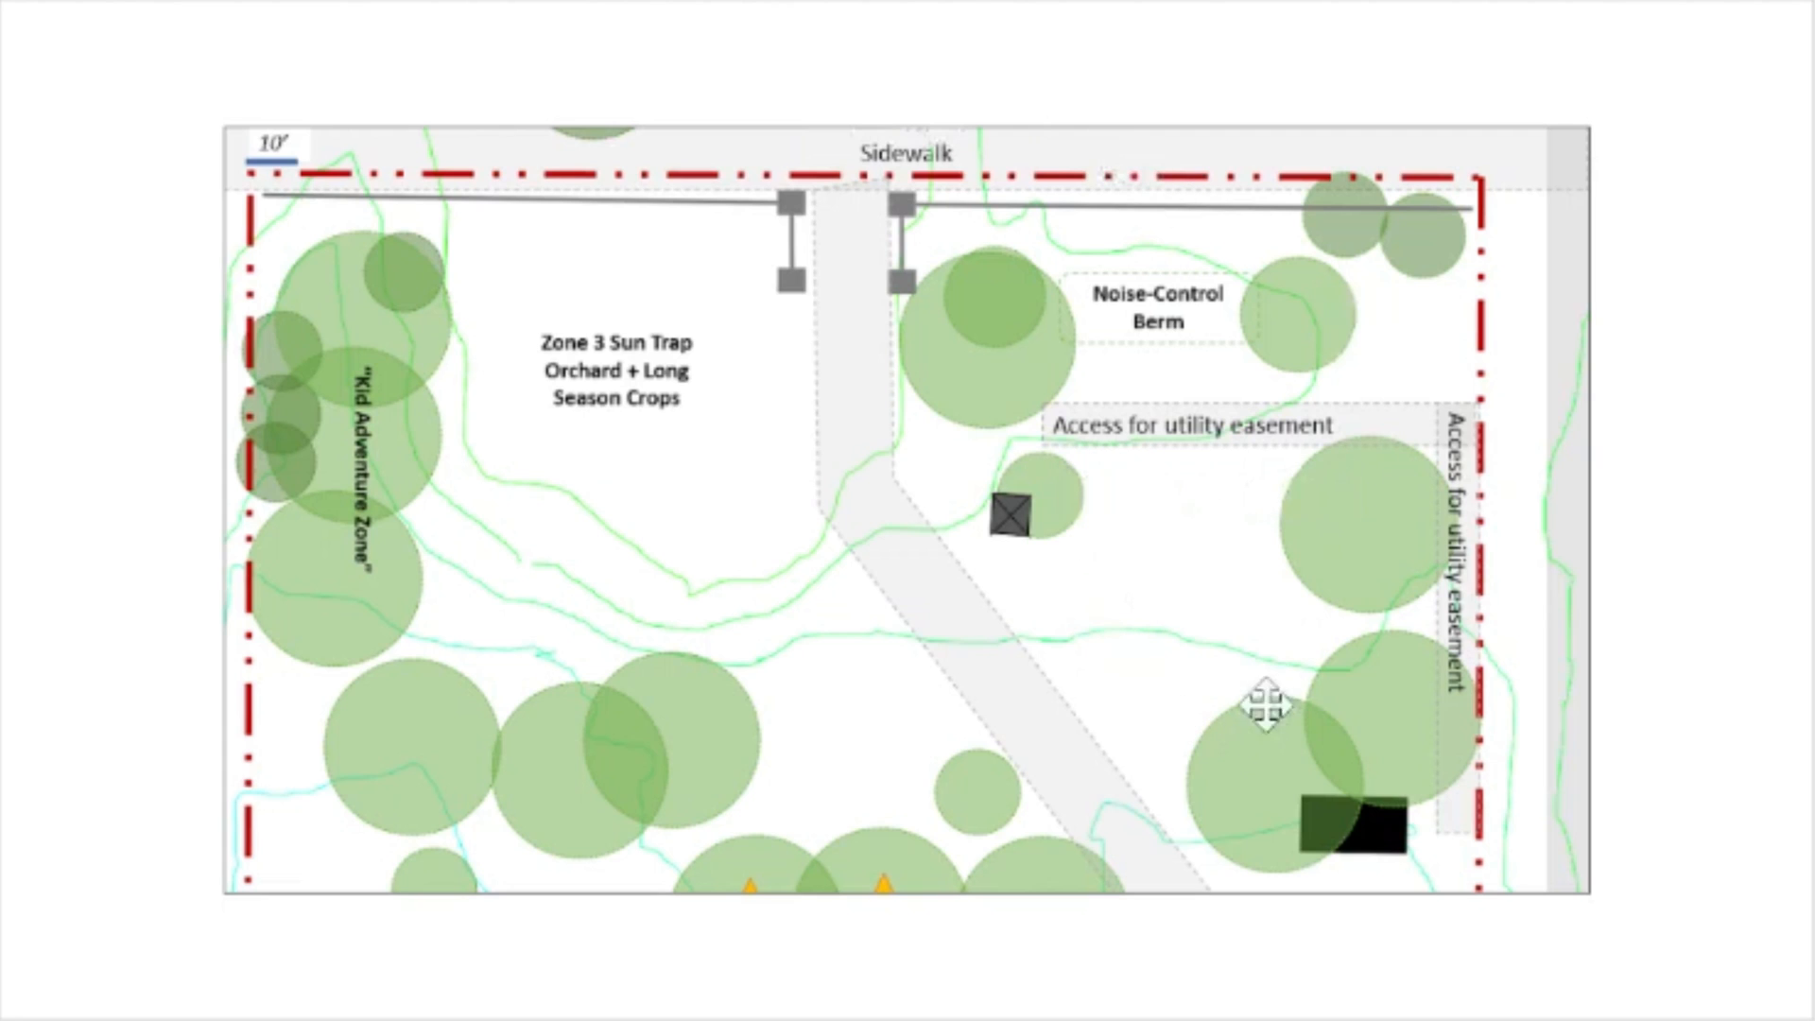
pyautogui.moveTo(1138, 352)
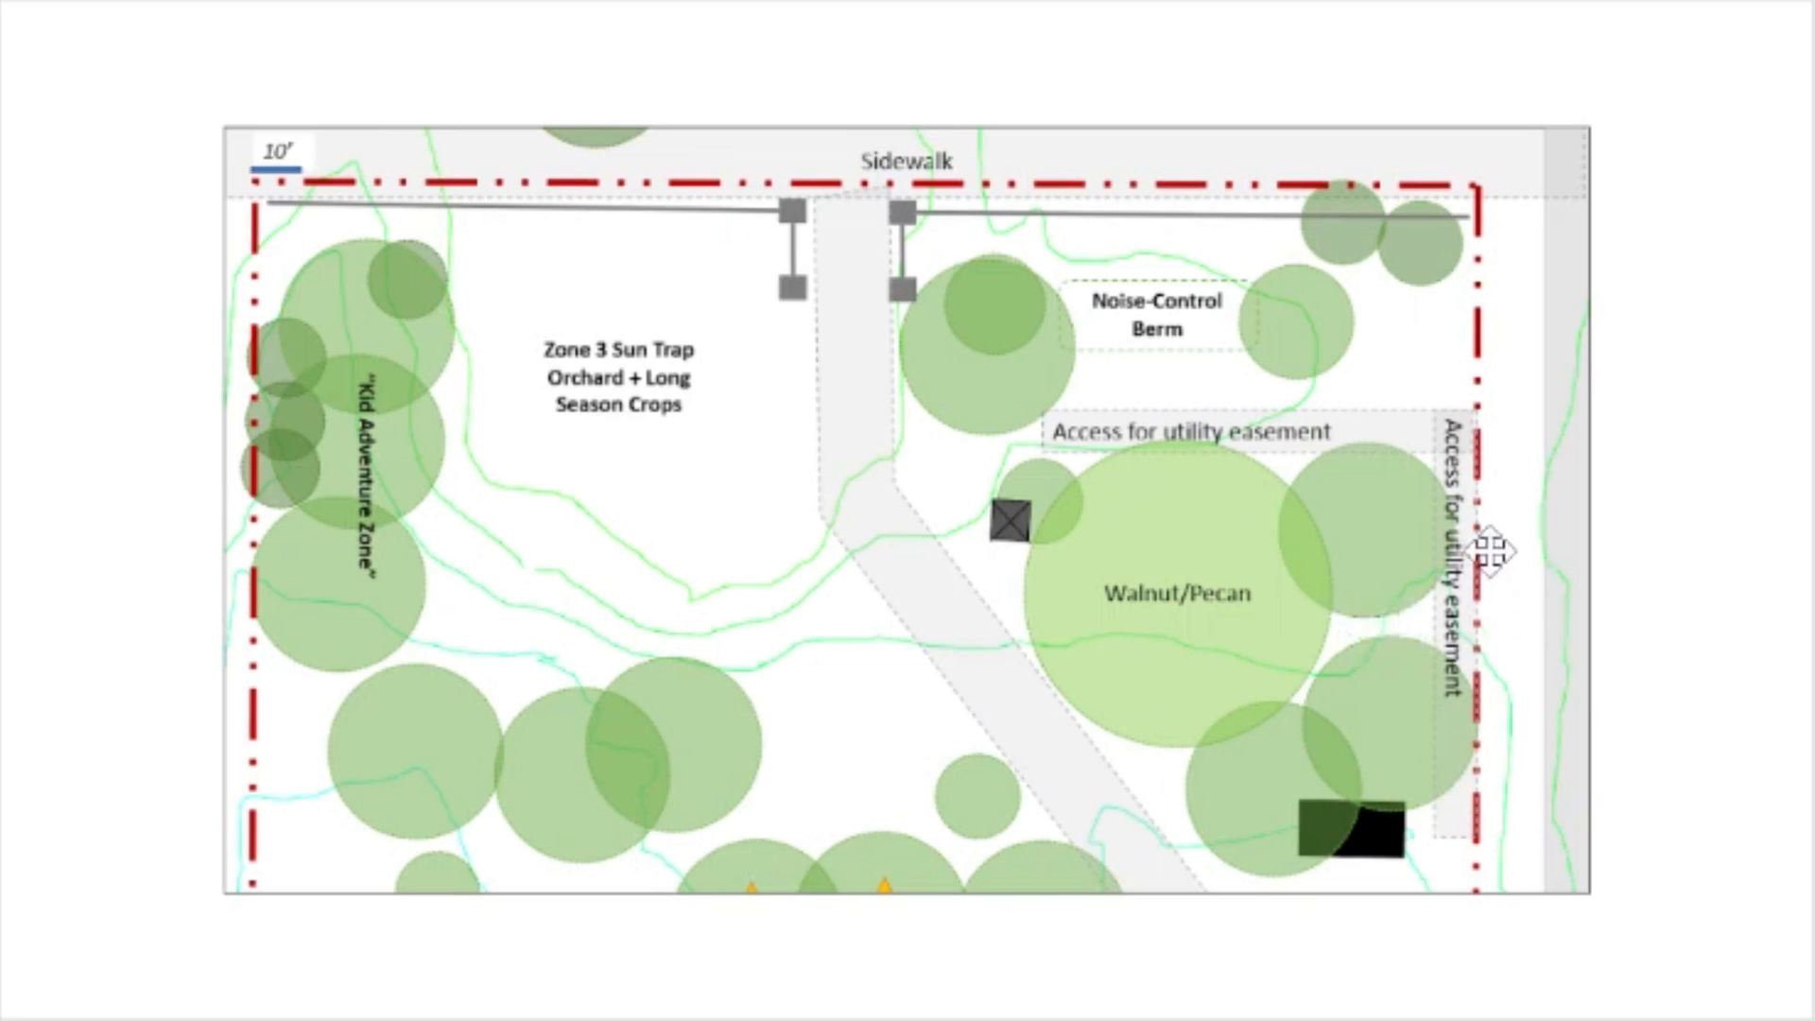
pyautogui.moveTo(1560, 527)
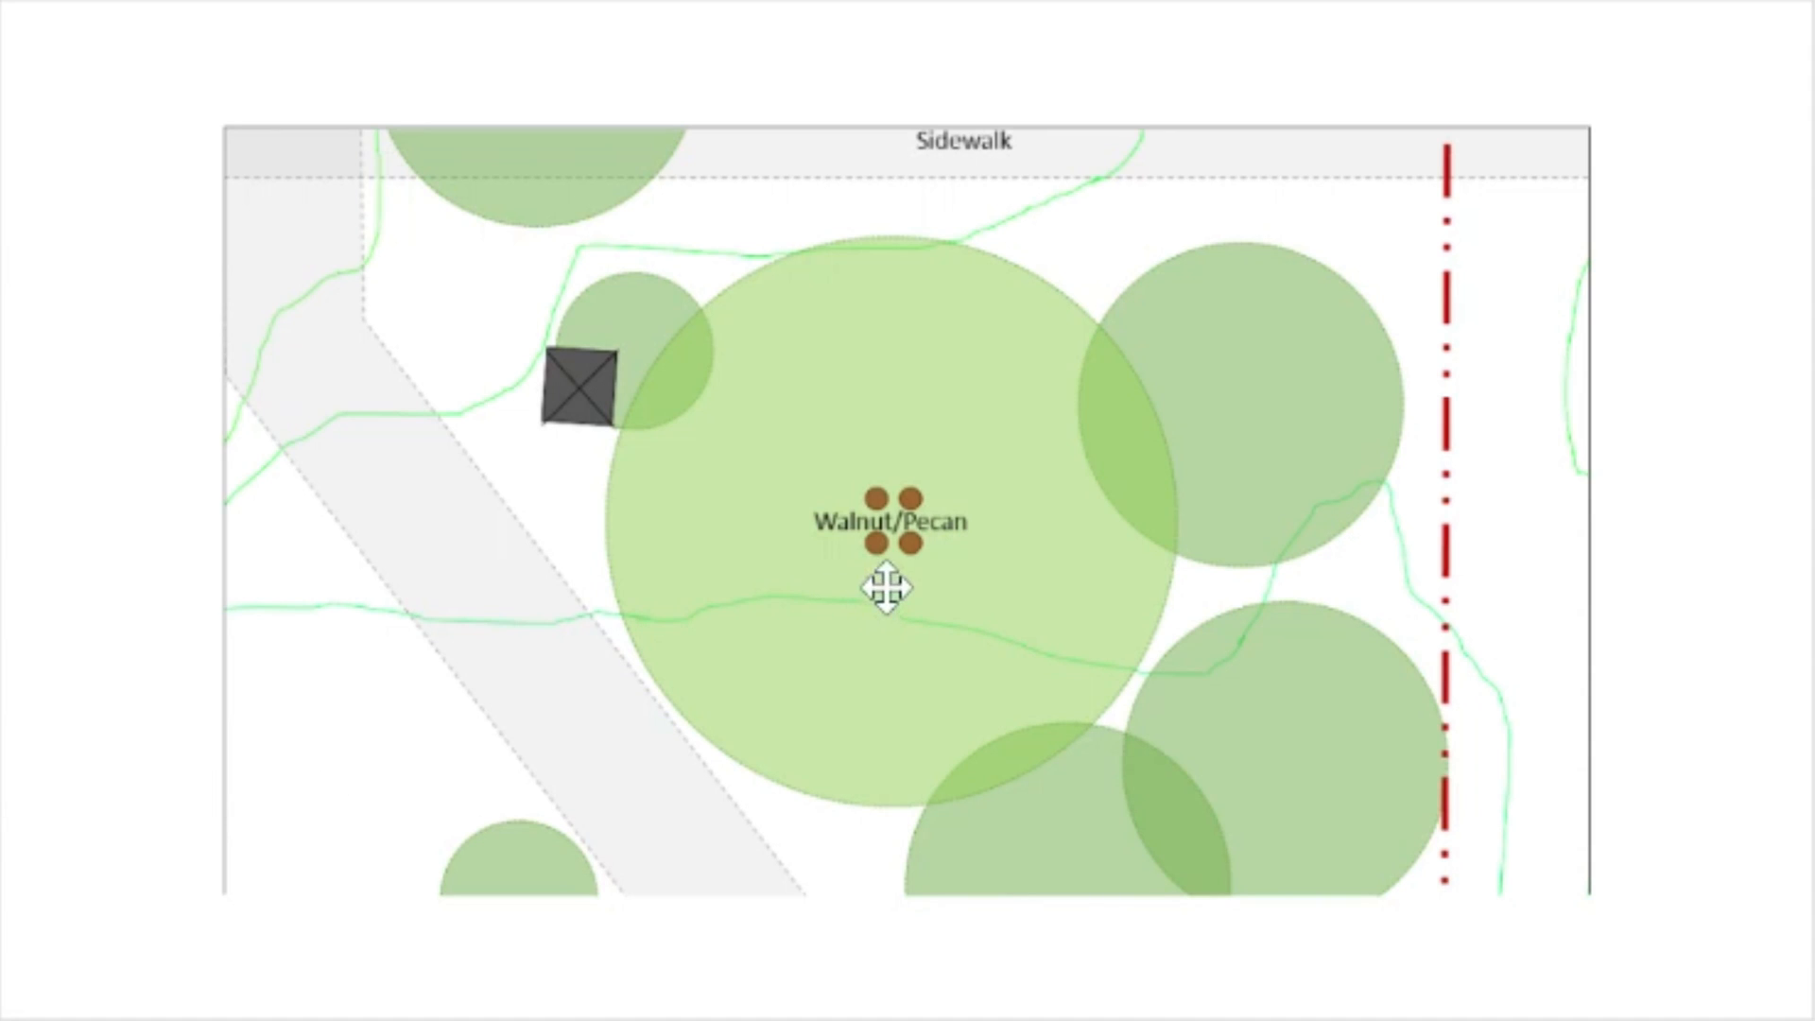
pyautogui.moveTo(976, 337)
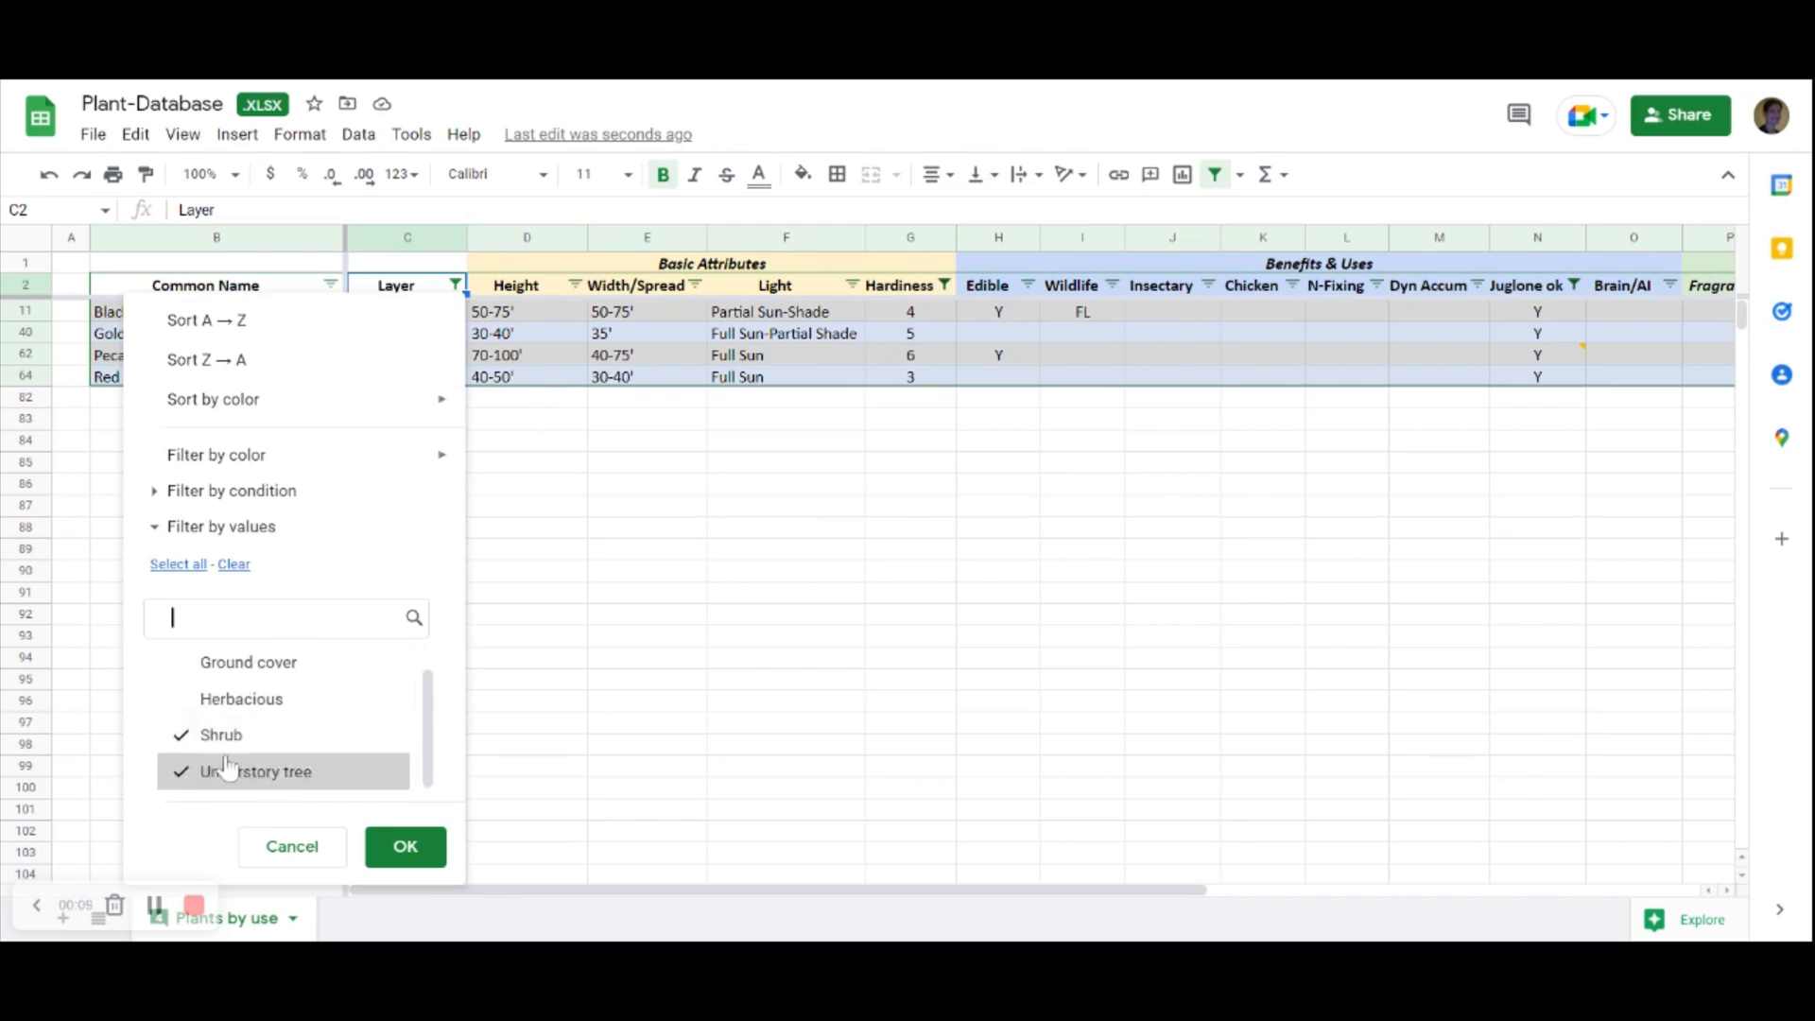
# - Apply the Layer filter keeping Shrub and Understory tree, and check Eastern Redbud's light requirement
pyautogui.click(404, 847)
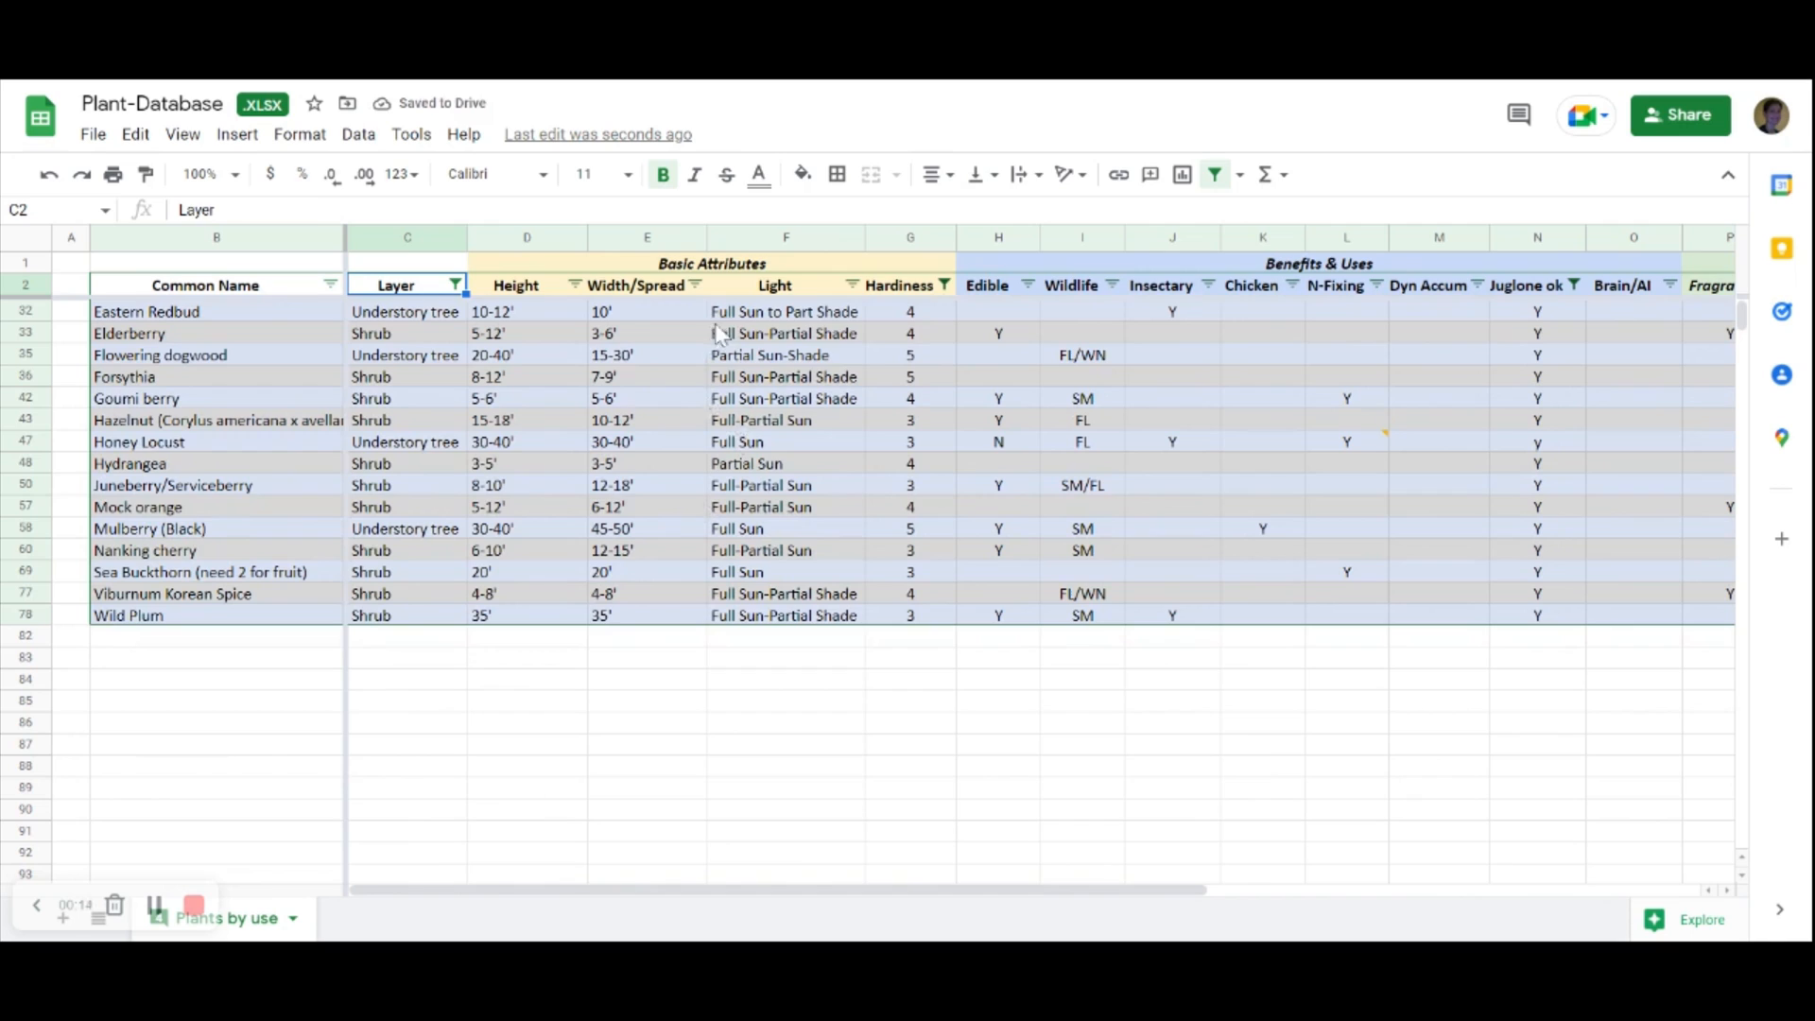
pyautogui.click(787, 312)
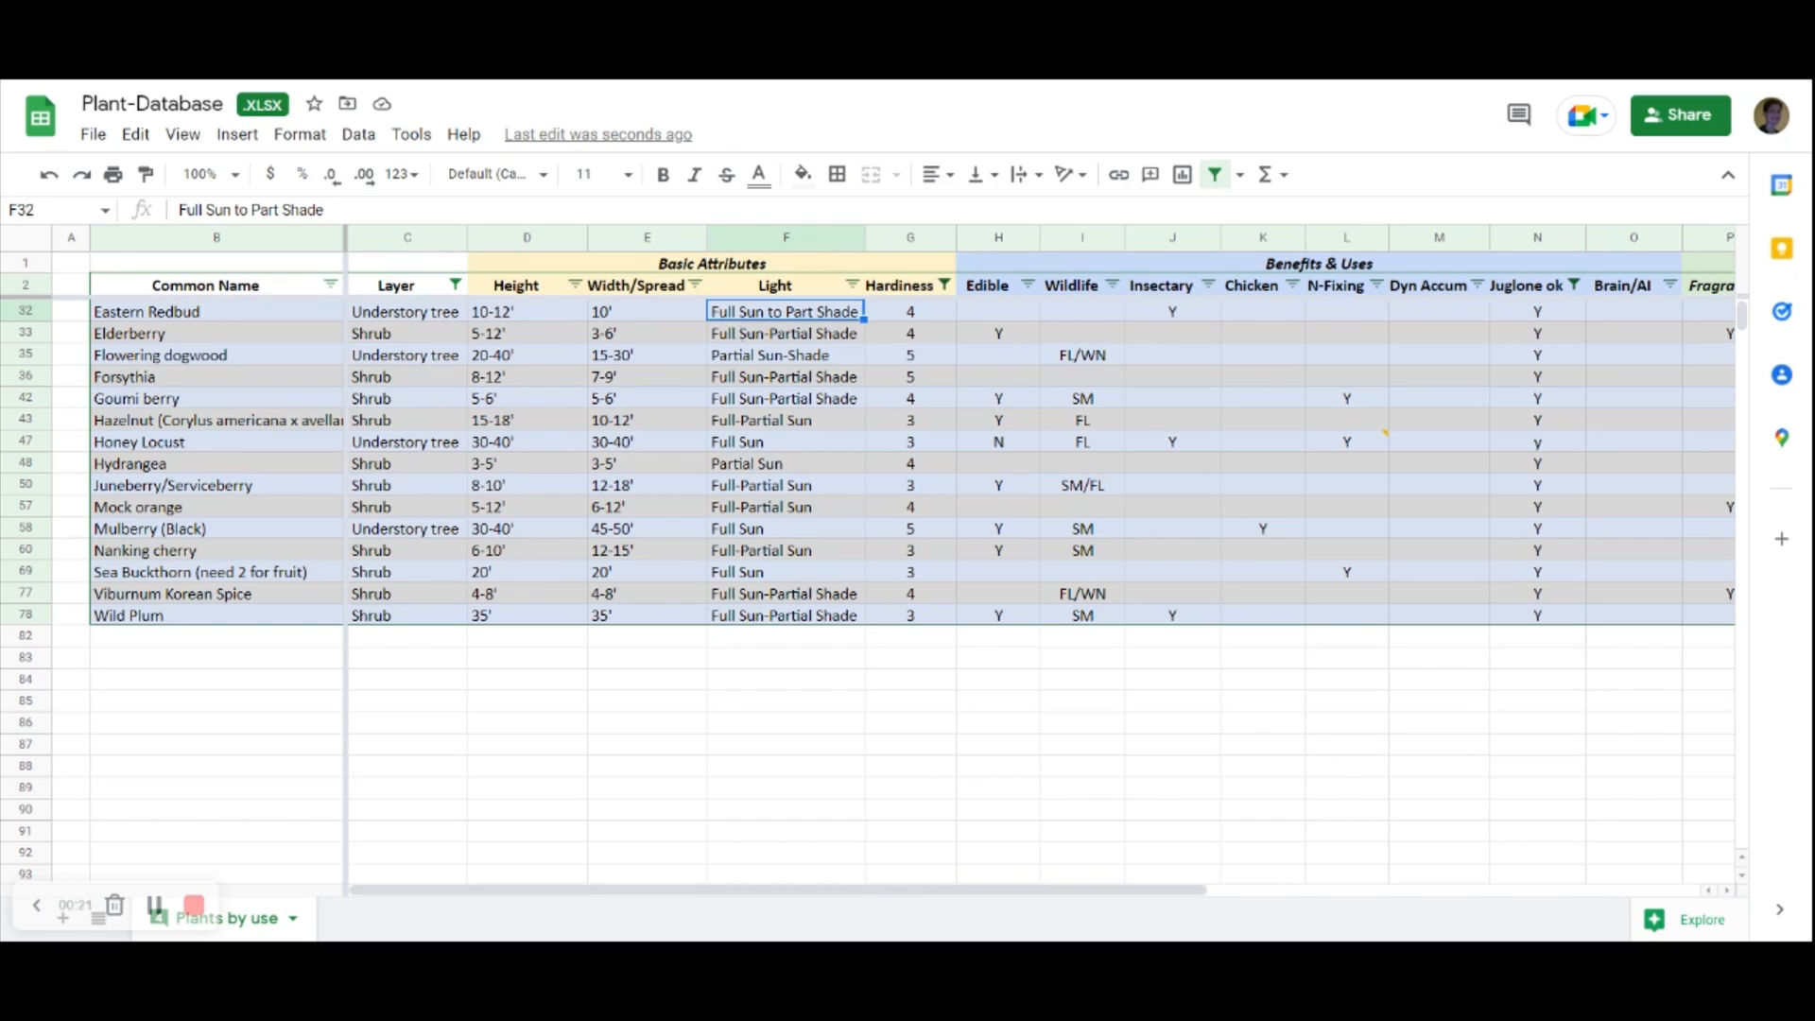
pyautogui.moveTo(771, 641)
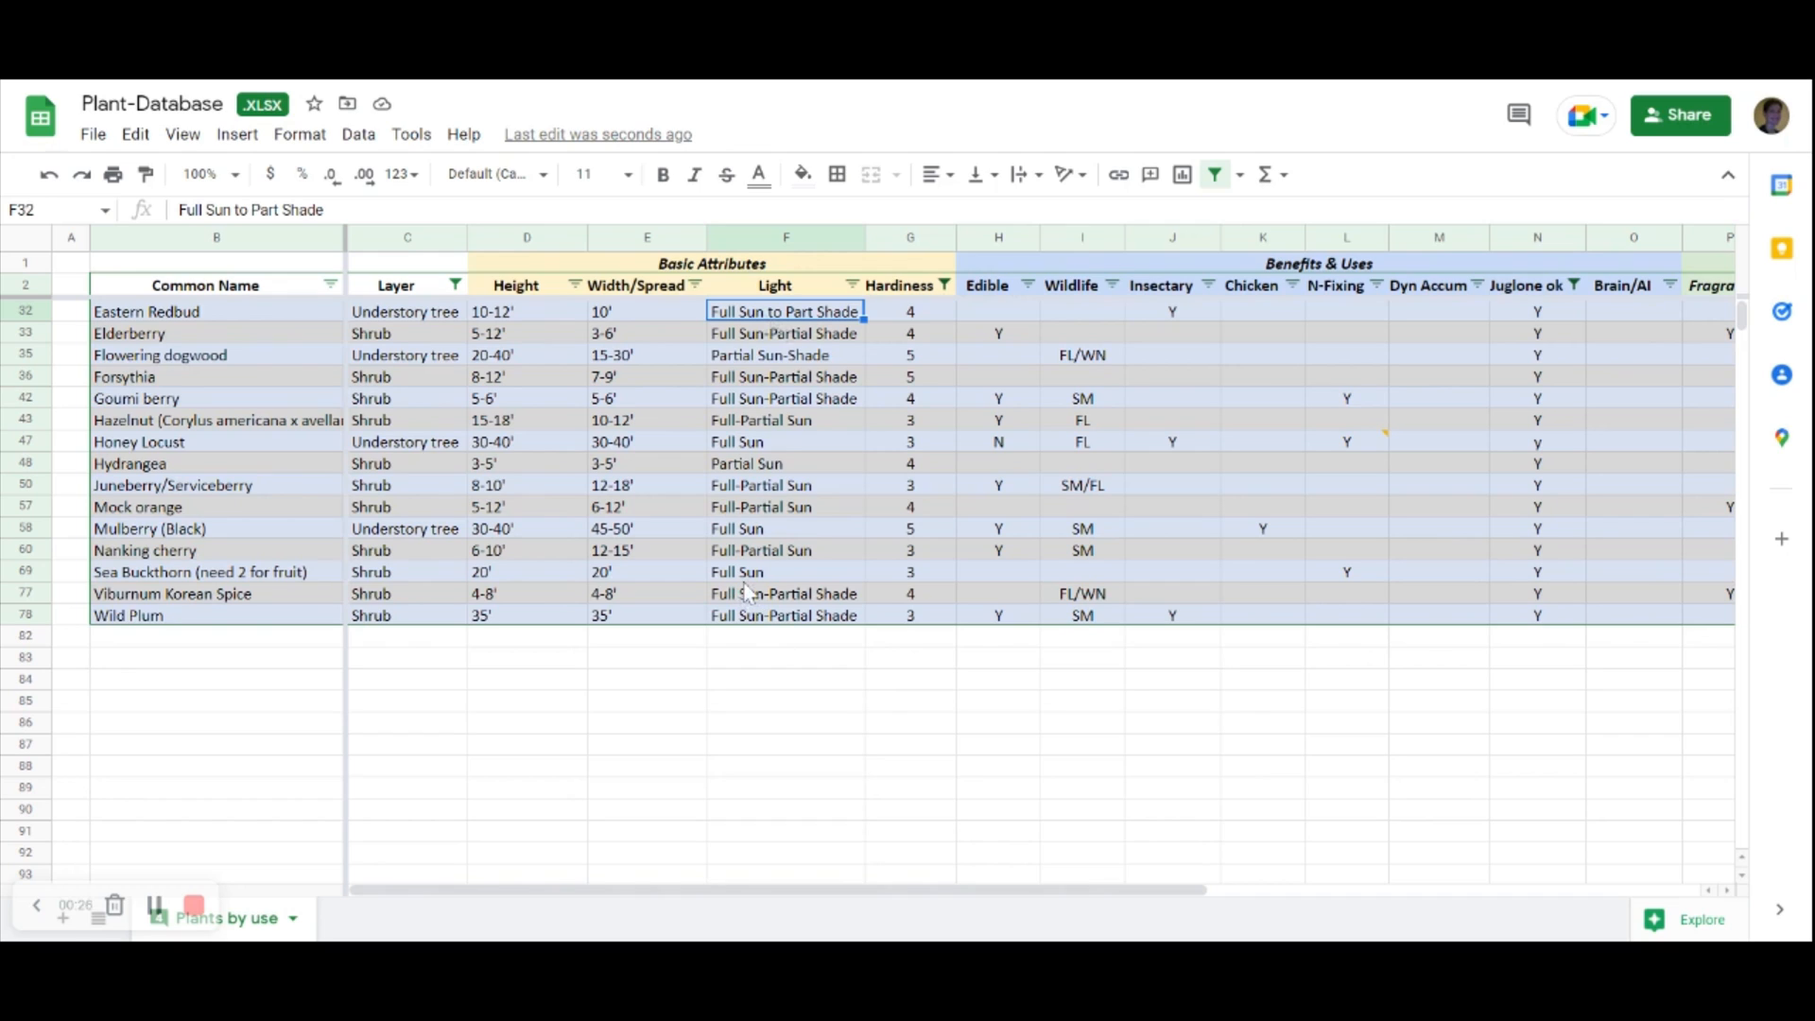
pyautogui.moveTo(747, 592)
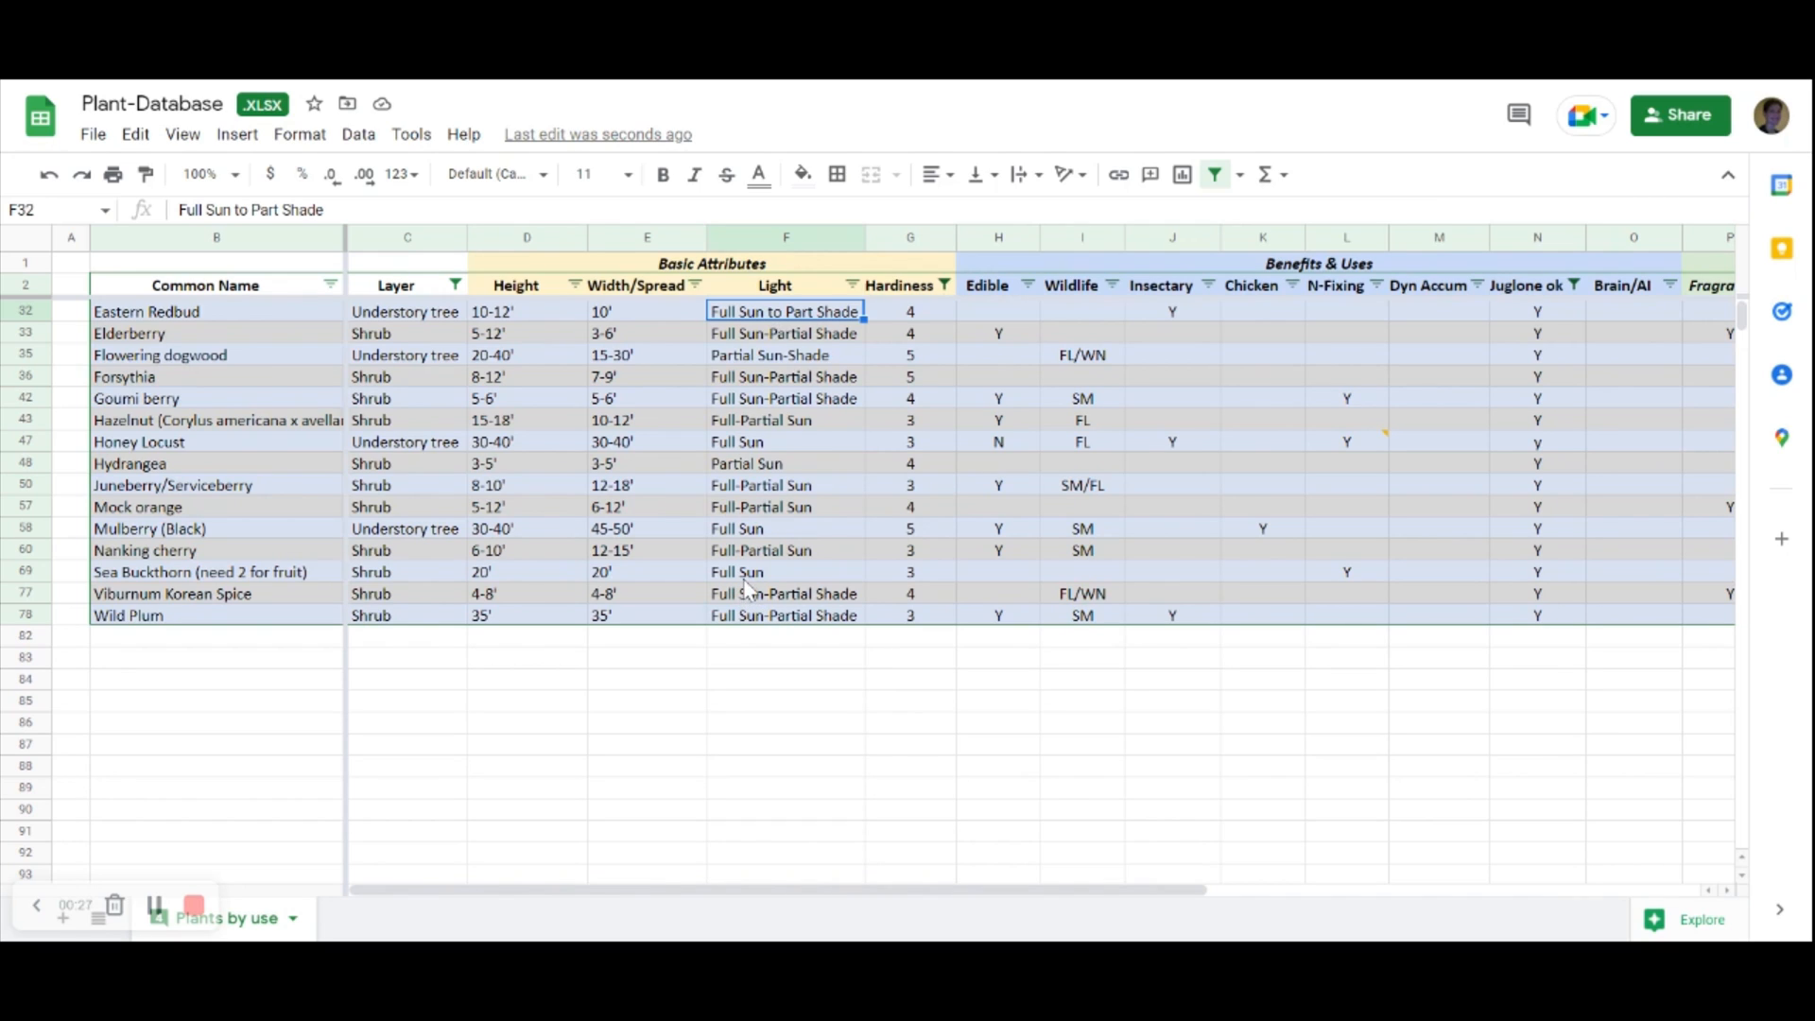
pyautogui.click(853, 285)
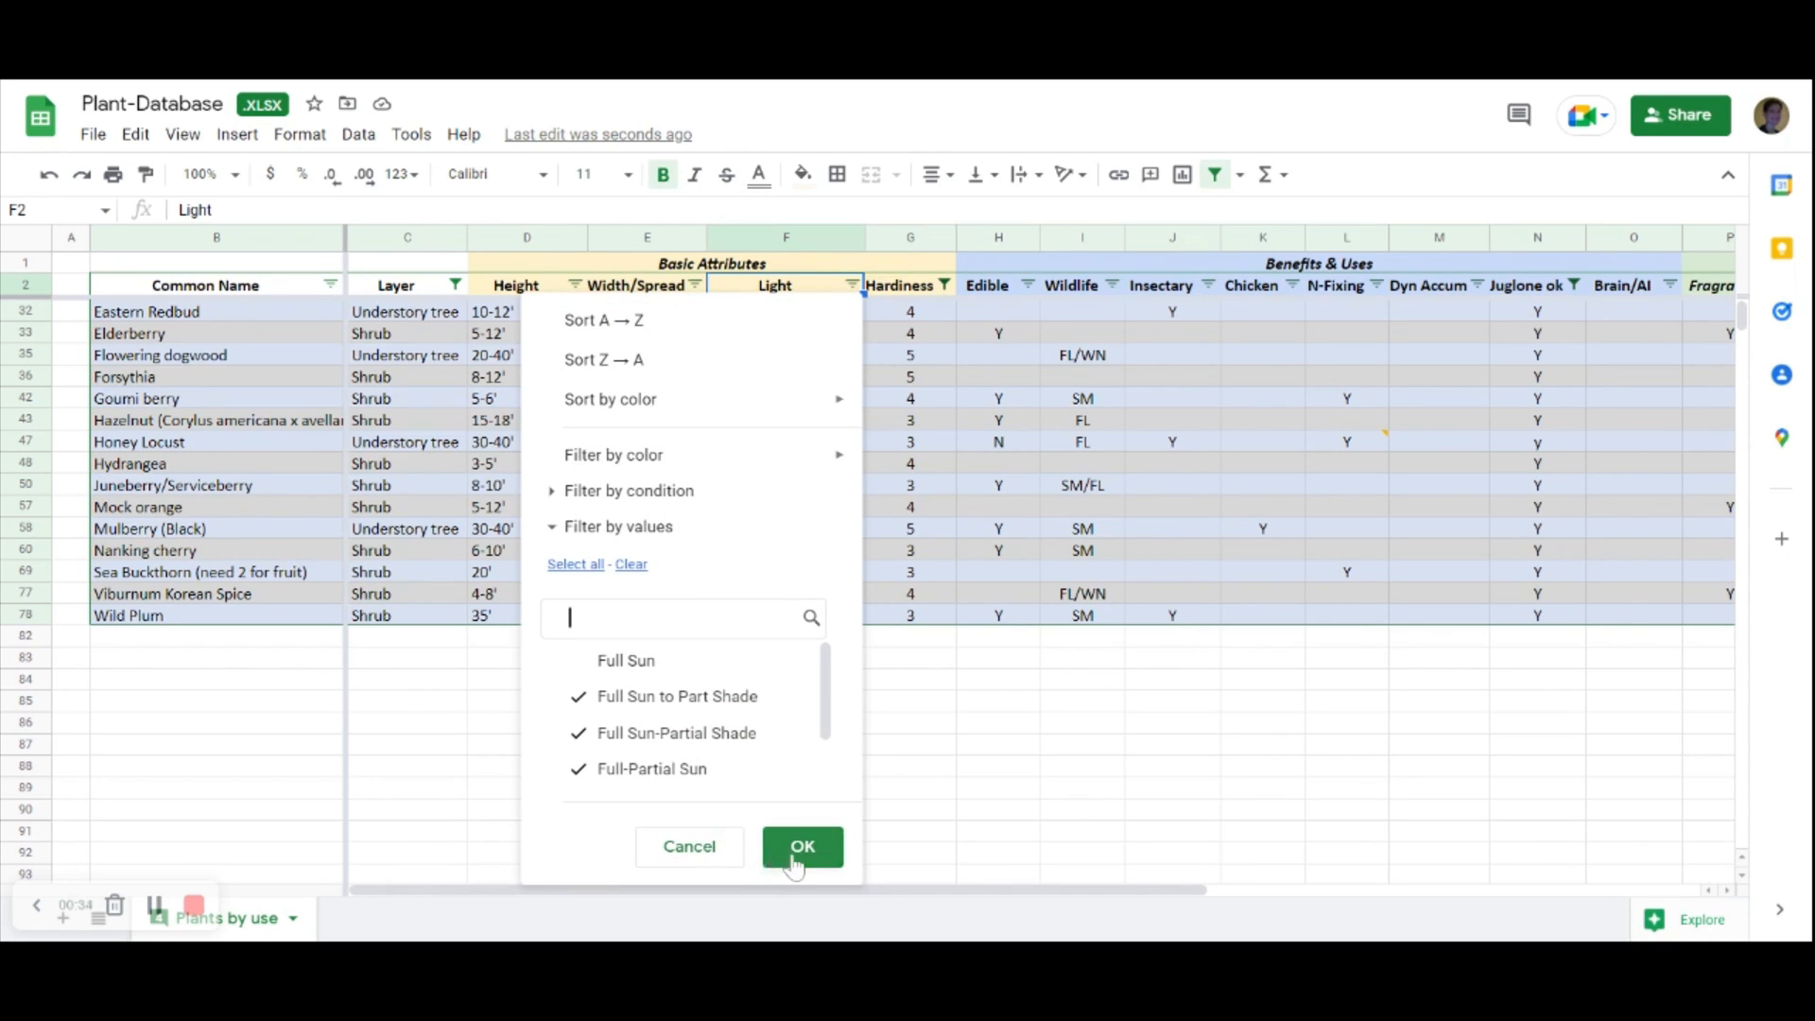
# - Apply a Light filter excluding Full Sun, dropping Honey Locust, Mulberry and Sea Buckthorn
pyautogui.click(802, 846)
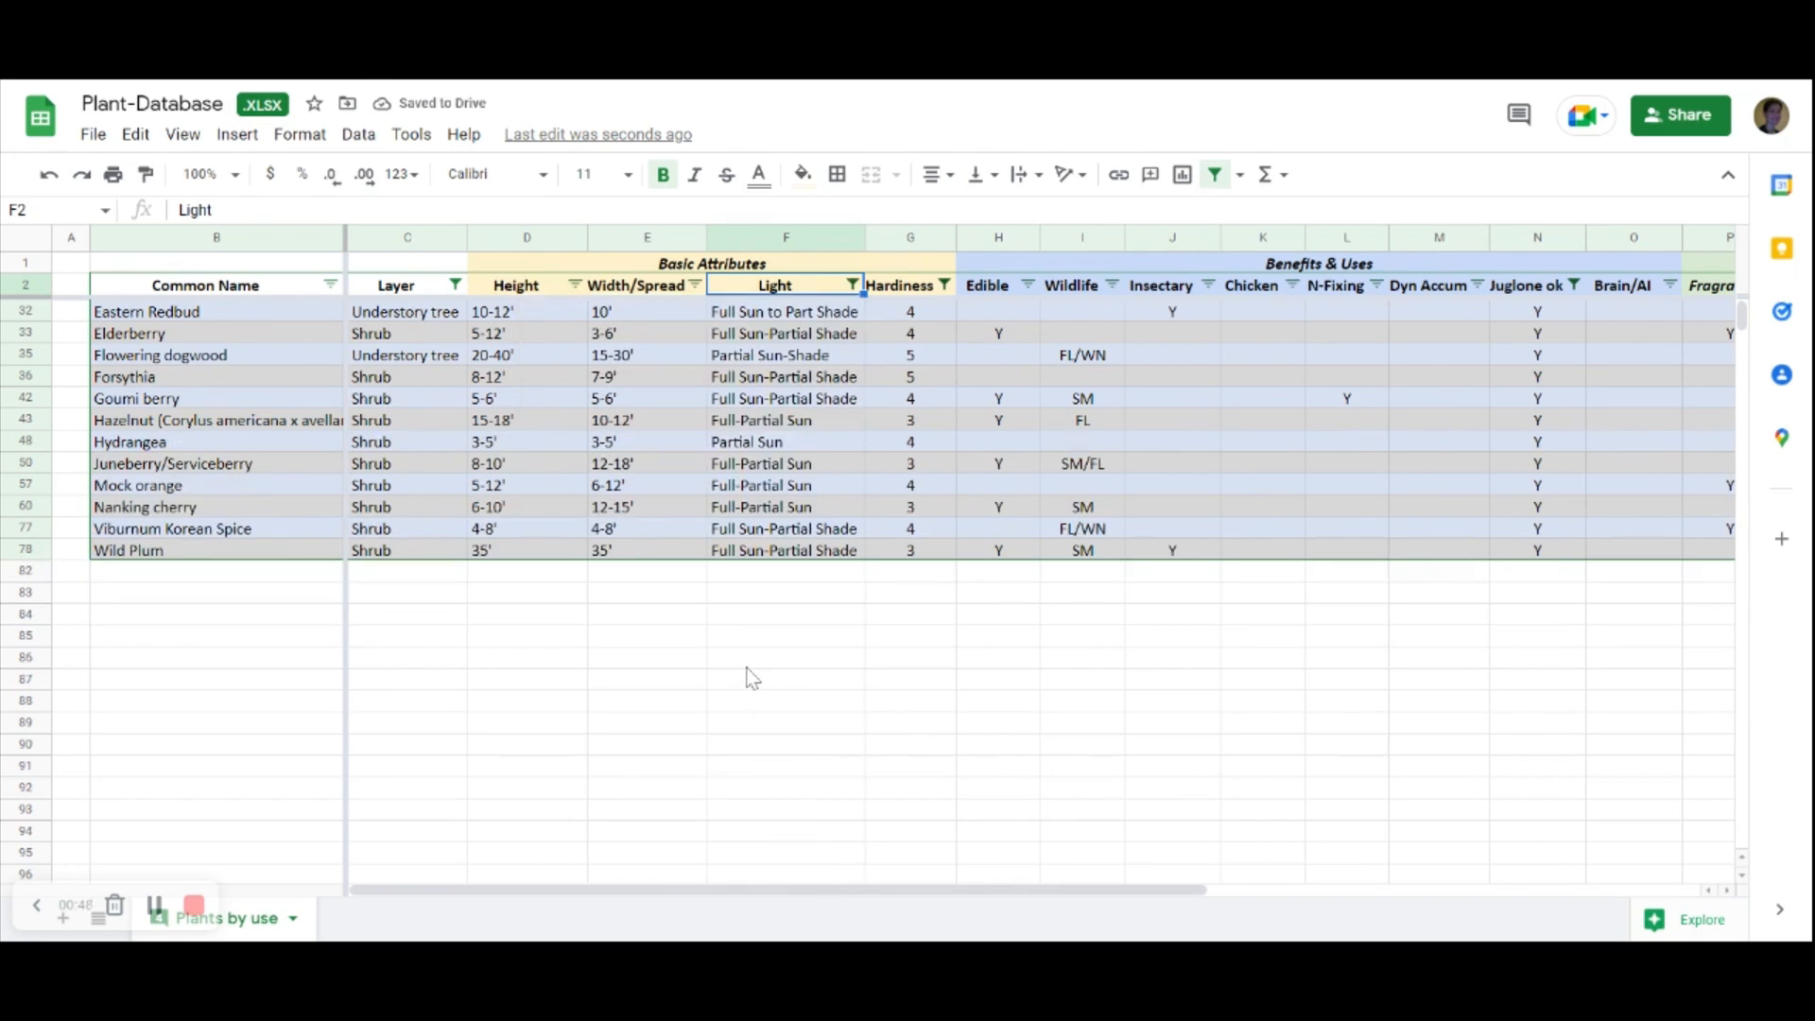
pyautogui.moveTo(739, 676)
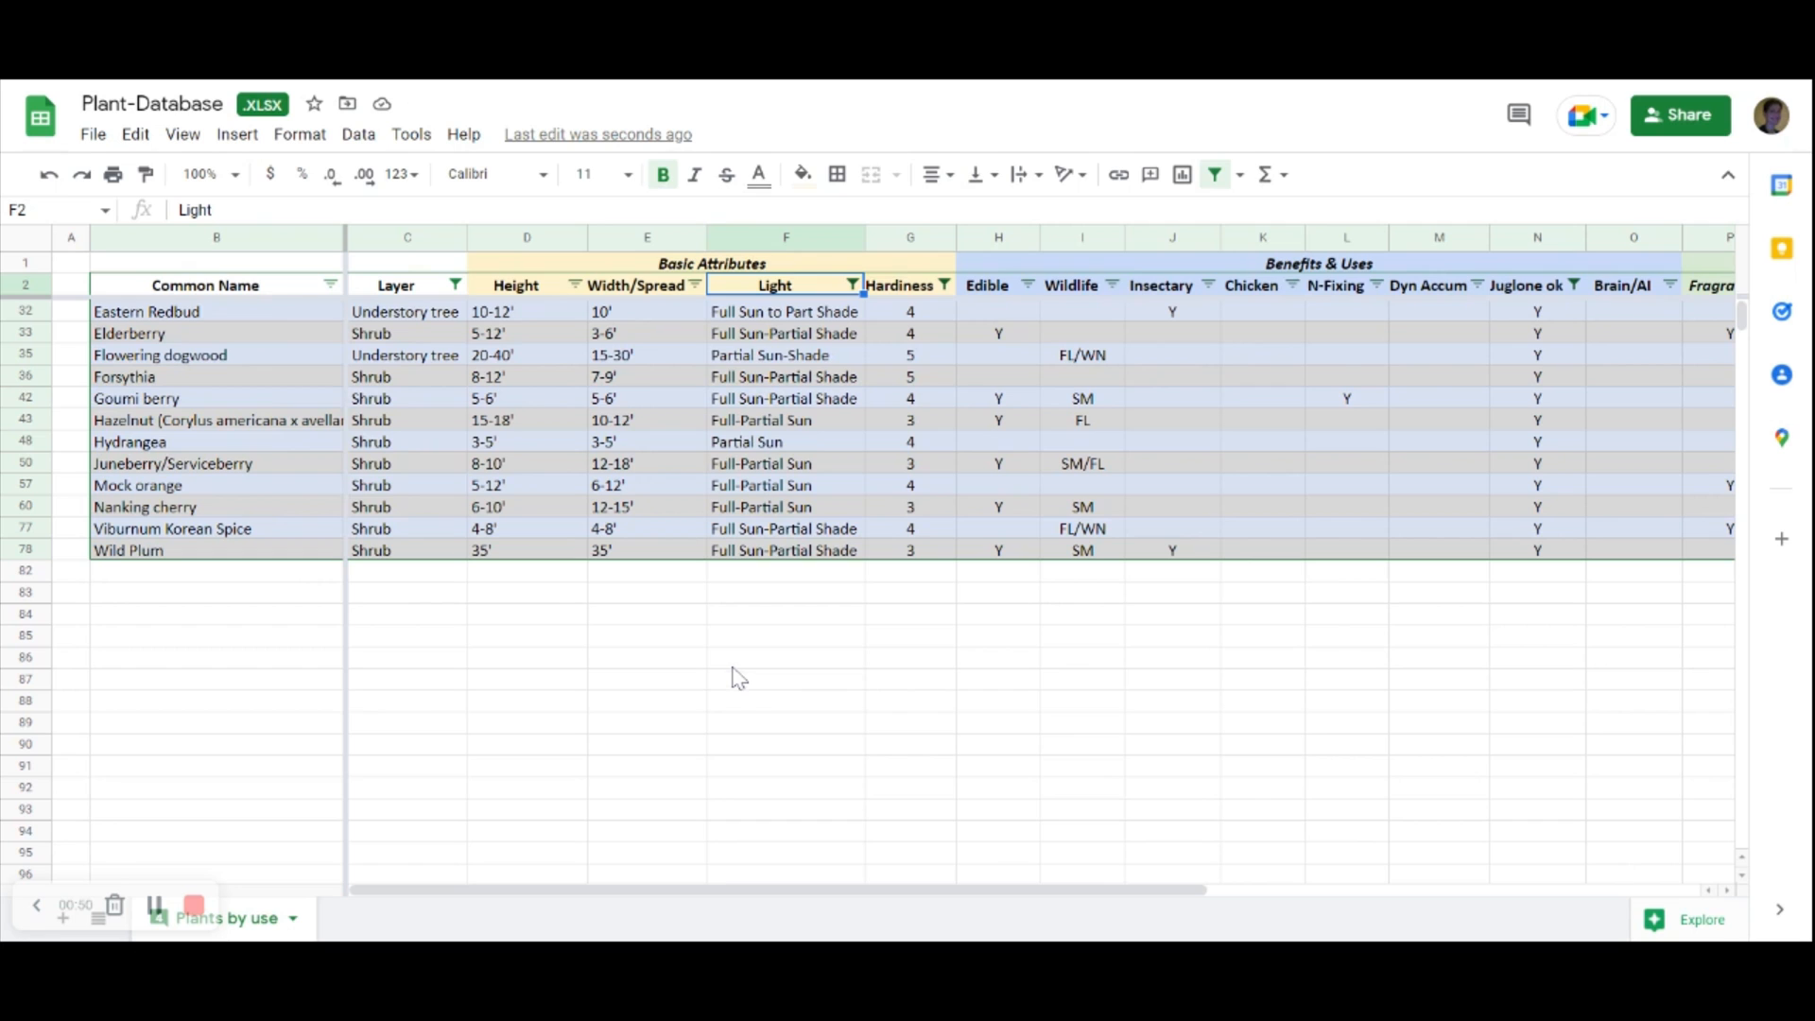
pyautogui.moveTo(735, 676)
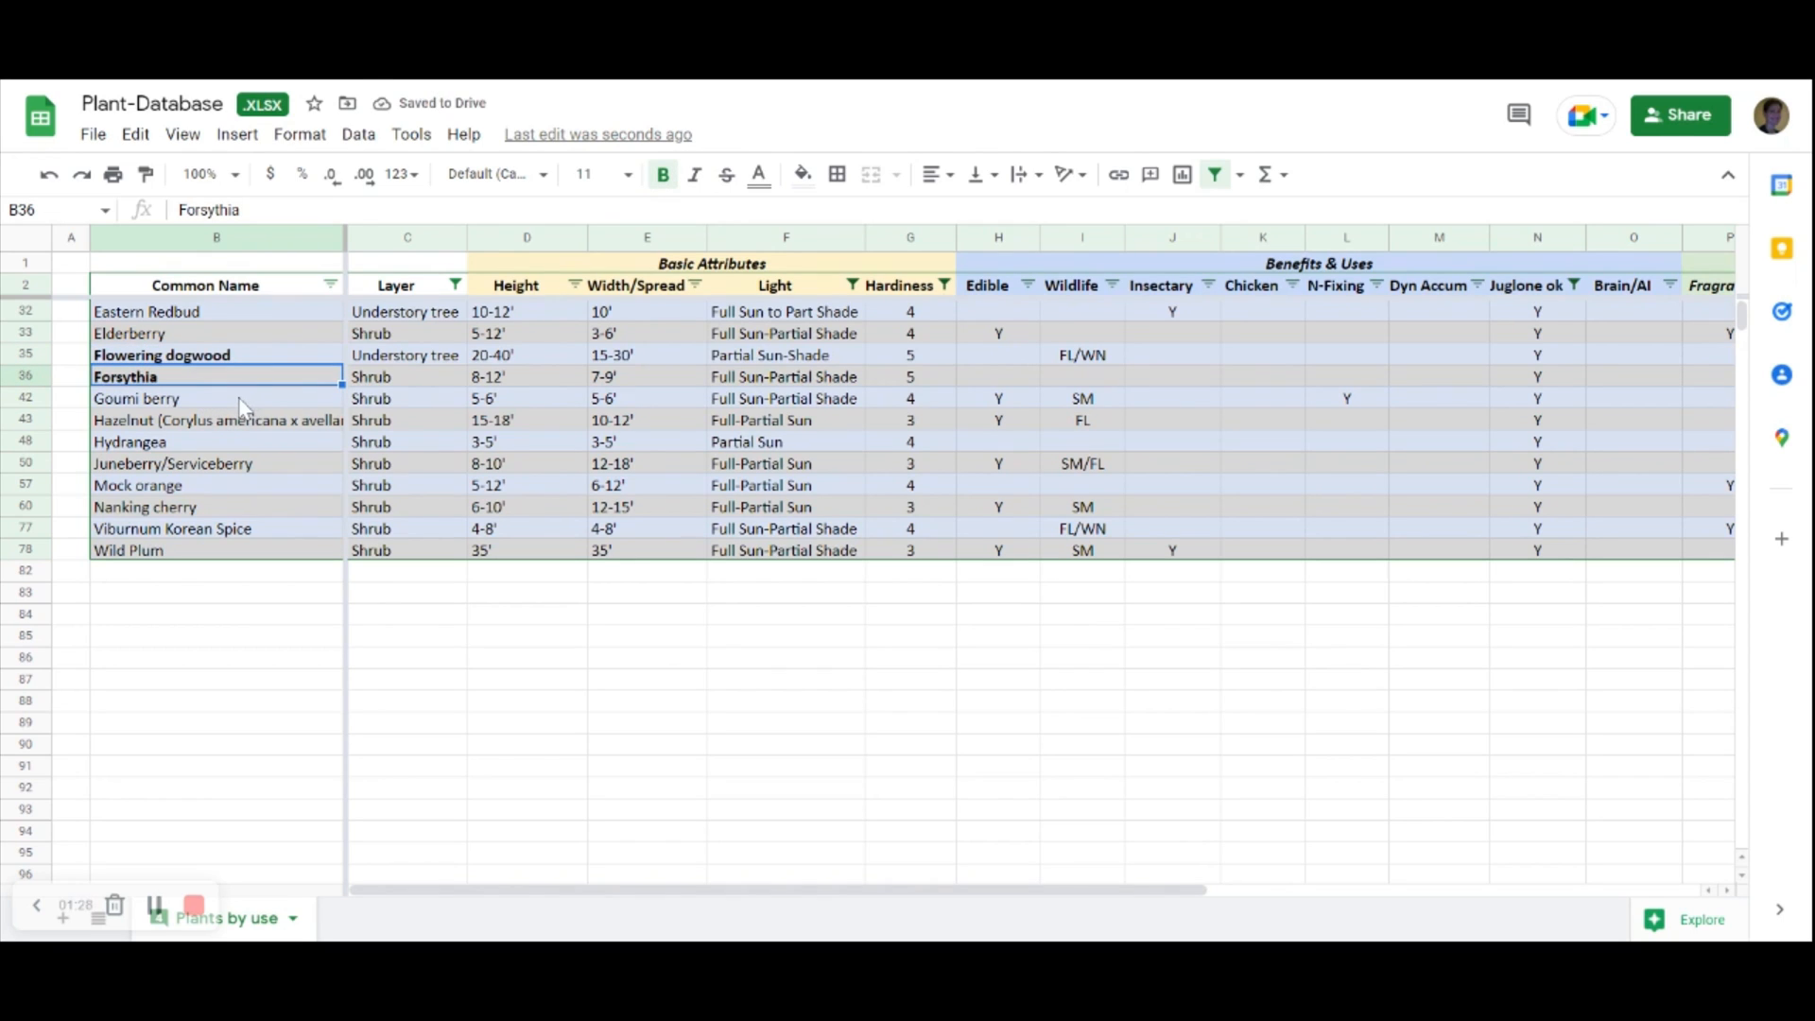
pyautogui.moveTo(166, 338)
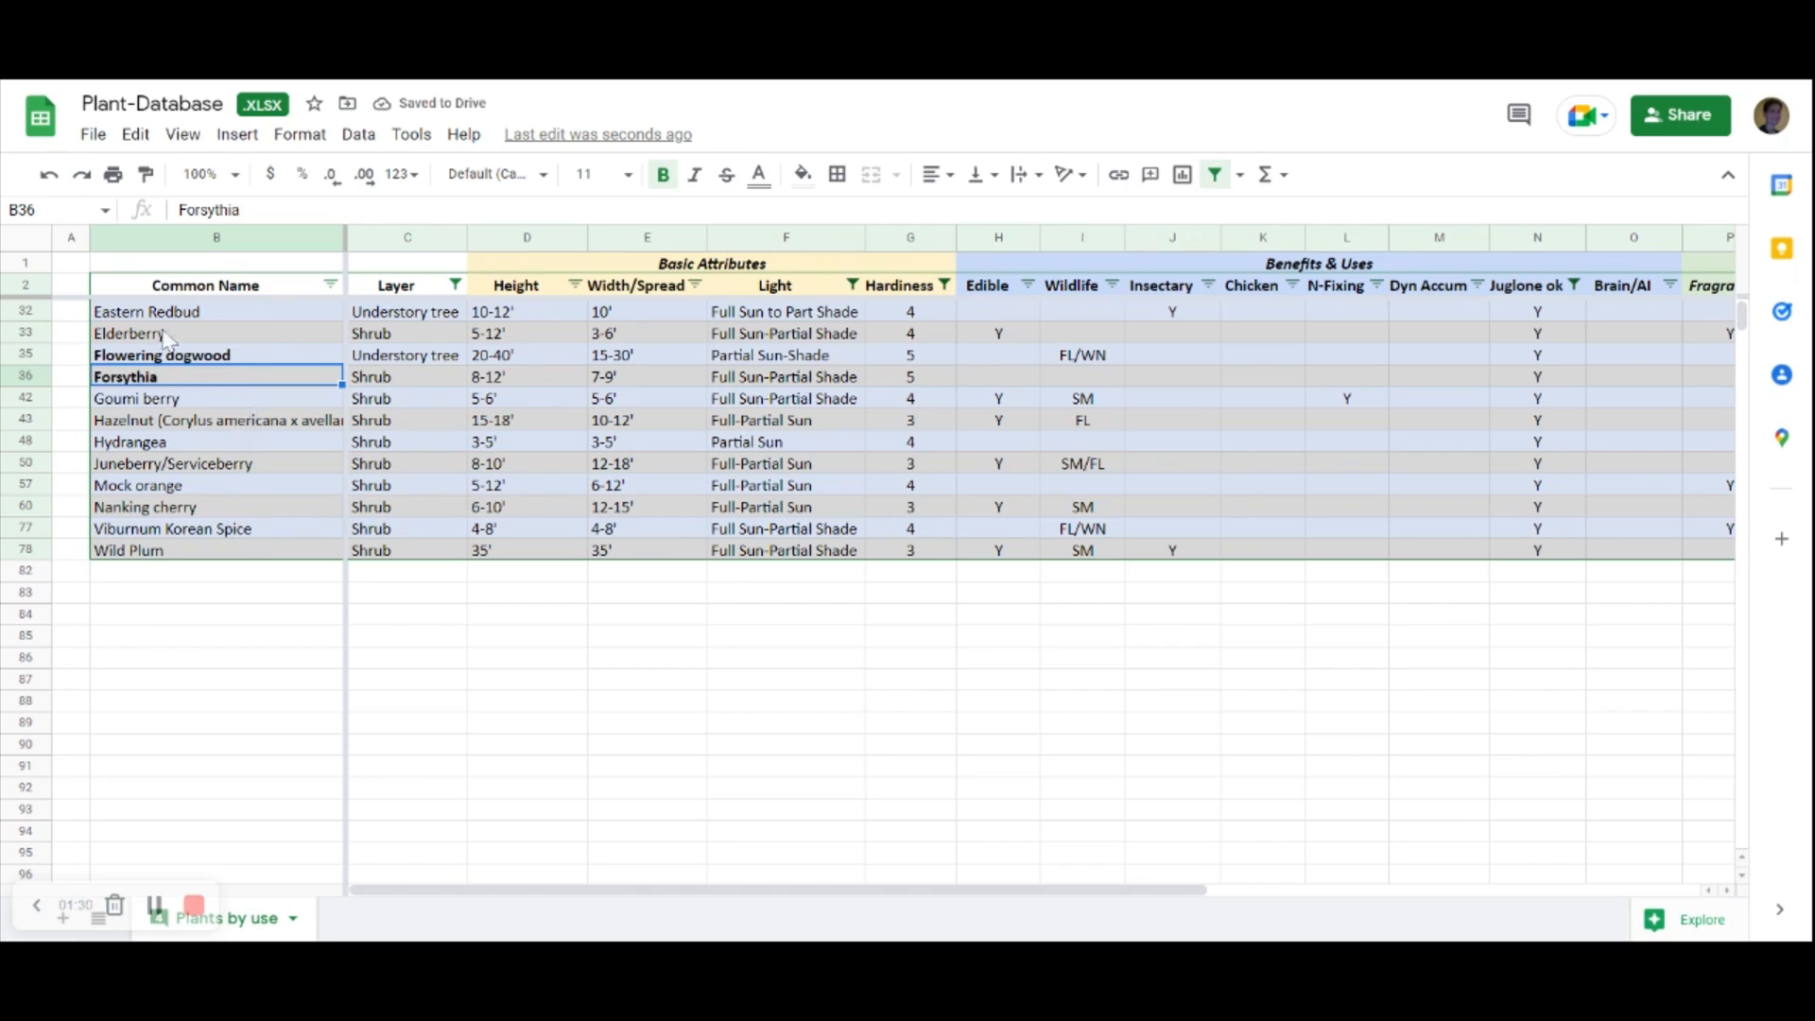
# - Bold the Wild Plum name alongside Flowering dogwood and Forsythia in the Common Name column
pyautogui.click(129, 550)
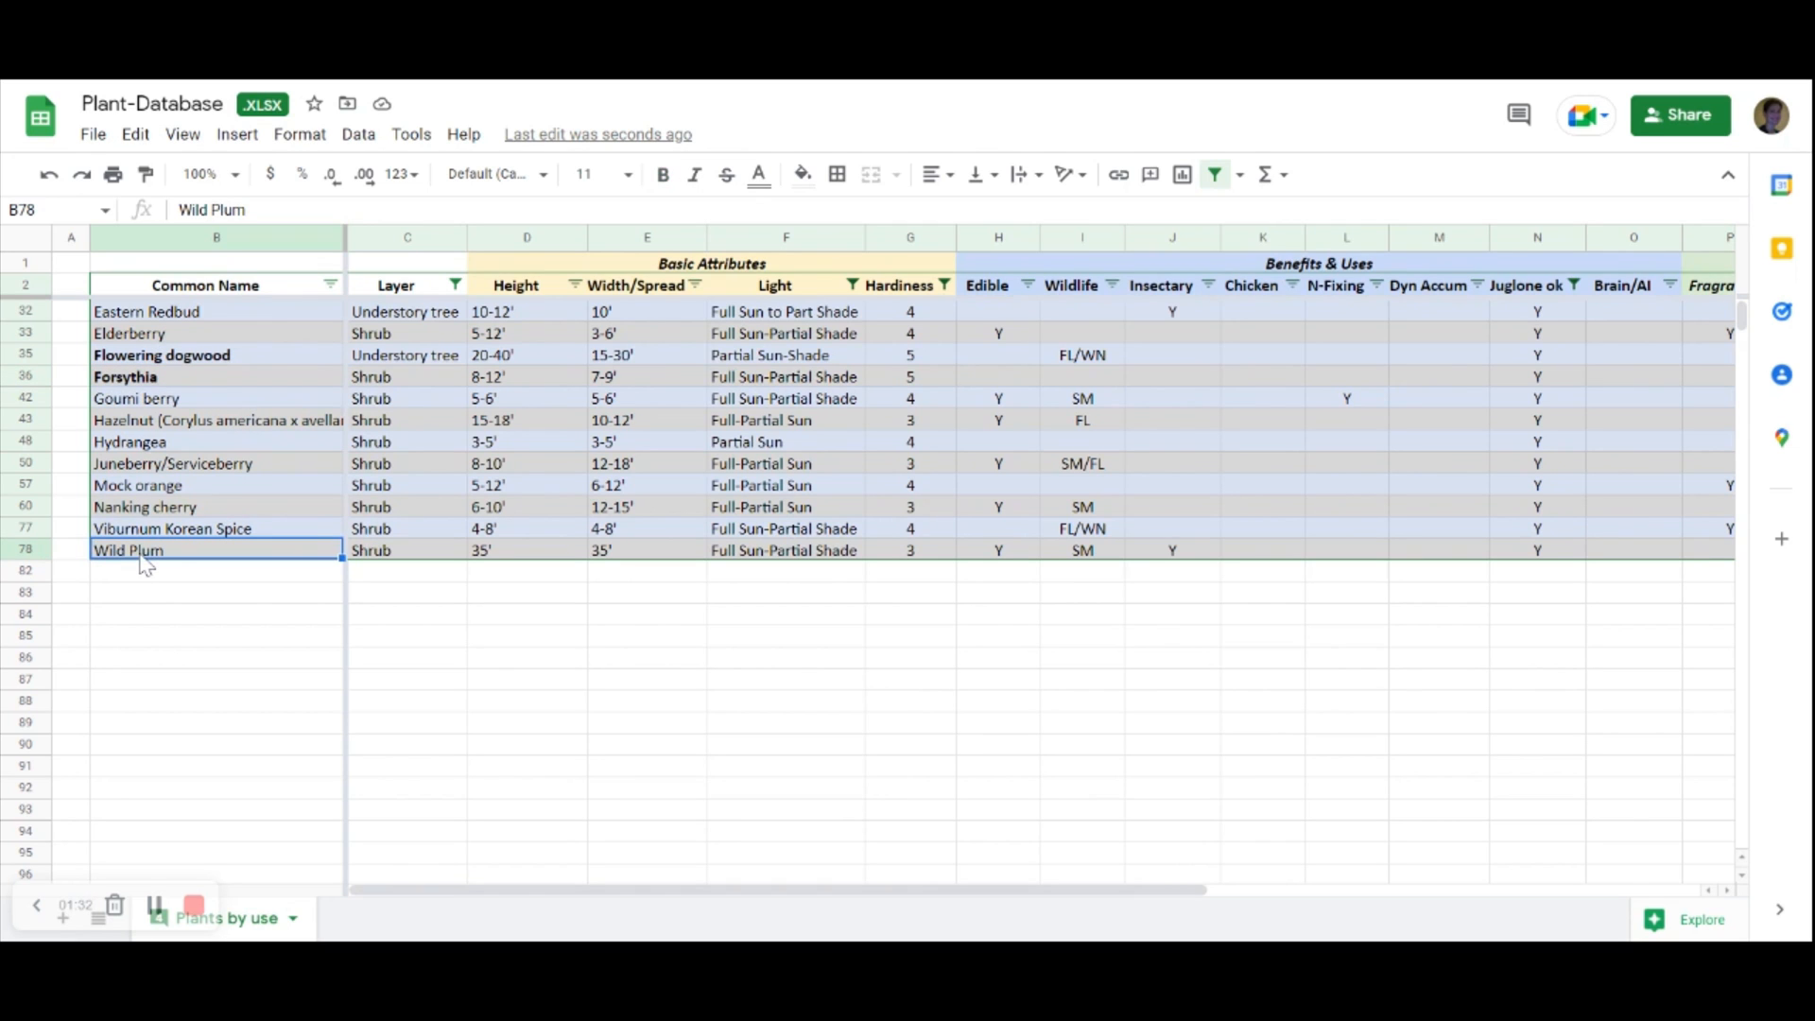
pyautogui.click(661, 174)
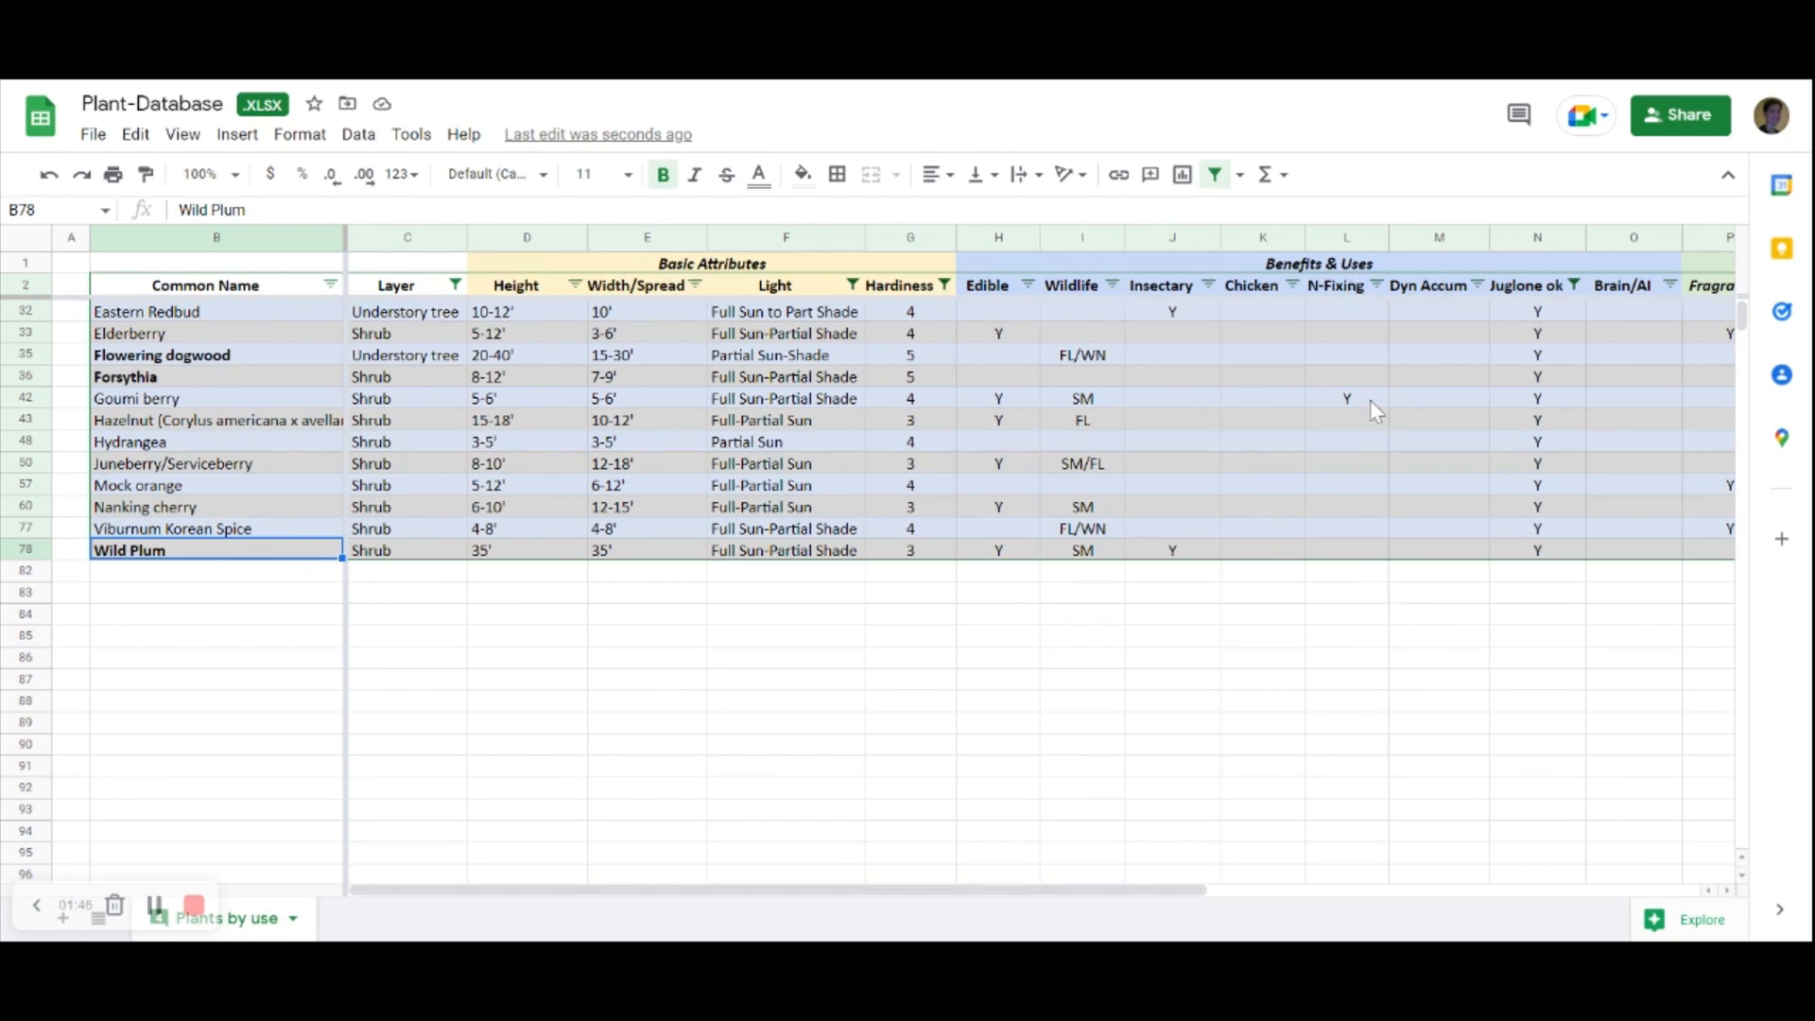
pyautogui.click(1346, 397)
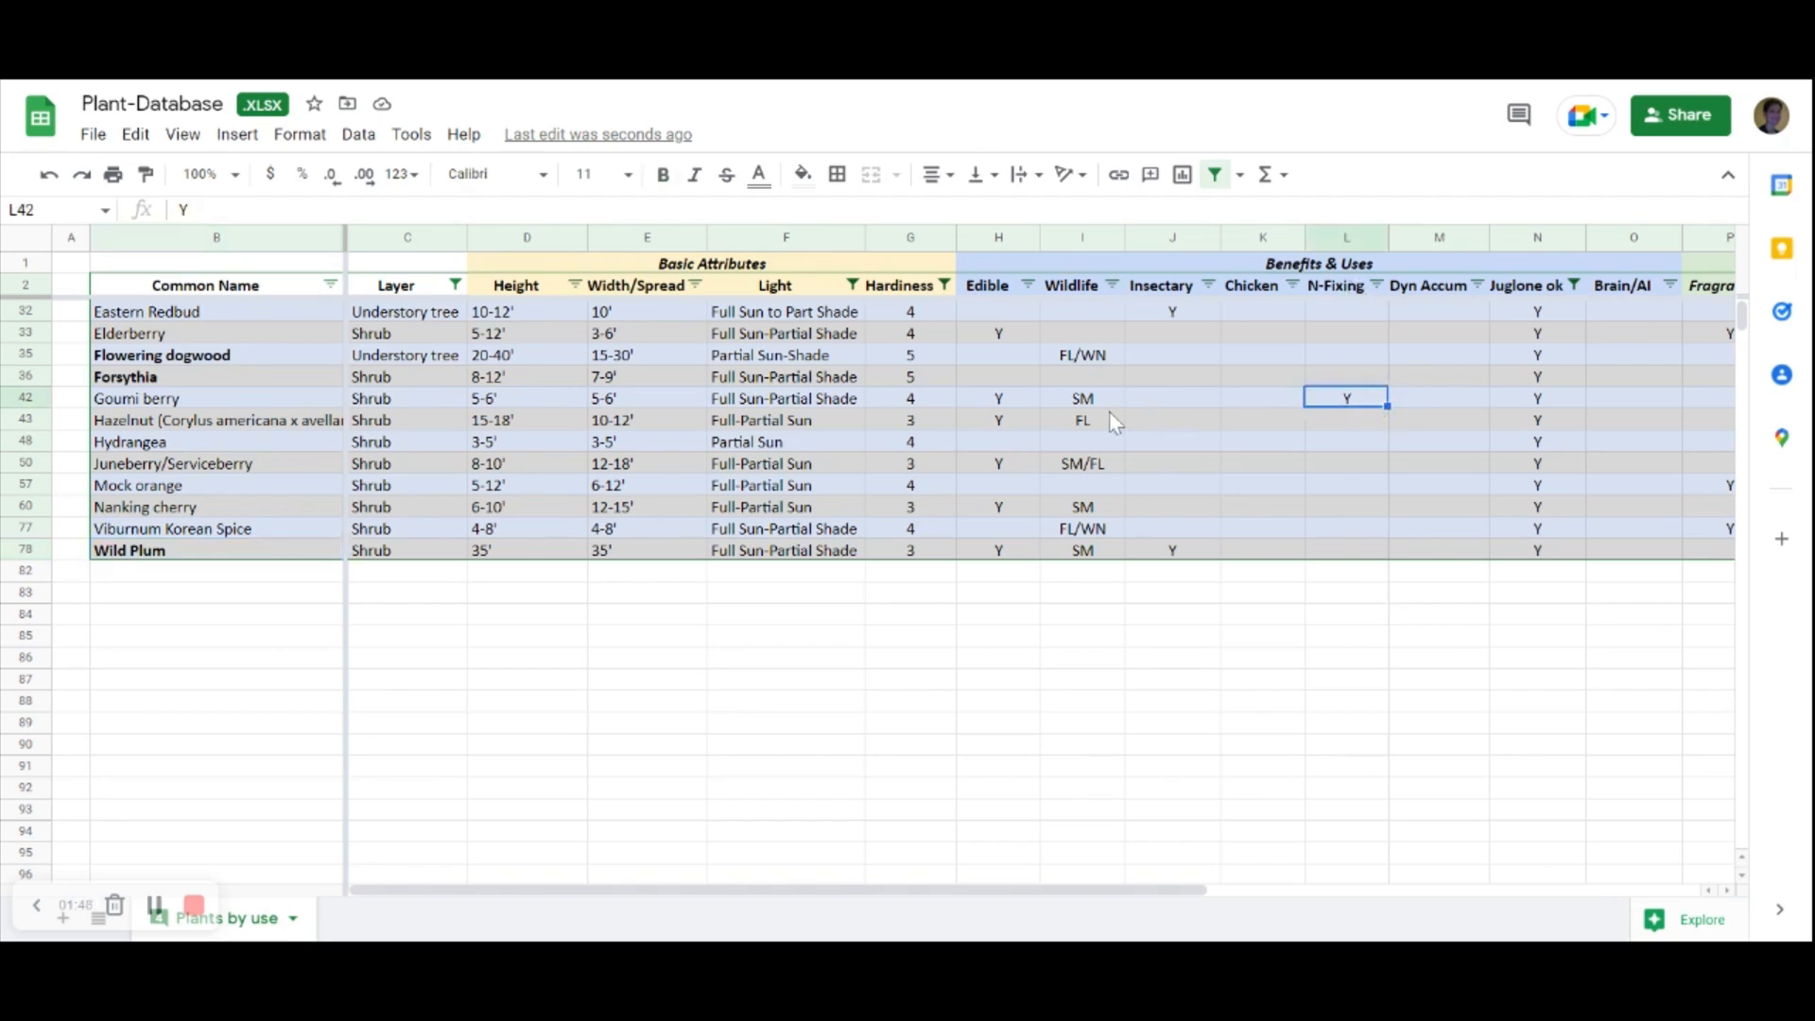
# - Make the Goumi berry name bold as well
pyautogui.click(136, 399)
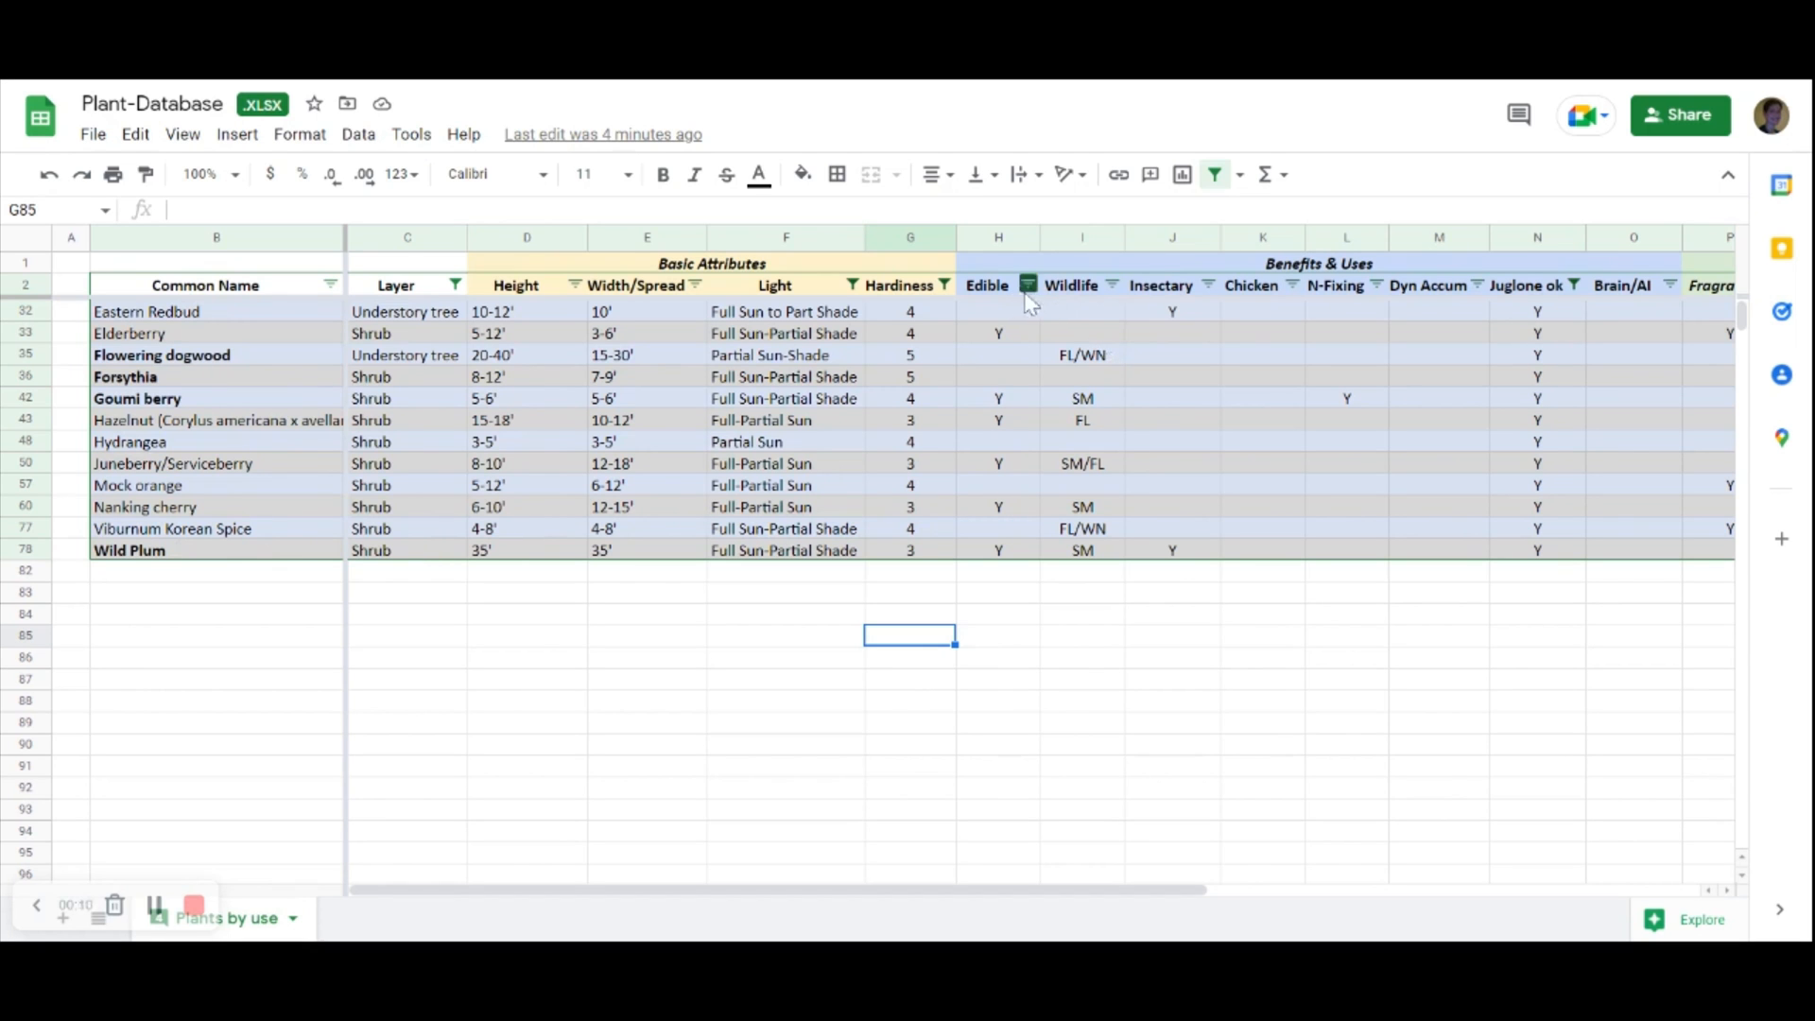
# - With the Edible filter applied, bold Hazelnut and Juneberry/Serviceberry and record SM/FL as Juneberry's Wildlife value
pyautogui.click(1027, 286)
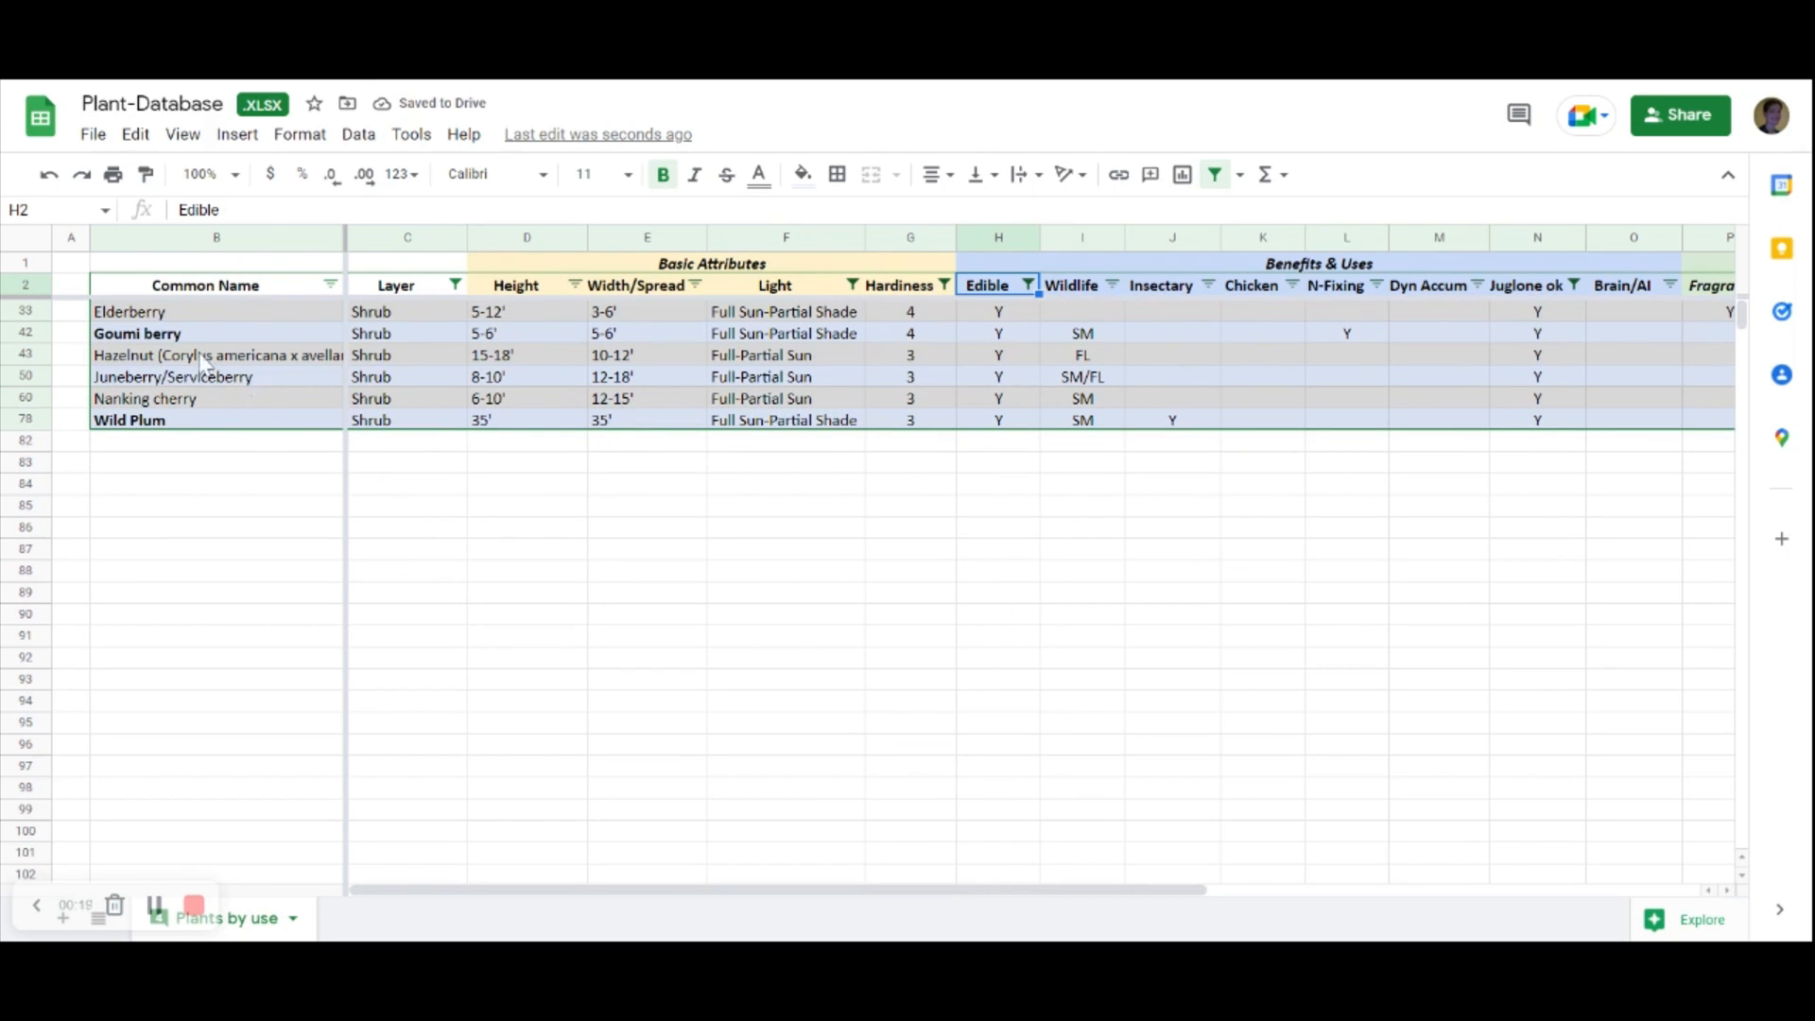
pyautogui.click(215, 356)
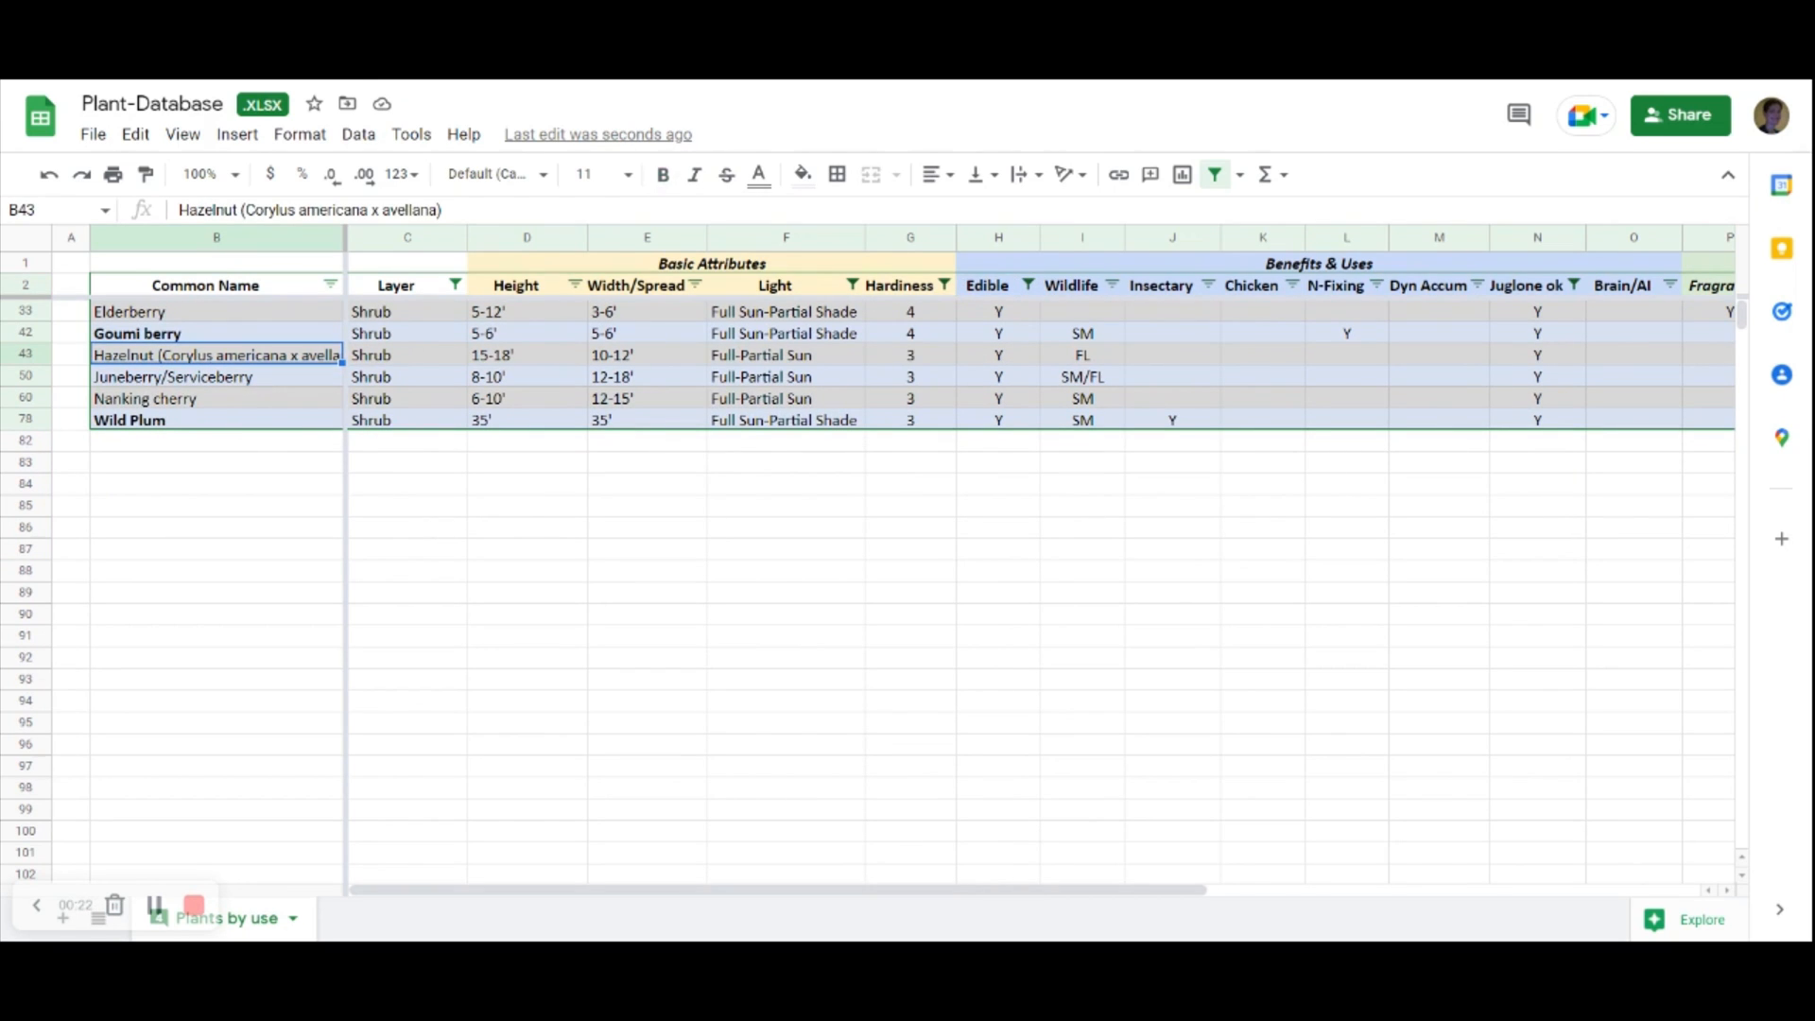
pyautogui.click(662, 174)
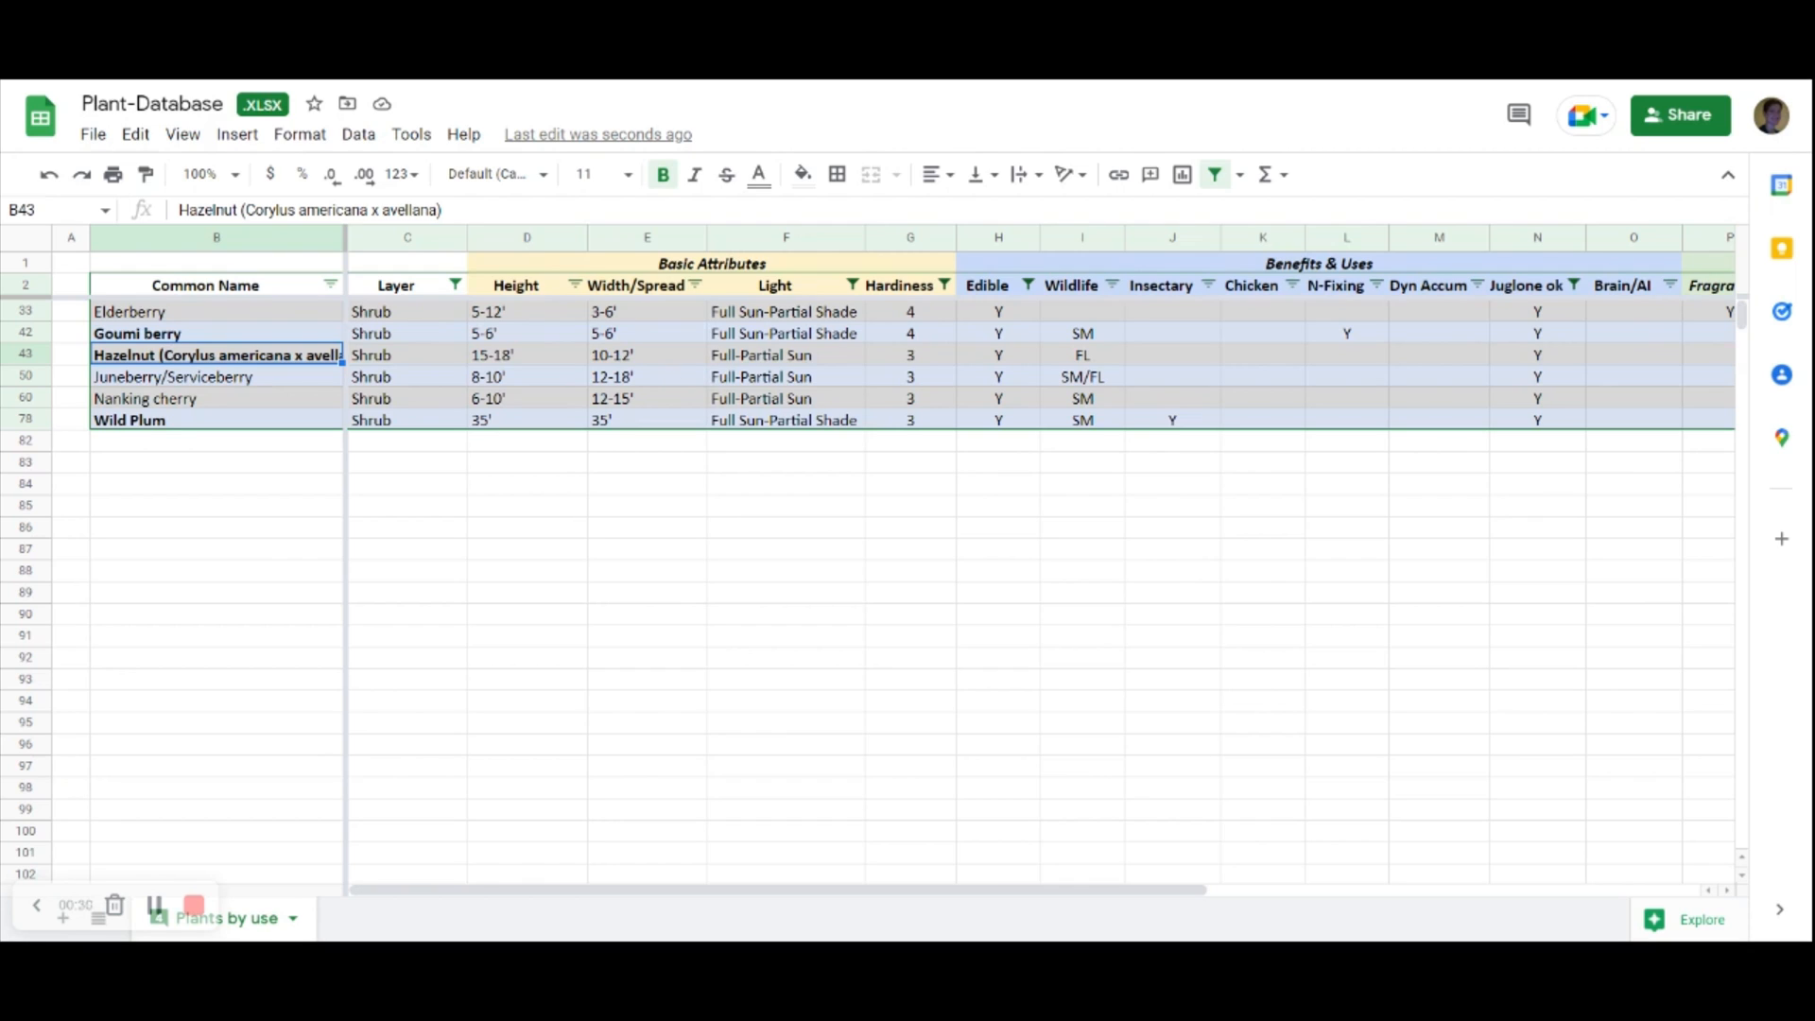
pyautogui.moveTo(208, 376)
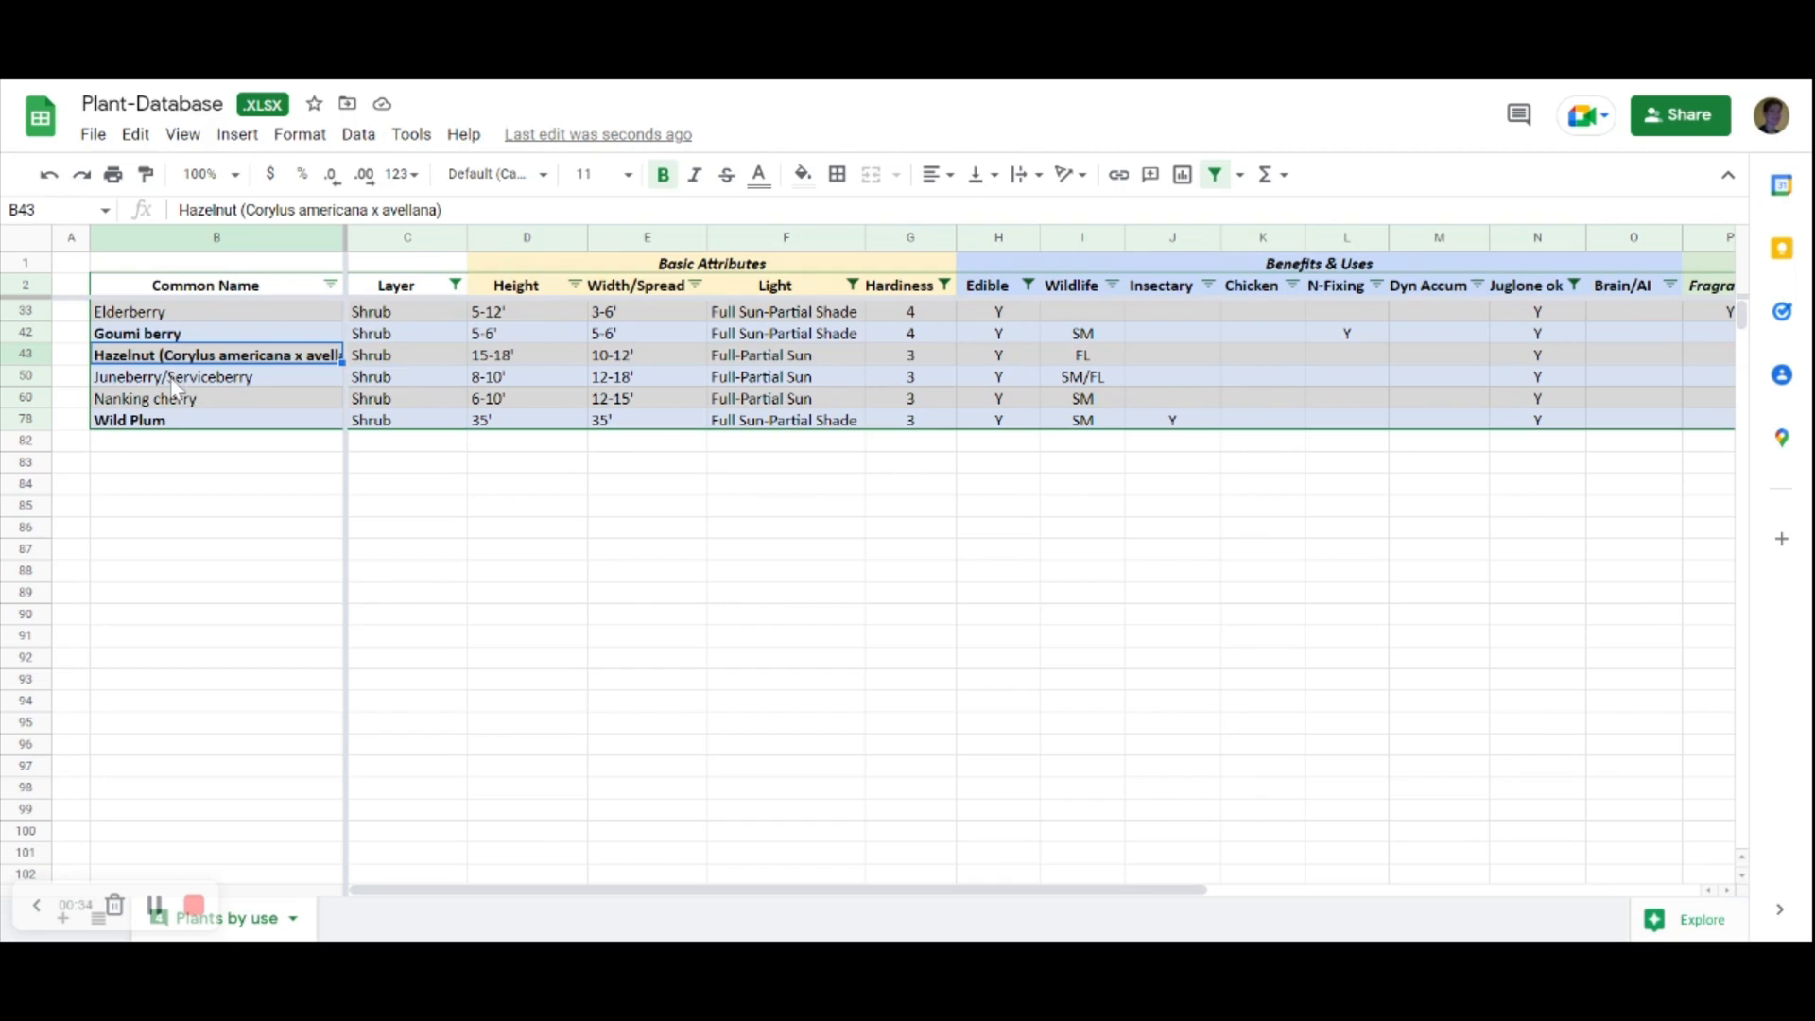
pyautogui.click(174, 376)
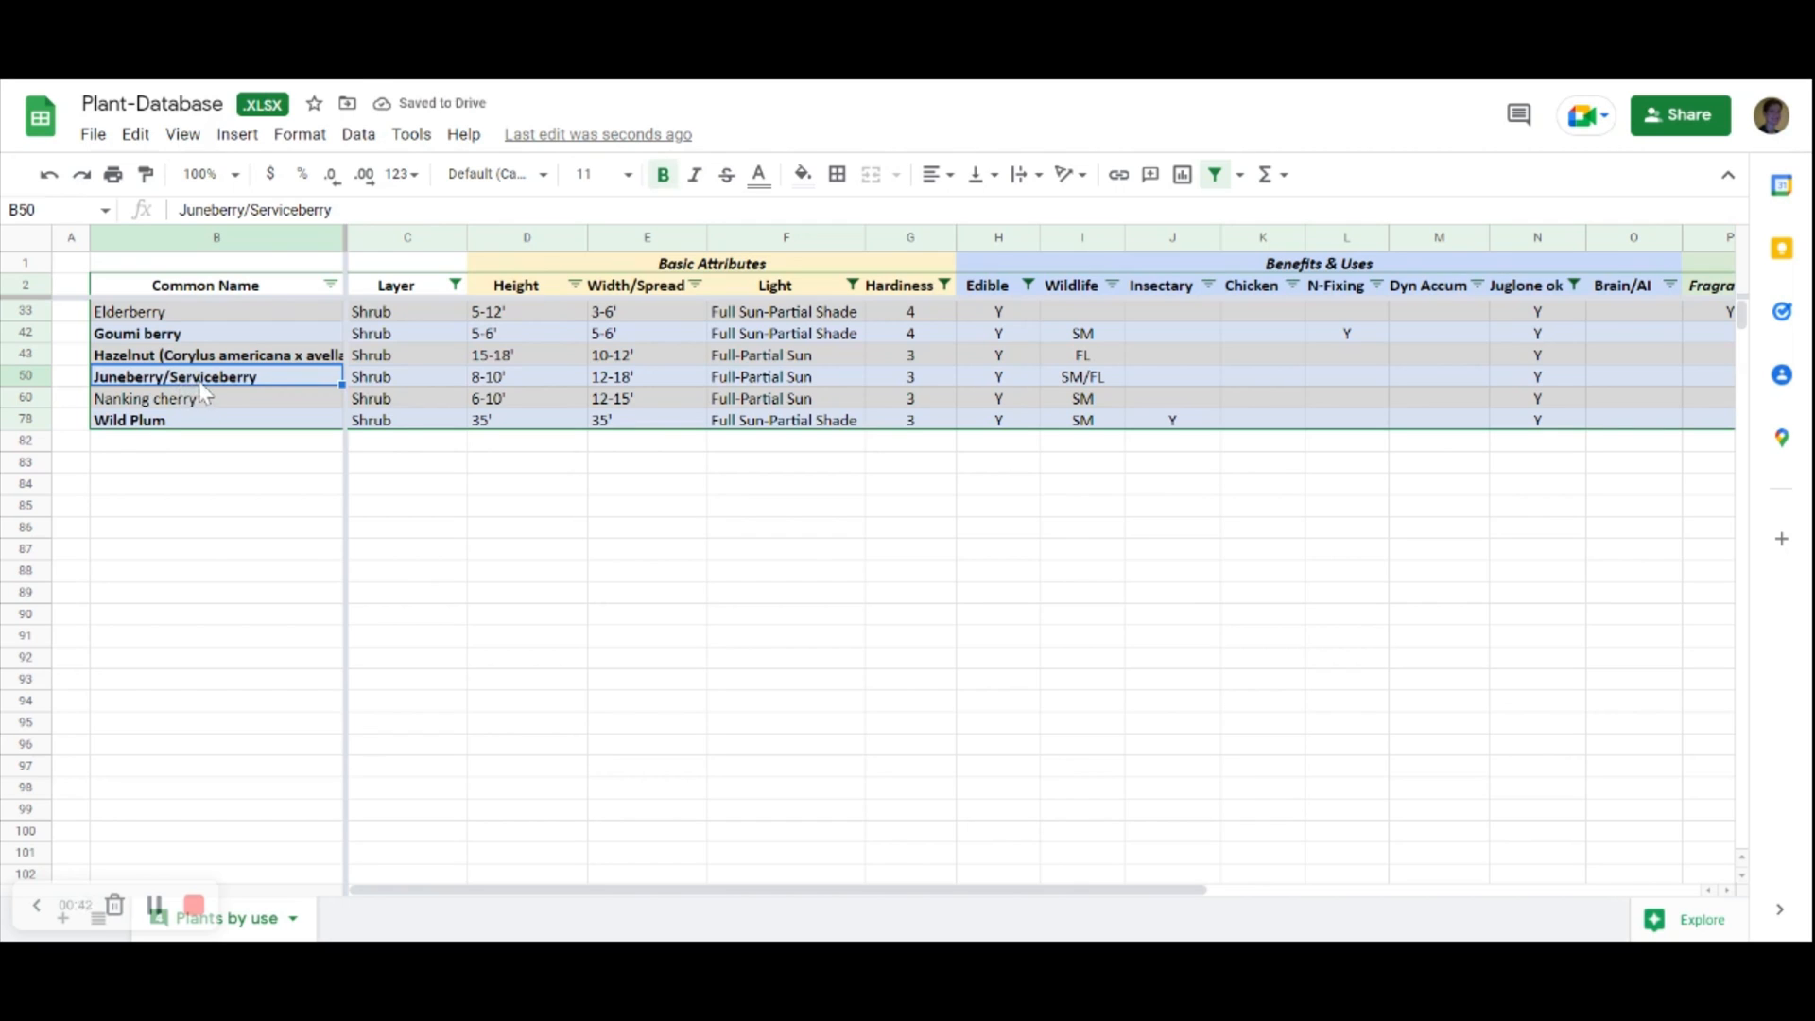
pyautogui.click(1081, 376)
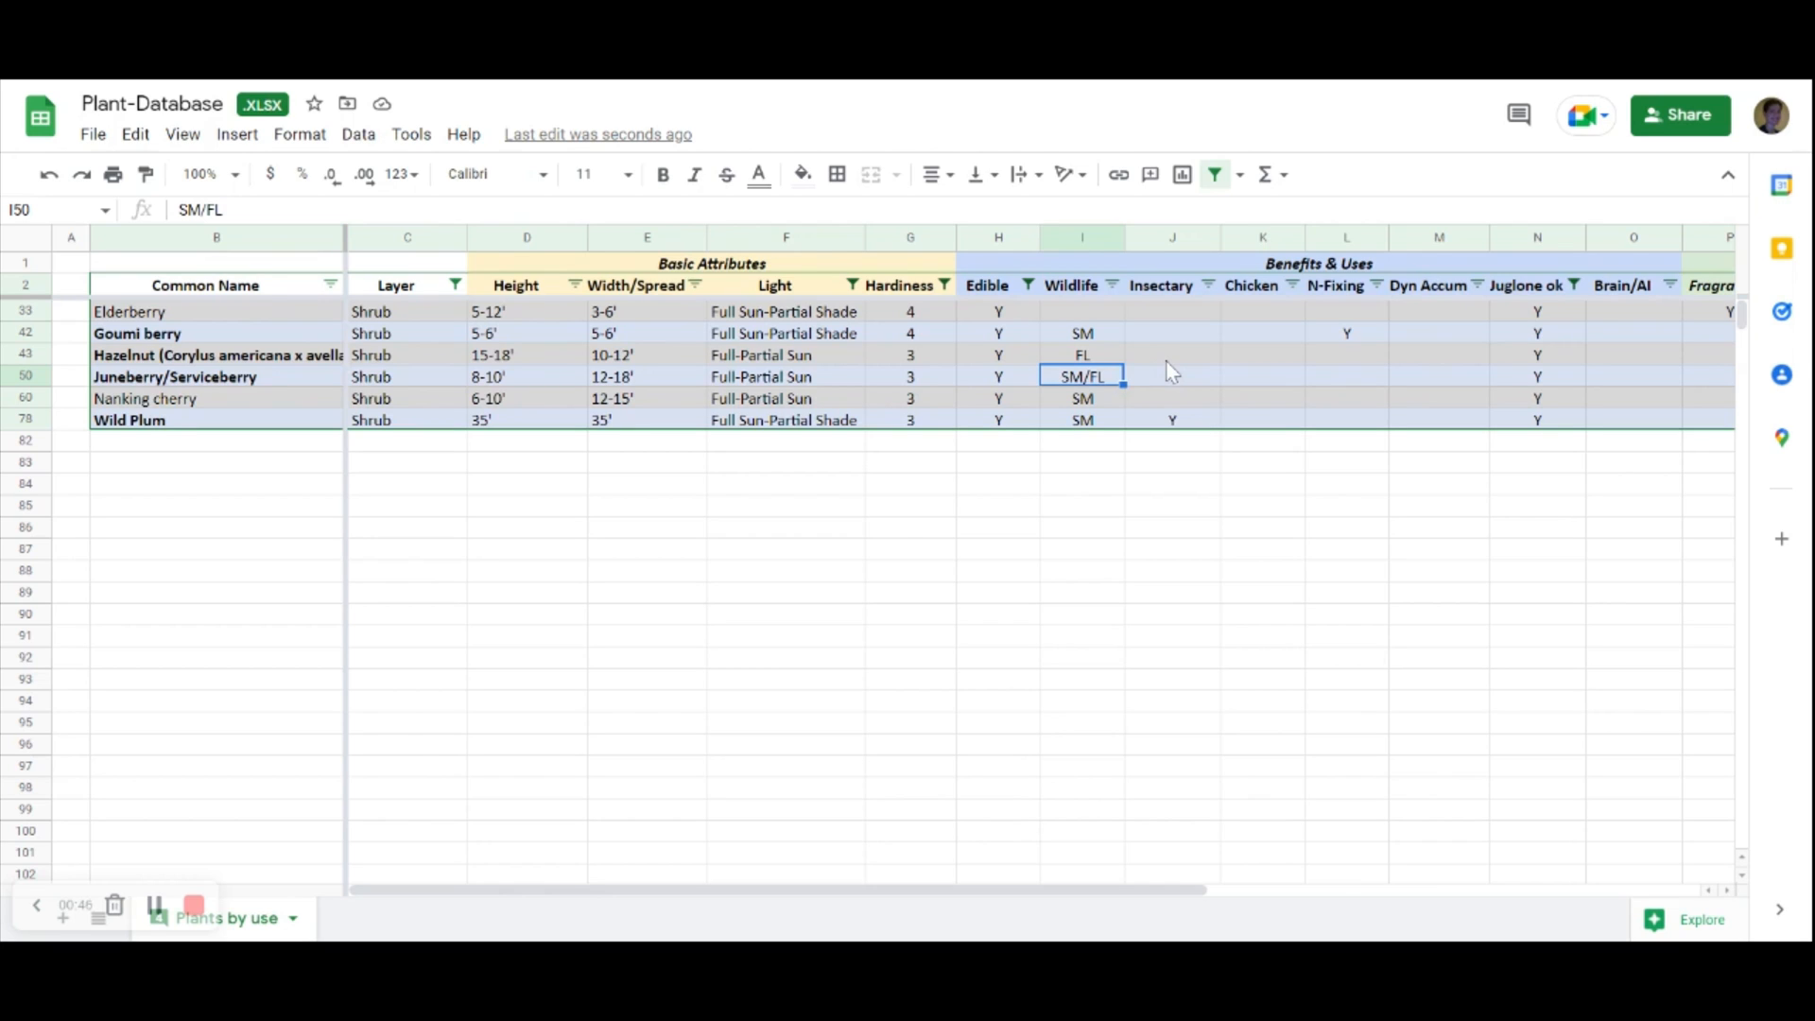
pyautogui.moveTo(1115, 442)
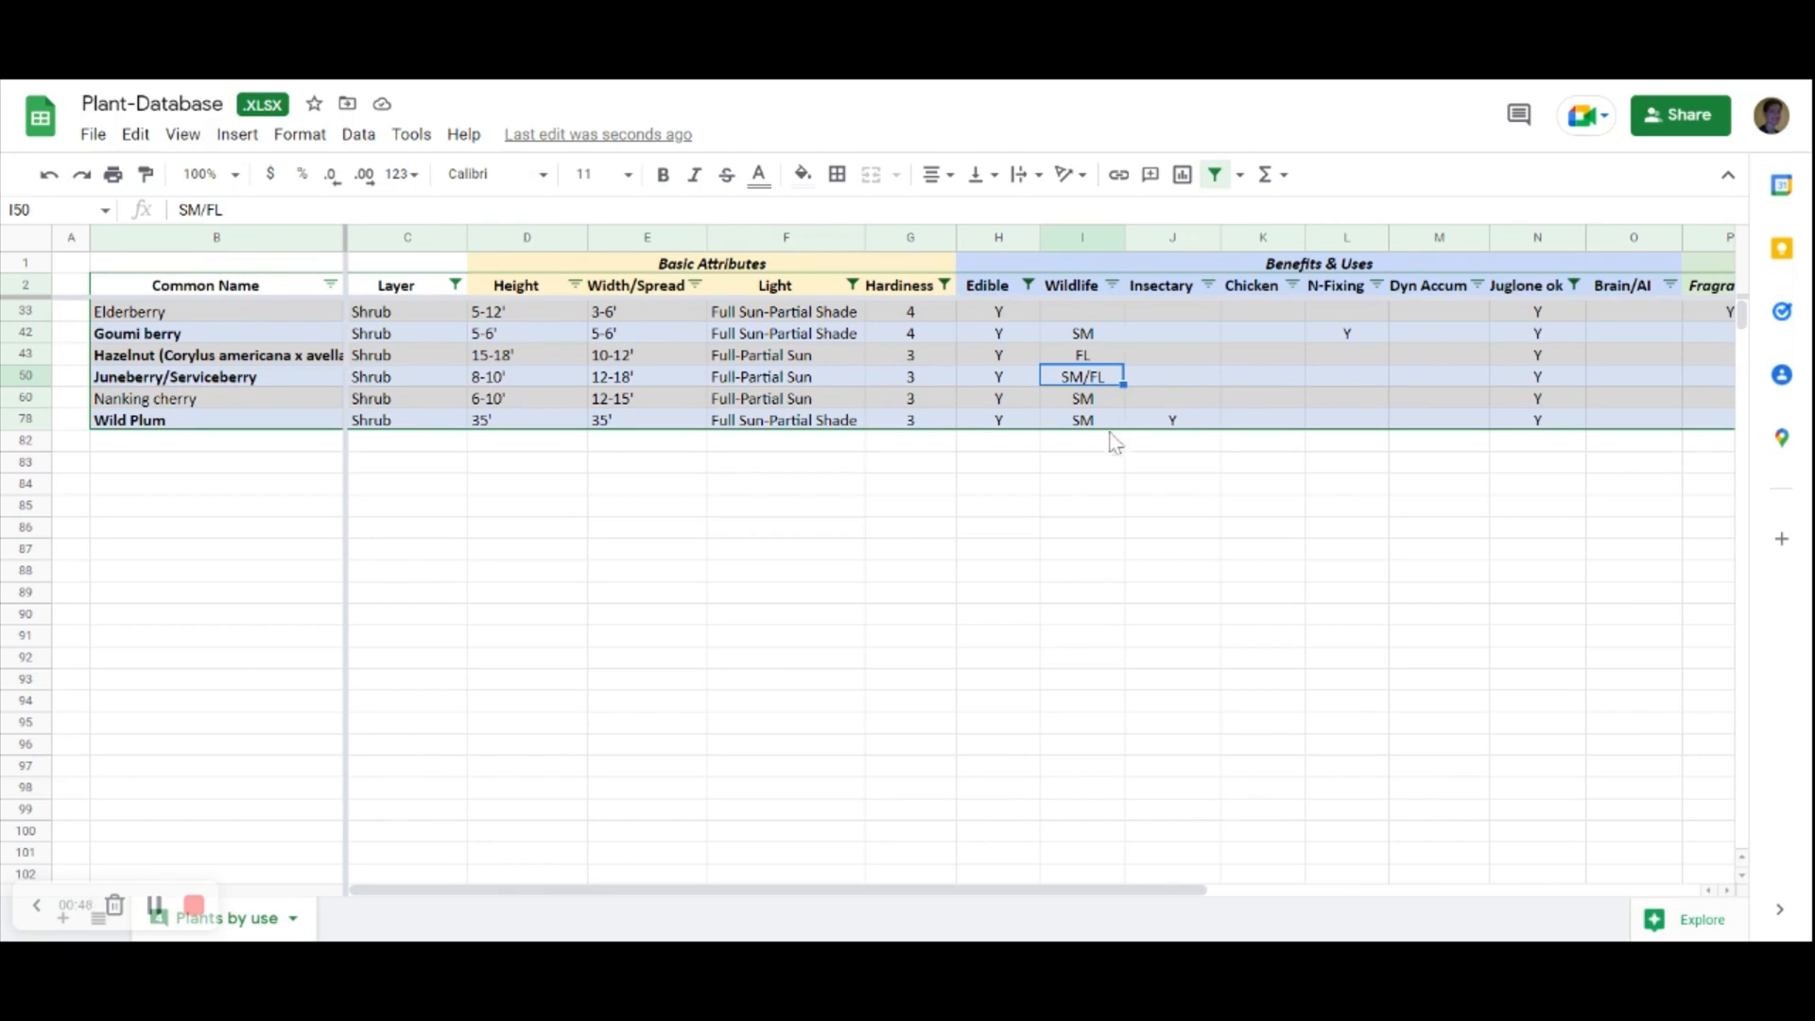
pyautogui.moveTo(1095, 452)
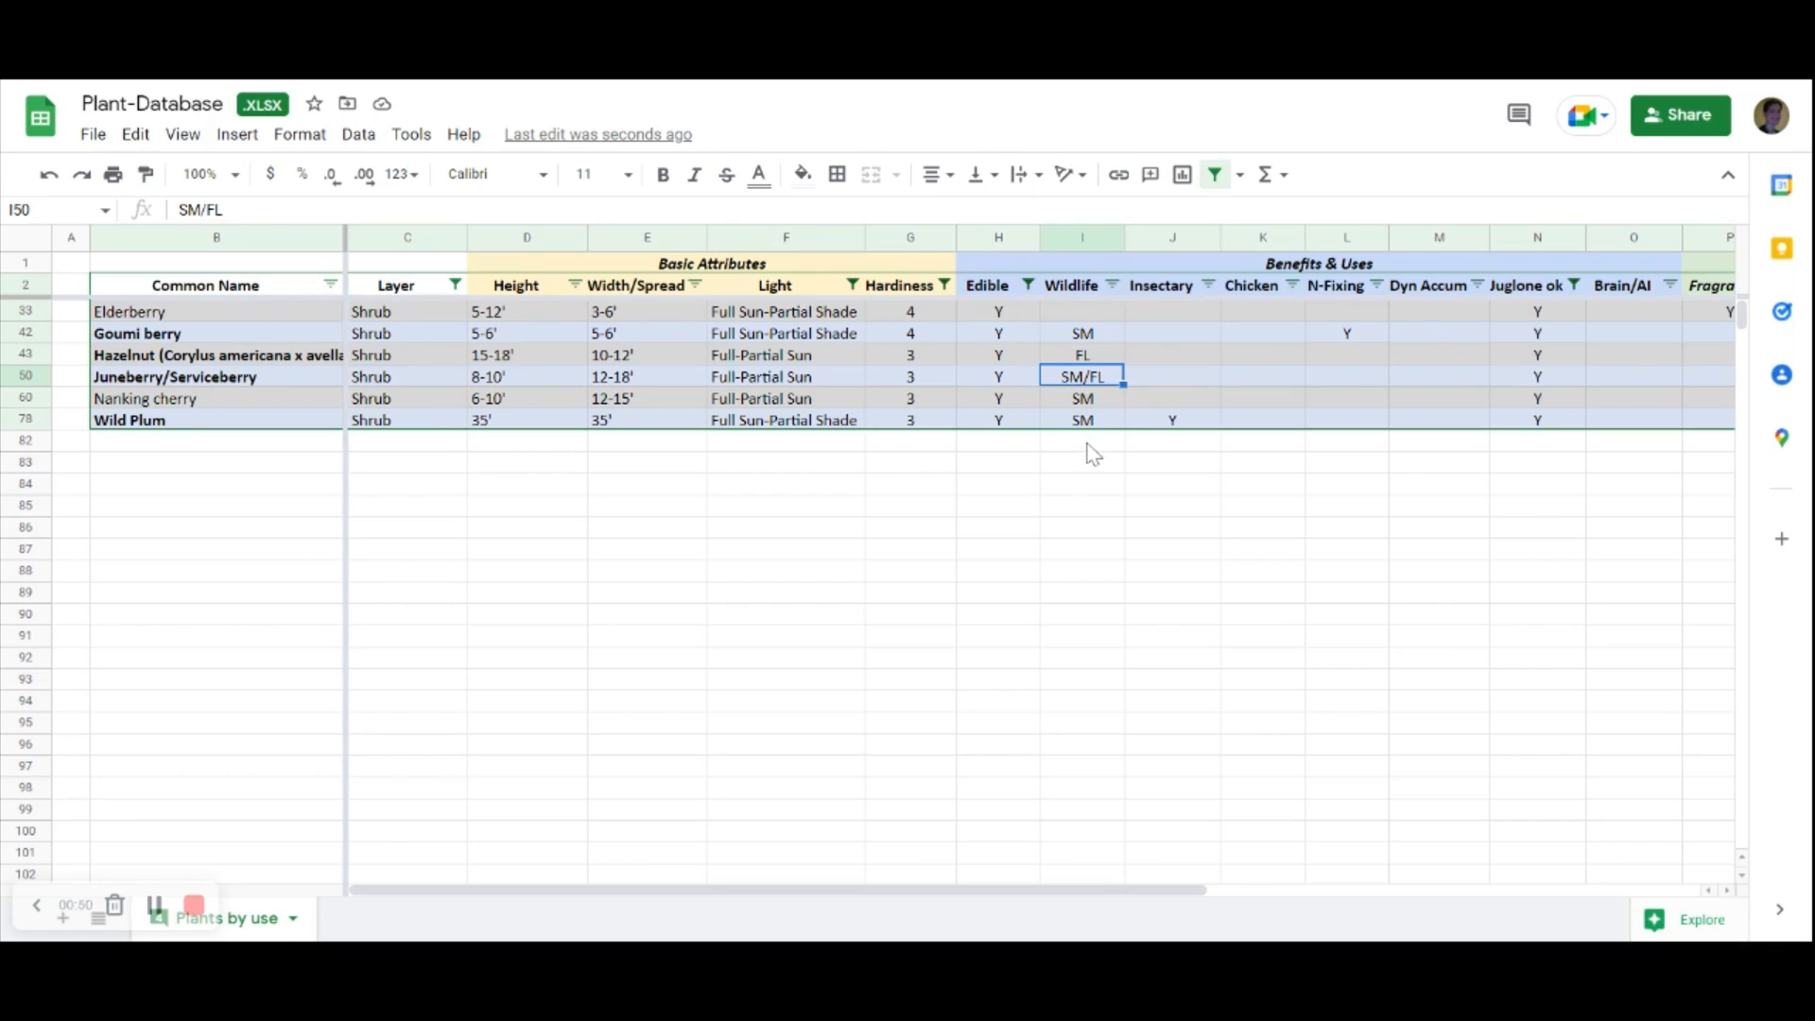
pyautogui.moveTo(1106, 383)
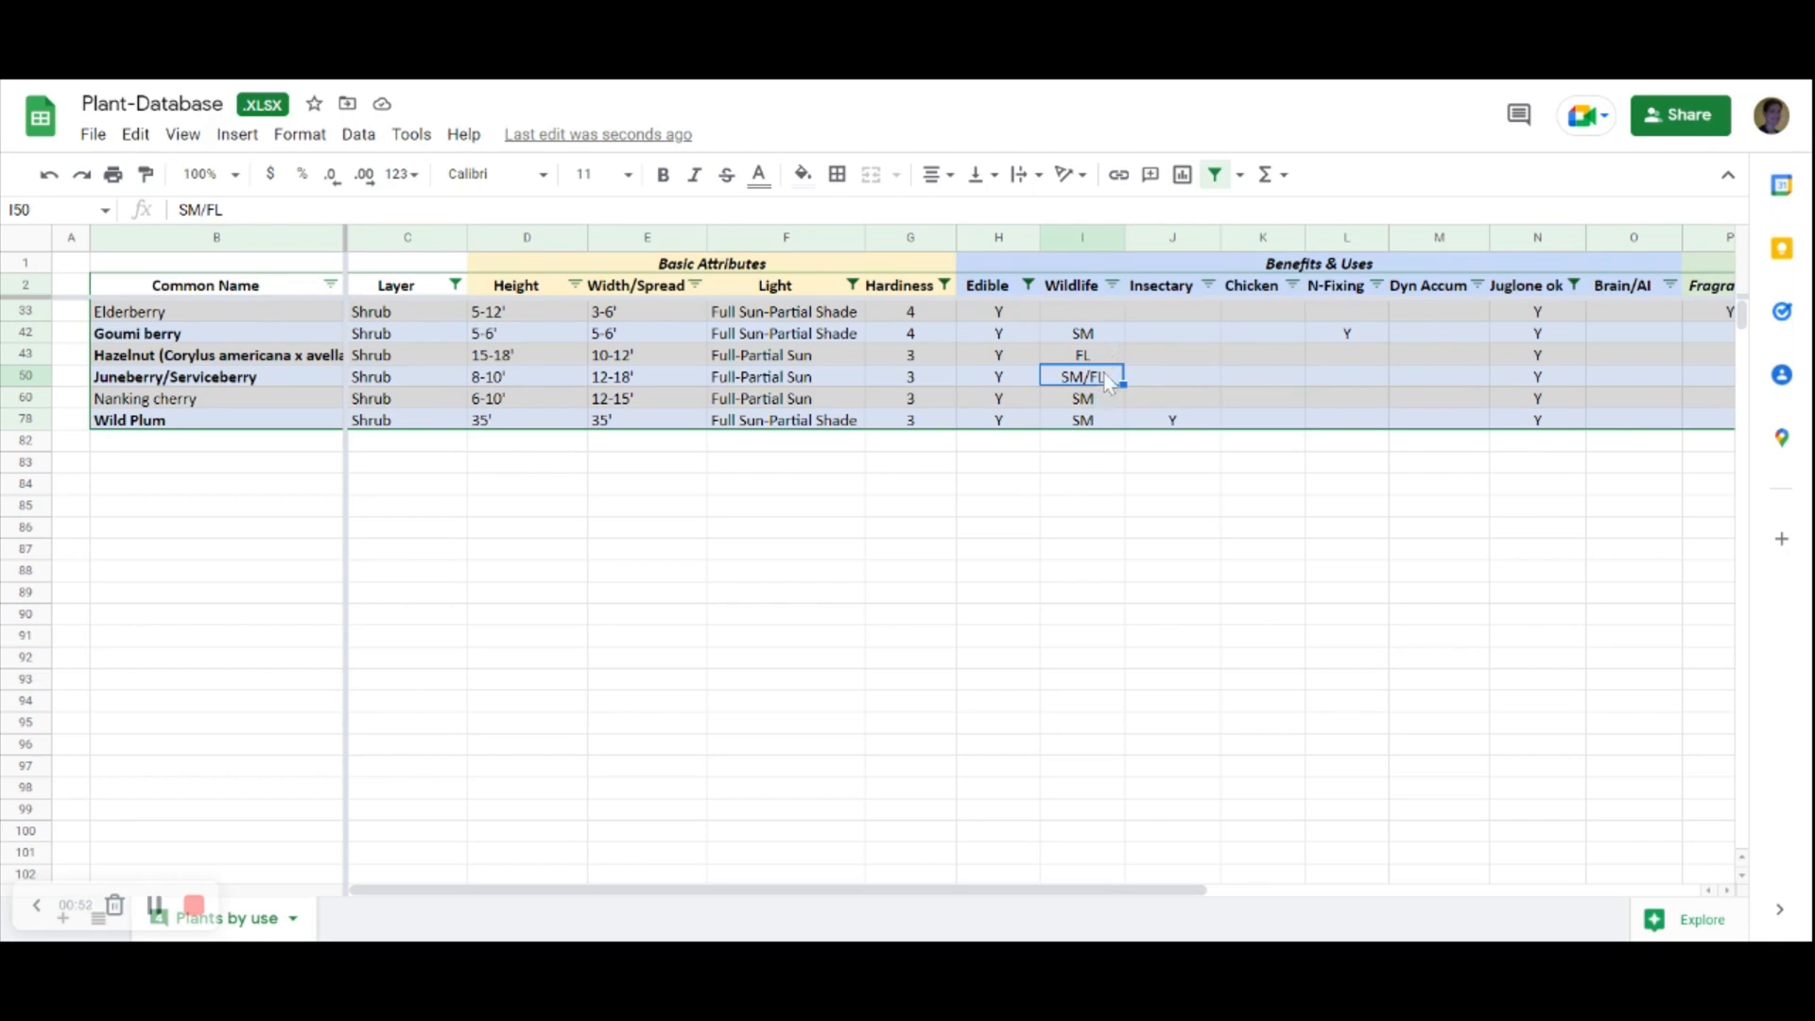
pyautogui.moveTo(1114, 391)
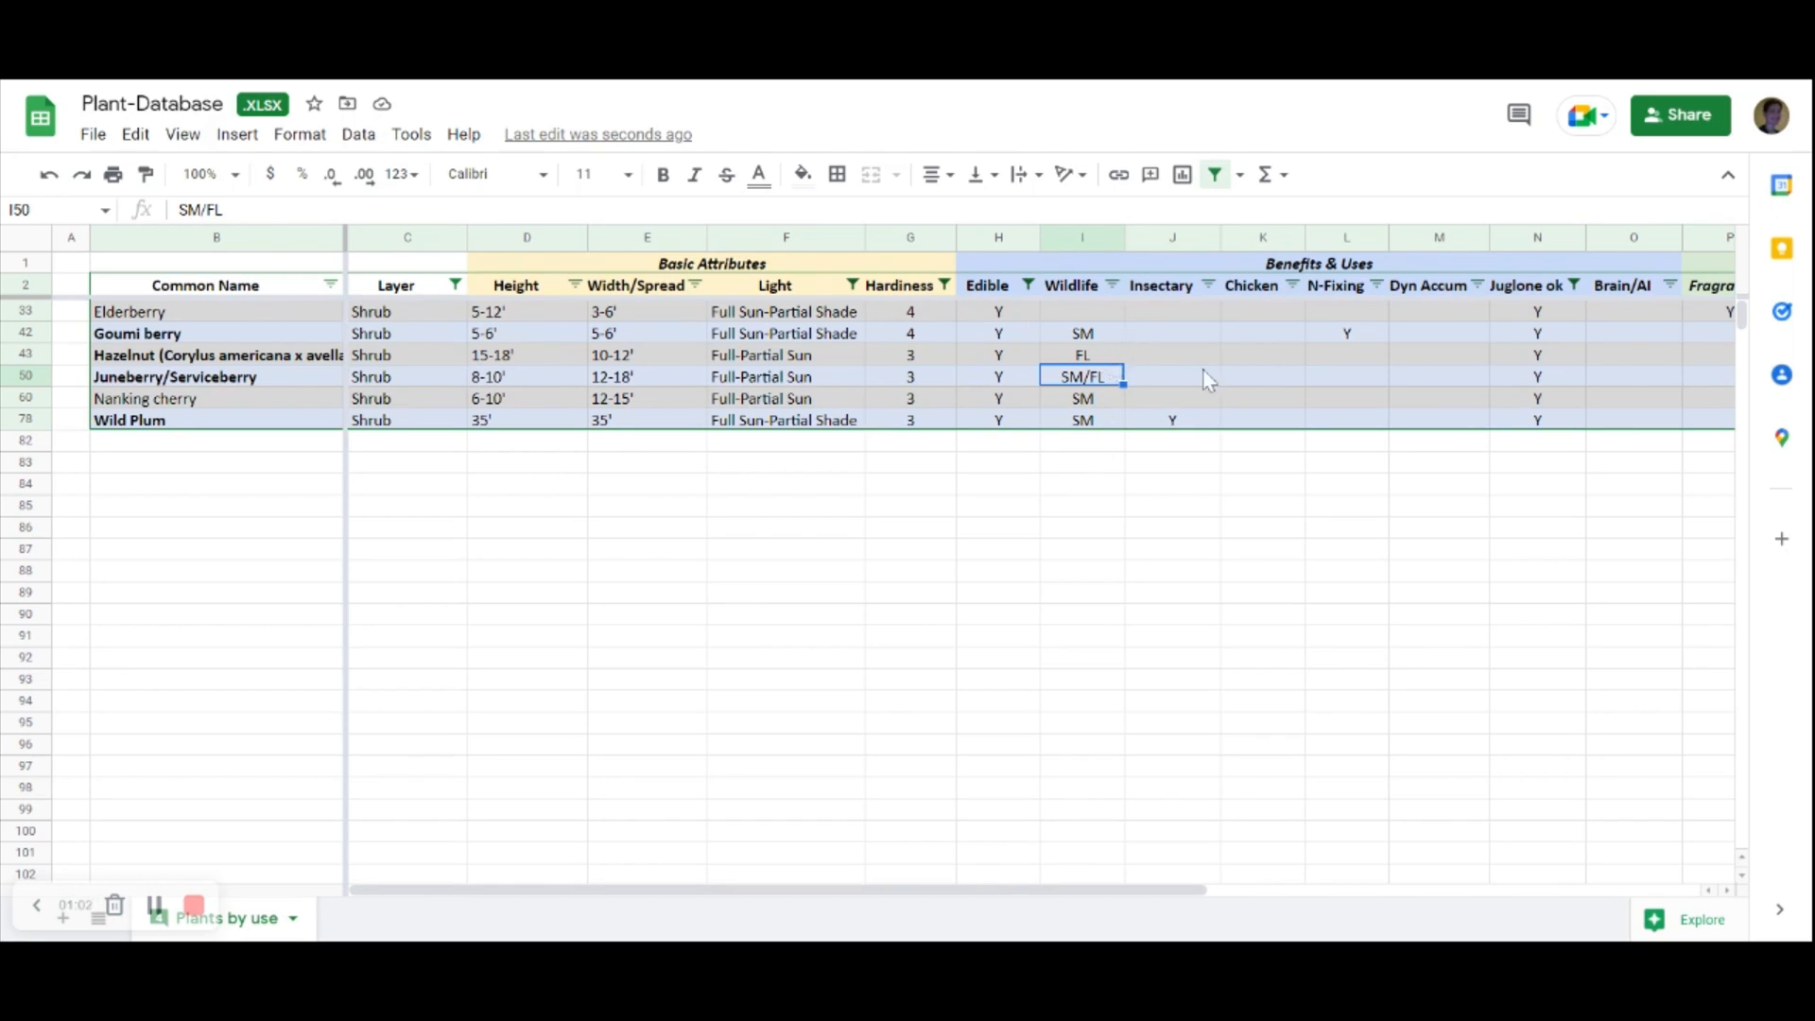
pyautogui.moveTo(1194, 544)
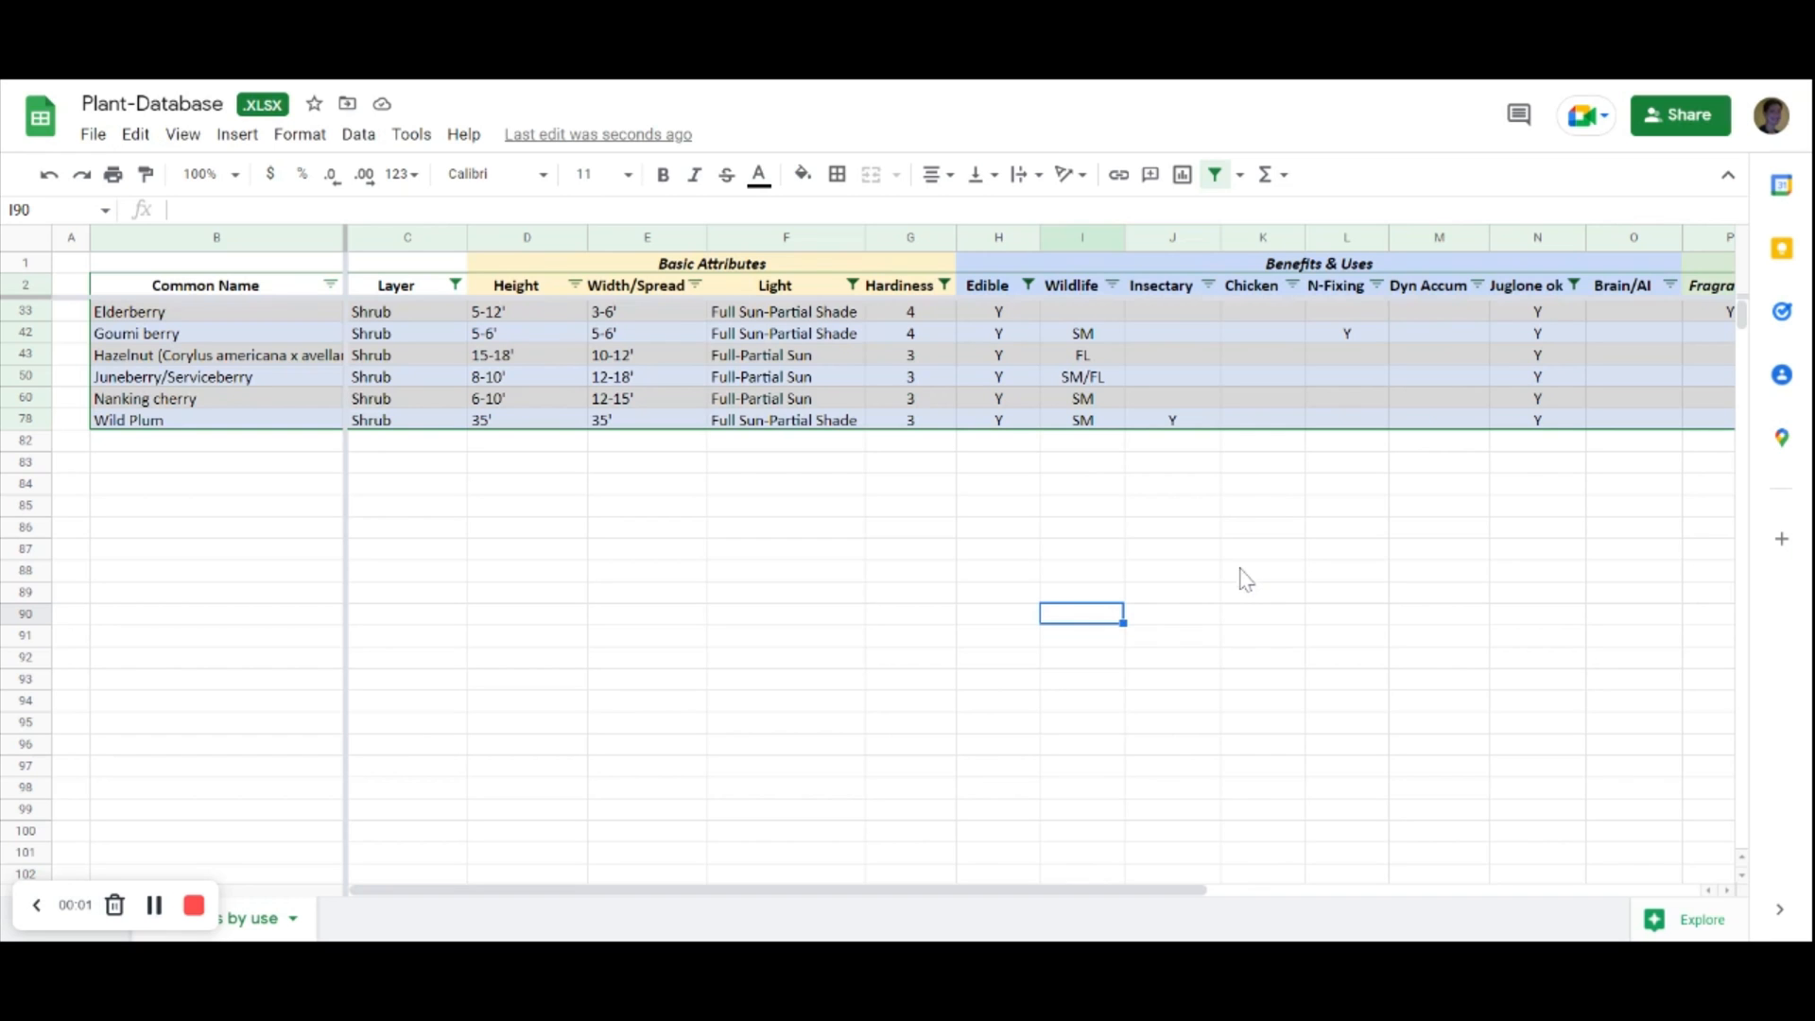
pyautogui.moveTo(1261, 586)
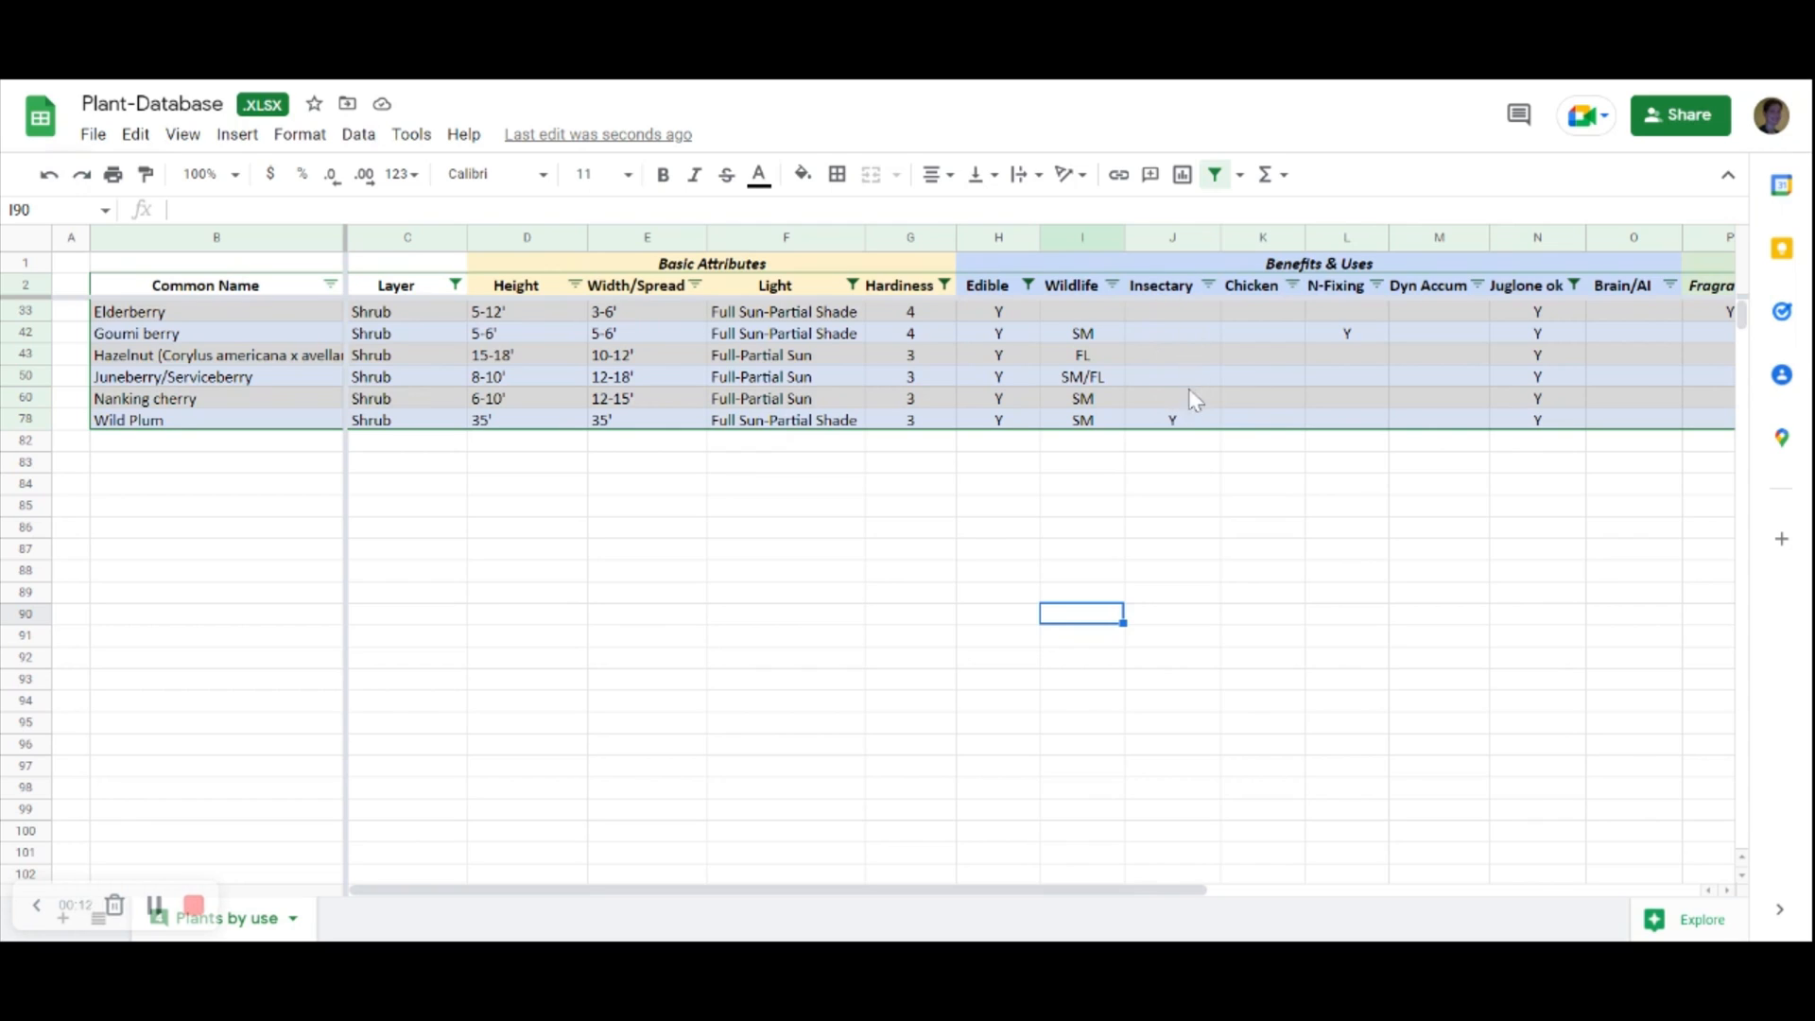
pyautogui.moveTo(1194, 397)
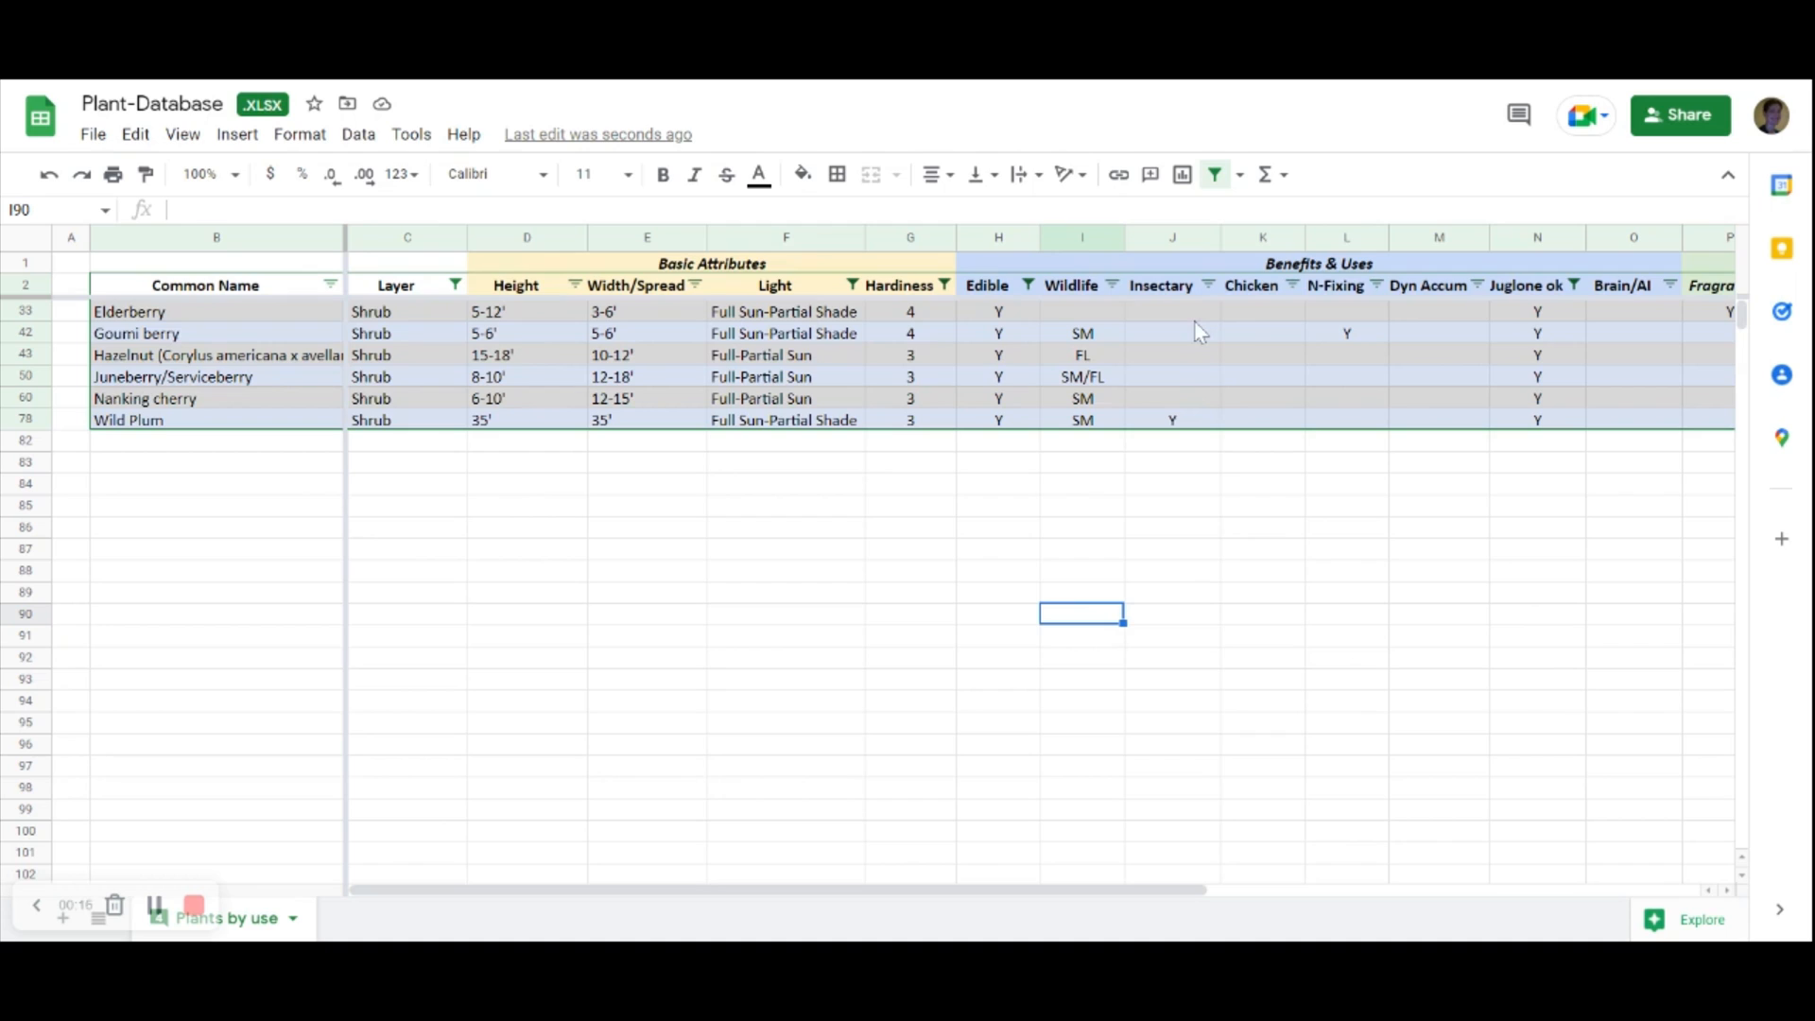
pyautogui.moveTo(1648, 328)
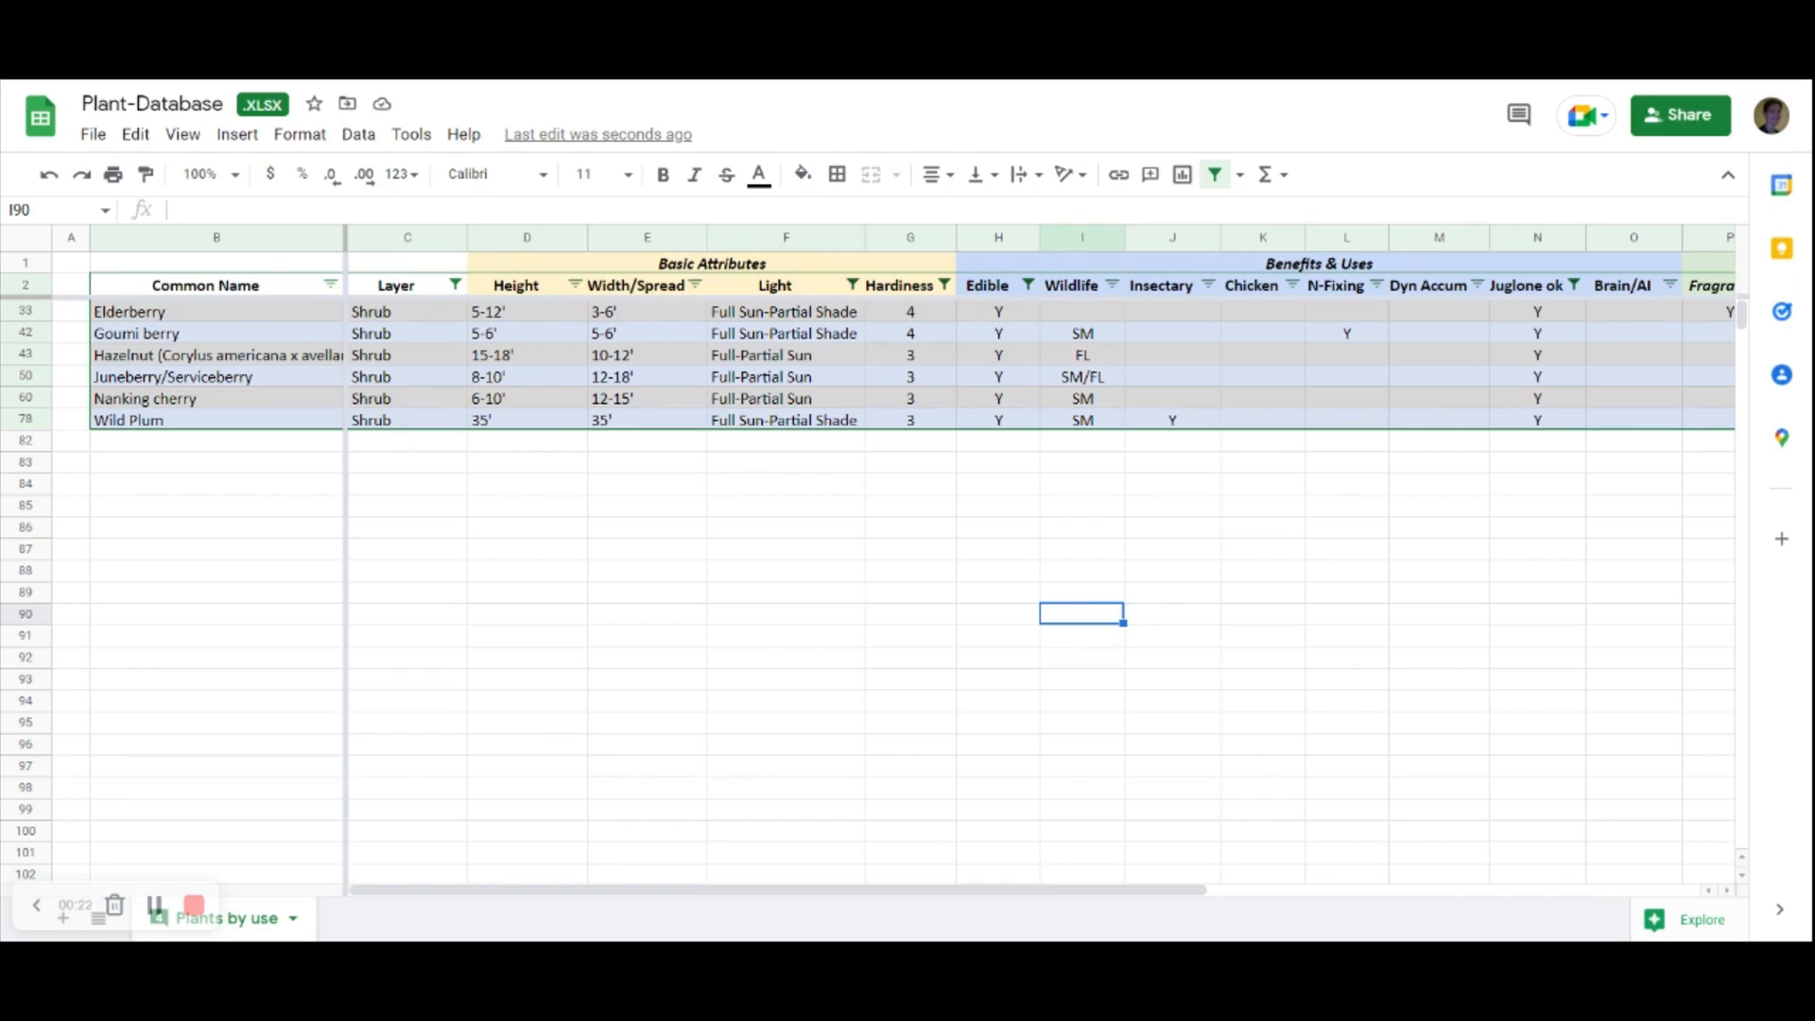
pyautogui.moveTo(1620, 429)
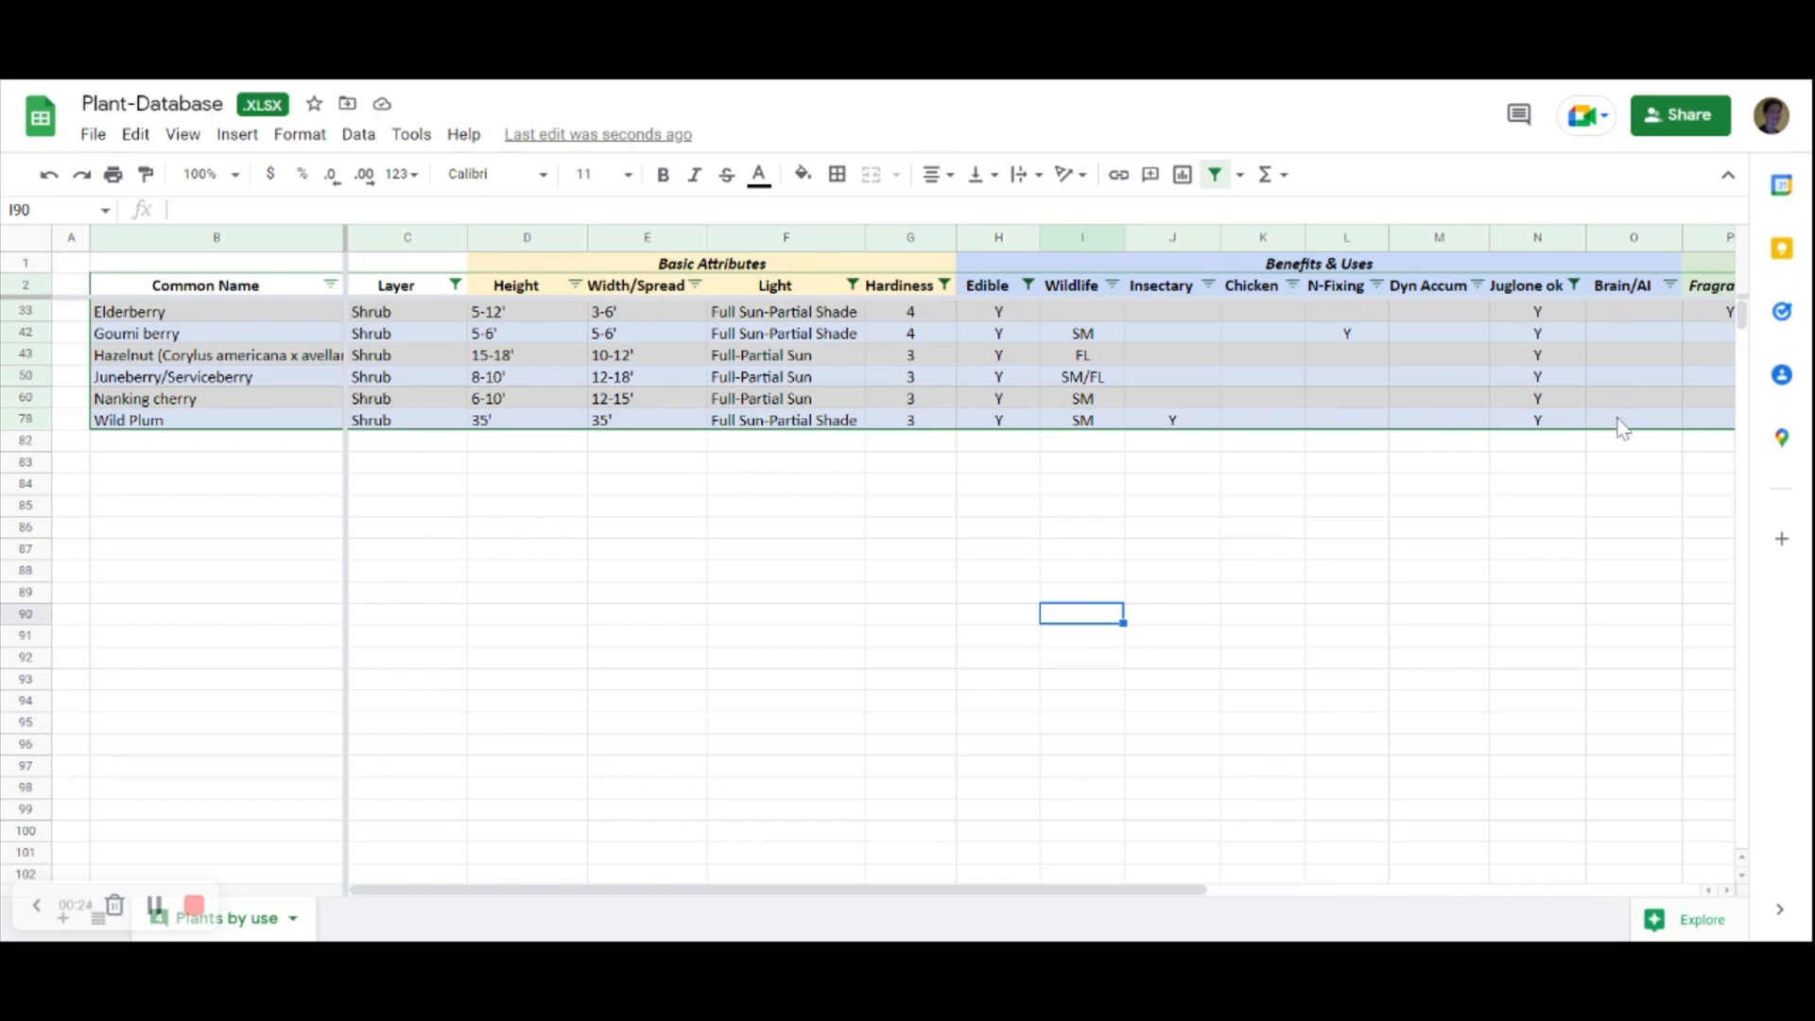
pyautogui.moveTo(937, 556)
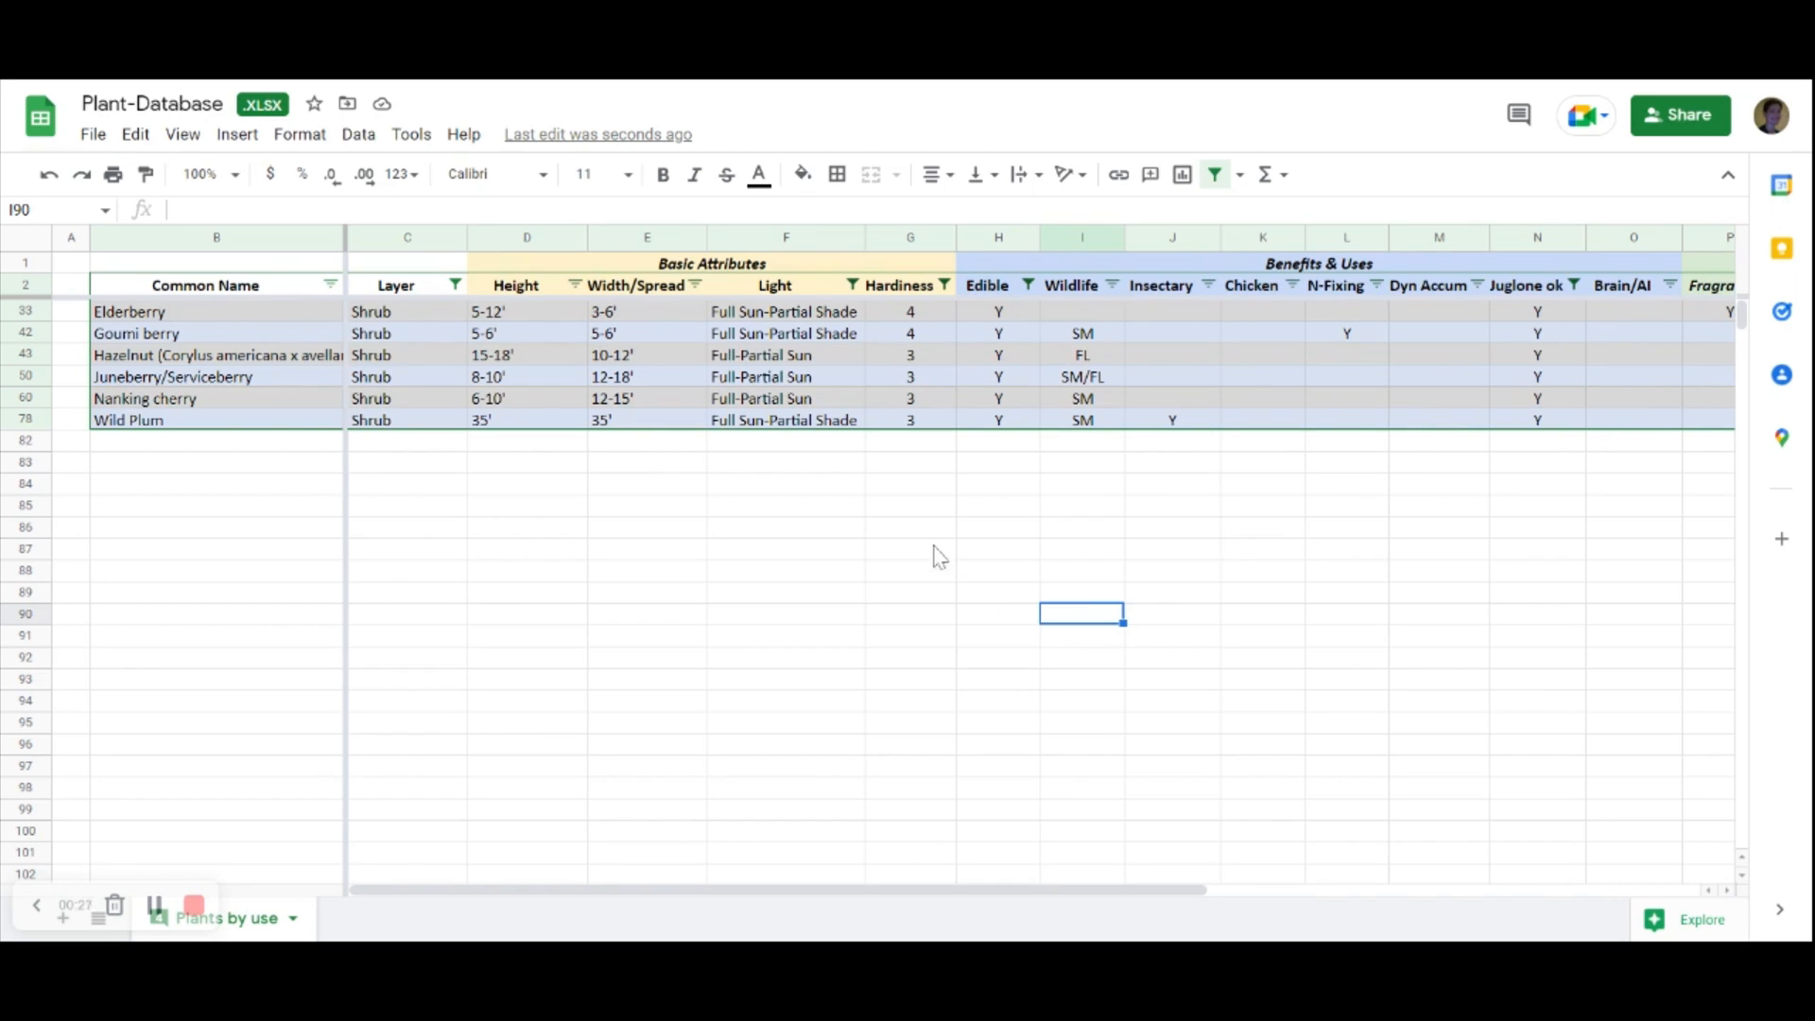
pyautogui.moveTo(762, 481)
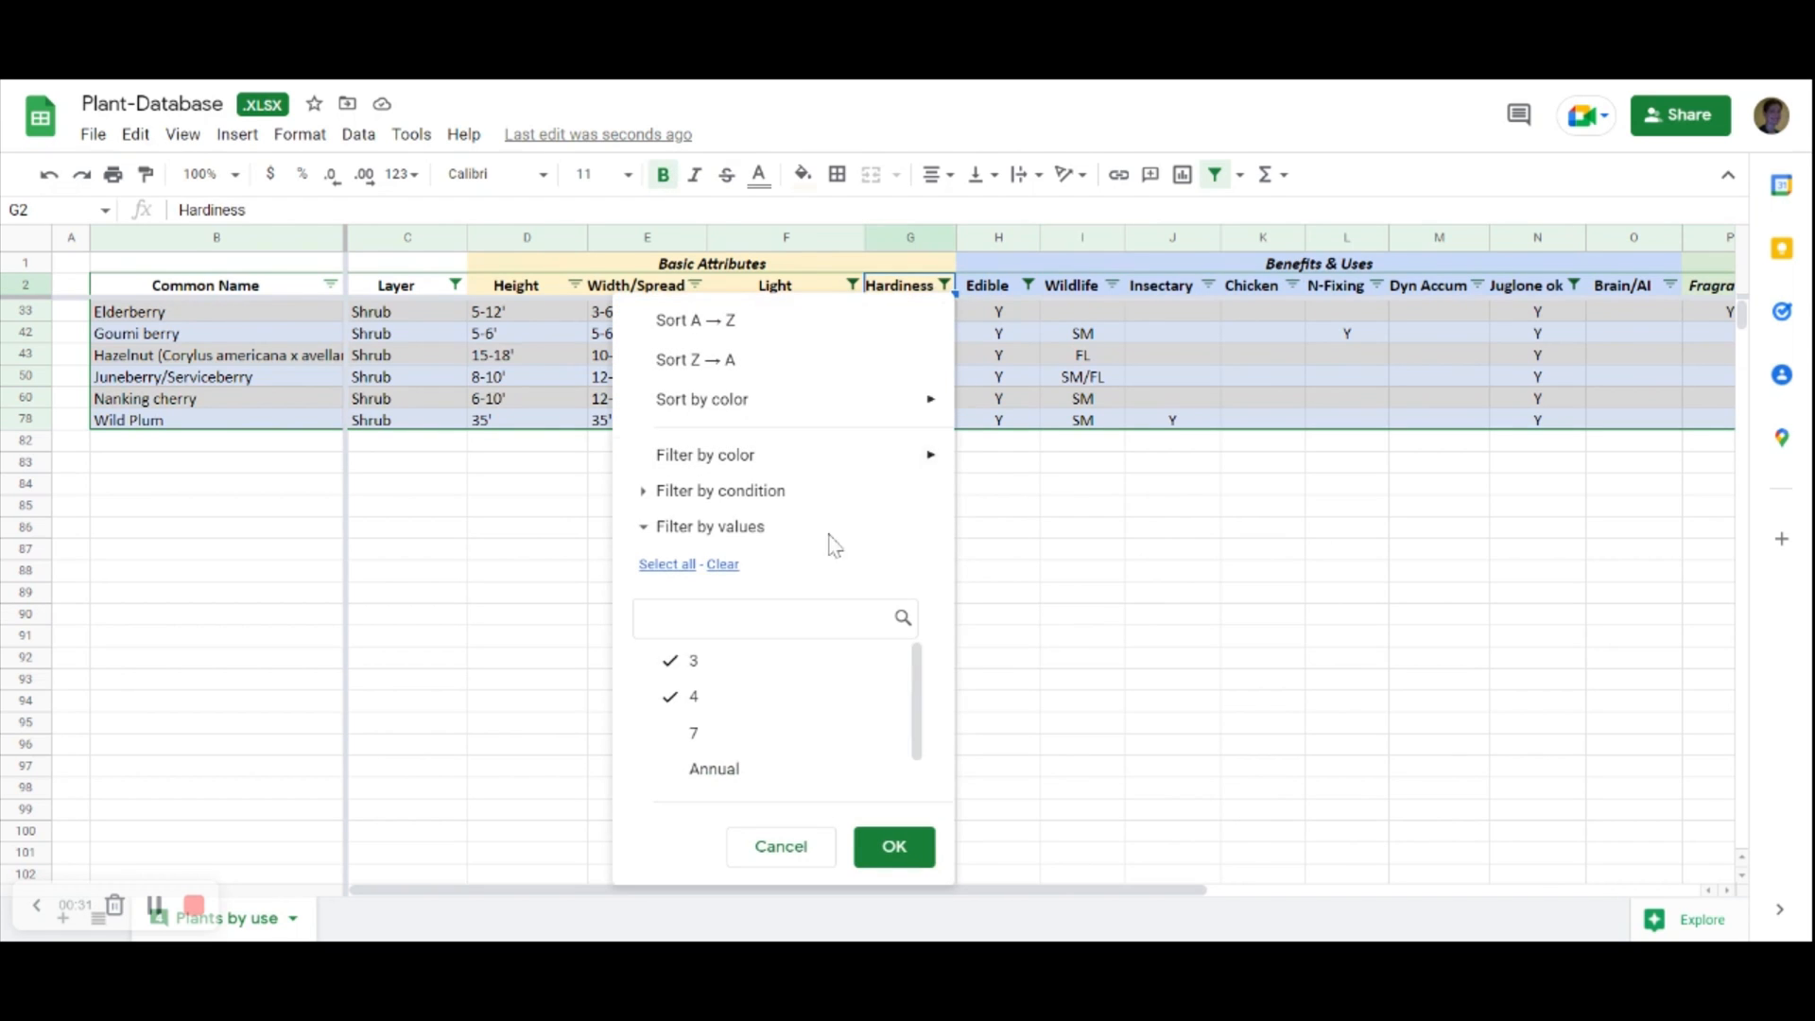
# - Allow Annual in the Hardiness filter and switch Layer from Shrub to Ground cover and Herbaceous, leaving Lemon Balm
pyautogui.click(715, 770)
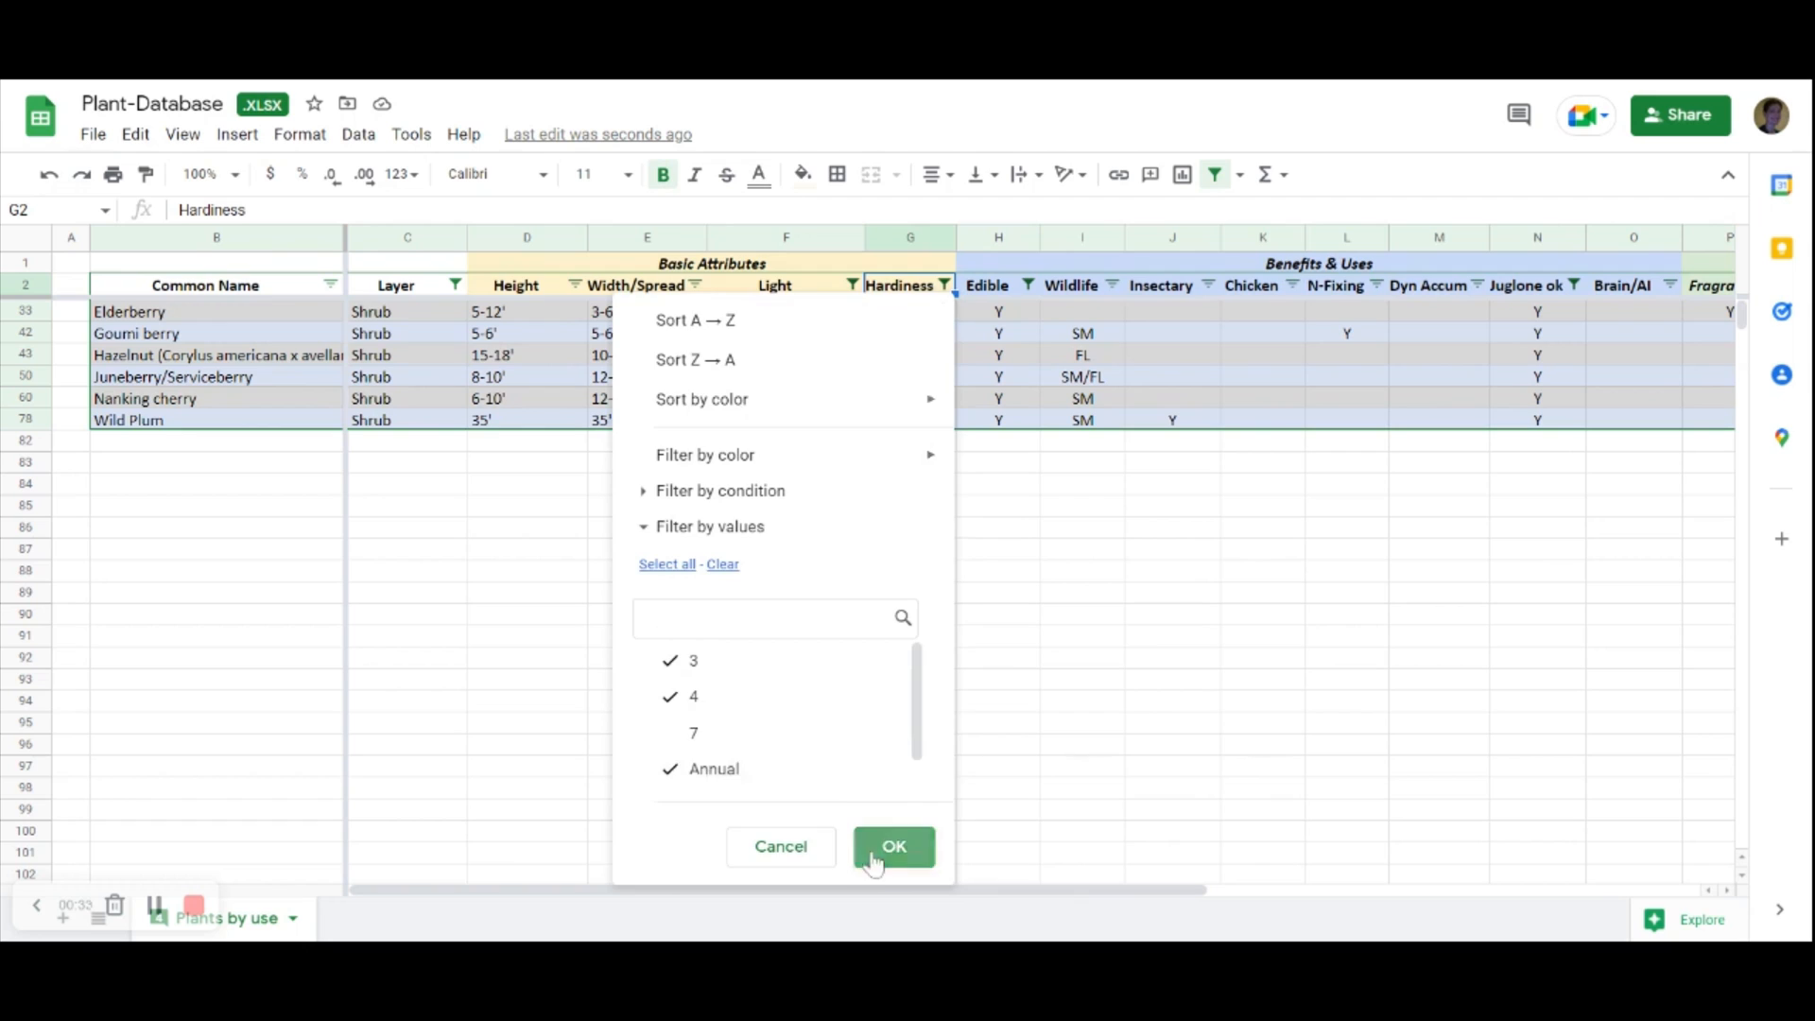
pyautogui.click(892, 846)
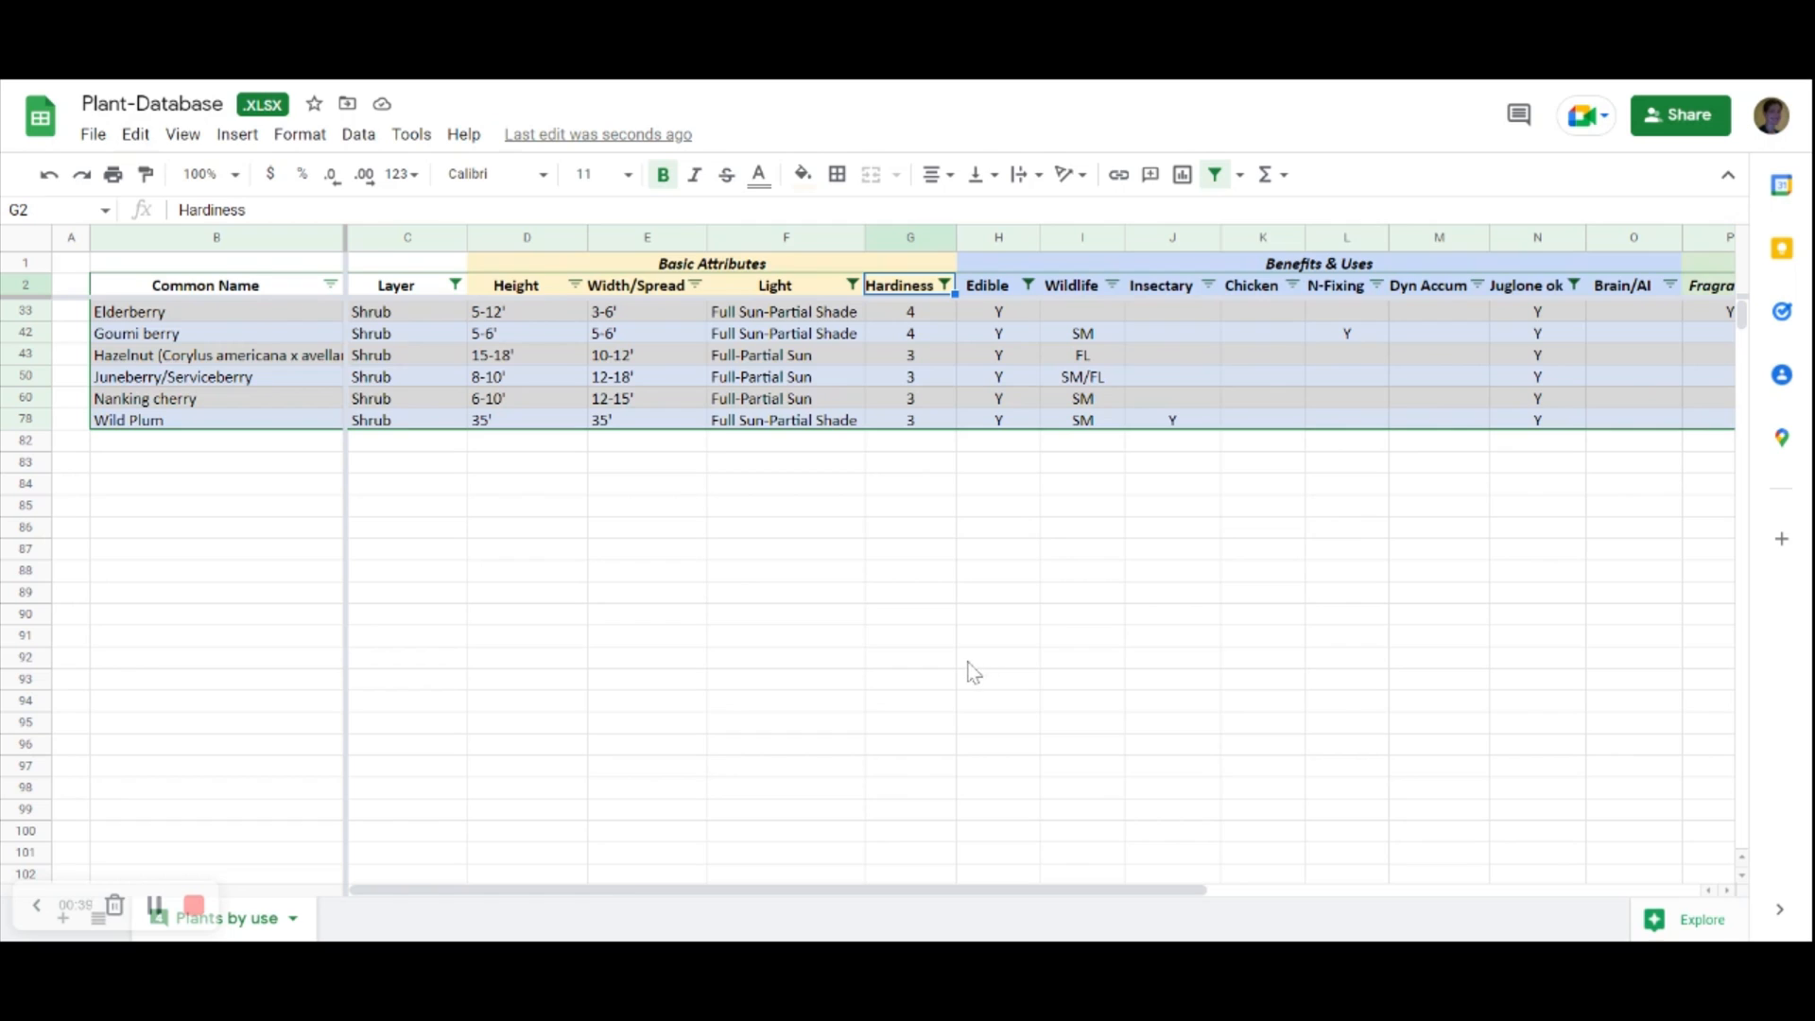
pyautogui.moveTo(915, 631)
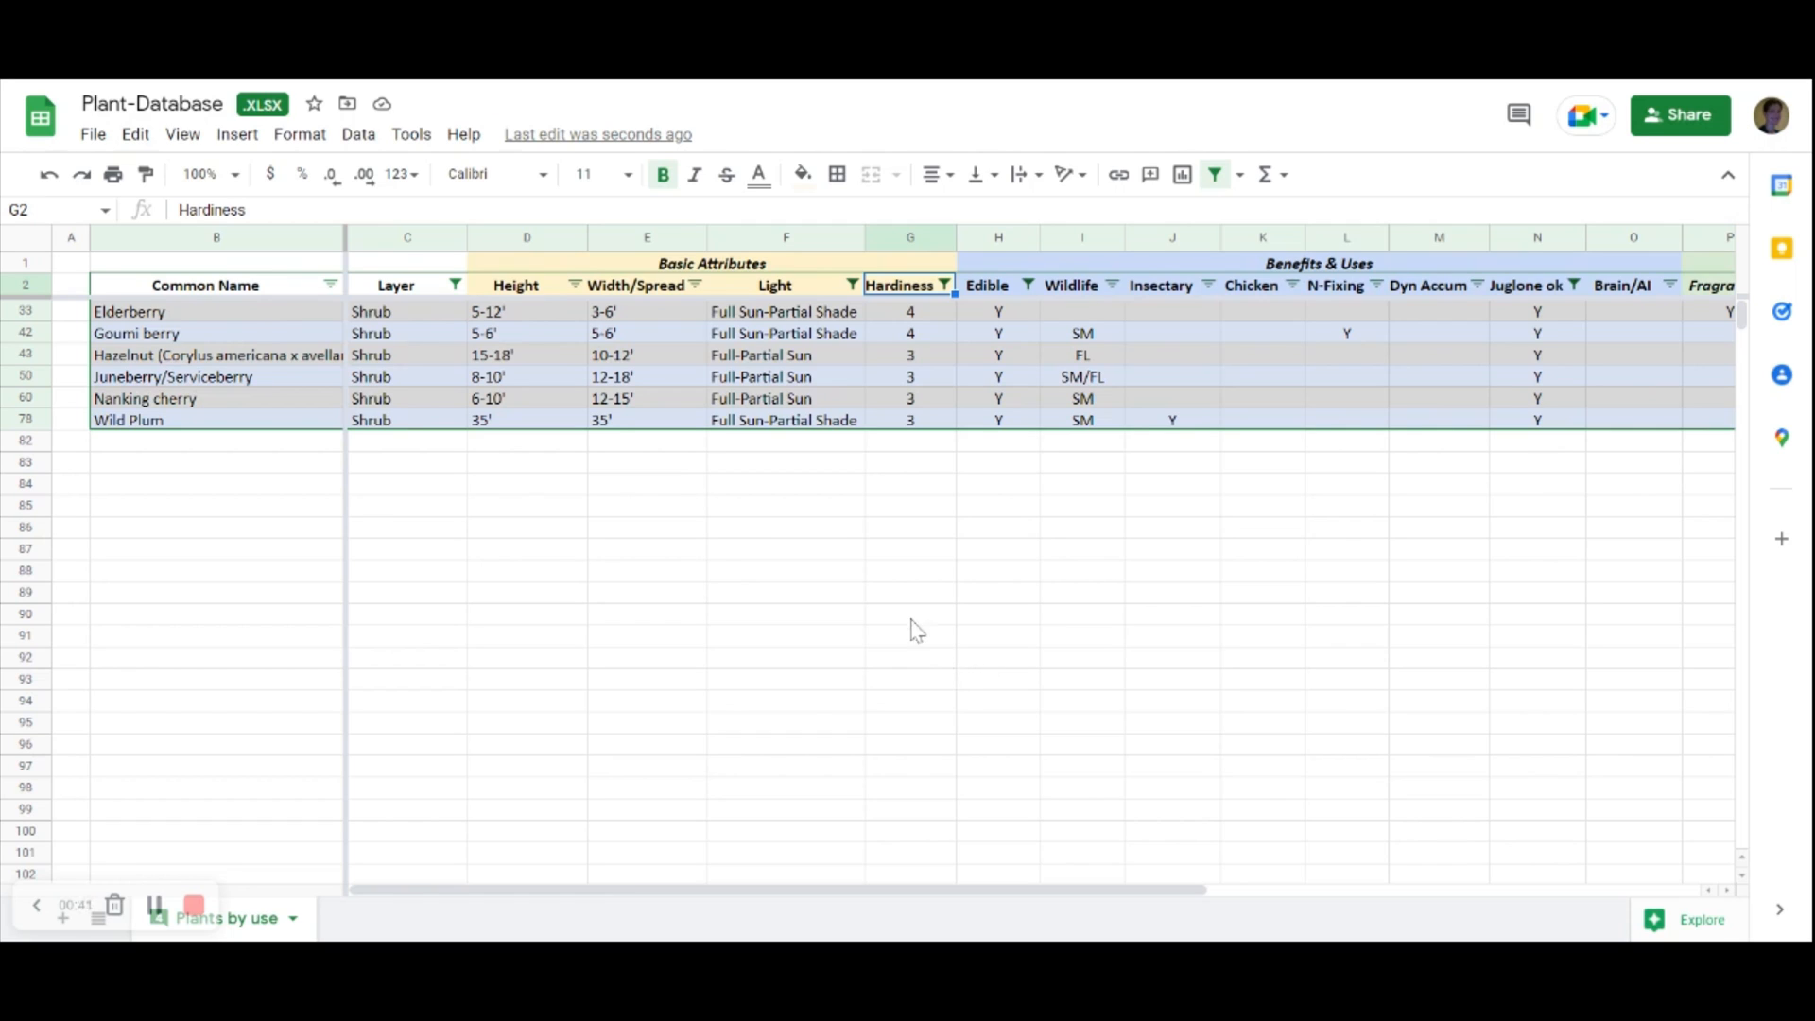
pyautogui.moveTo(816, 584)
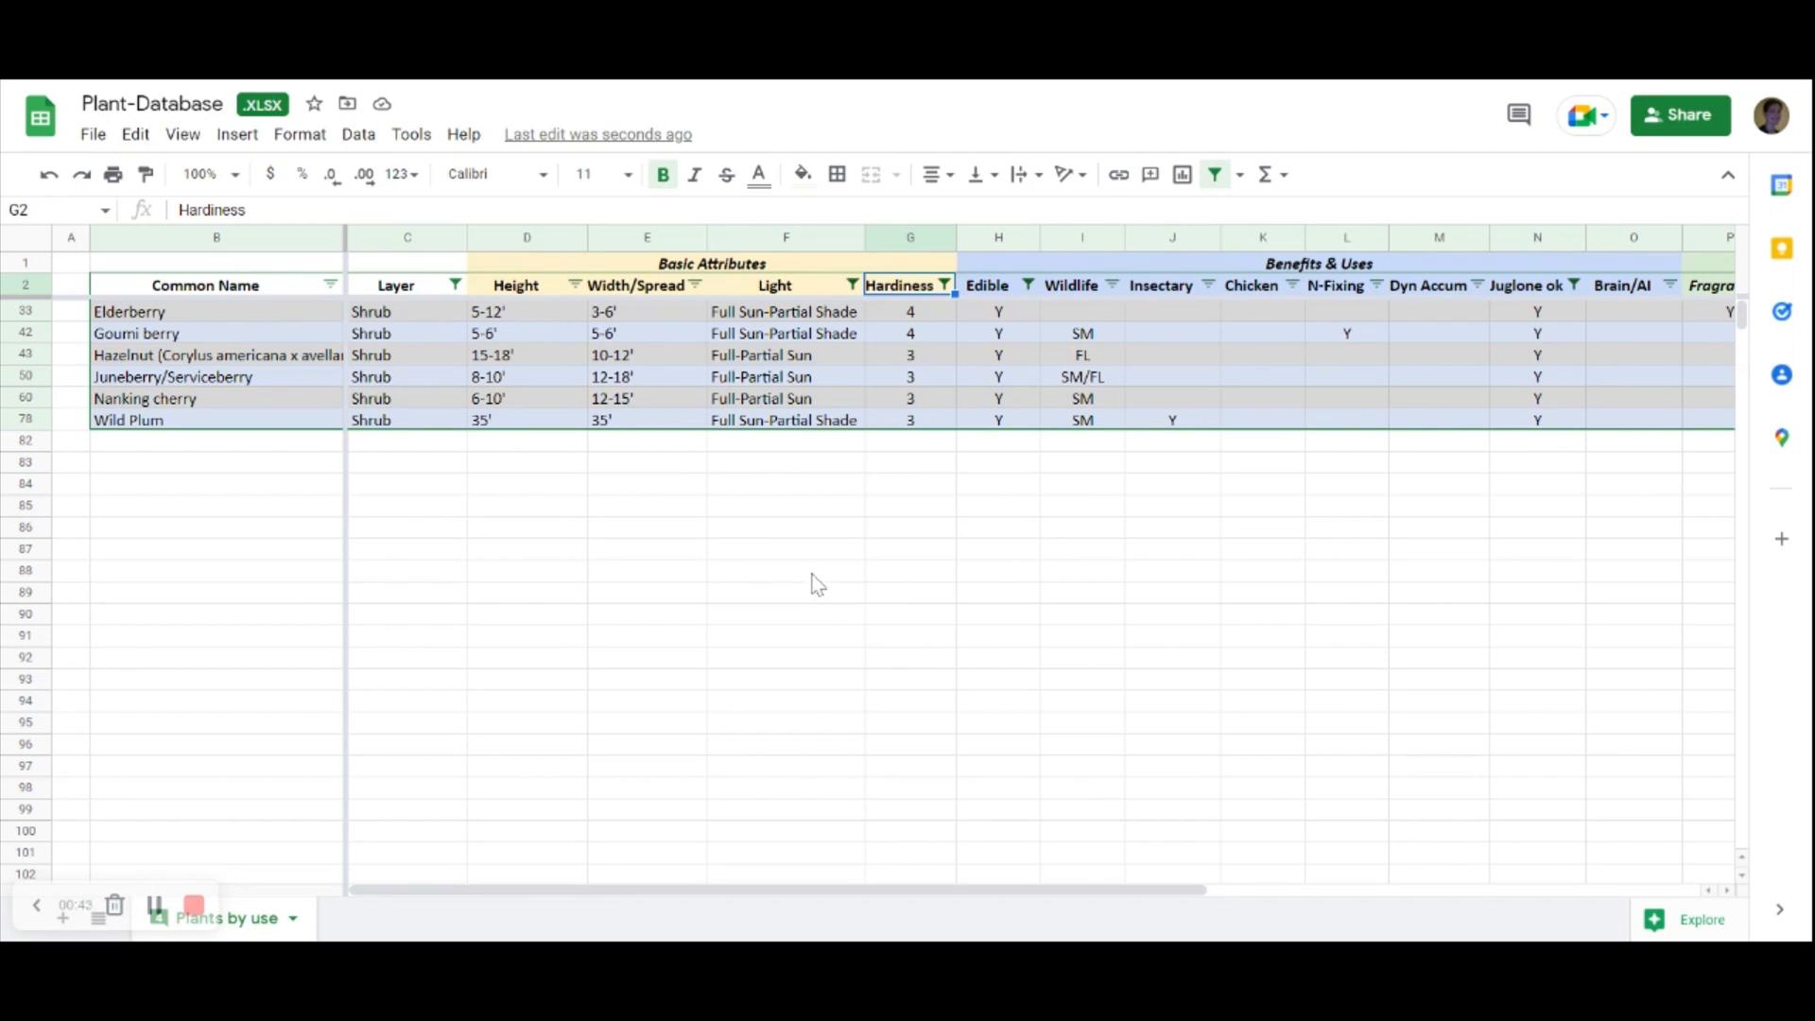
pyautogui.moveTo(818, 664)
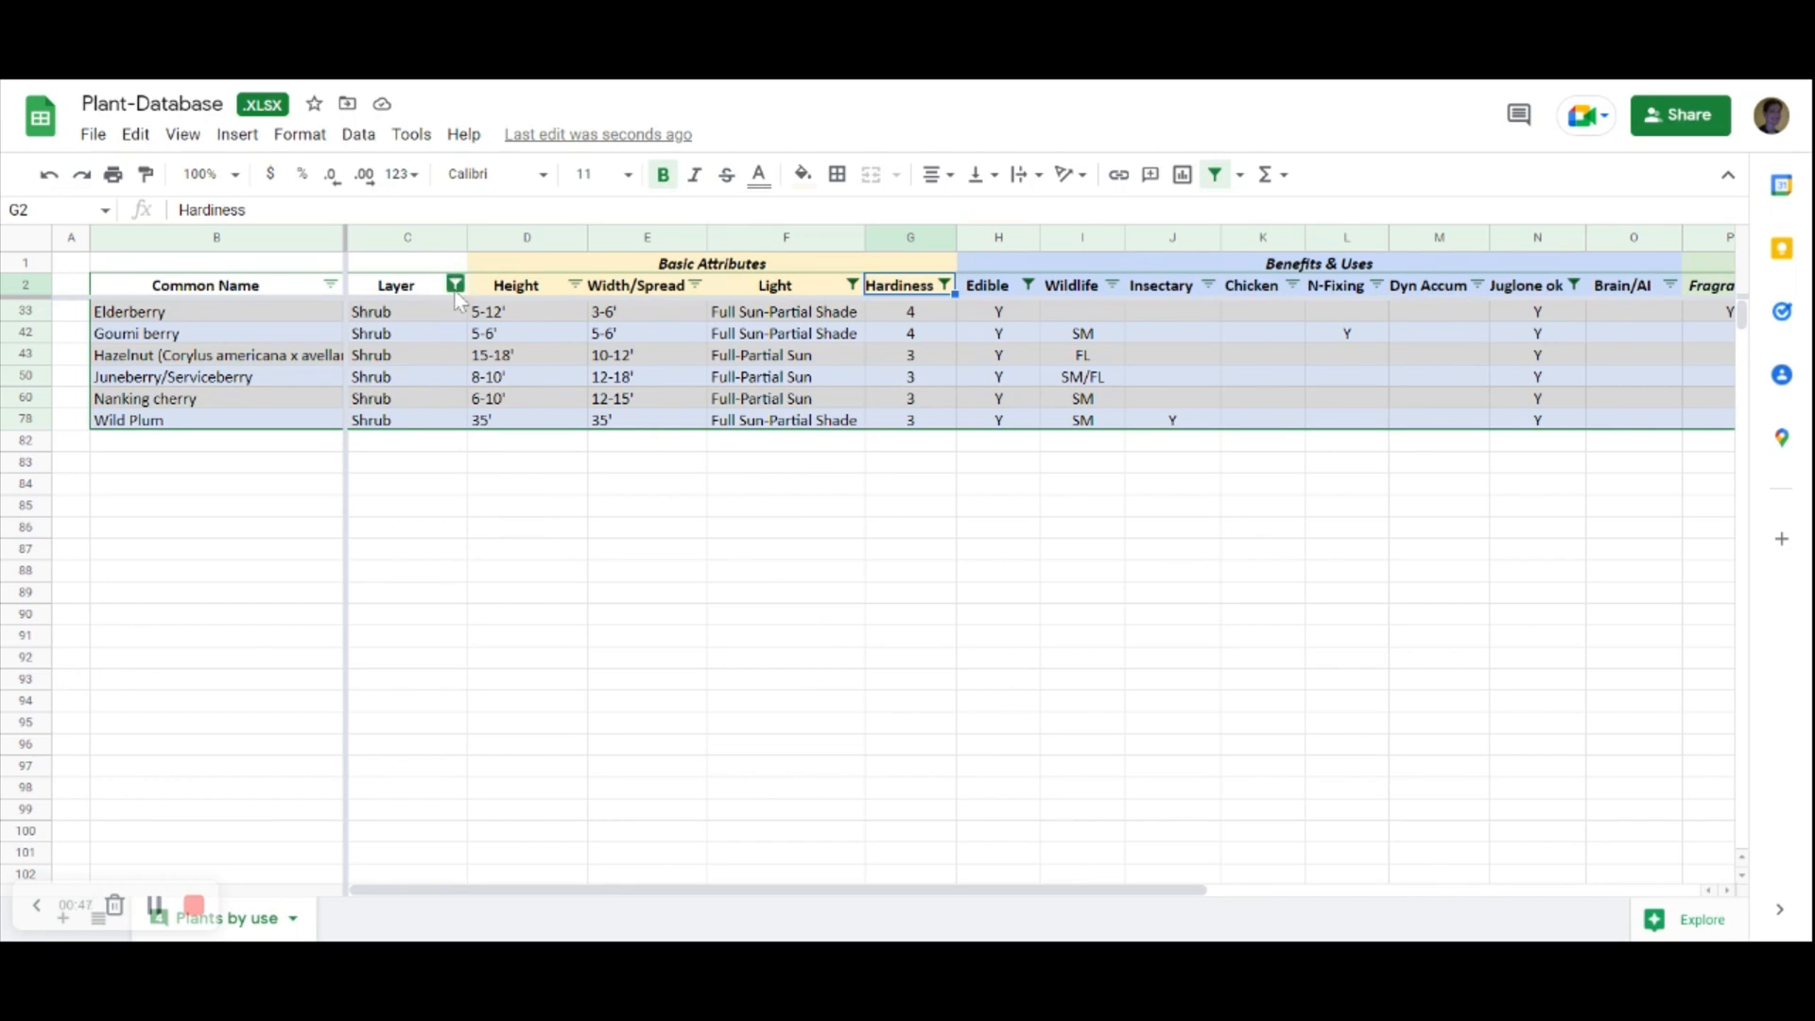
pyautogui.click(454, 285)
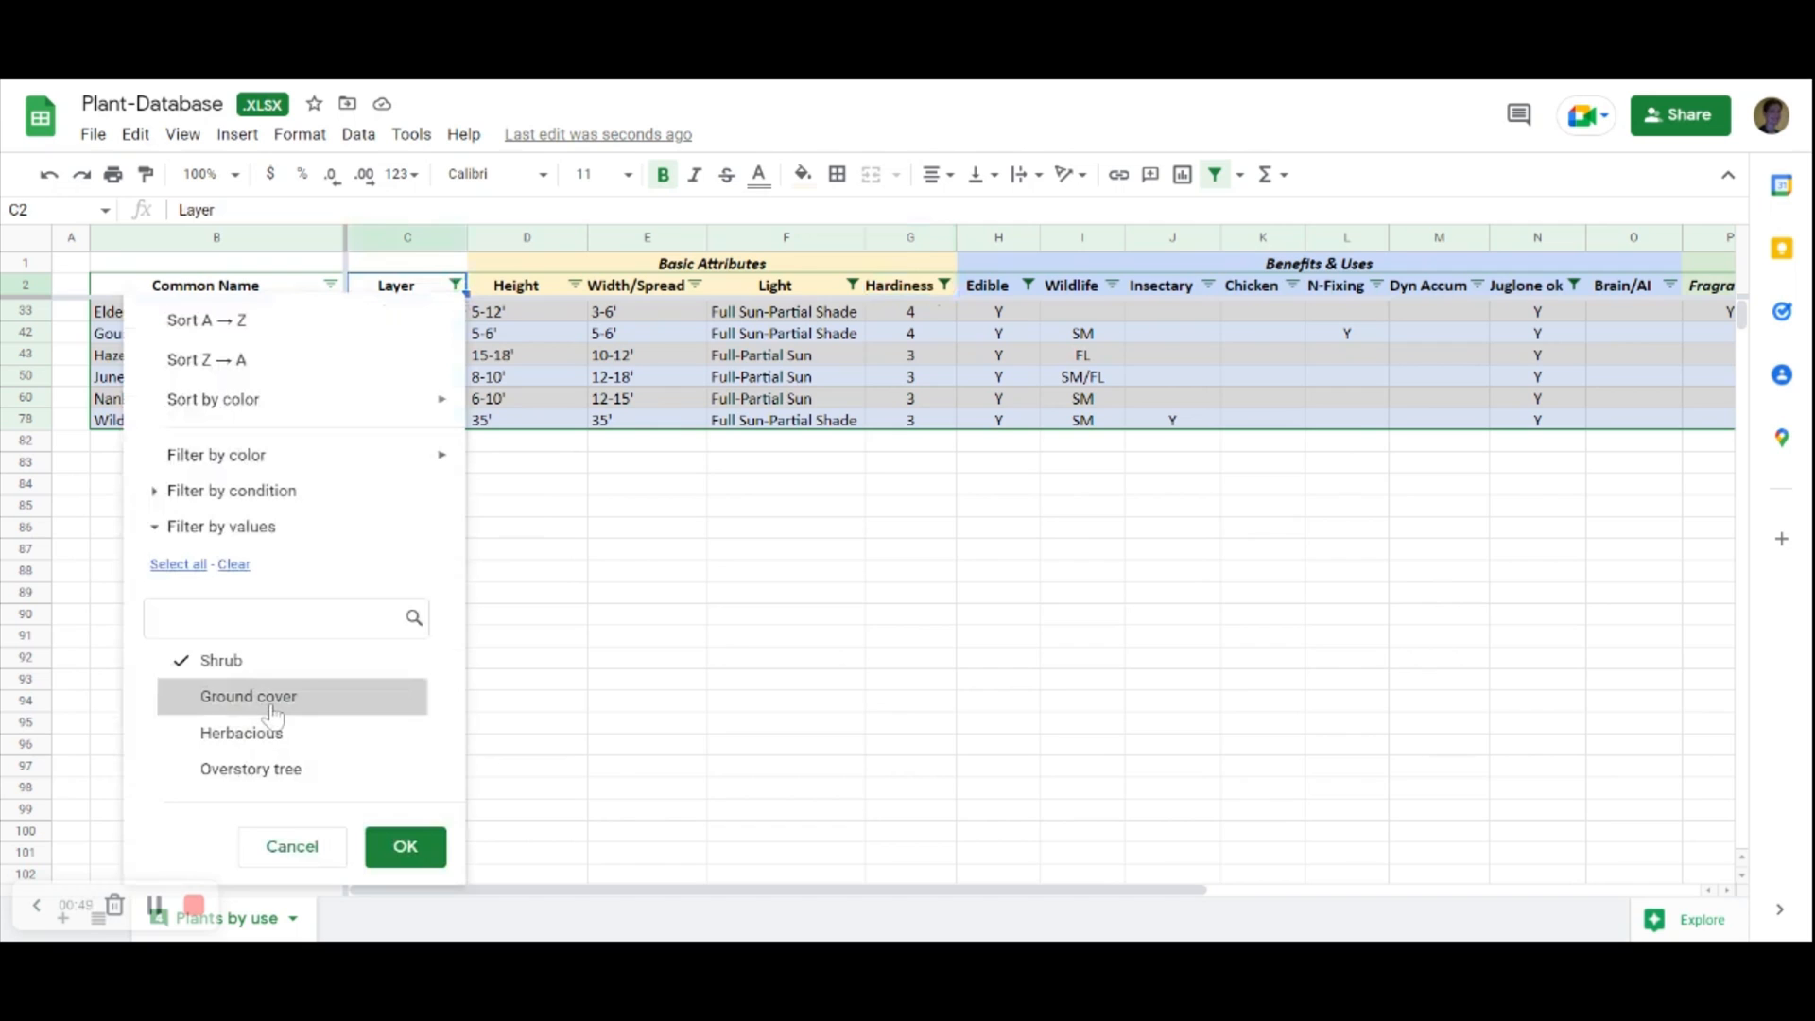
pyautogui.click(249, 695)
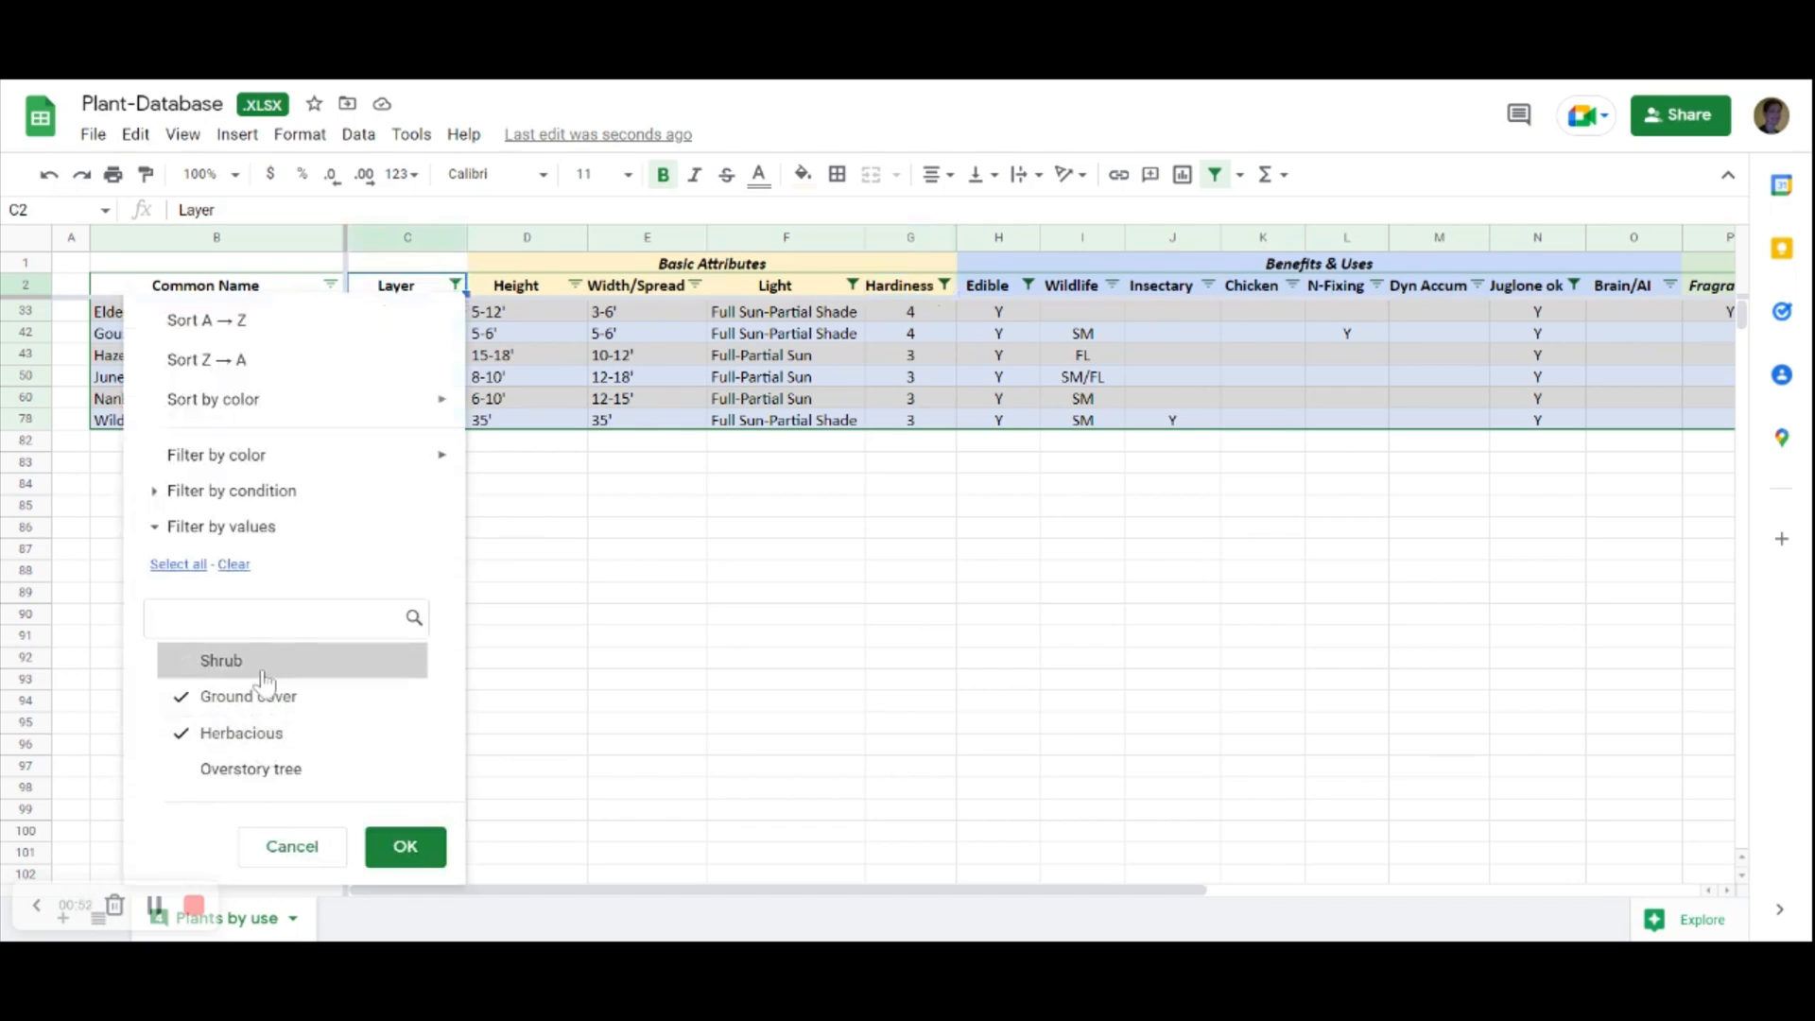
pyautogui.click(405, 846)
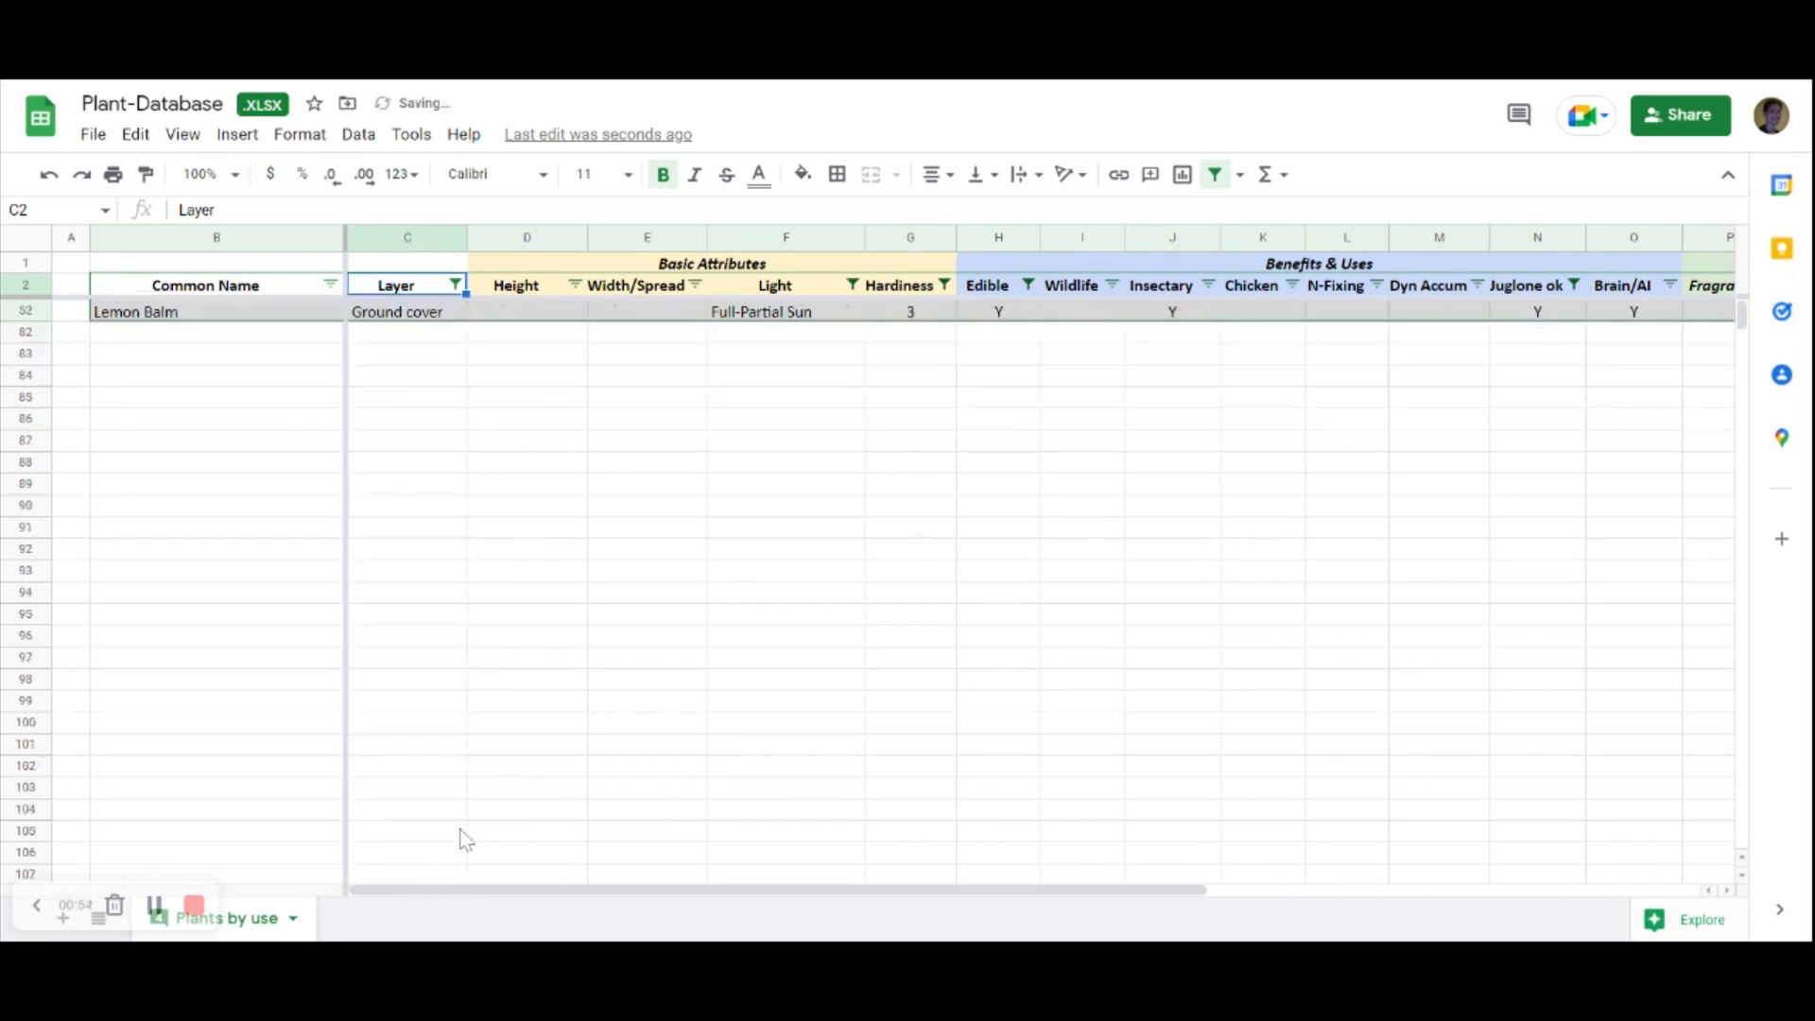
pyautogui.click(1028, 286)
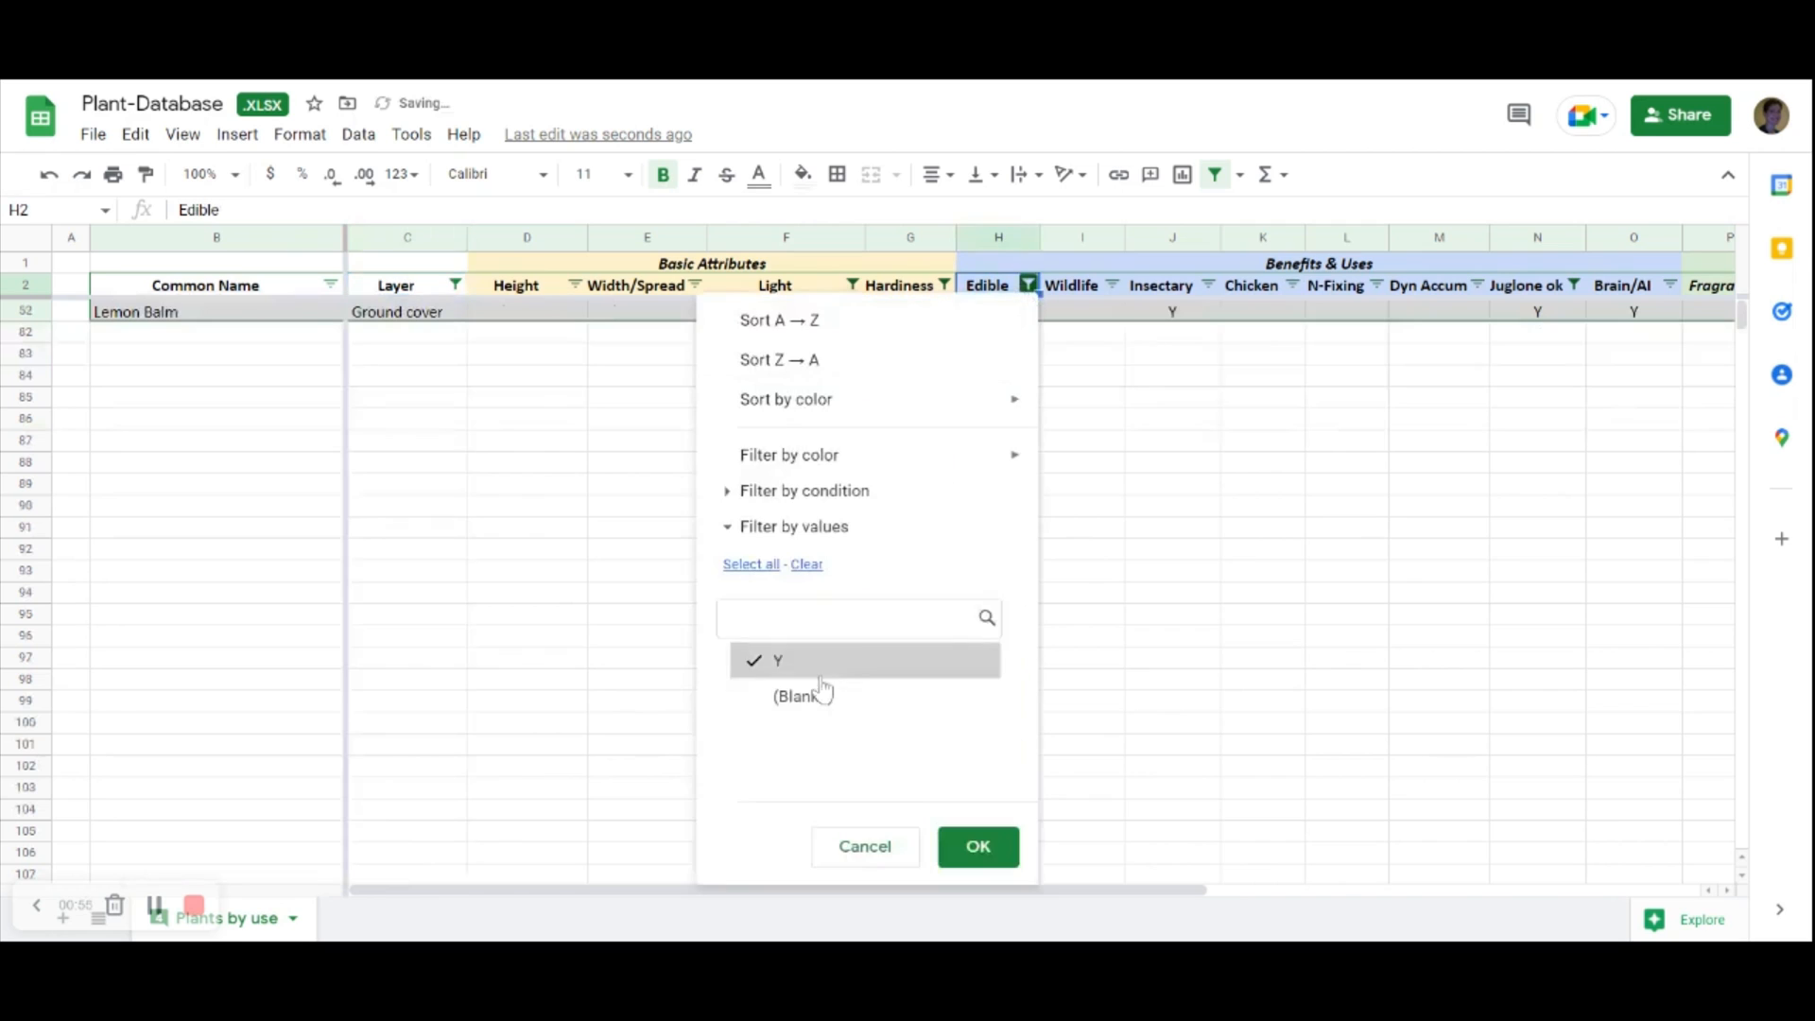
# - Untick Y in the Edible filter and set Brain/AI to Y, leaving Bee Balm, Holy Basil and Lemon Balm
pyautogui.click(977, 847)
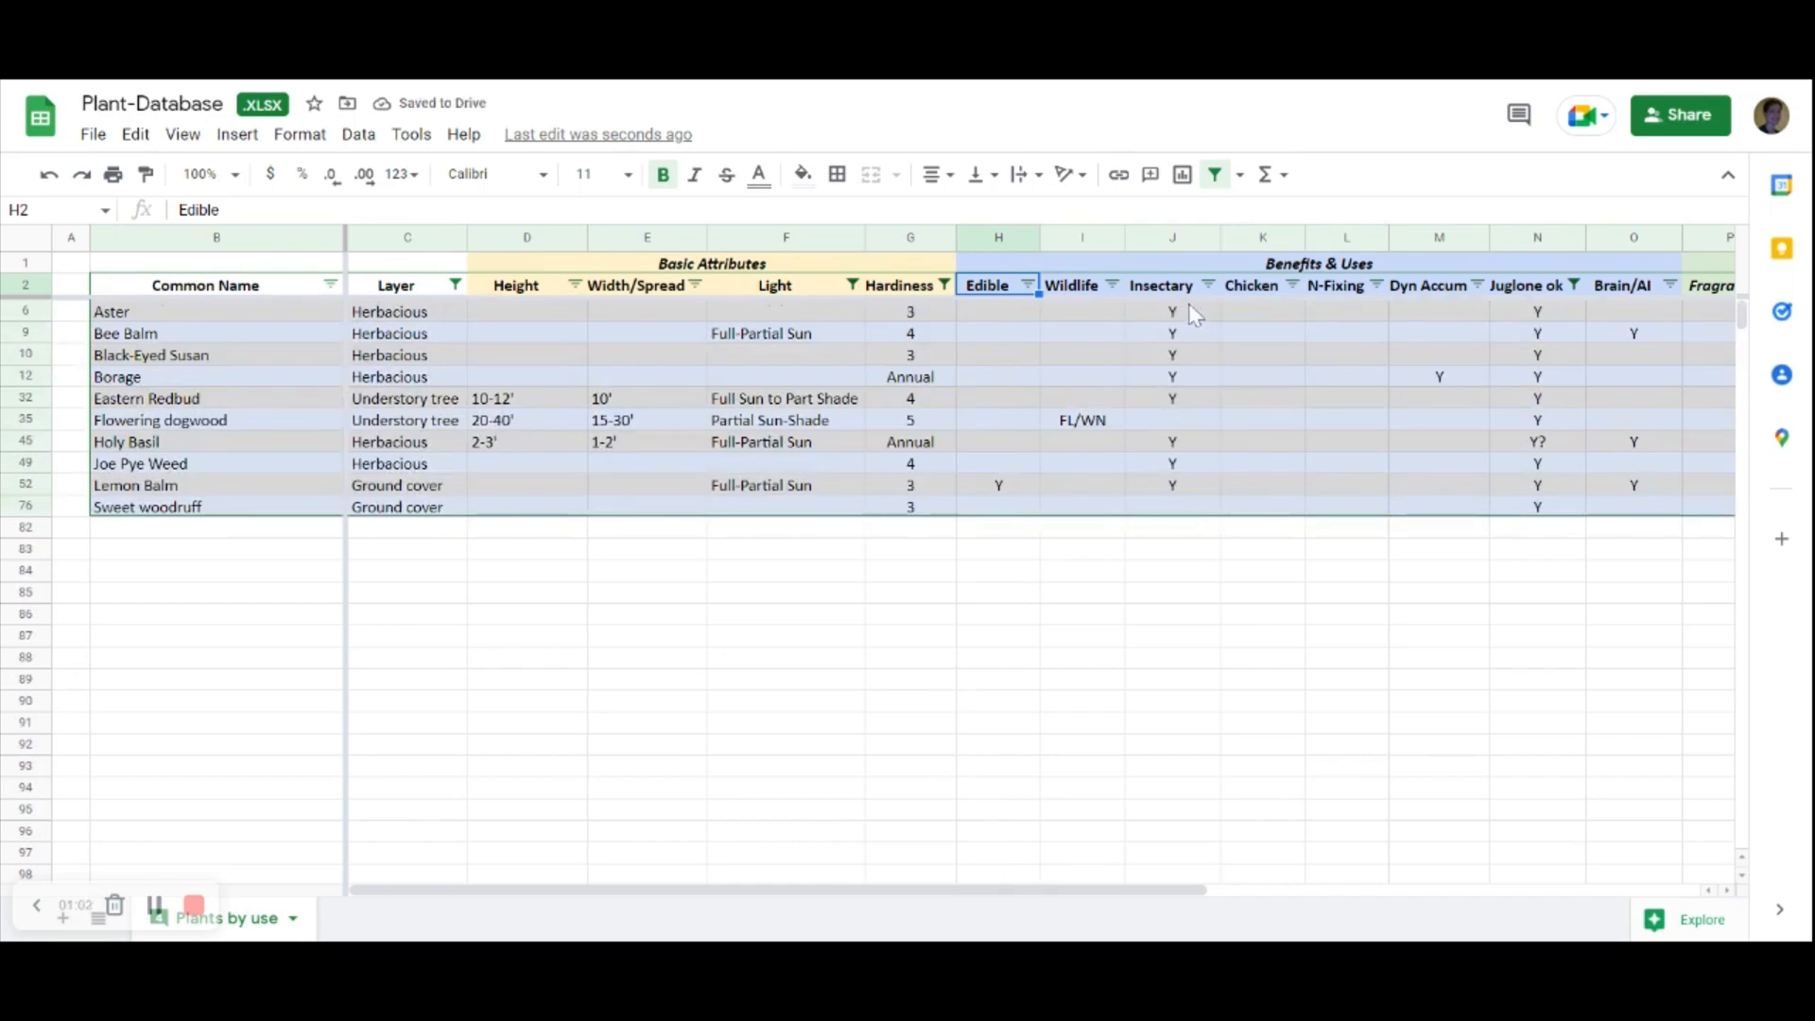
pyautogui.moveTo(1503, 400)
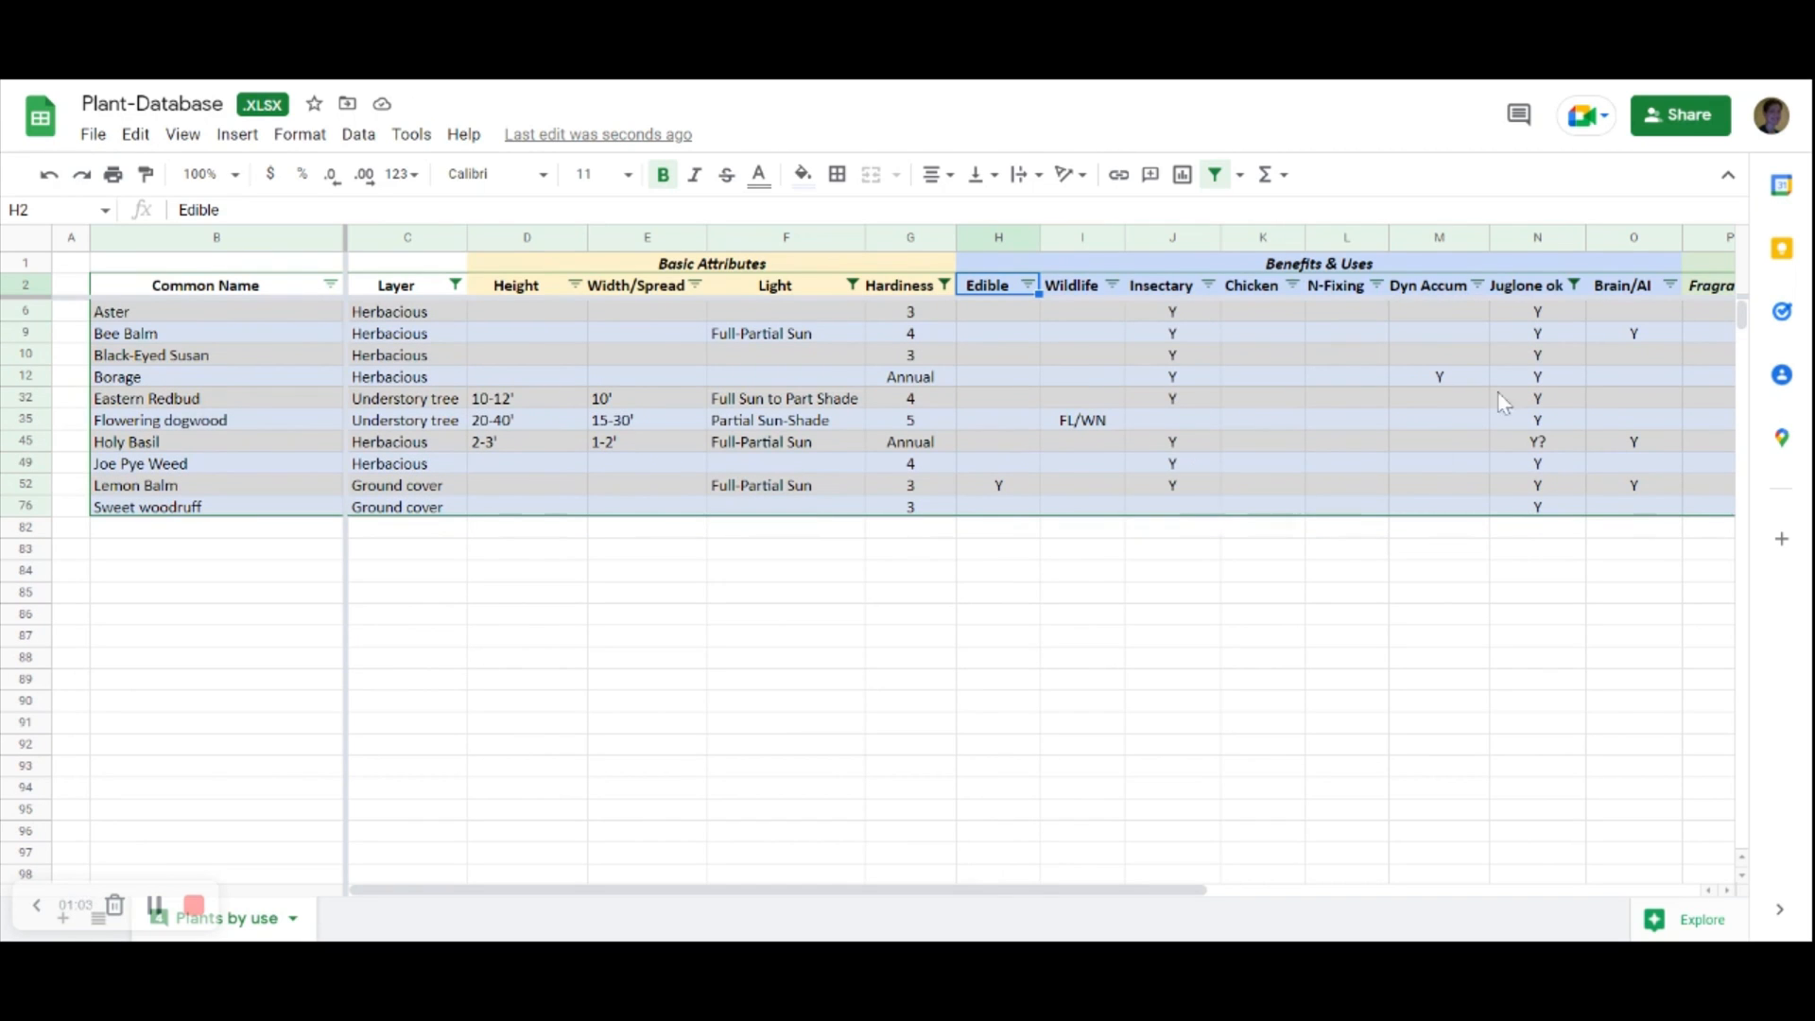
pyautogui.click(1667, 286)
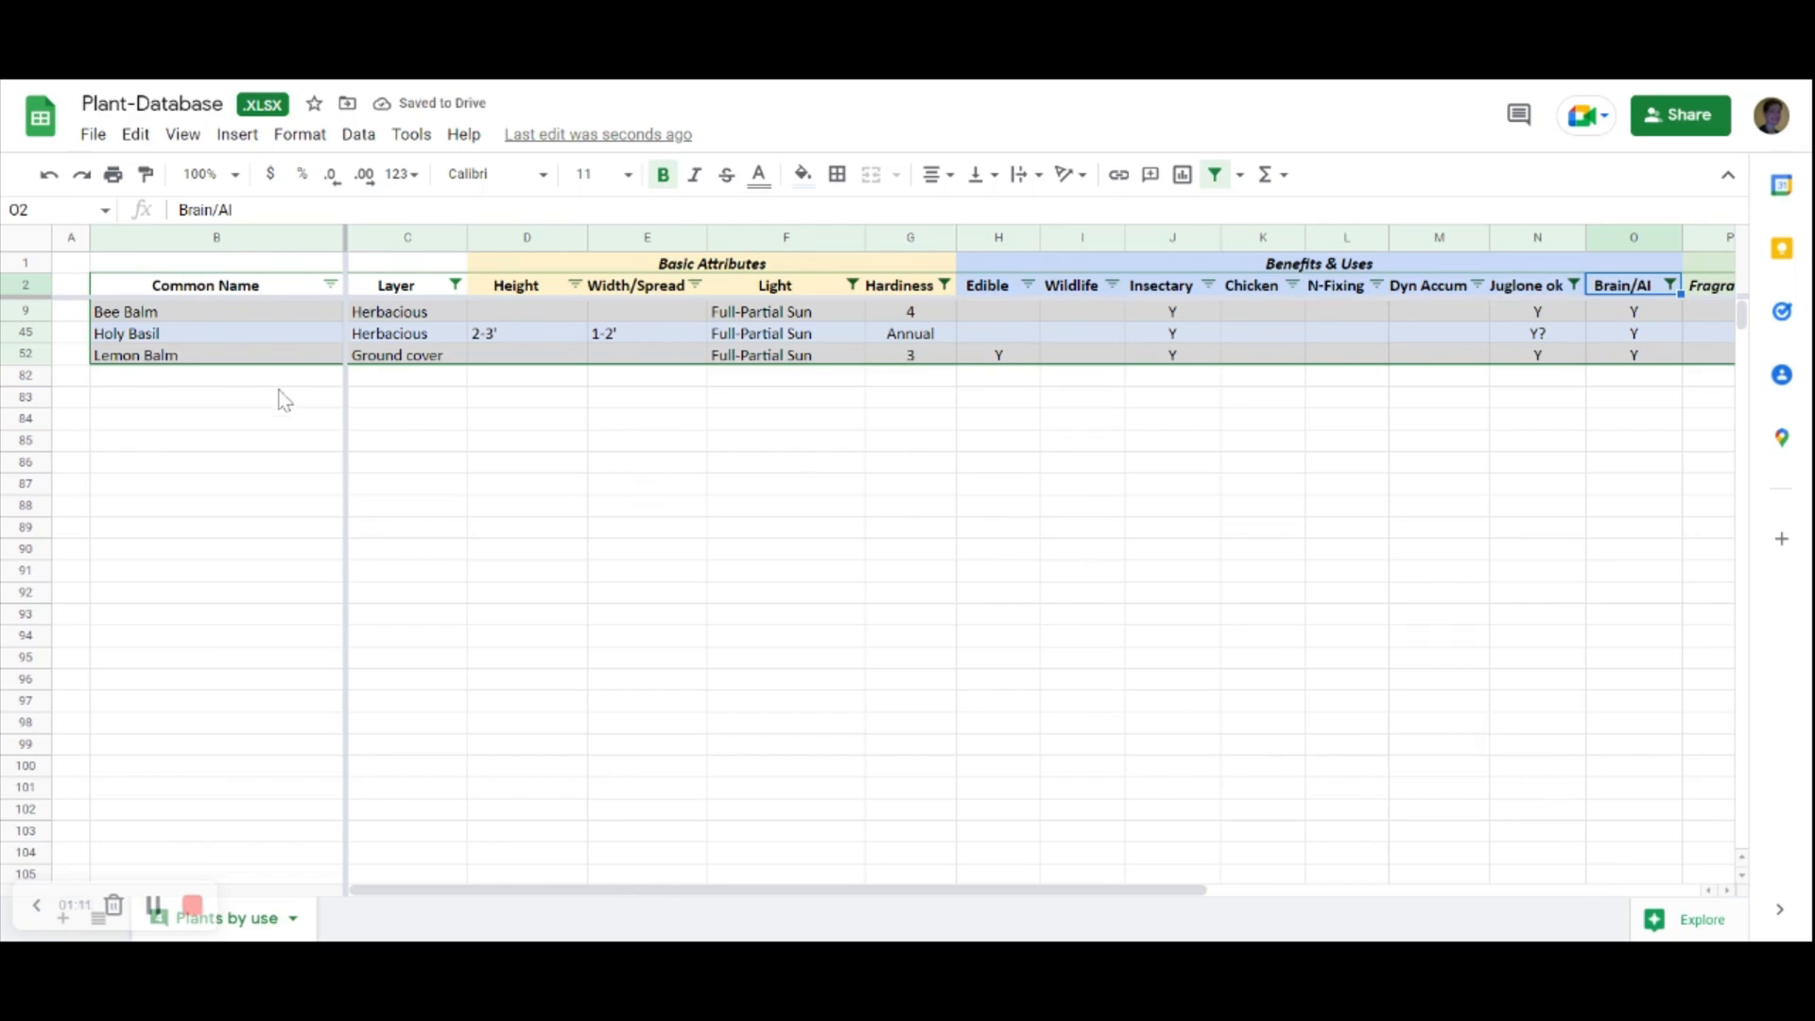
pyautogui.click(1346, 354)
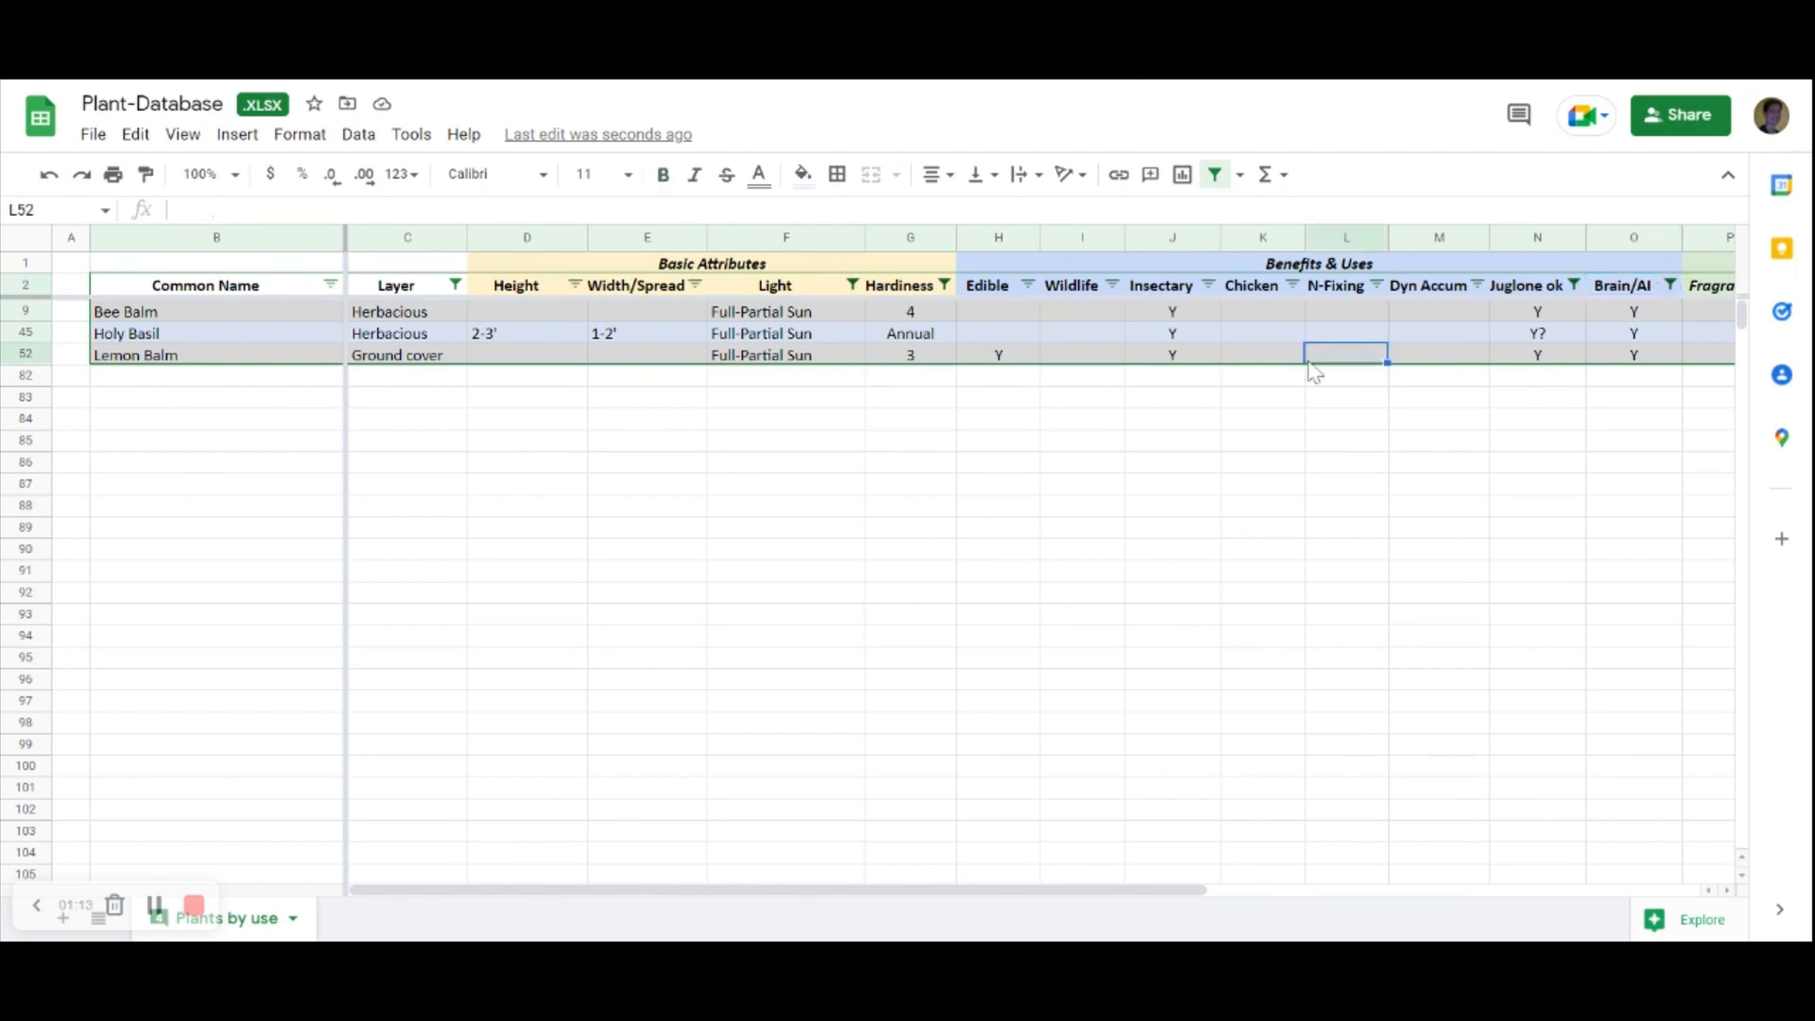